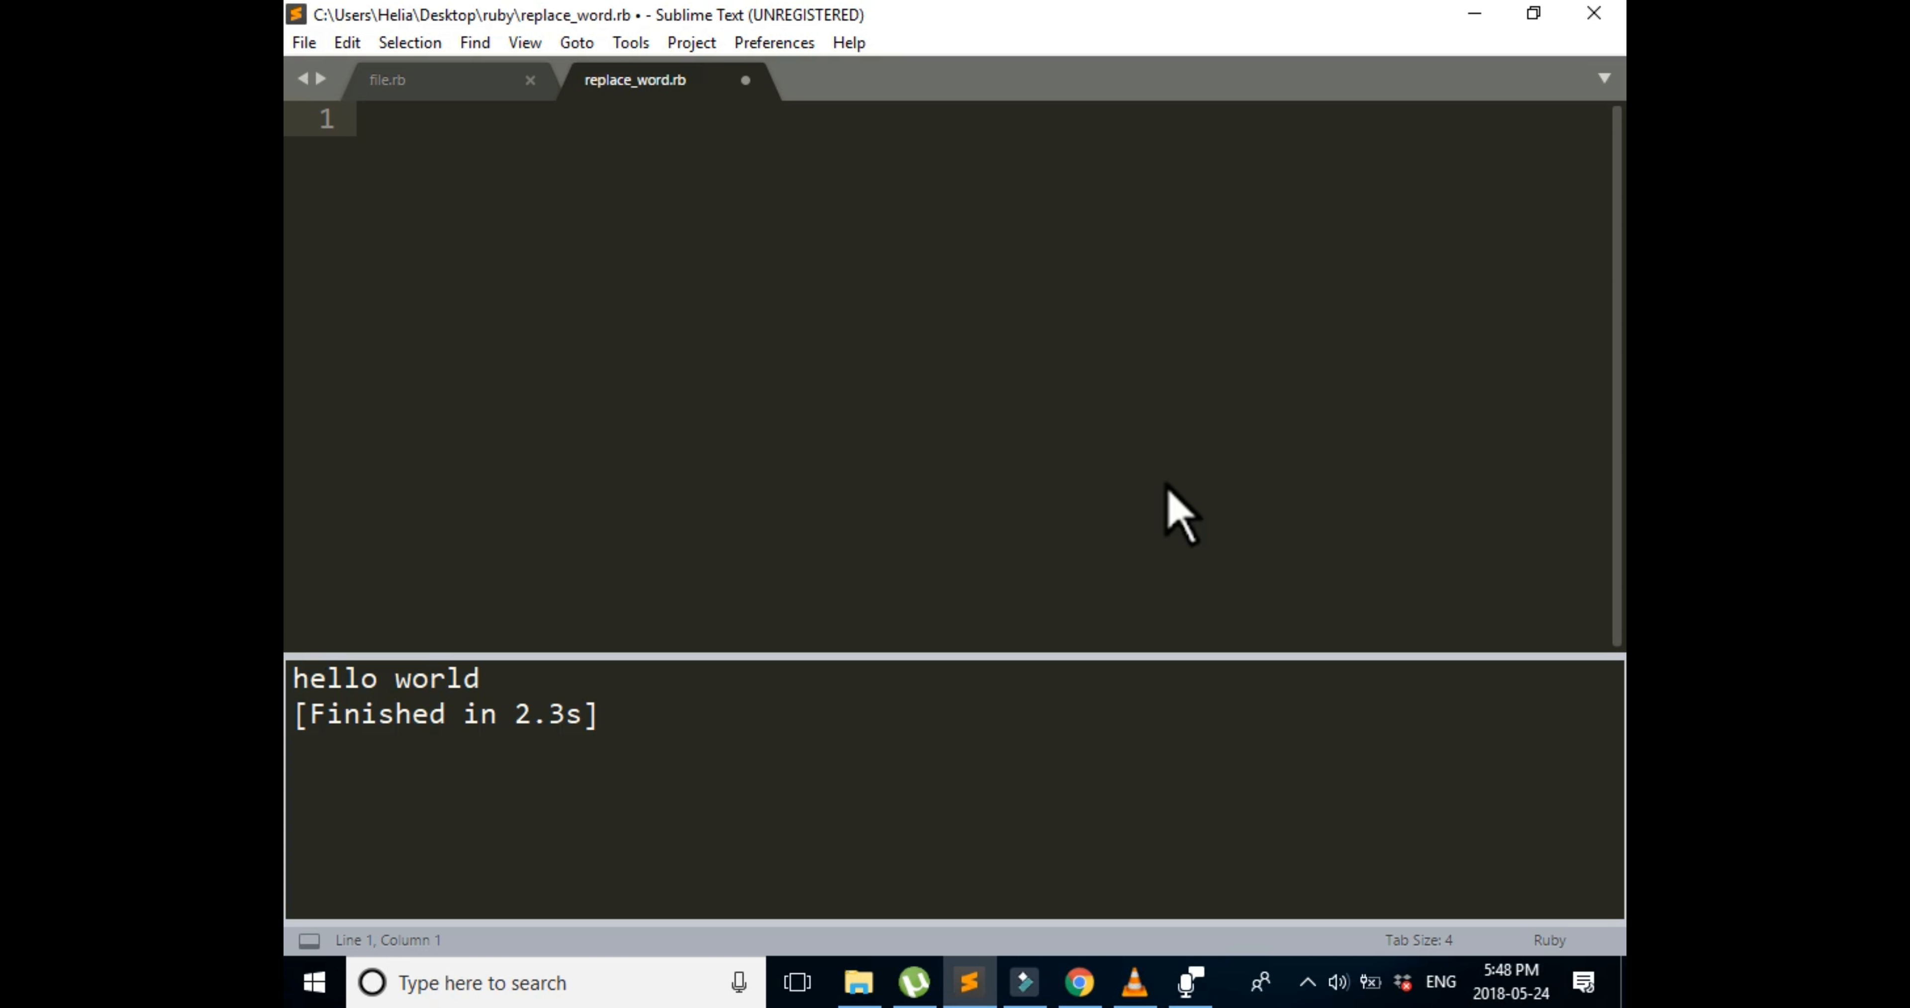
Step: Begin the empty replace_word.rb script with a # comment marker on line 1
click(362, 119)
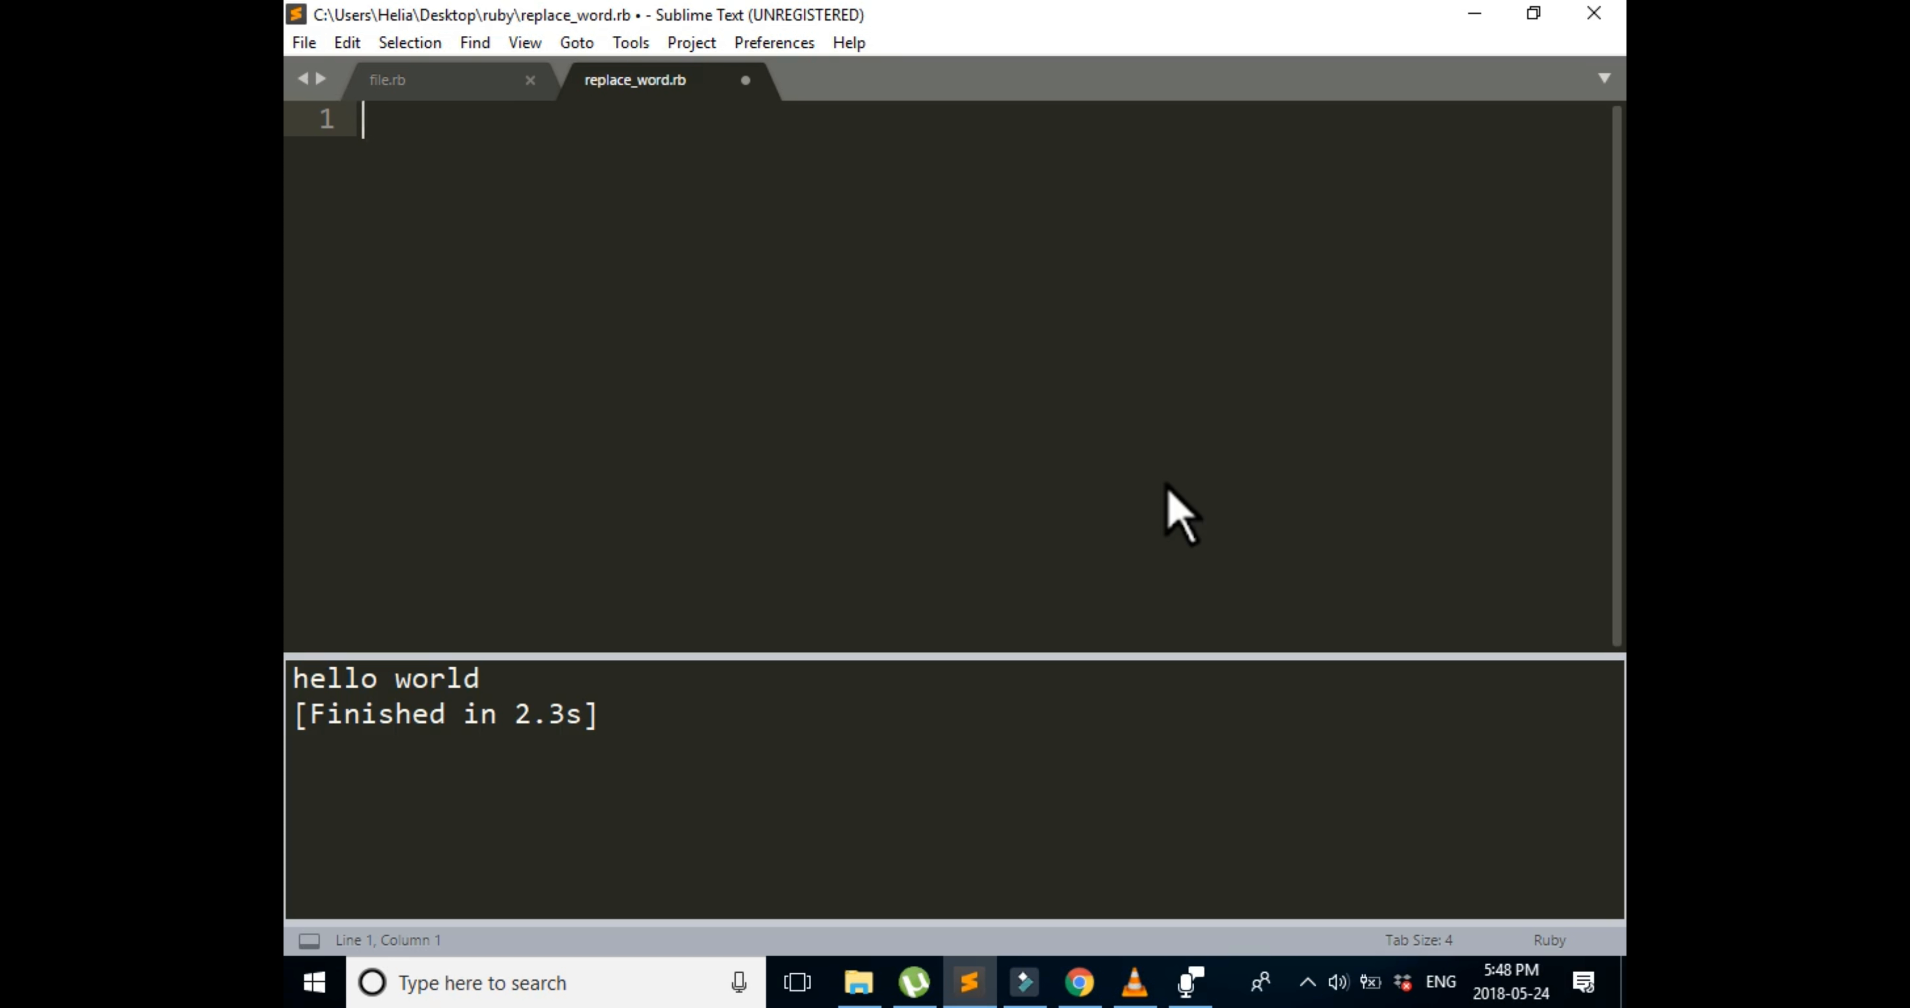
text(#)
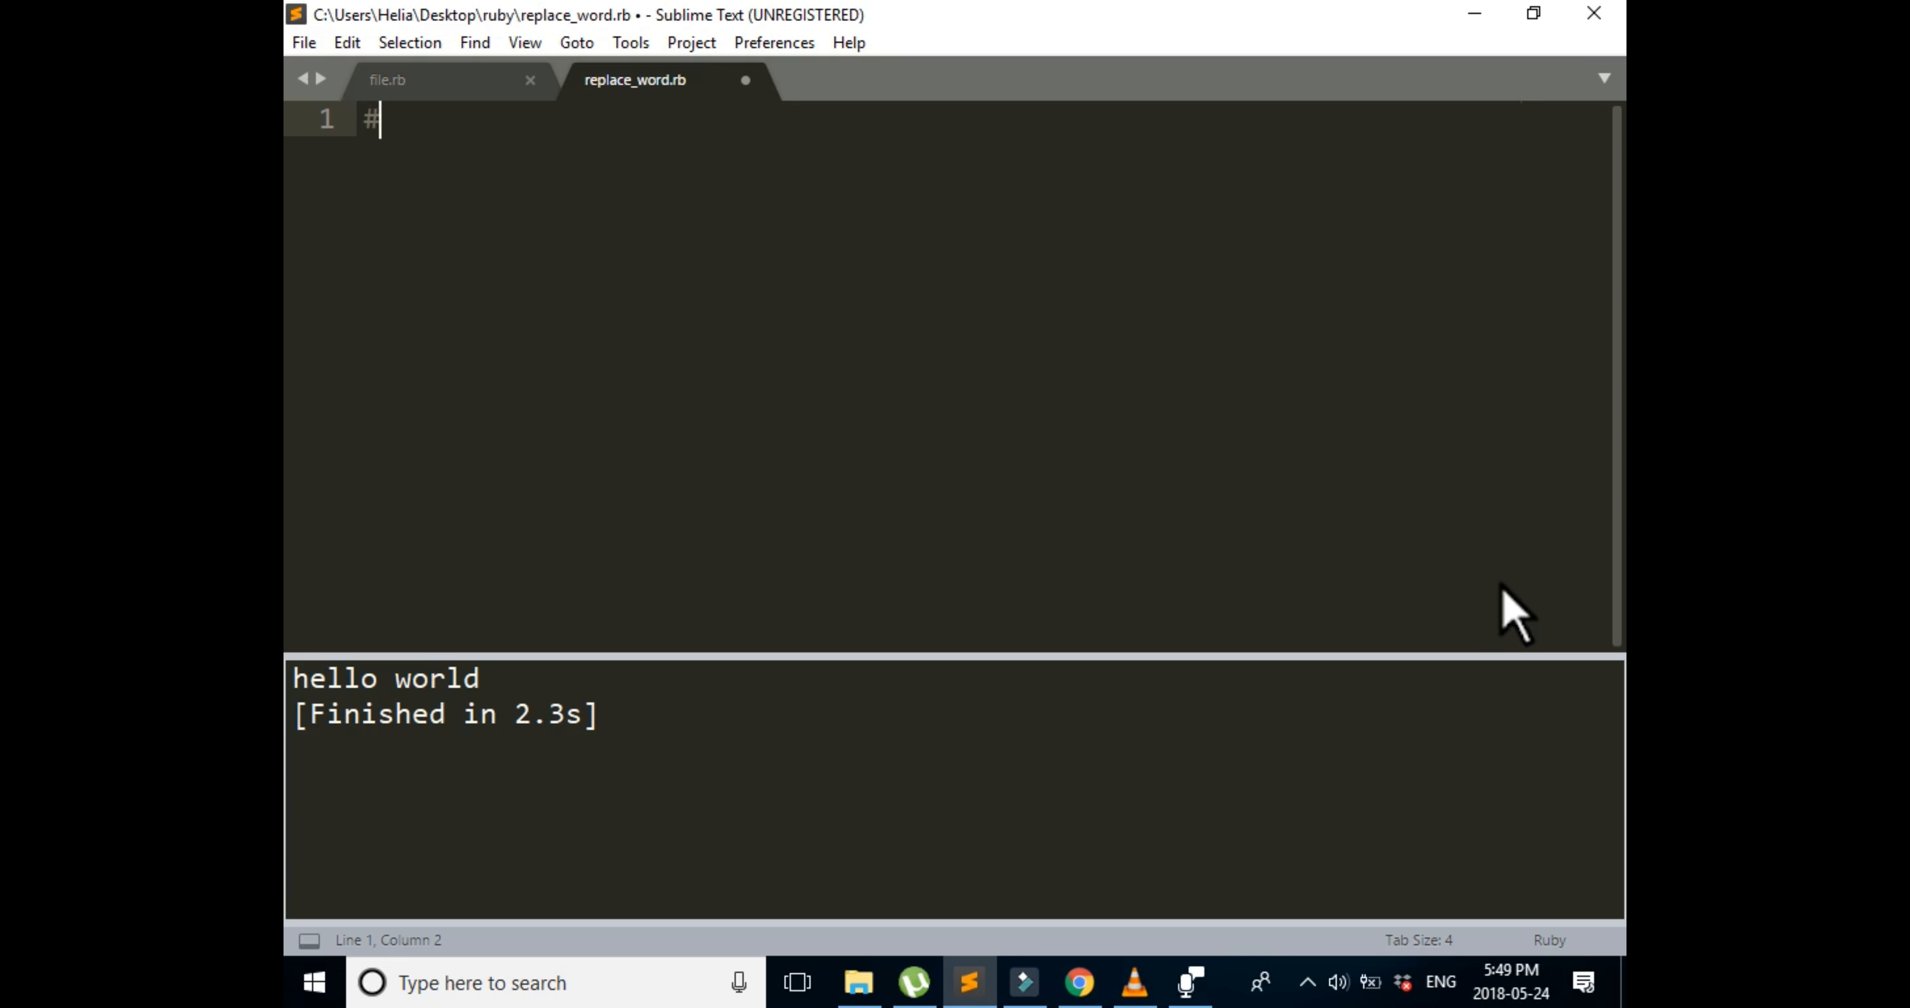
Step: Write the planning comments '# print my text' and '#call sub or gsub to change the word or words'
text(p)
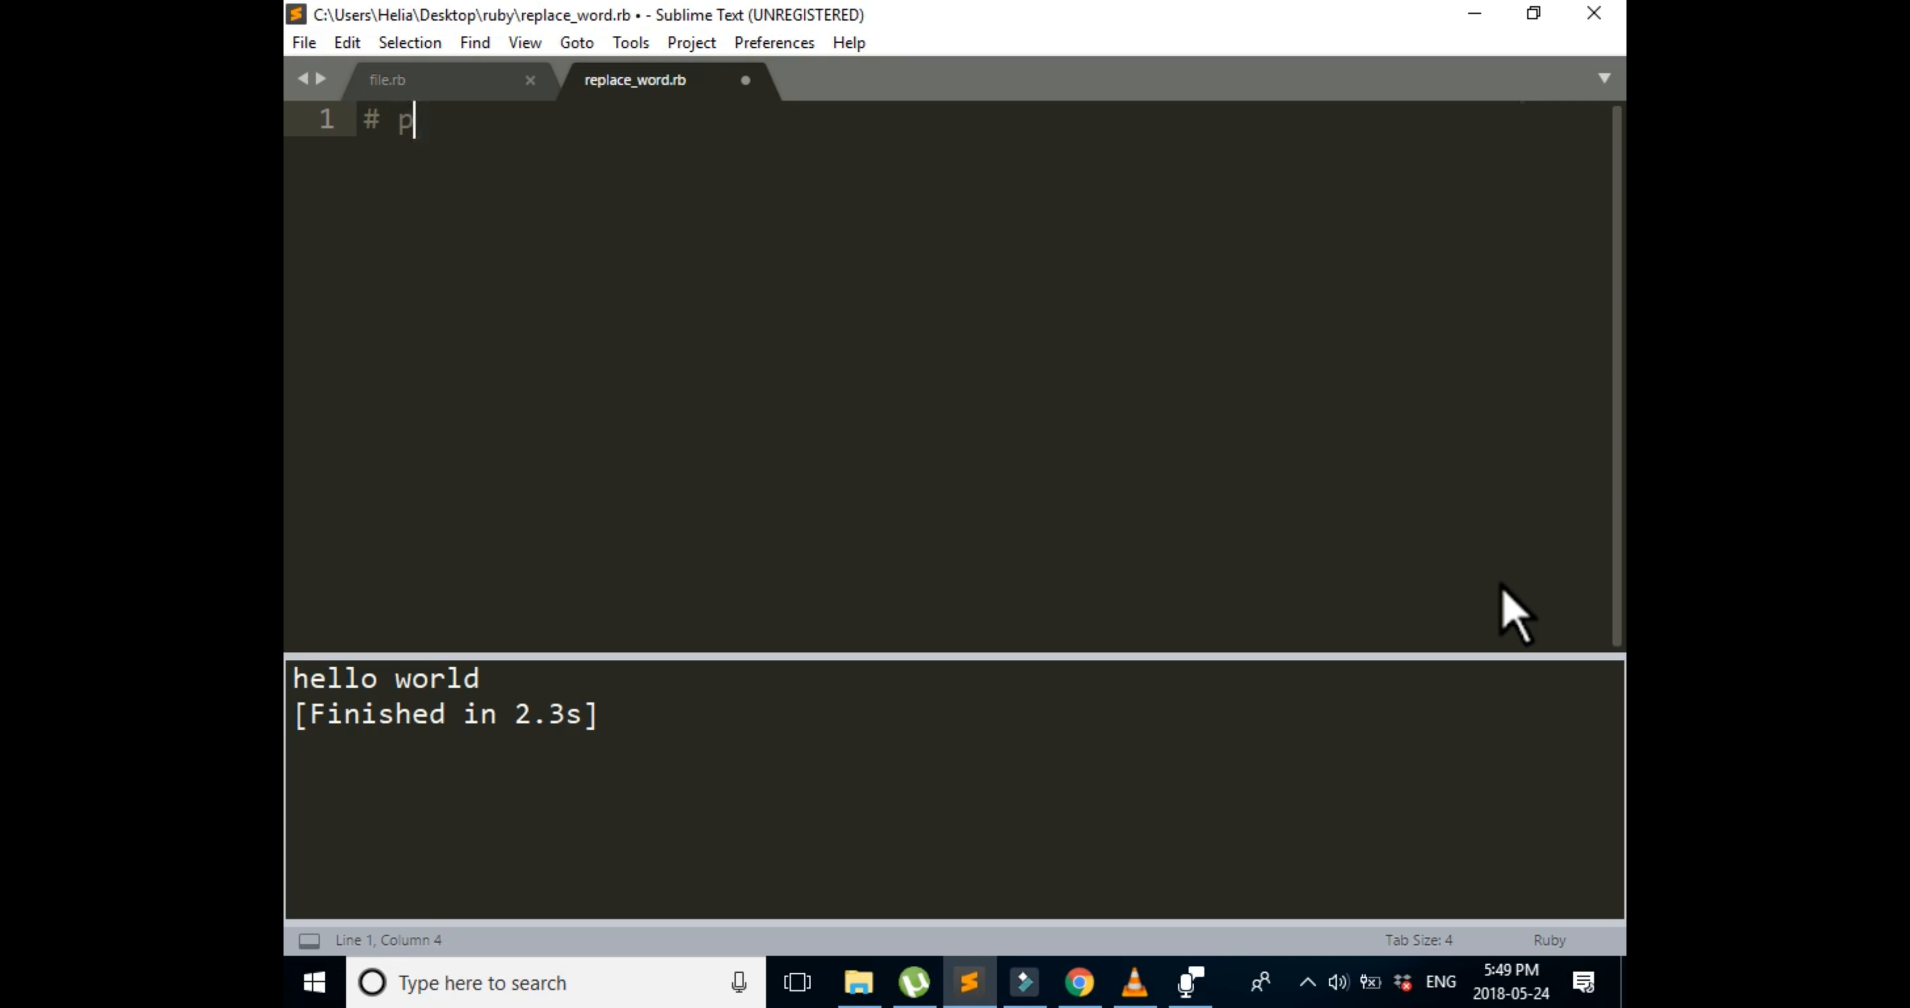
text(rint my t)
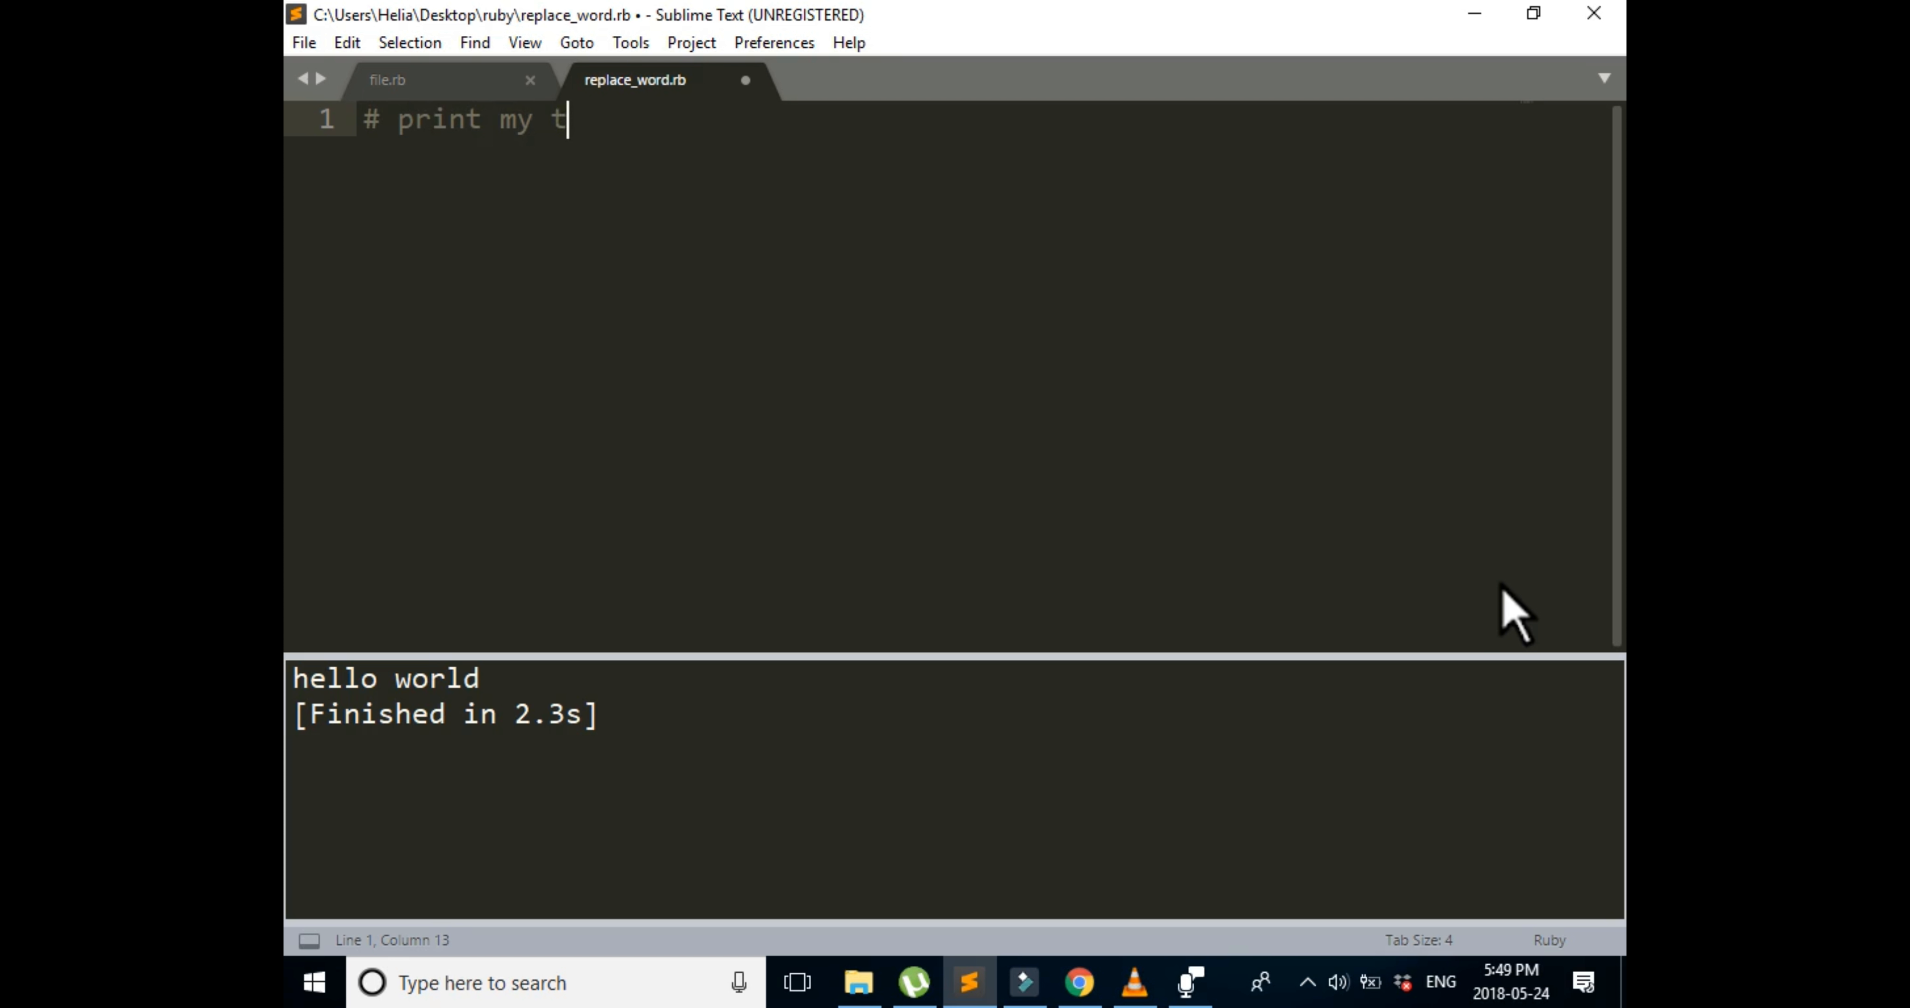
text(ext)
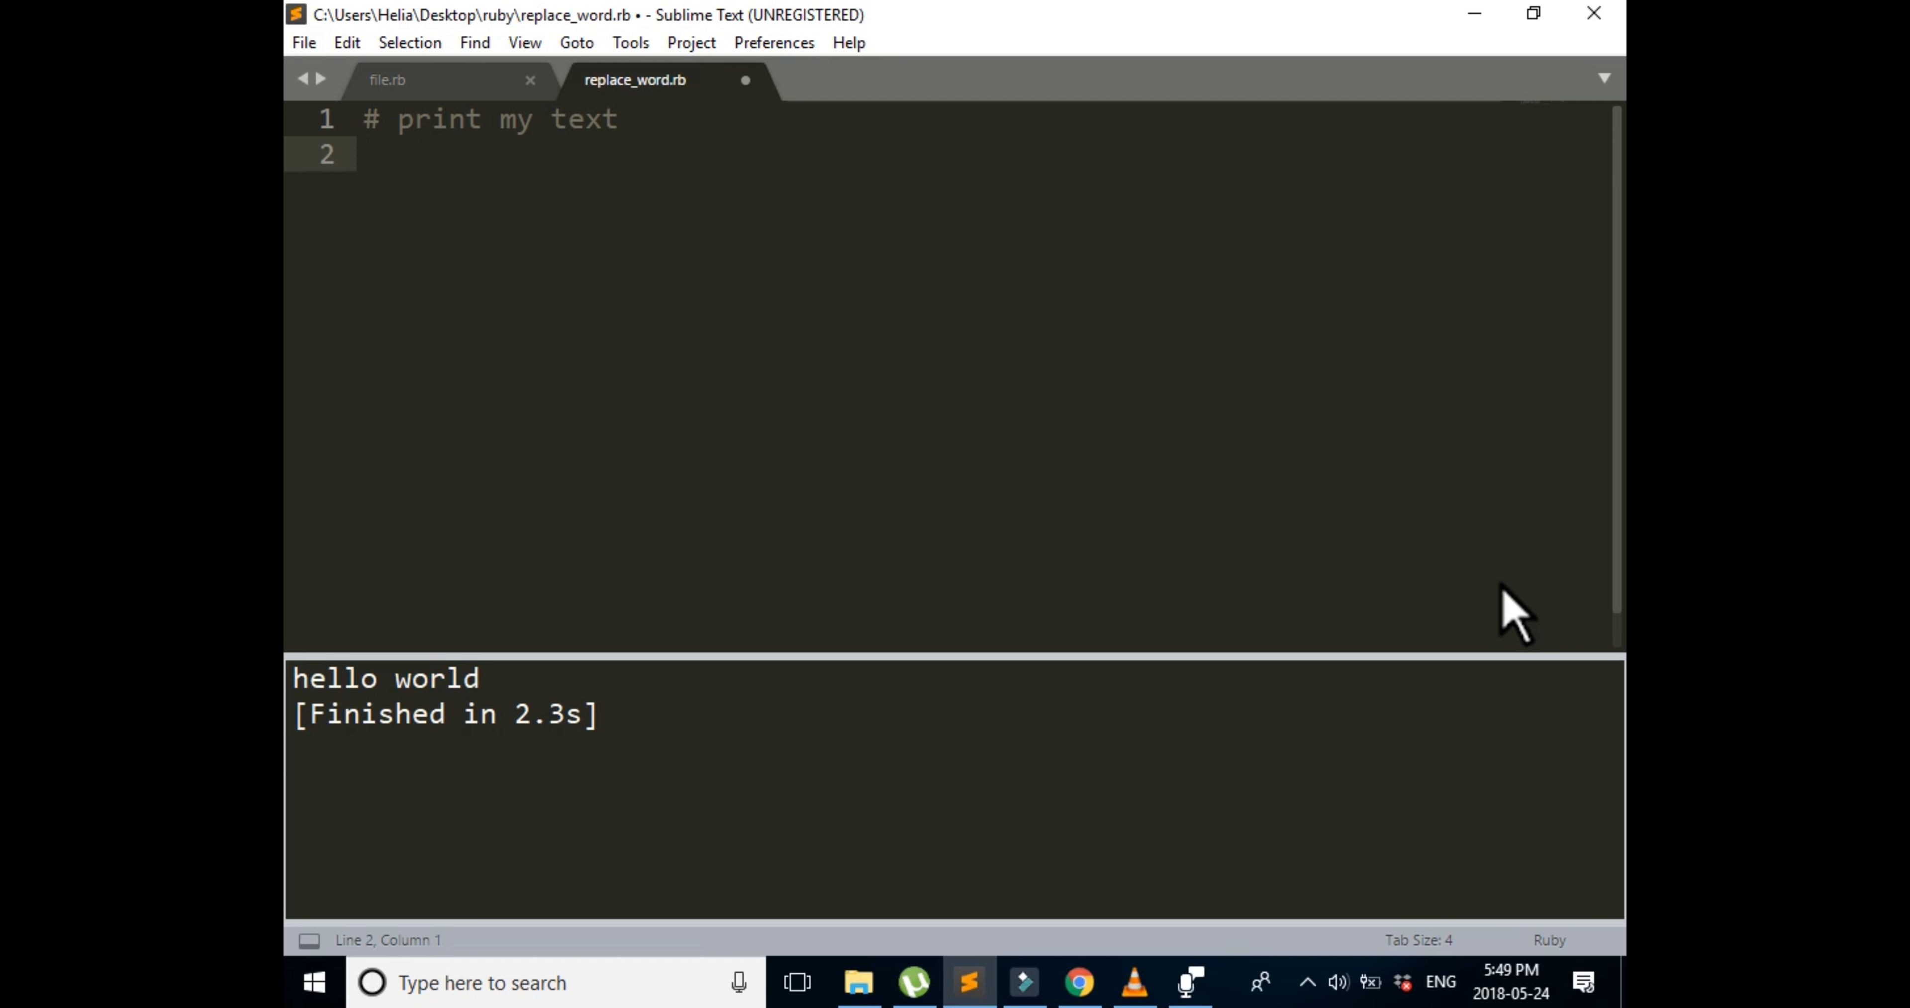
text(#)
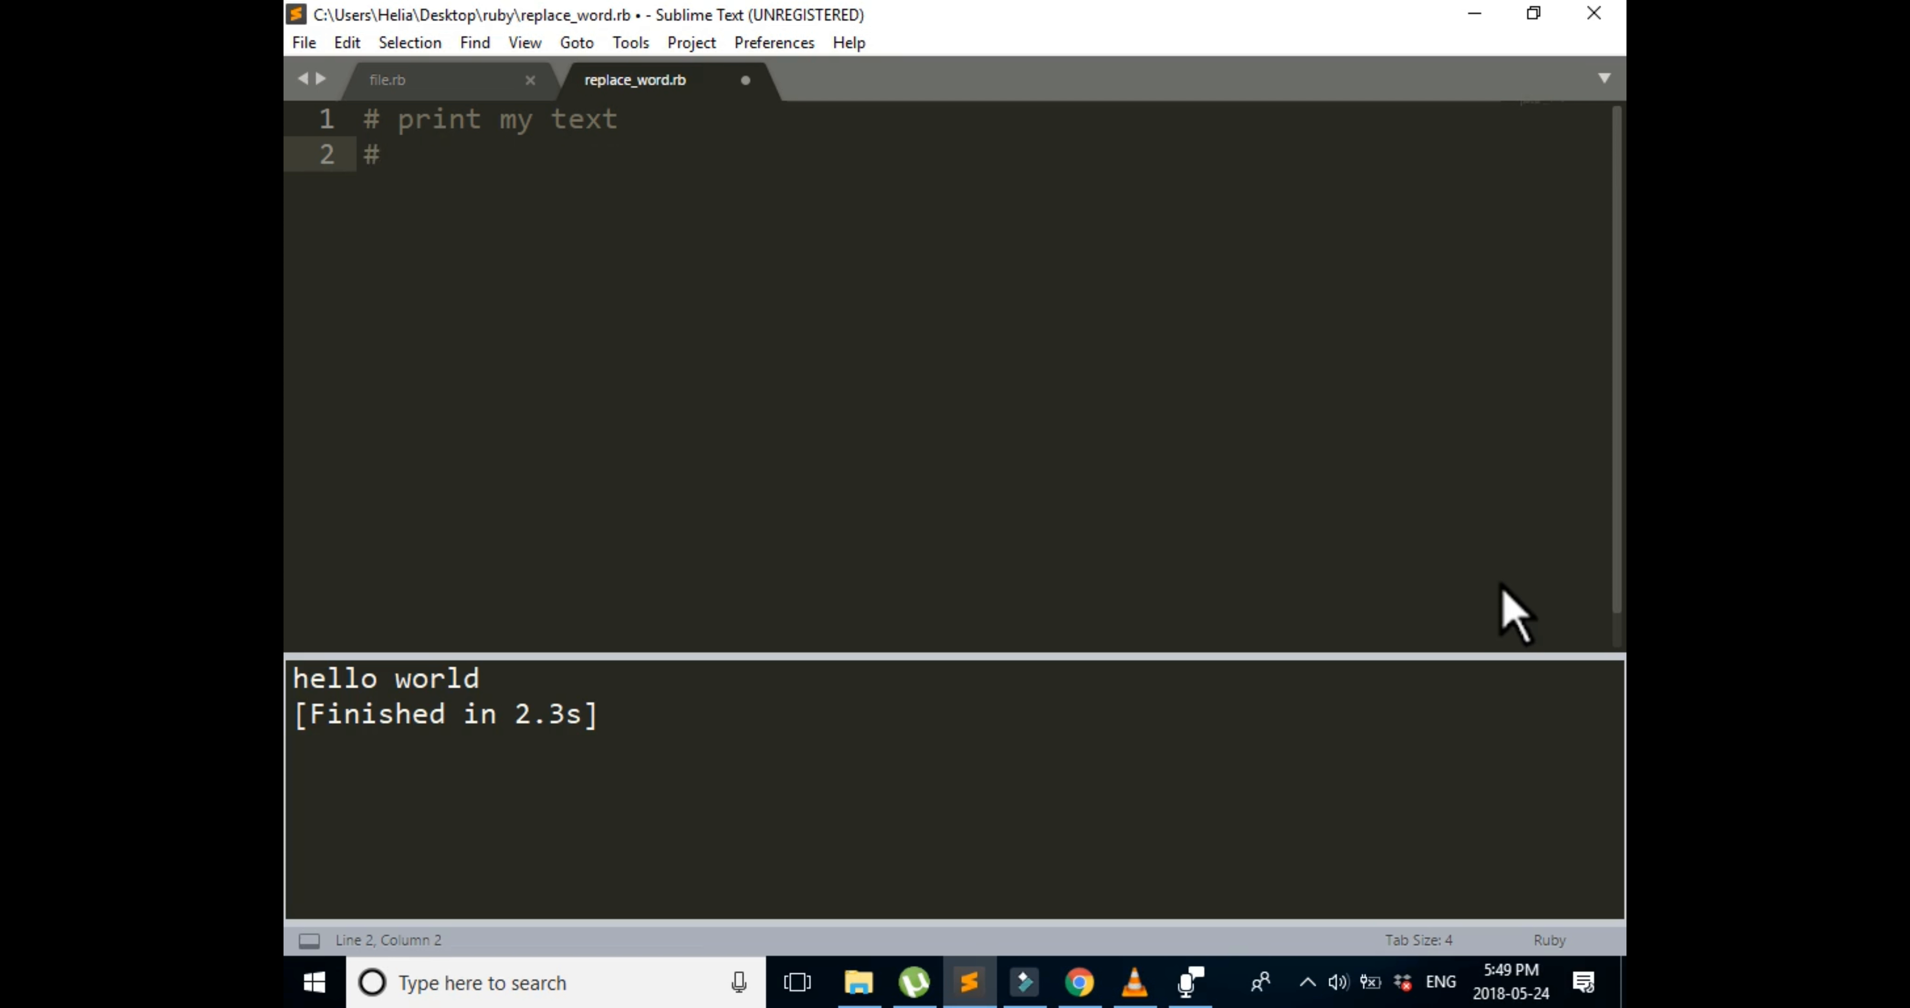
text(call sub or gsub to change the)
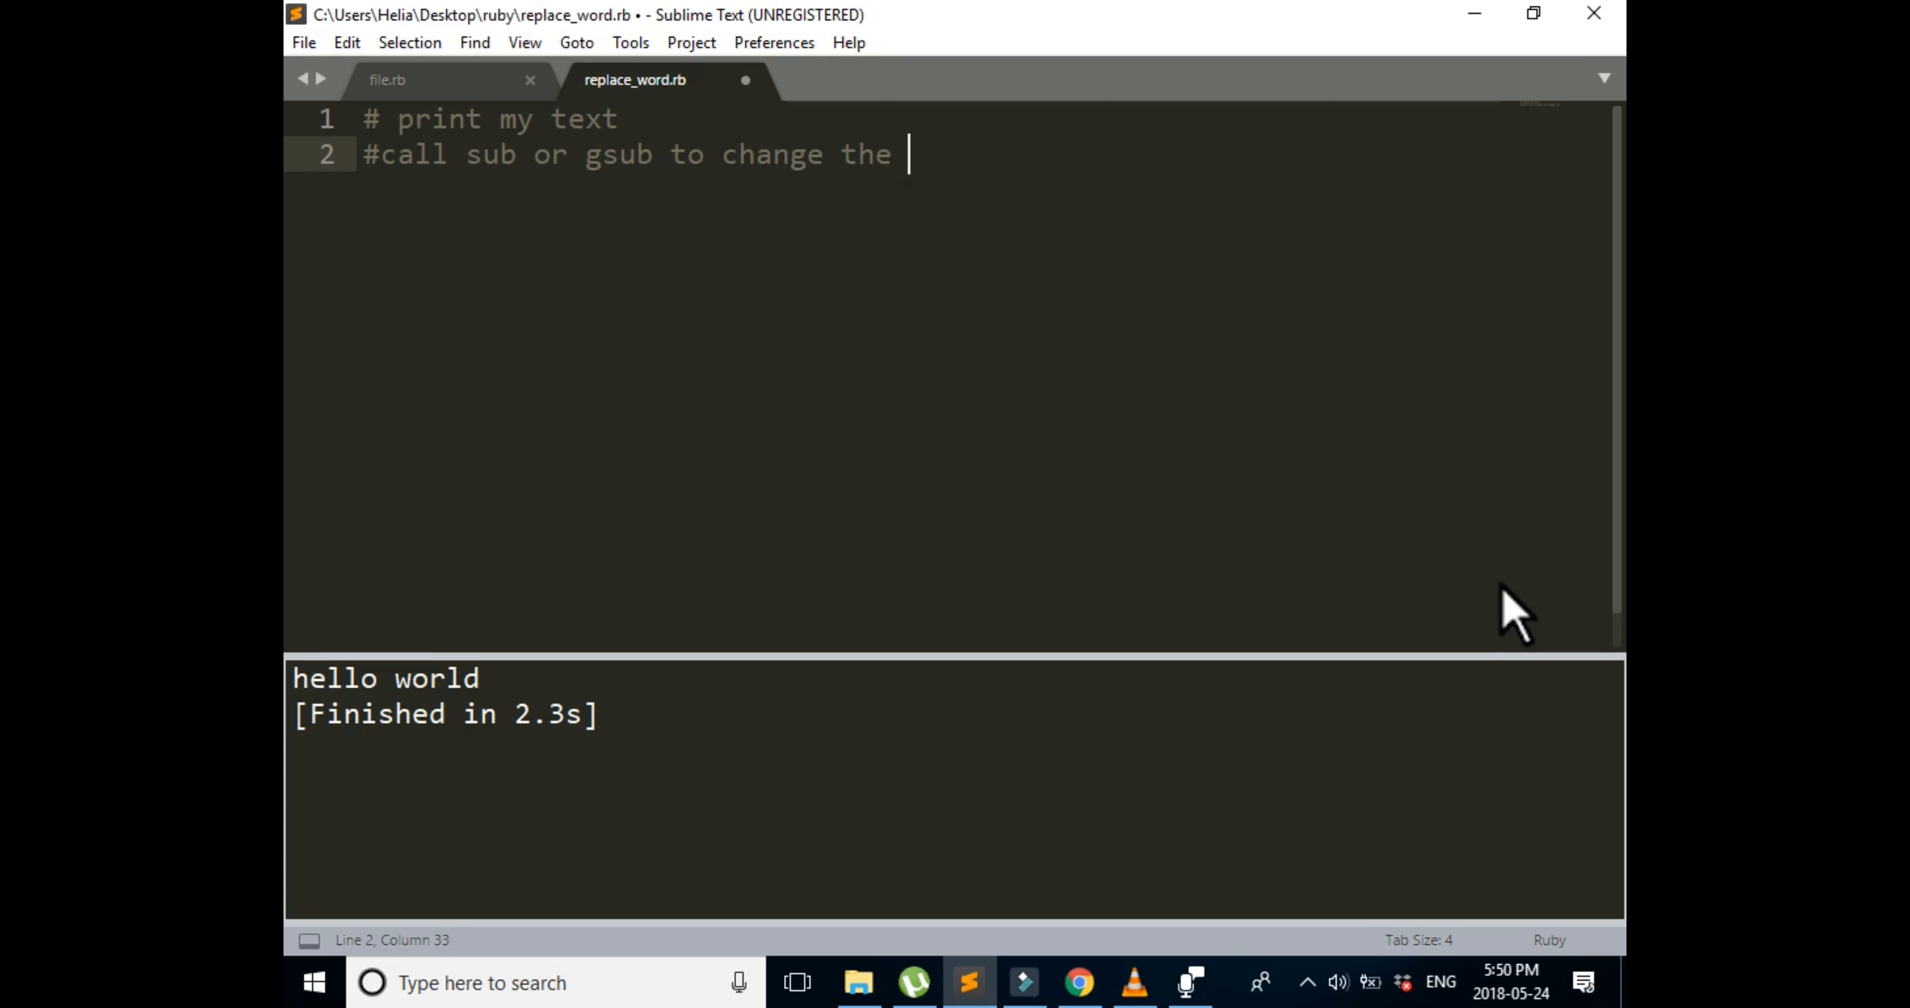
text(word or word)
text(#)
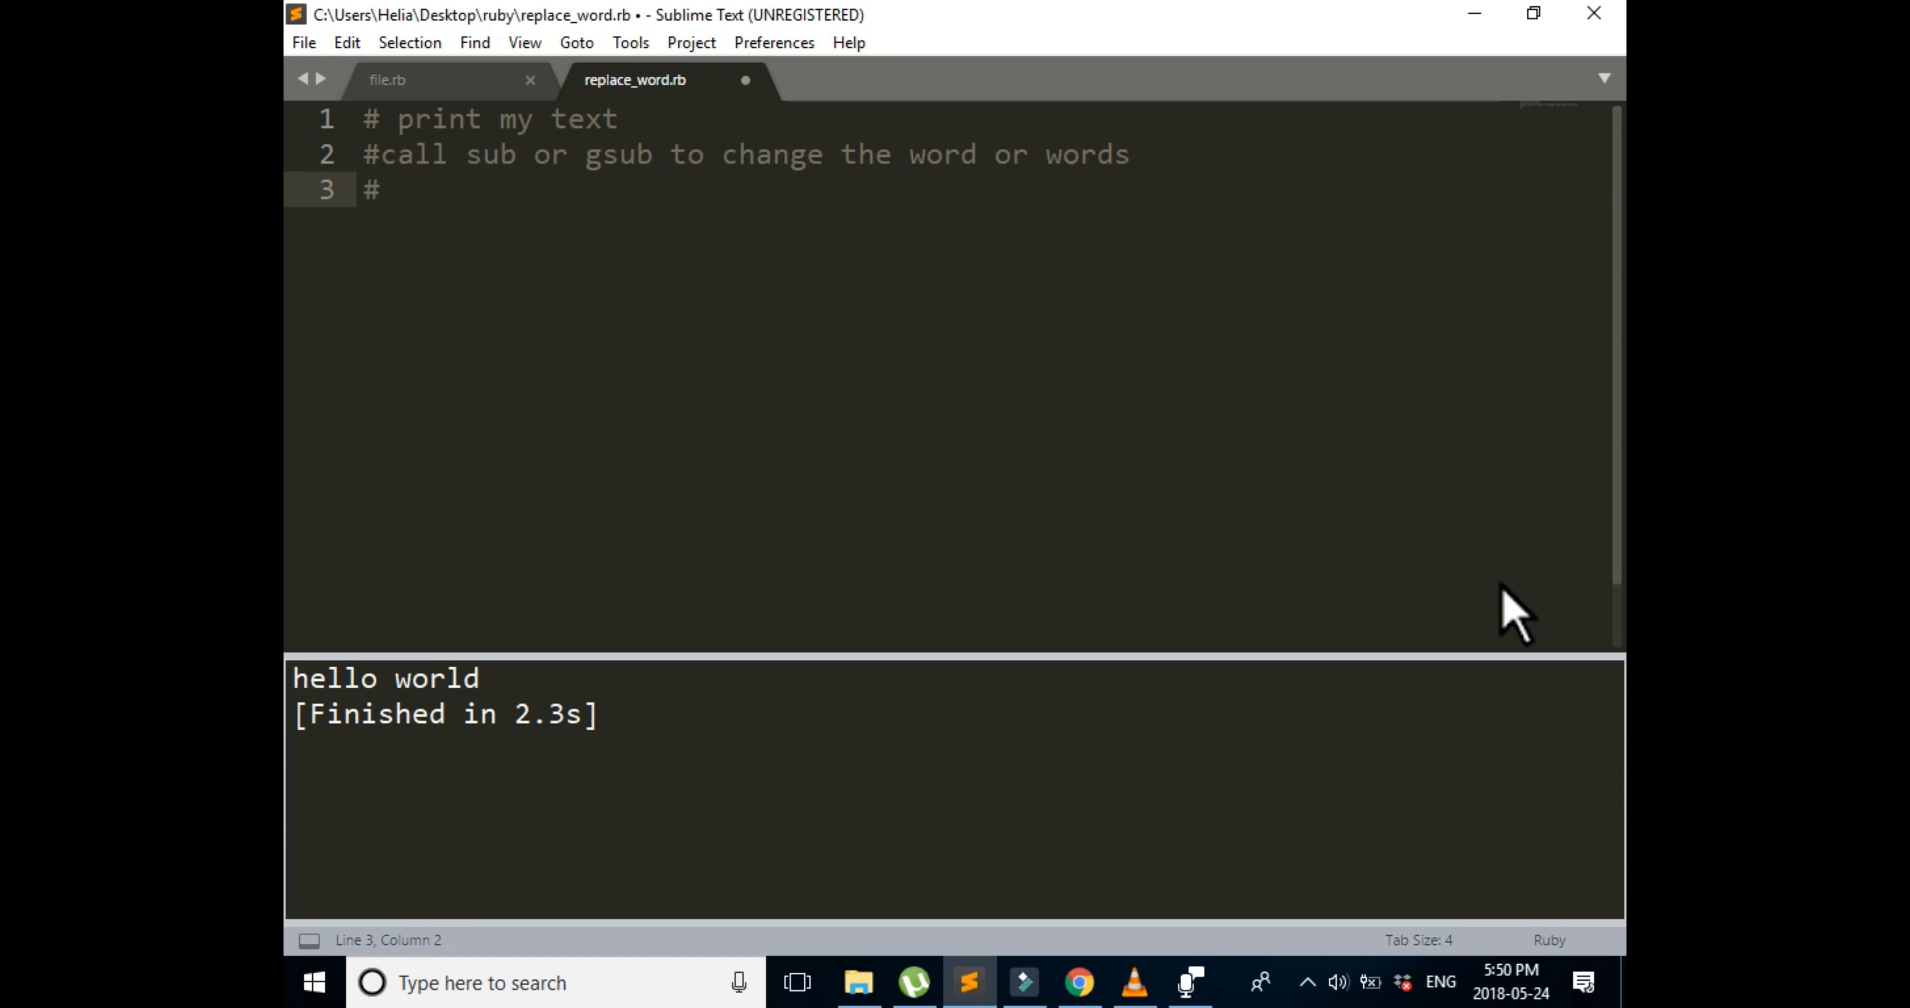
Step: Add the '#save output' comment and return to the end of the first comment
text(save o)
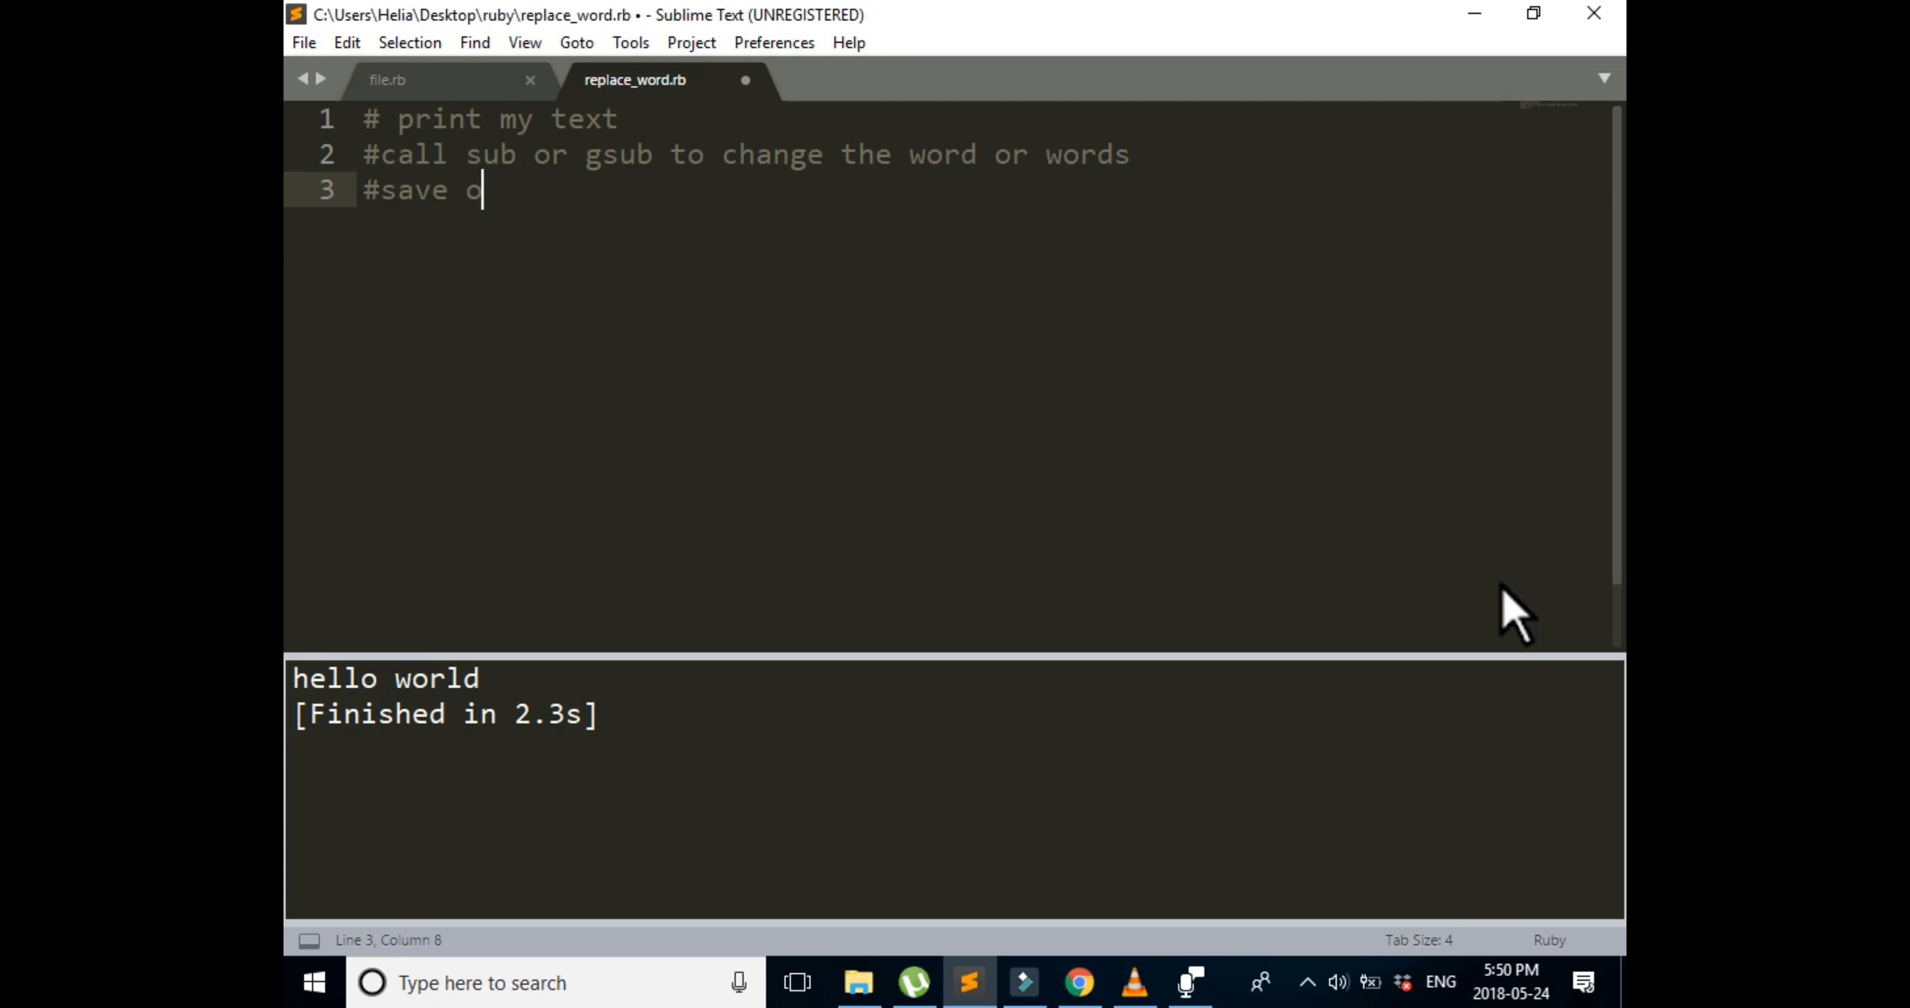
text(utpu)
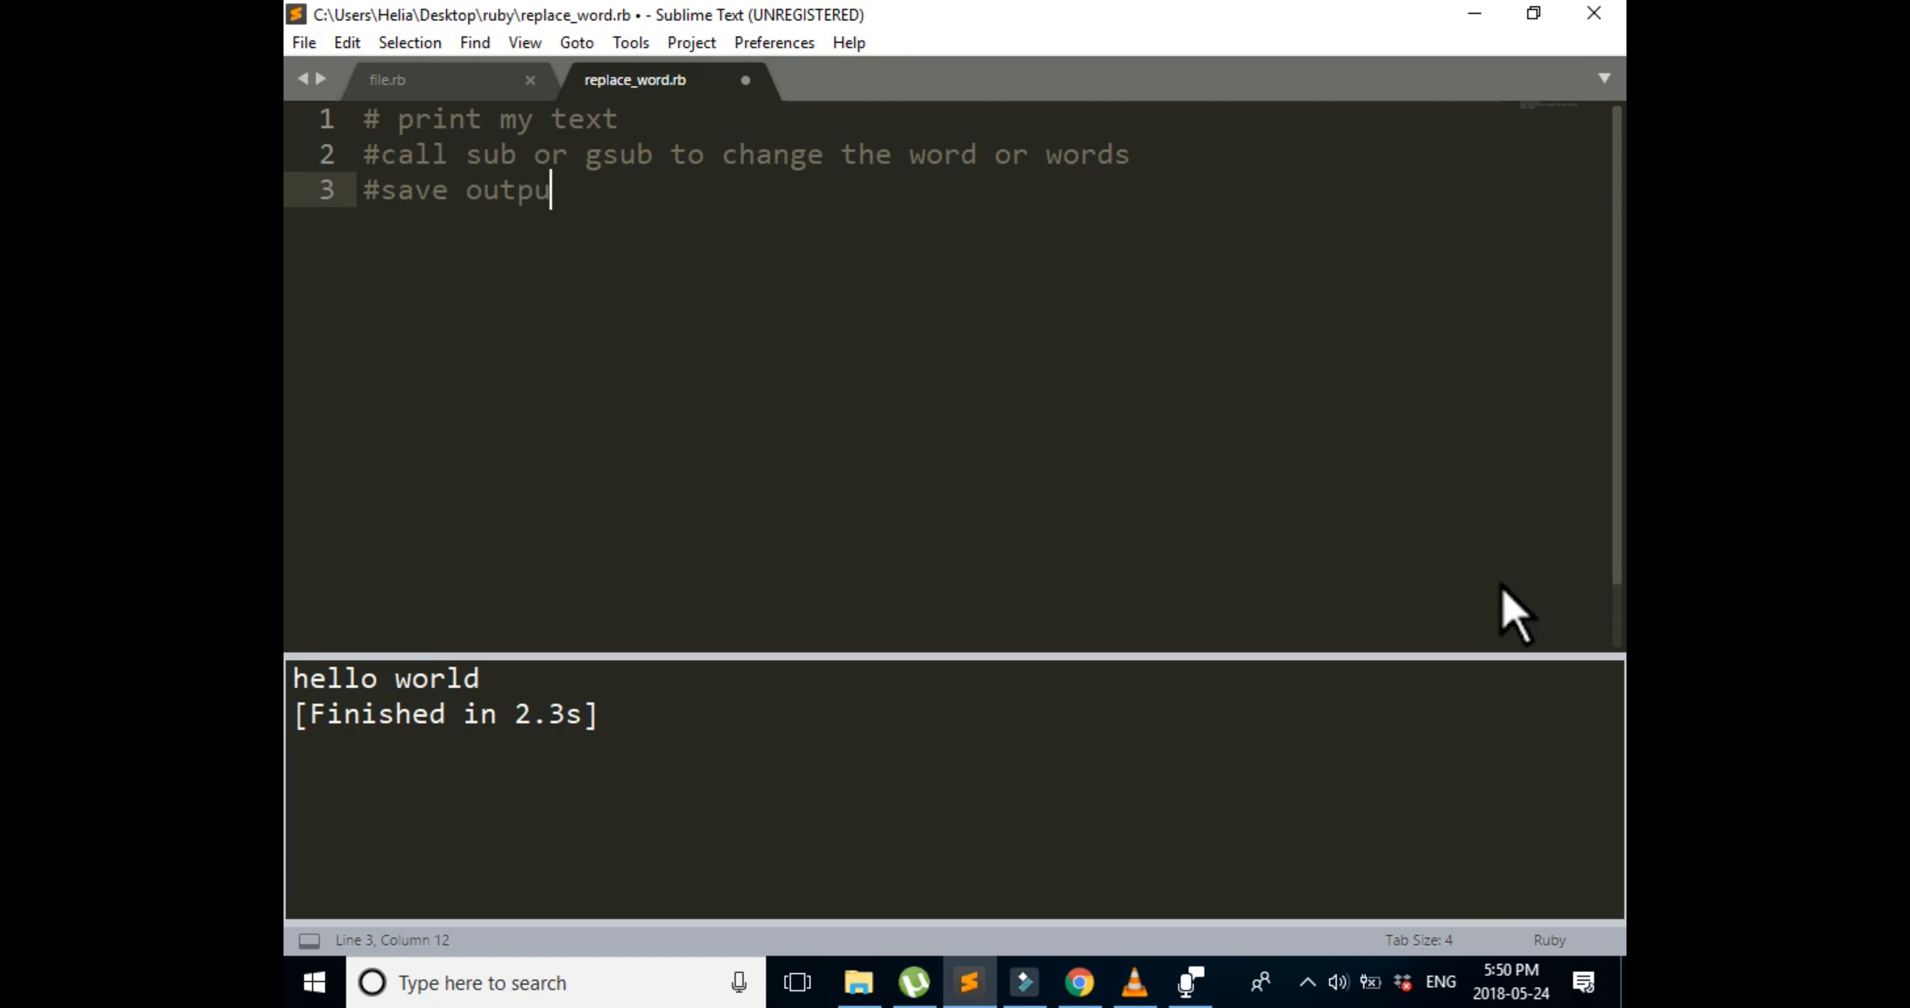
text(t)
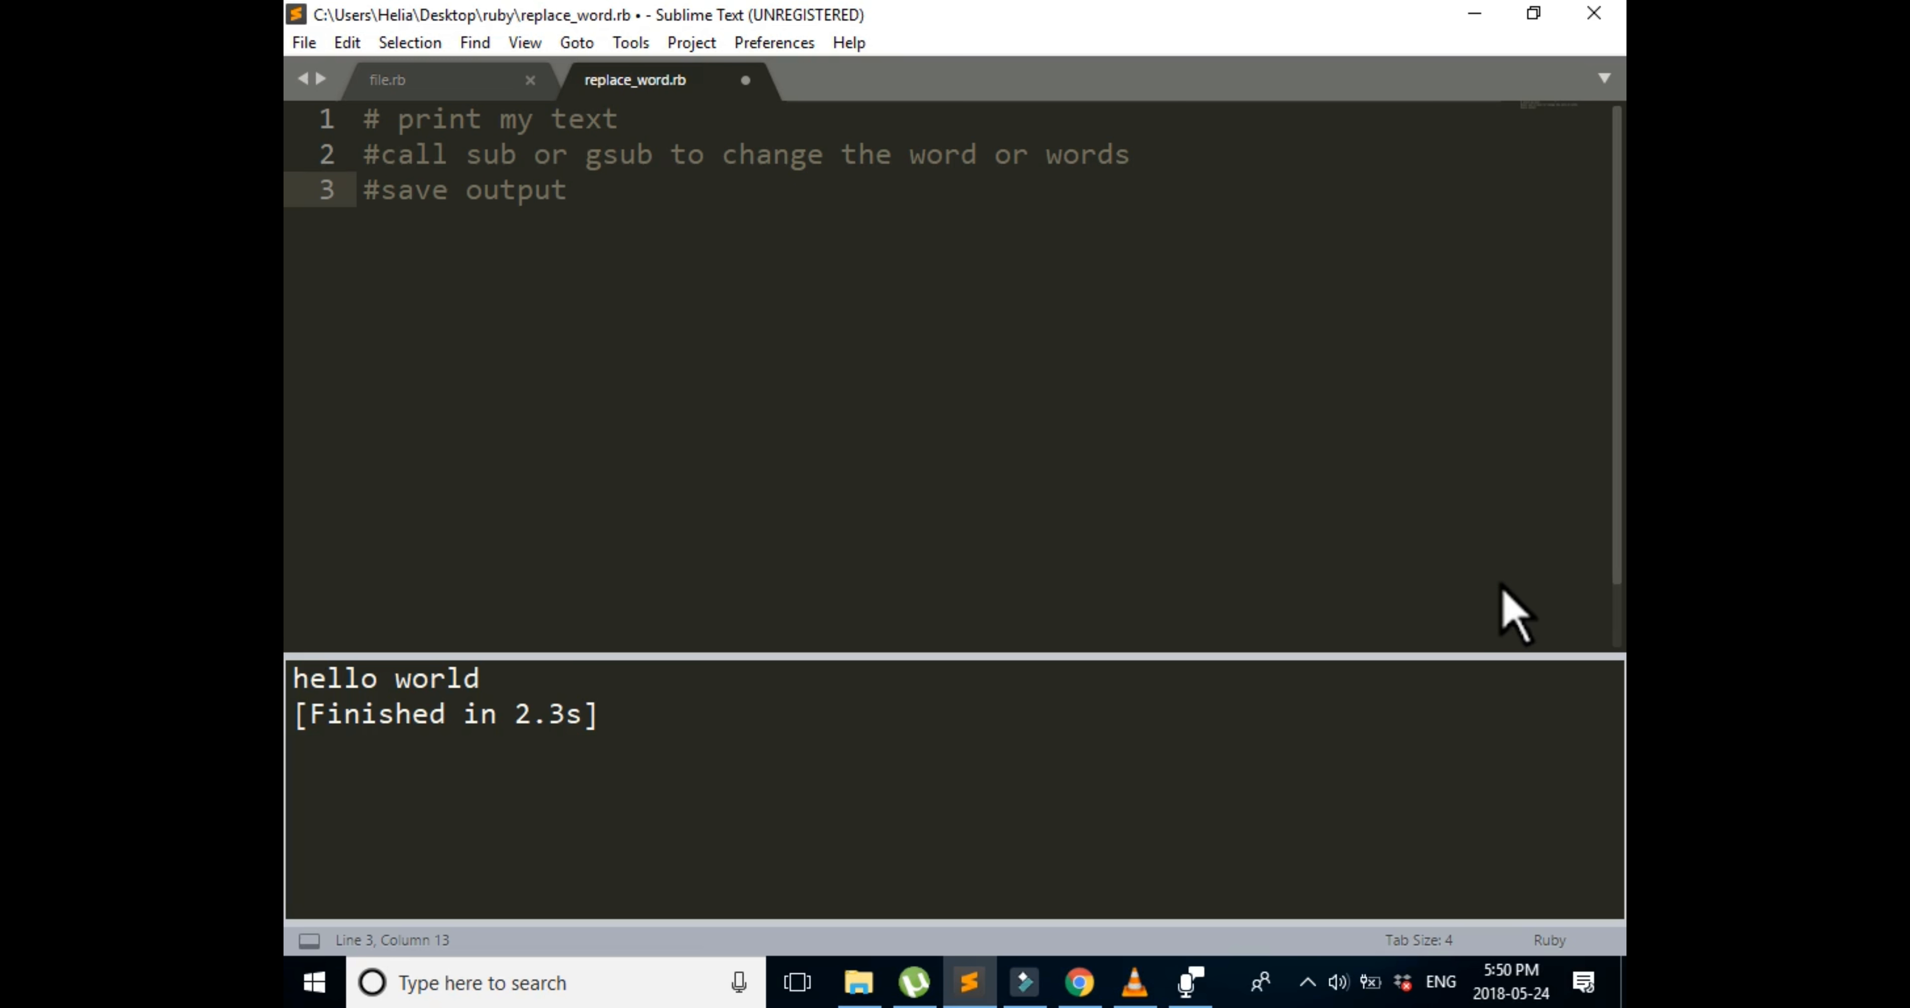
click(569, 189)
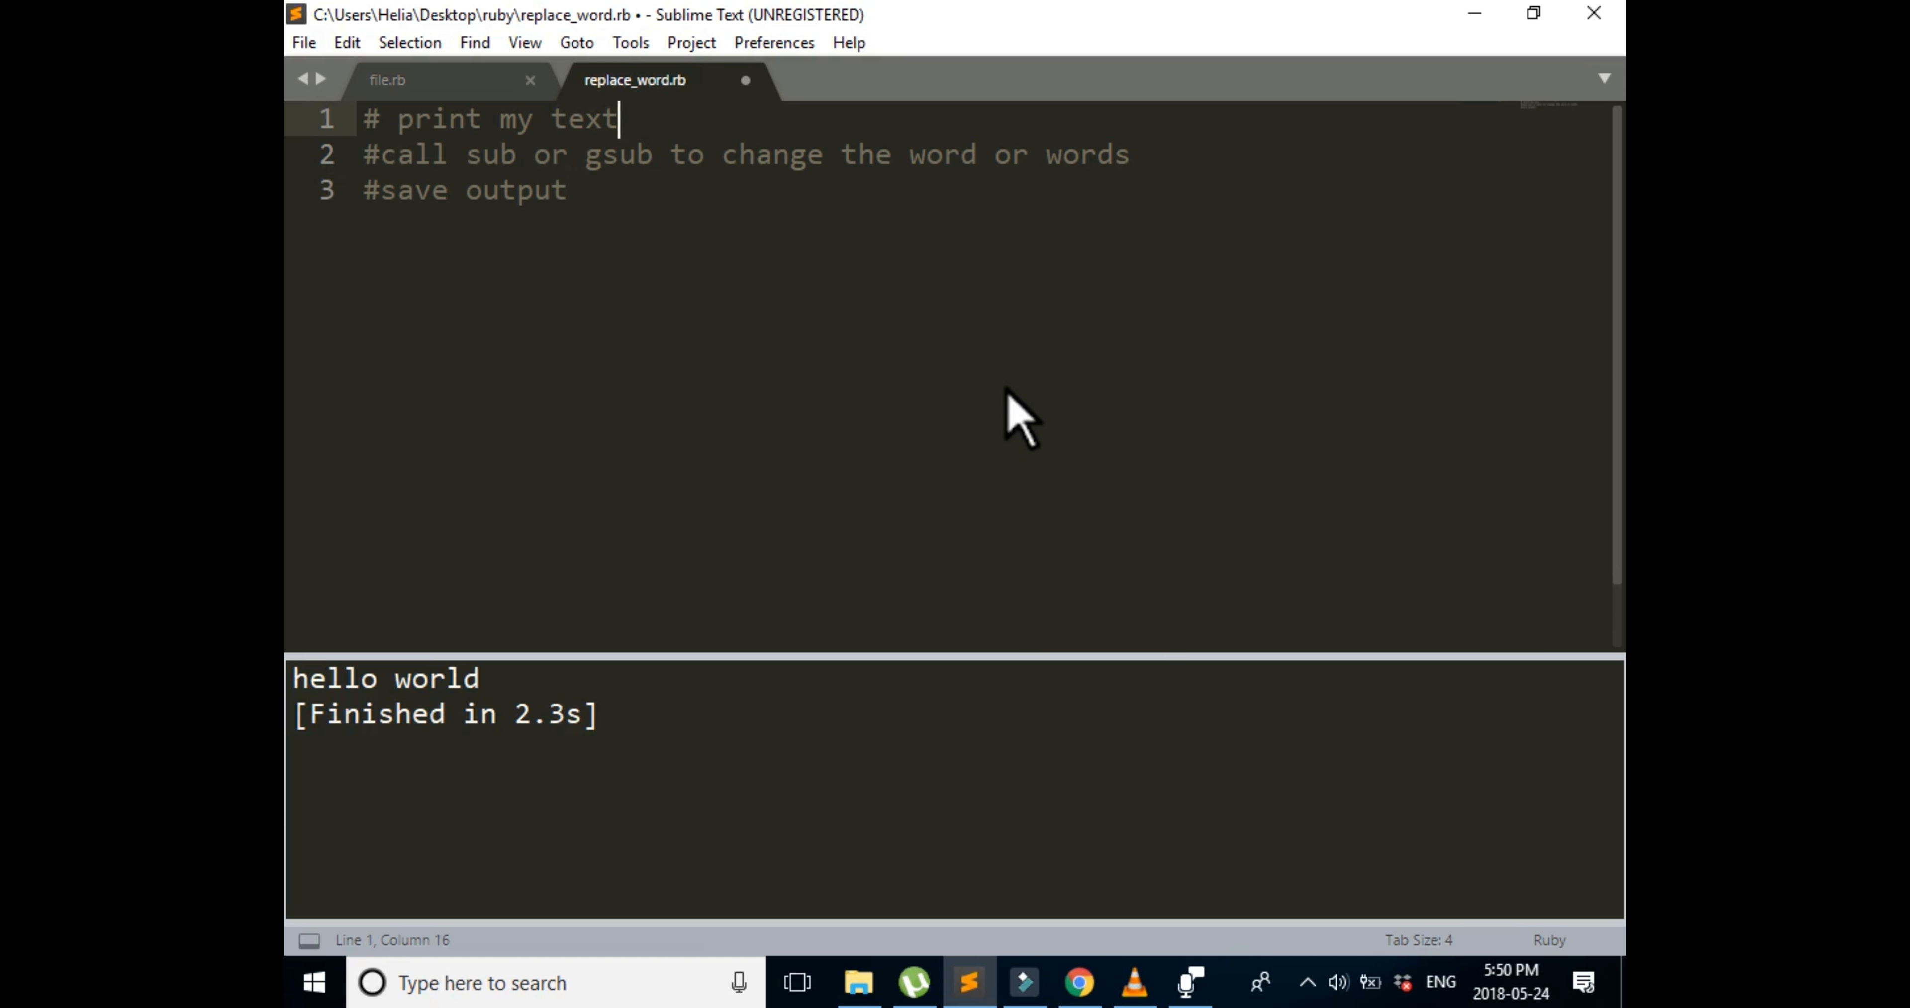
Step: Assign a a multi-line string about changing words in ruby under the first comment
key(enter)
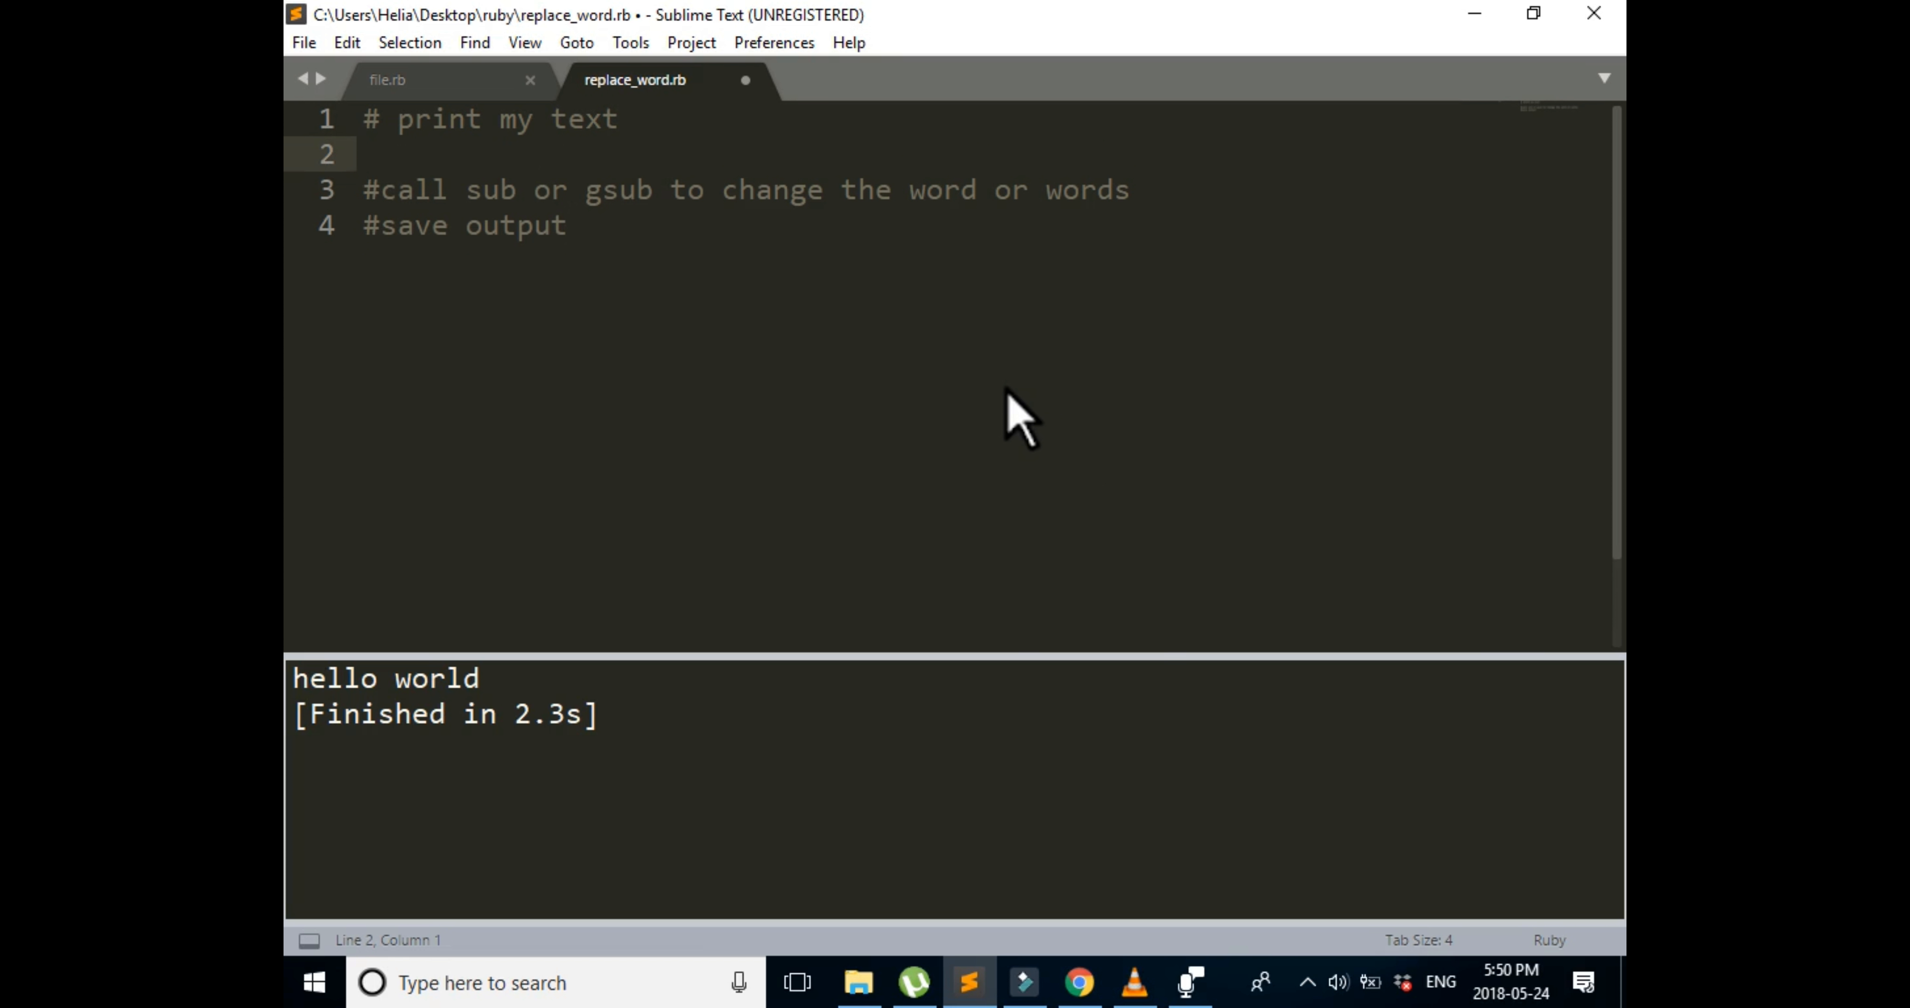
text(a =)
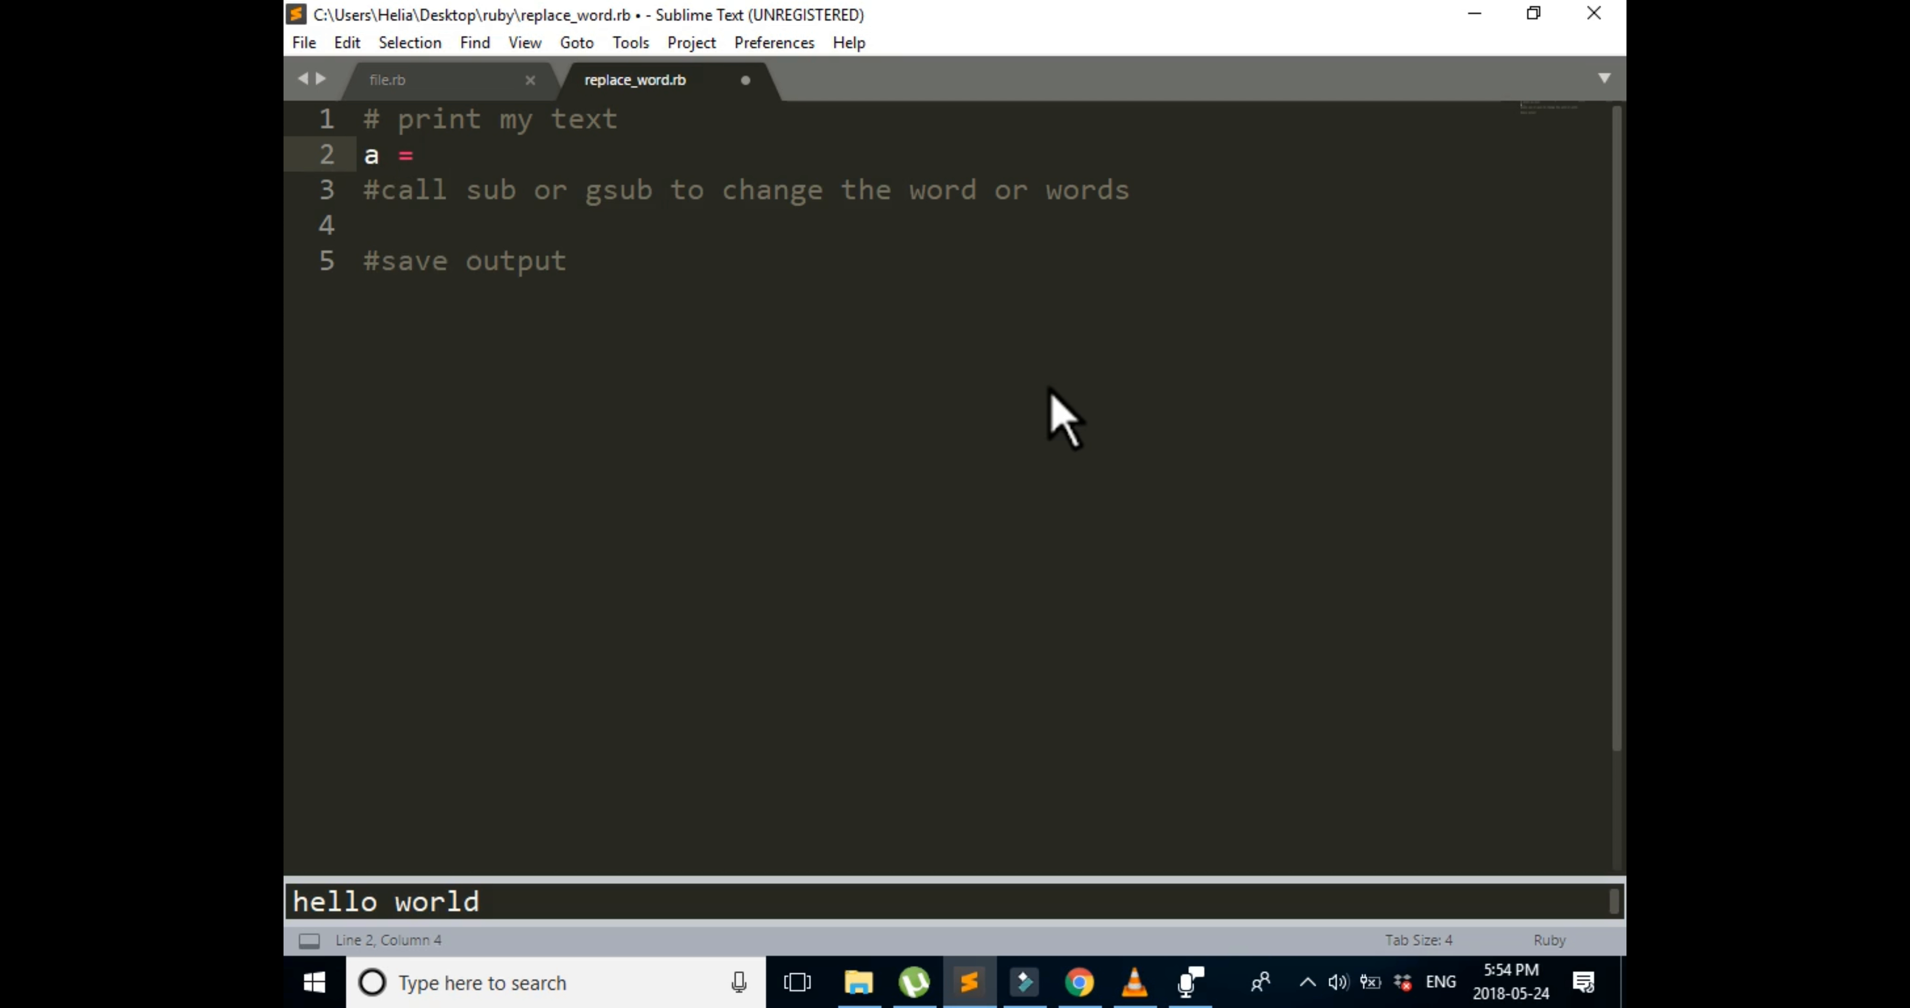
mouse_move(792, 390)
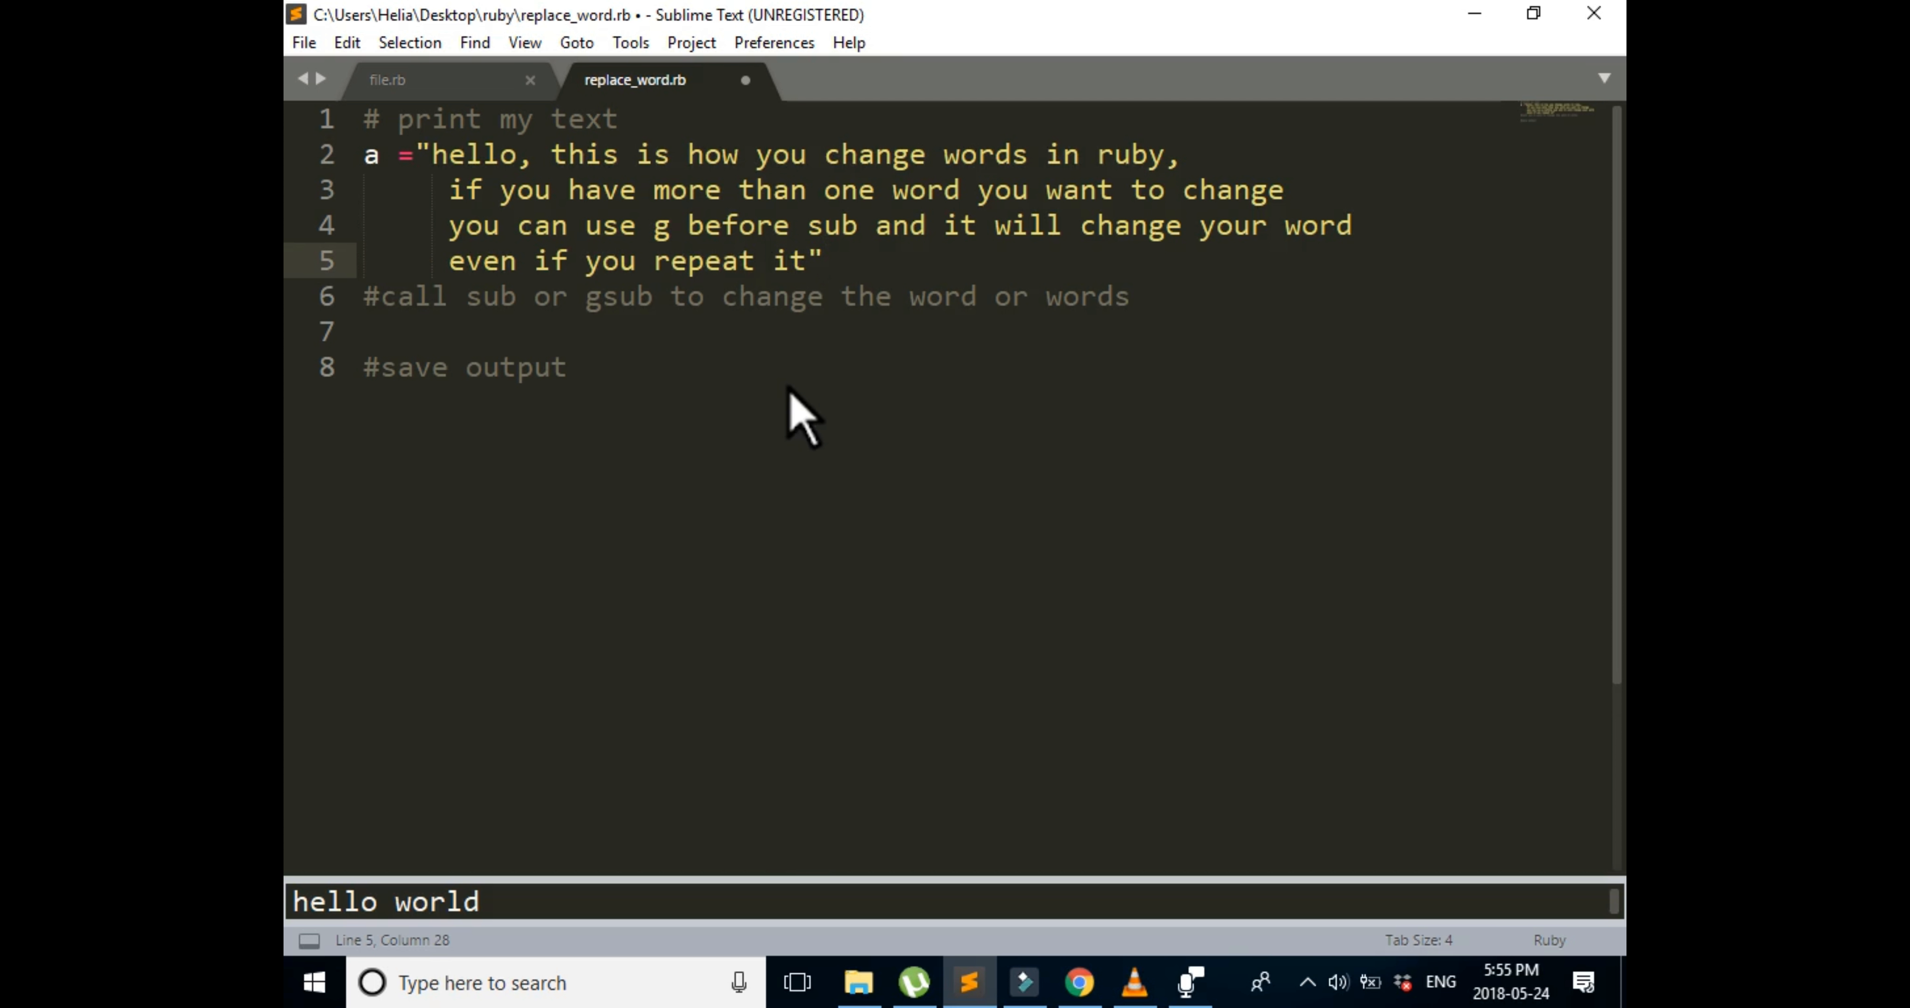
mouse_move(1108, 591)
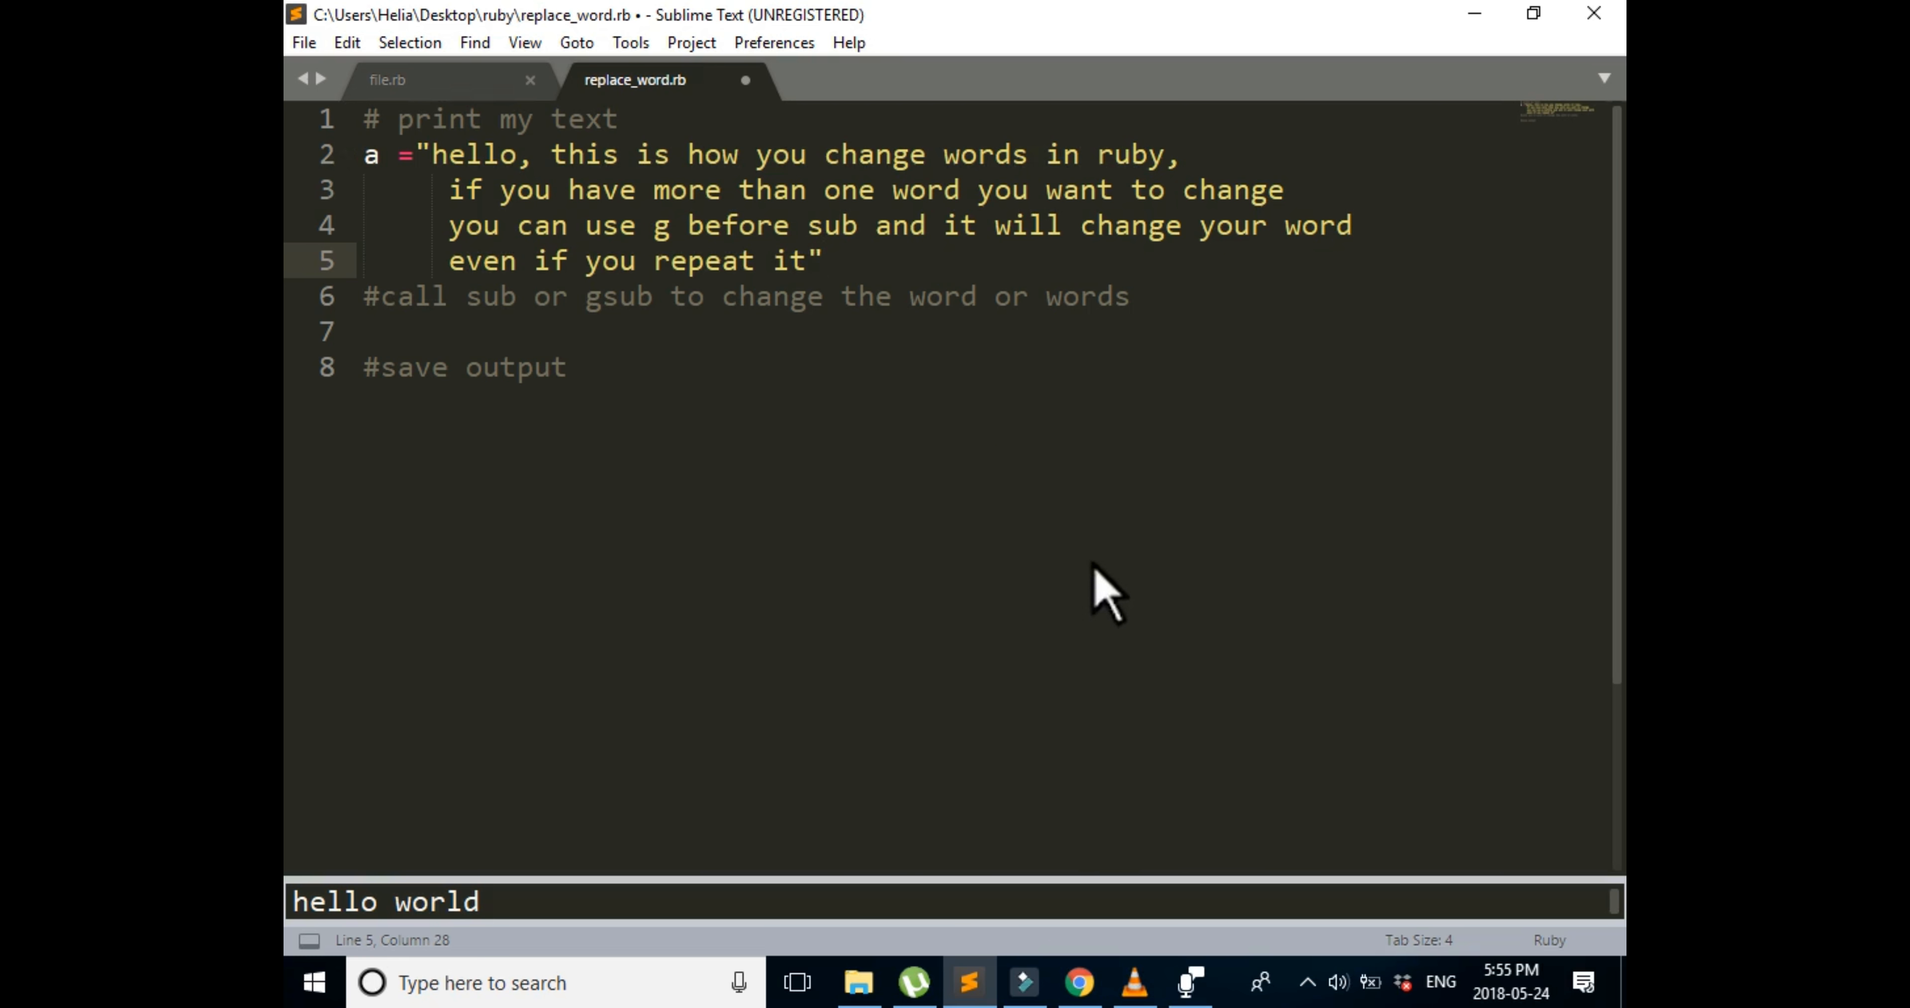
click(823, 260)
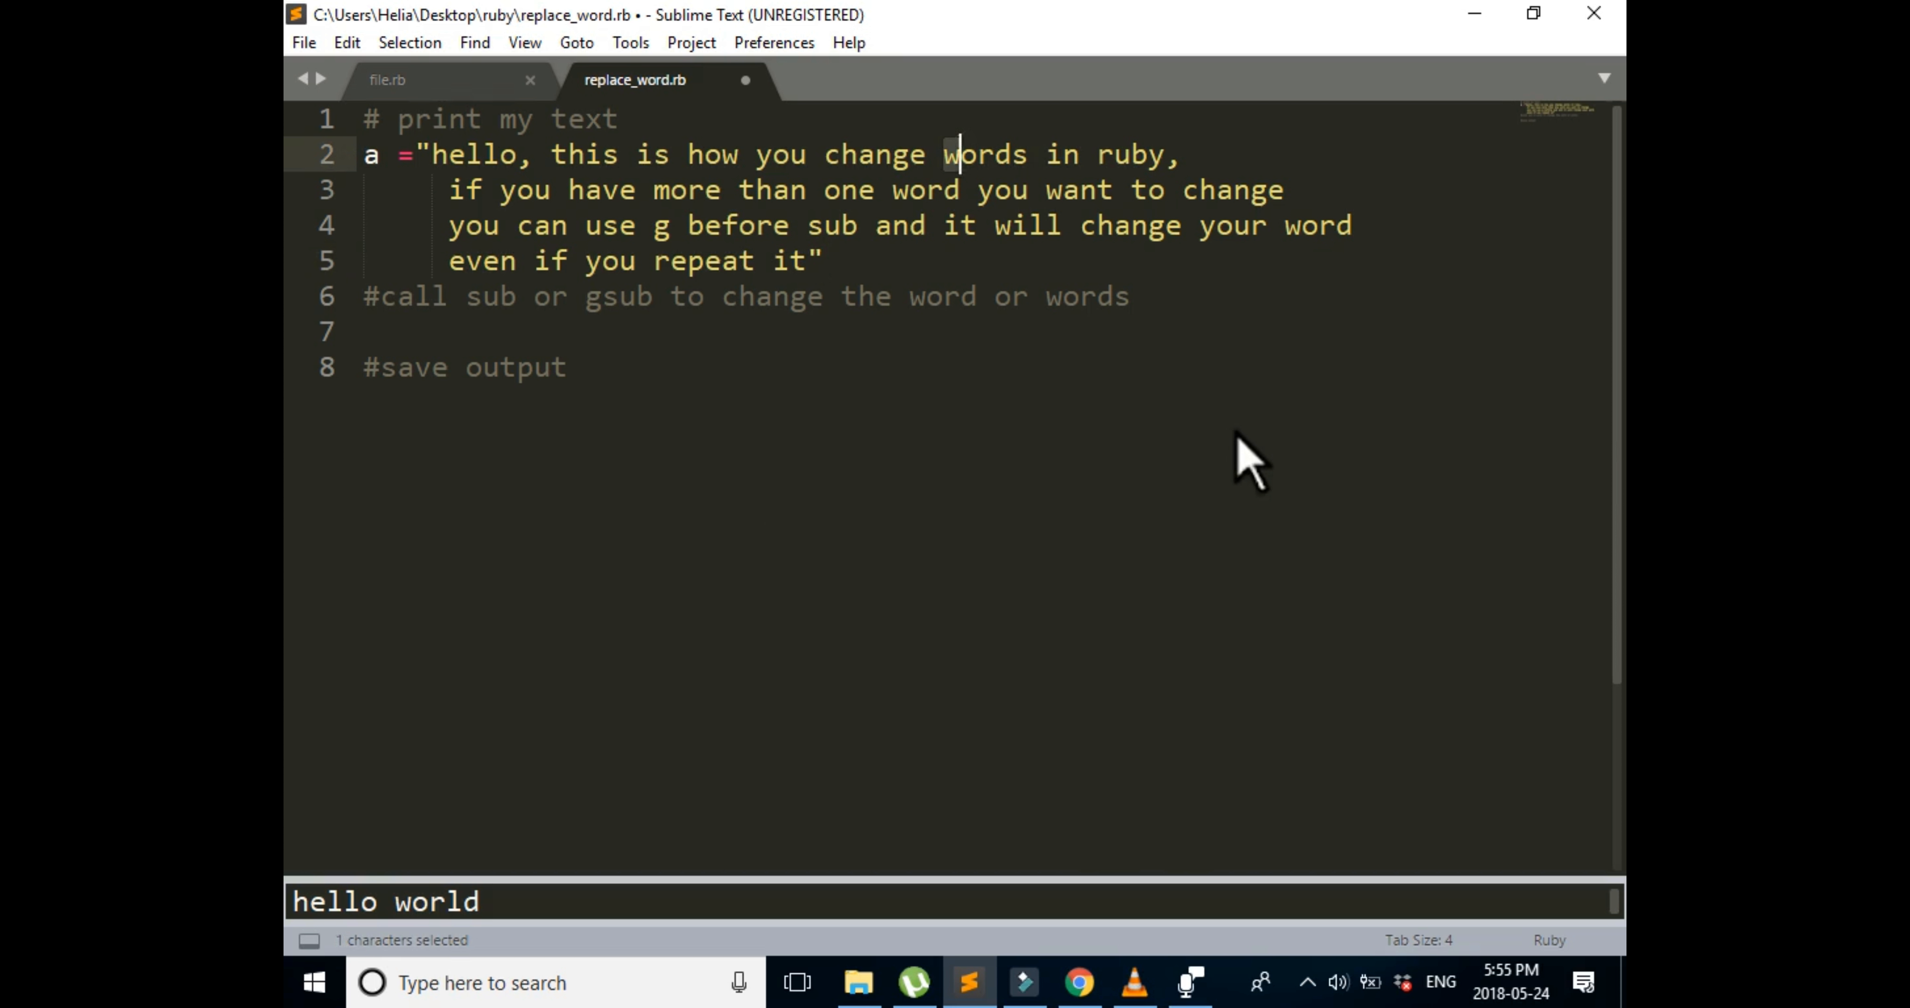
click(891, 189)
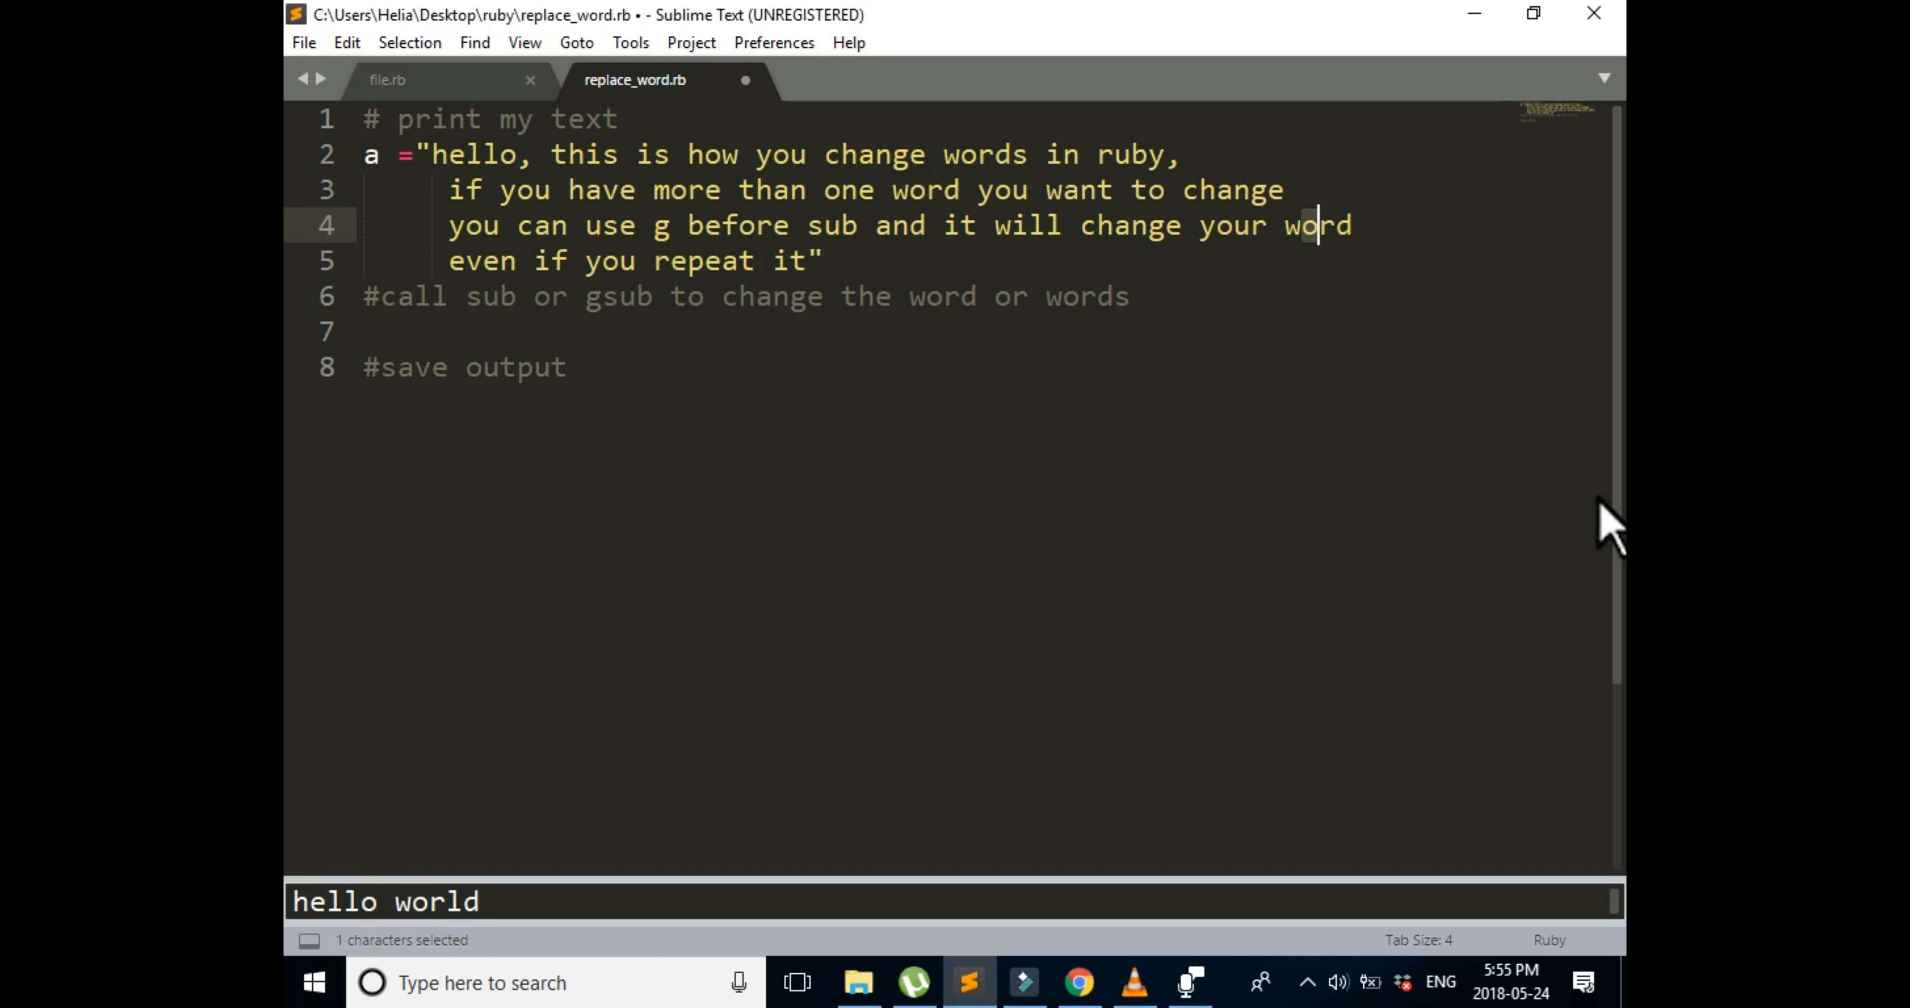
click(568, 367)
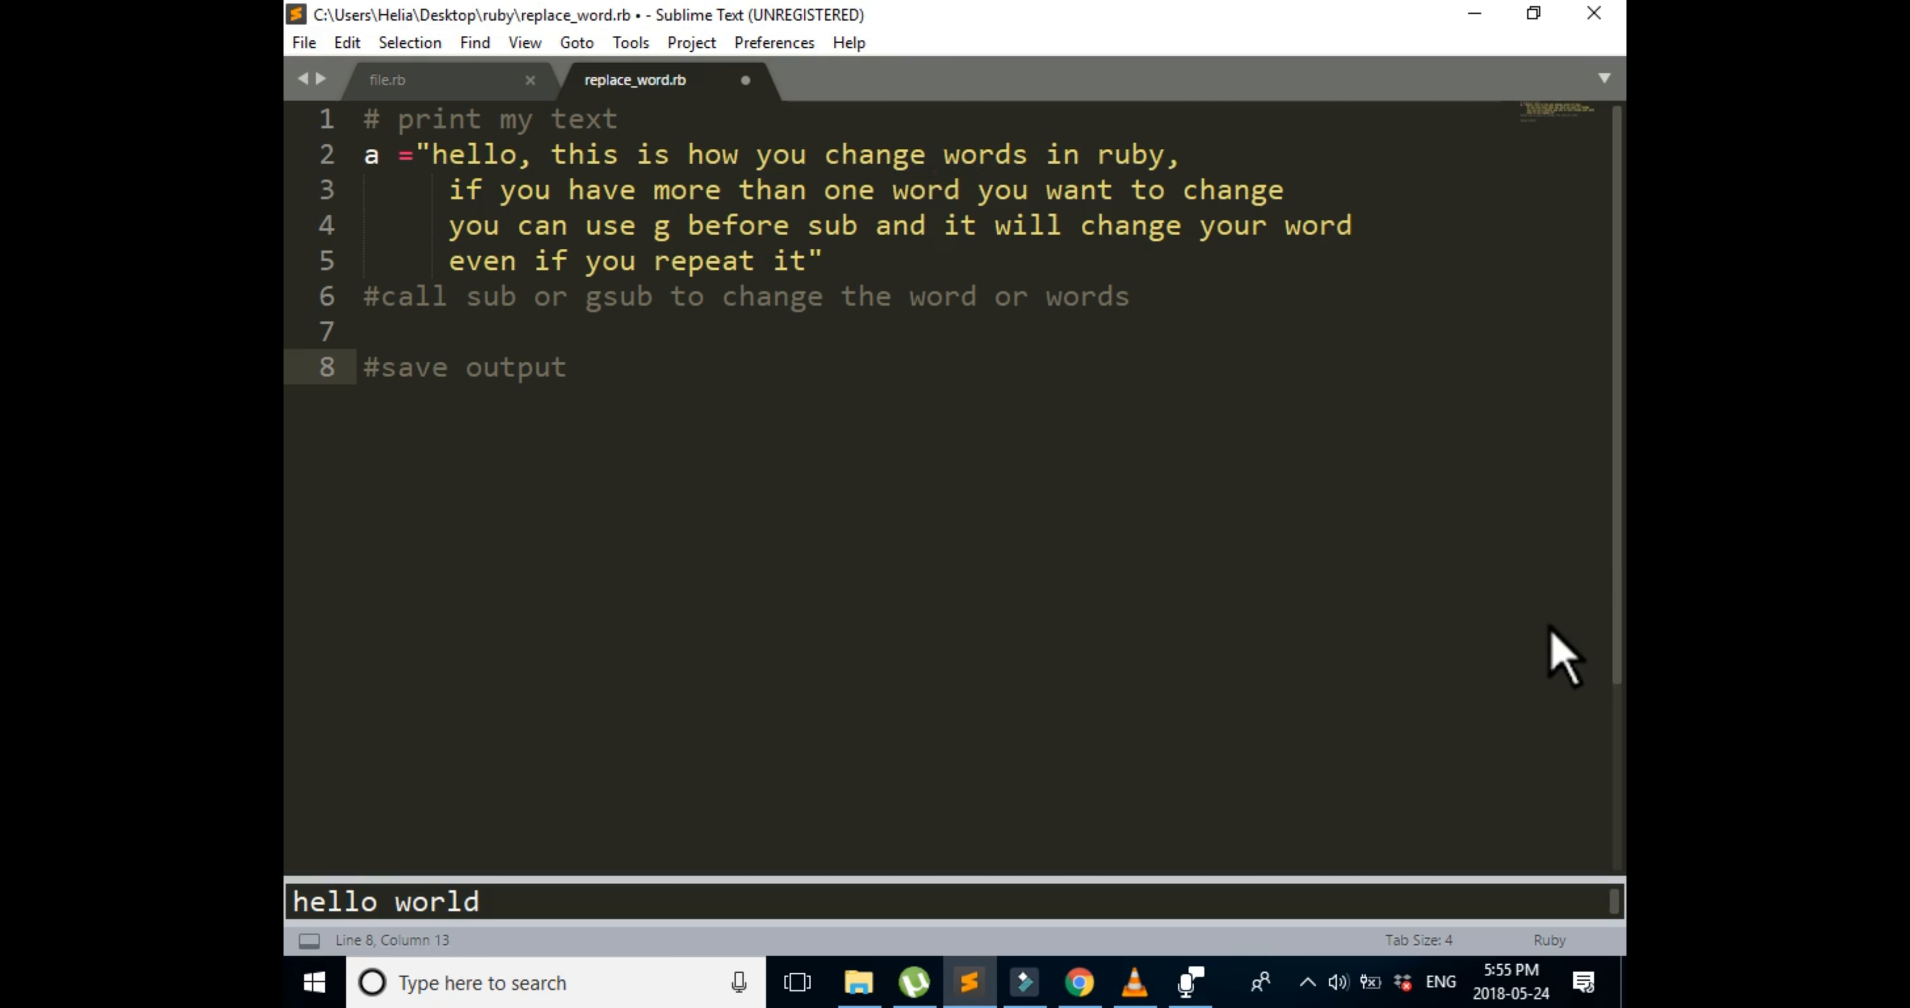
Step: Highlight the repeated occurrences of 'word' in the string, then move to the line under the sub/gsub comment
click(940, 156)
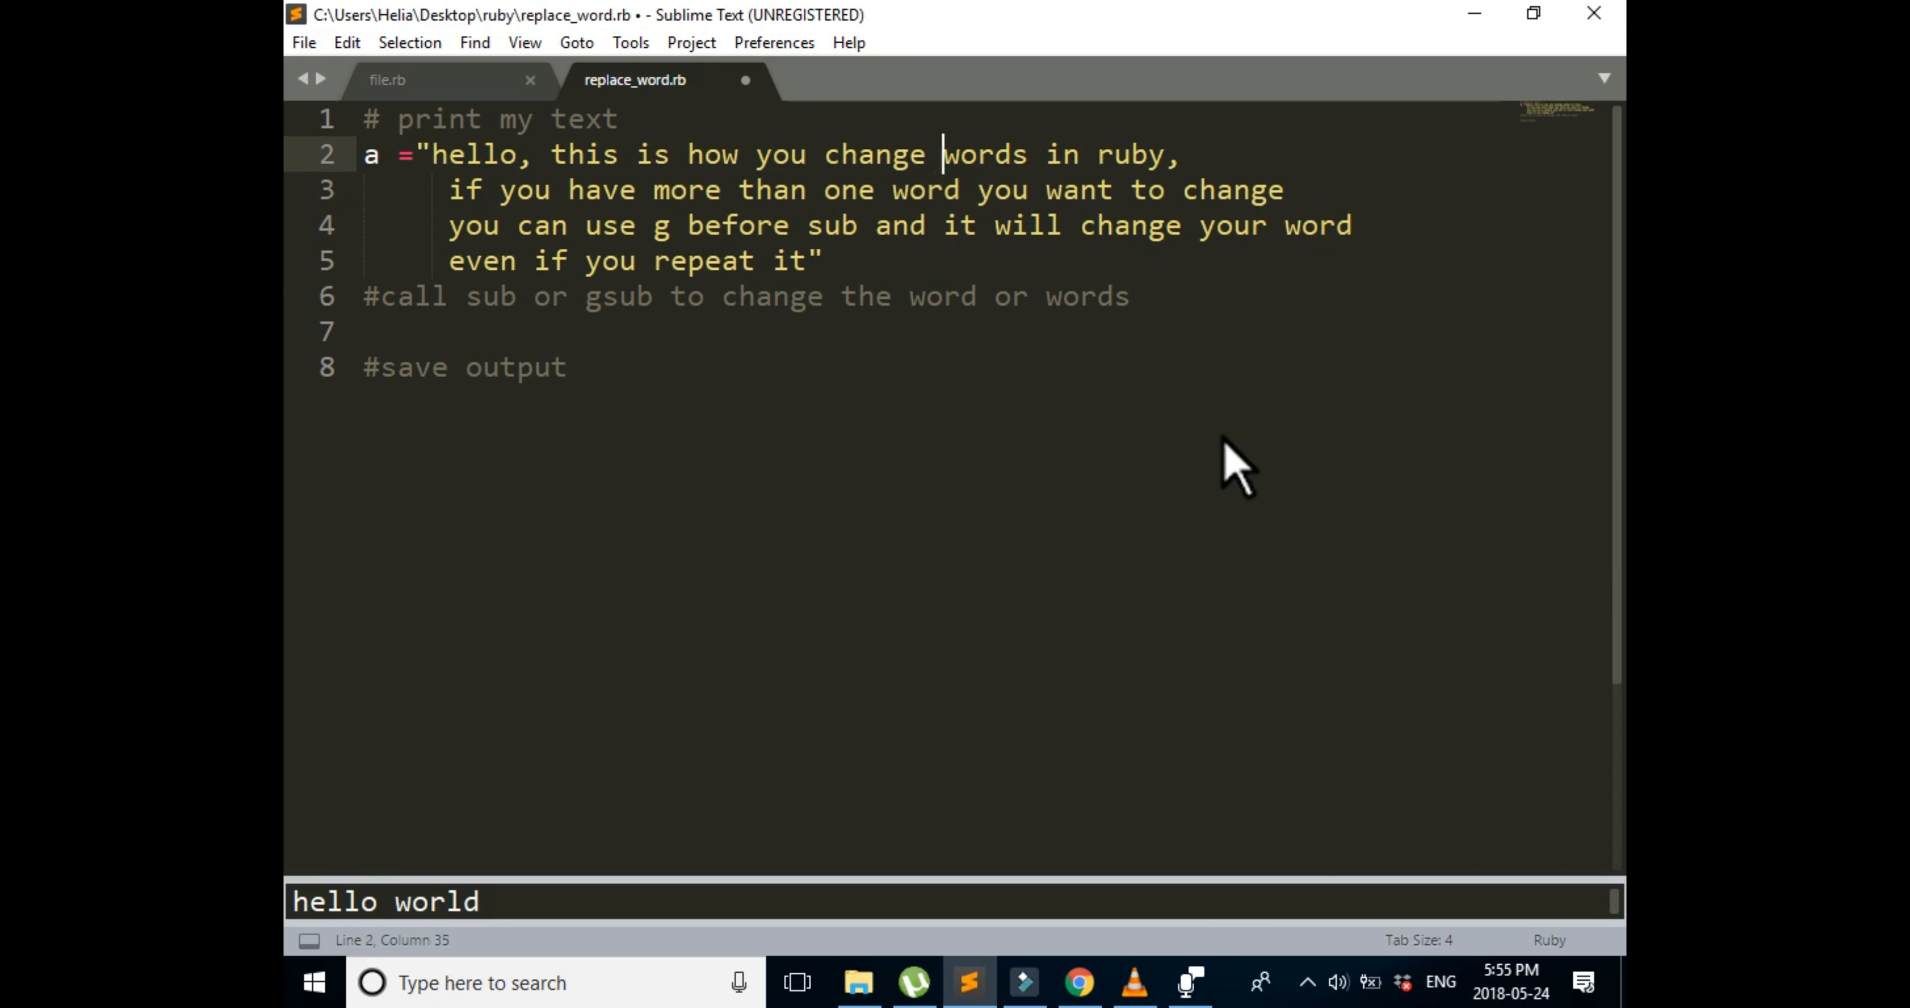
double_click(984, 153)
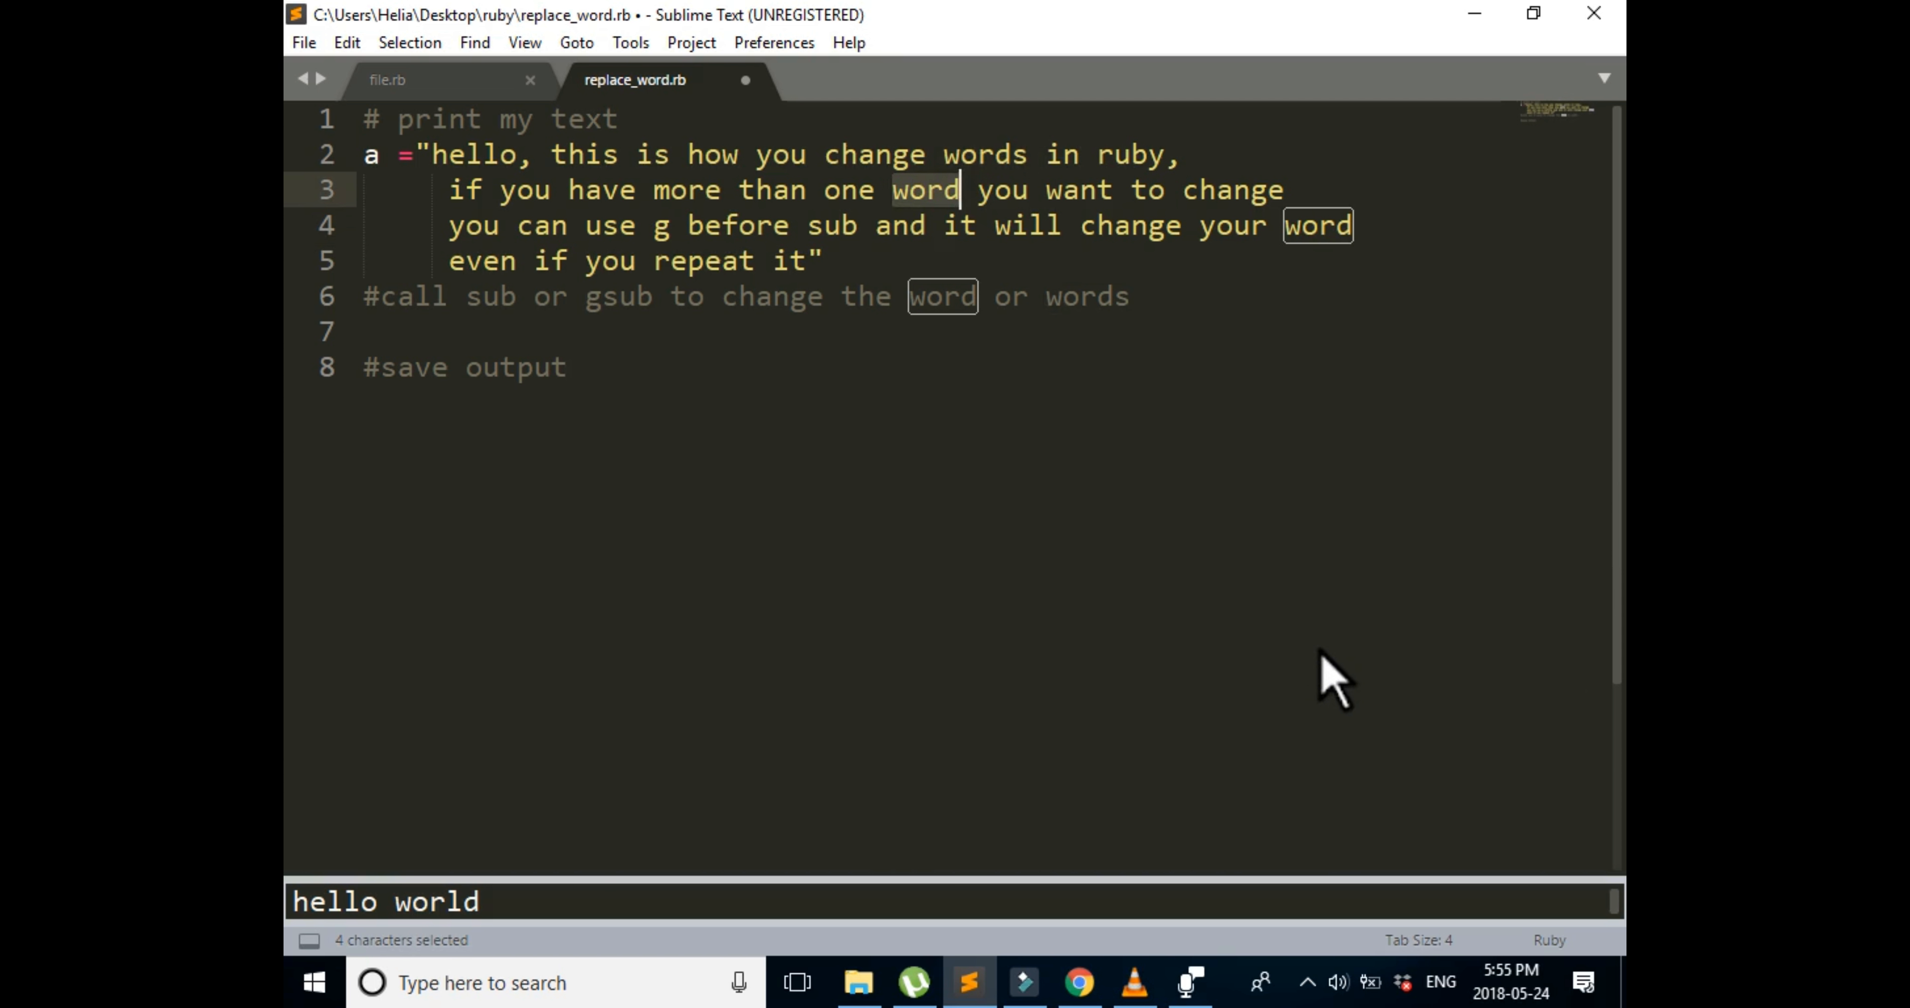
mouse_move(1358, 731)
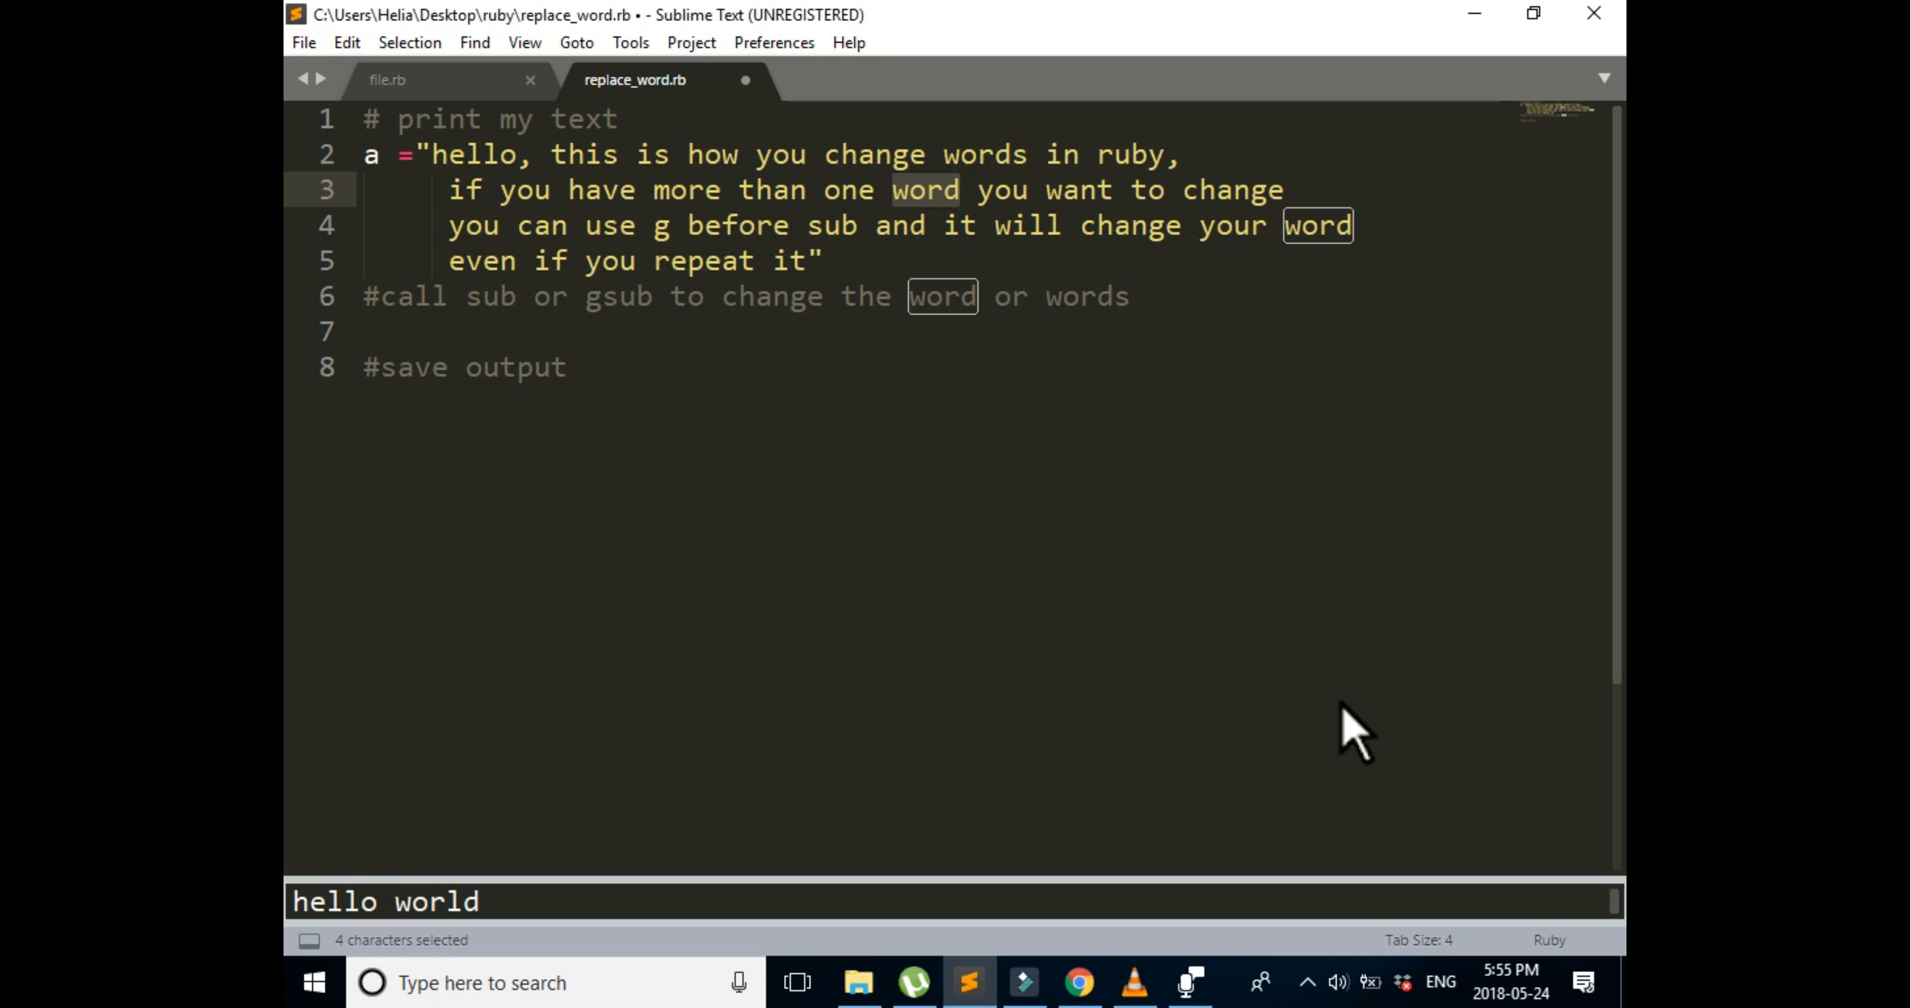
mouse_move(1173, 668)
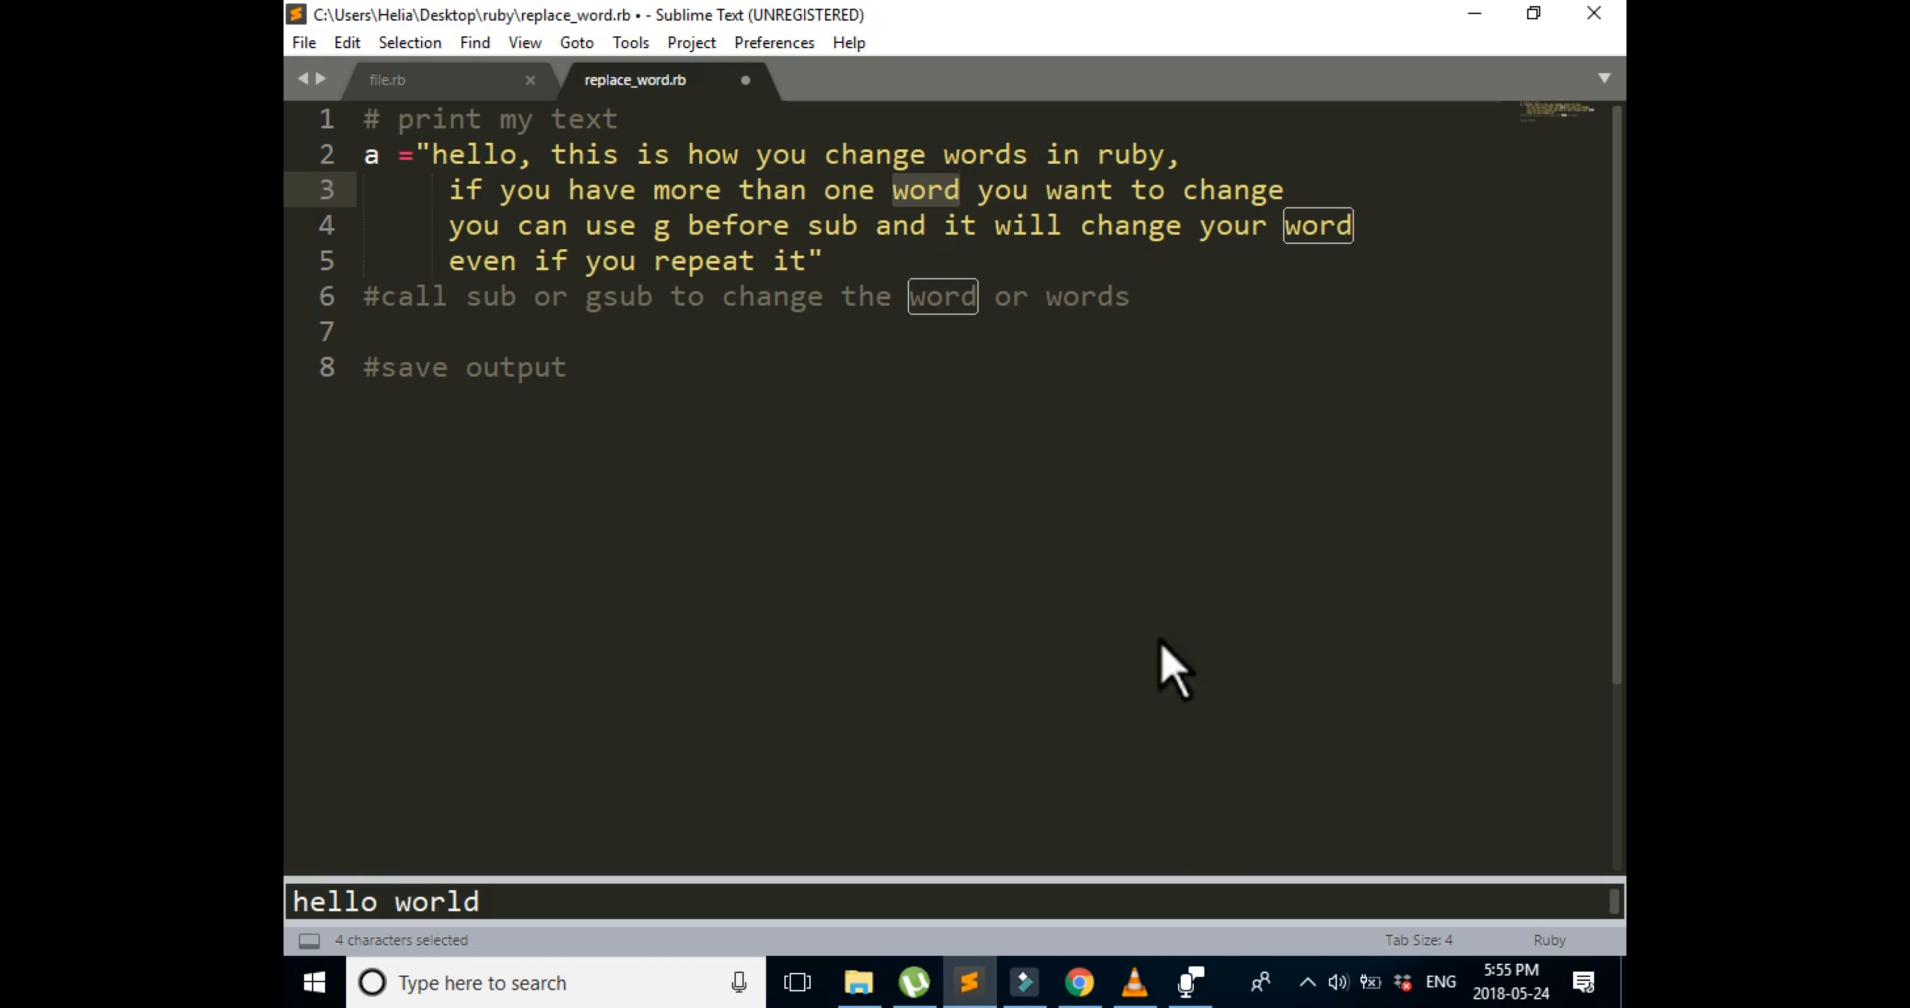
click(565, 367)
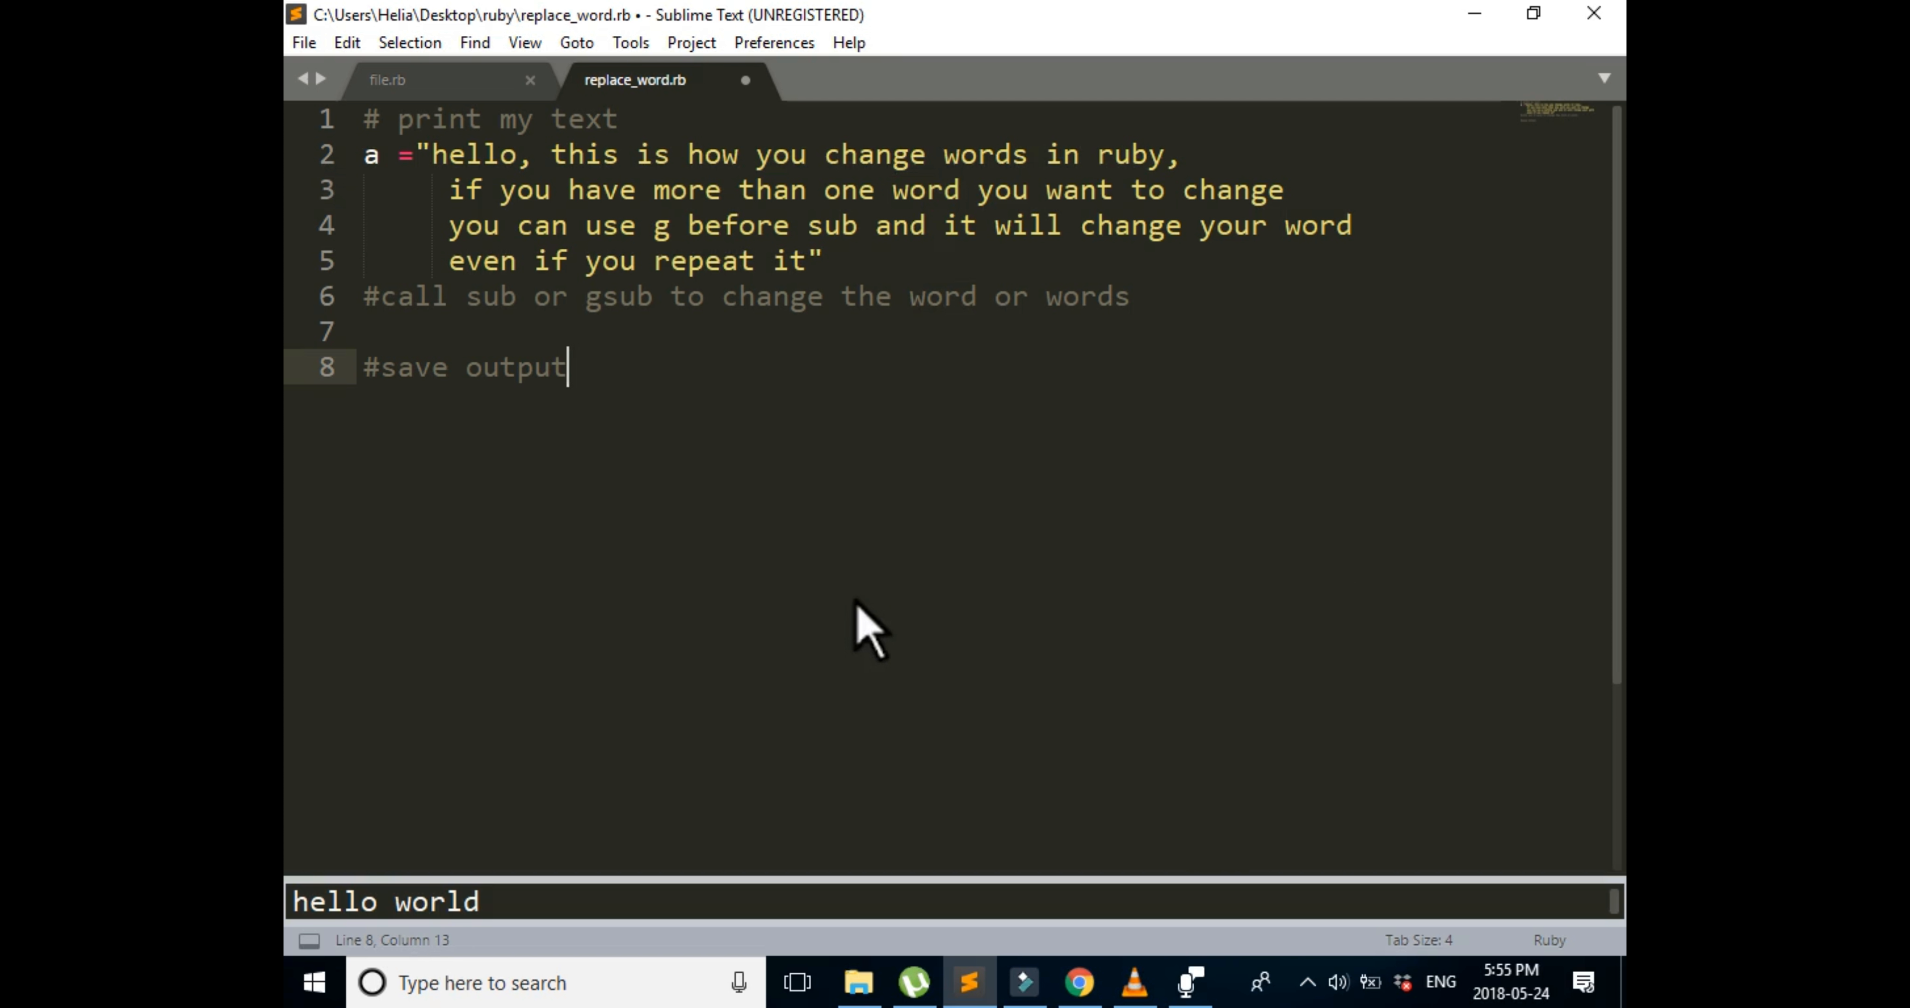
click(365, 330)
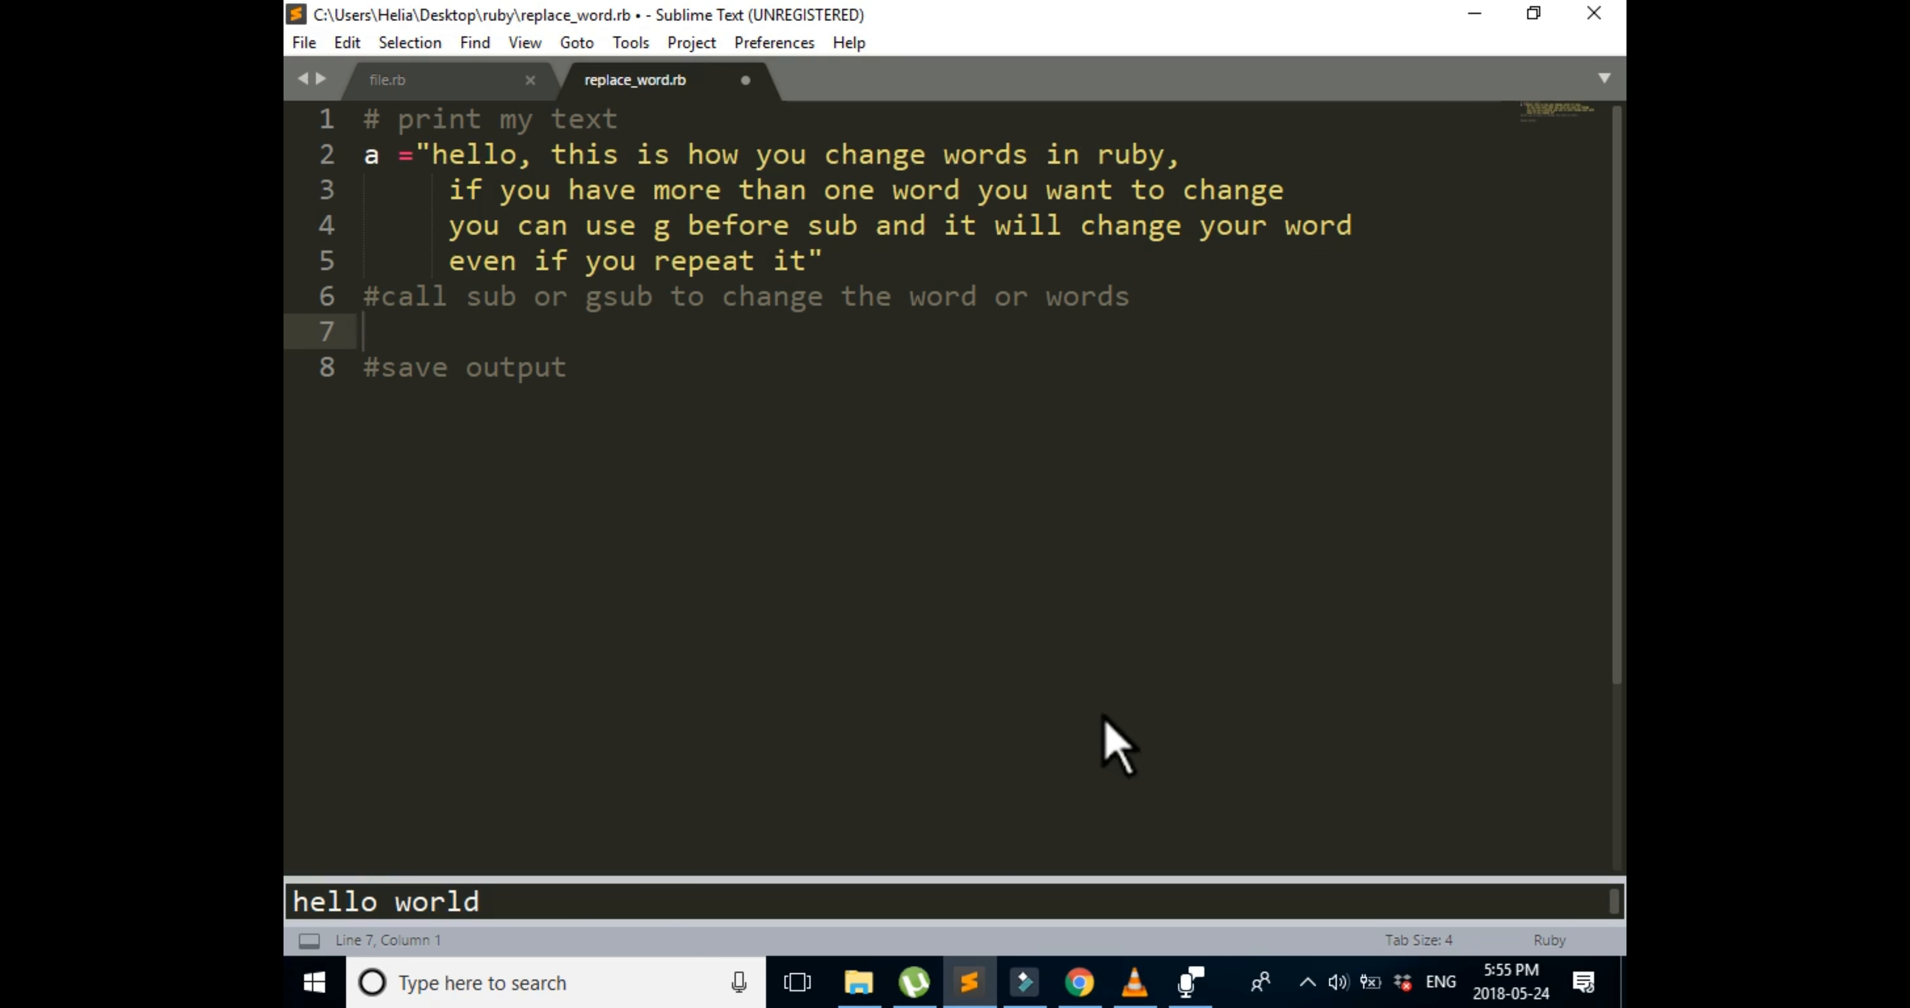
mouse_move(1167, 749)
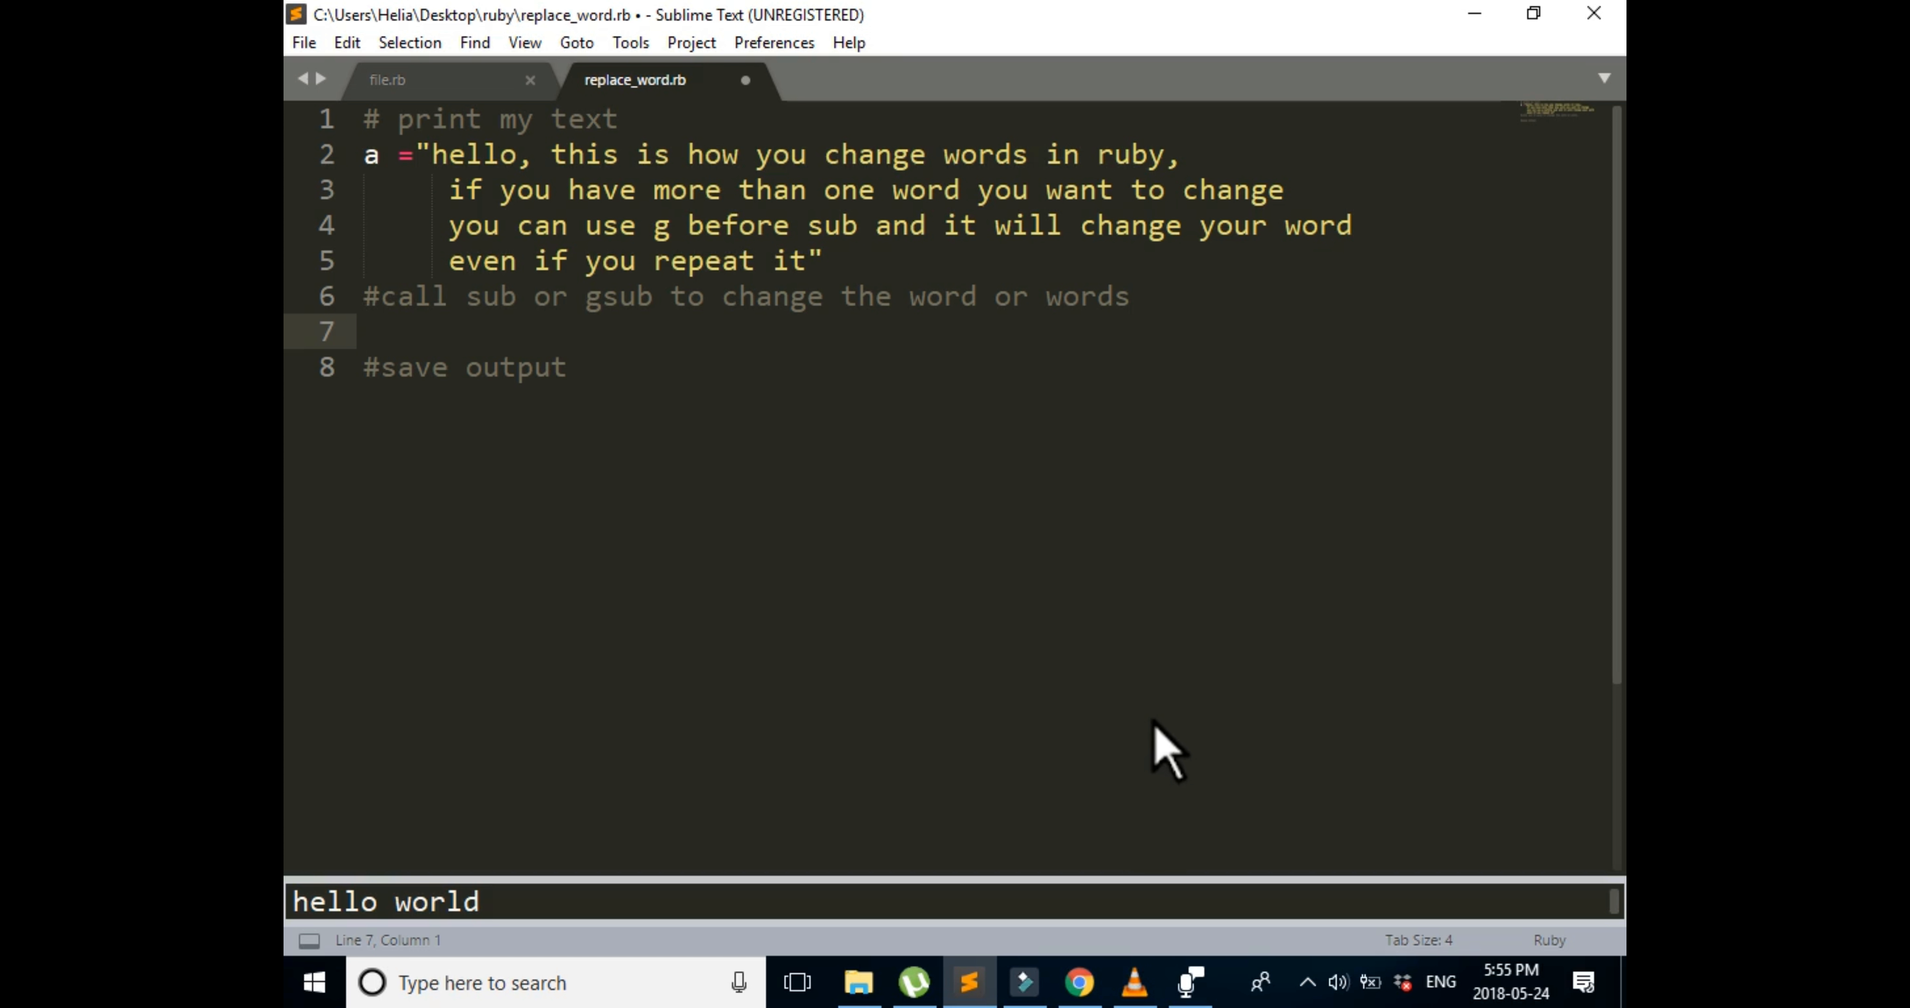
Step: Write puts a.sub "word" on line 7 as the start of the sub call
text(puts)
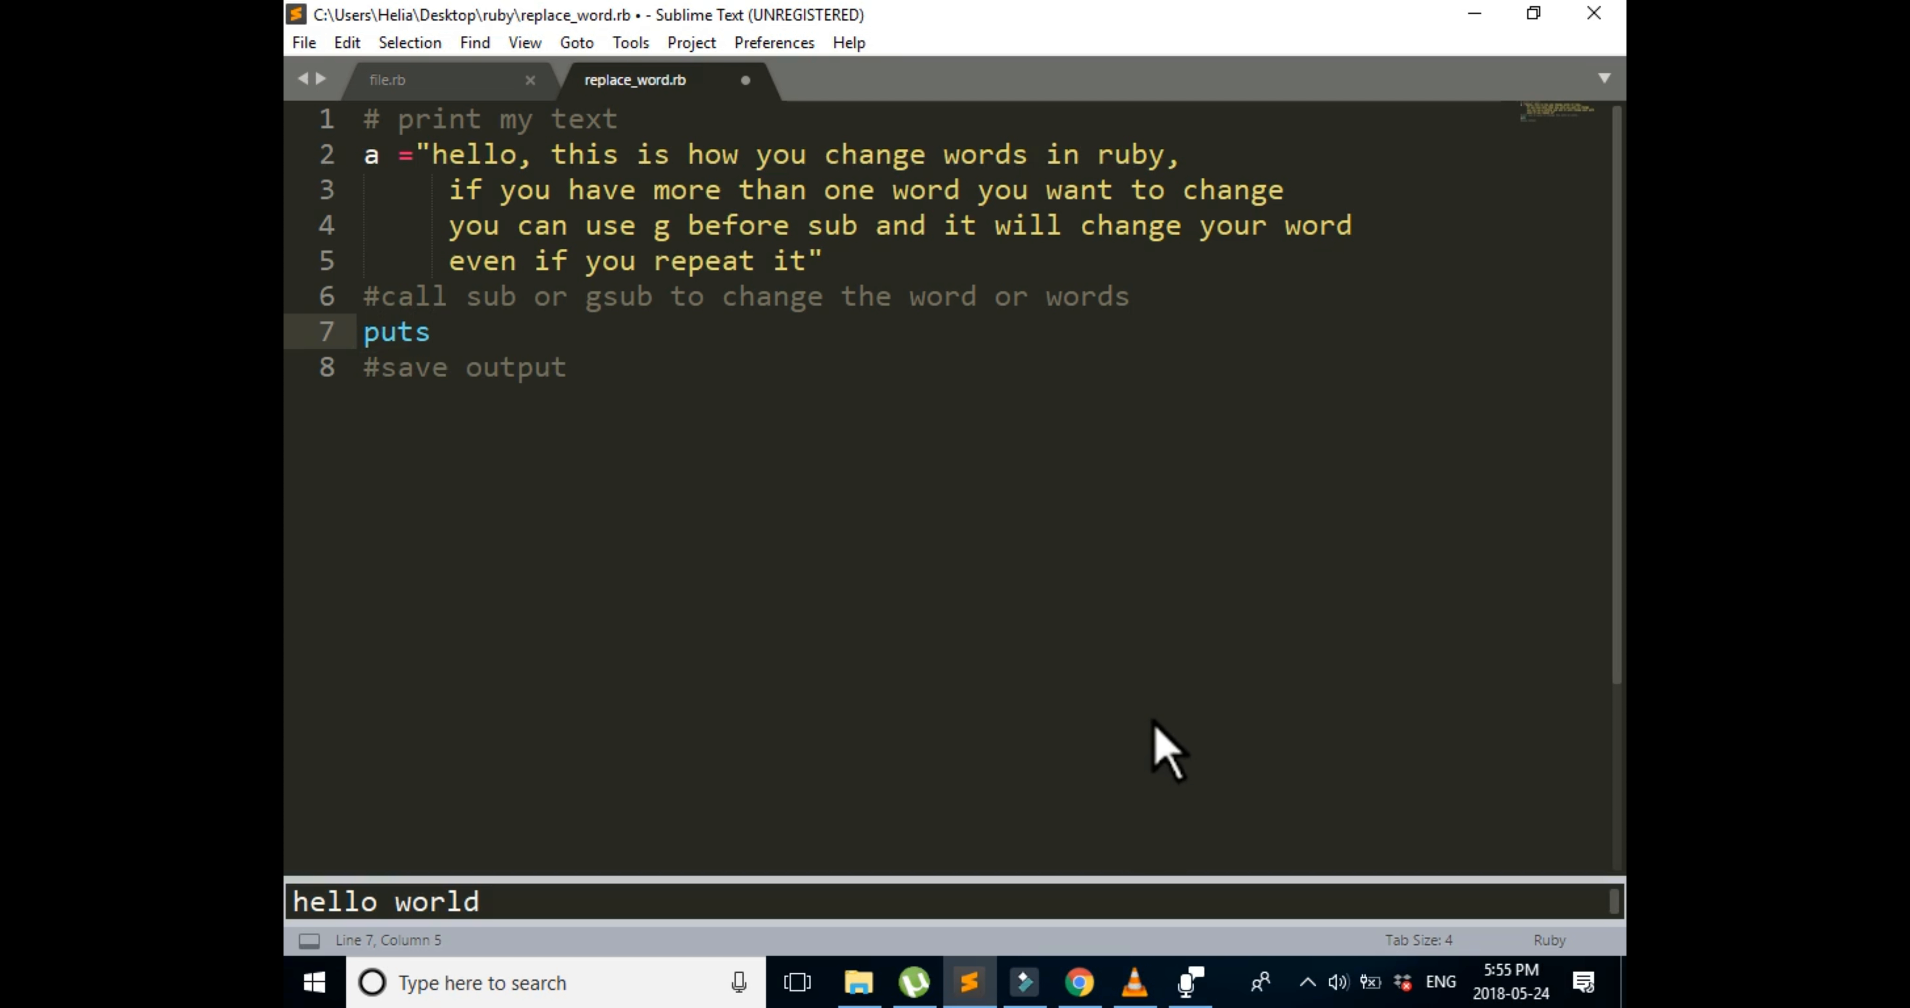
text("")
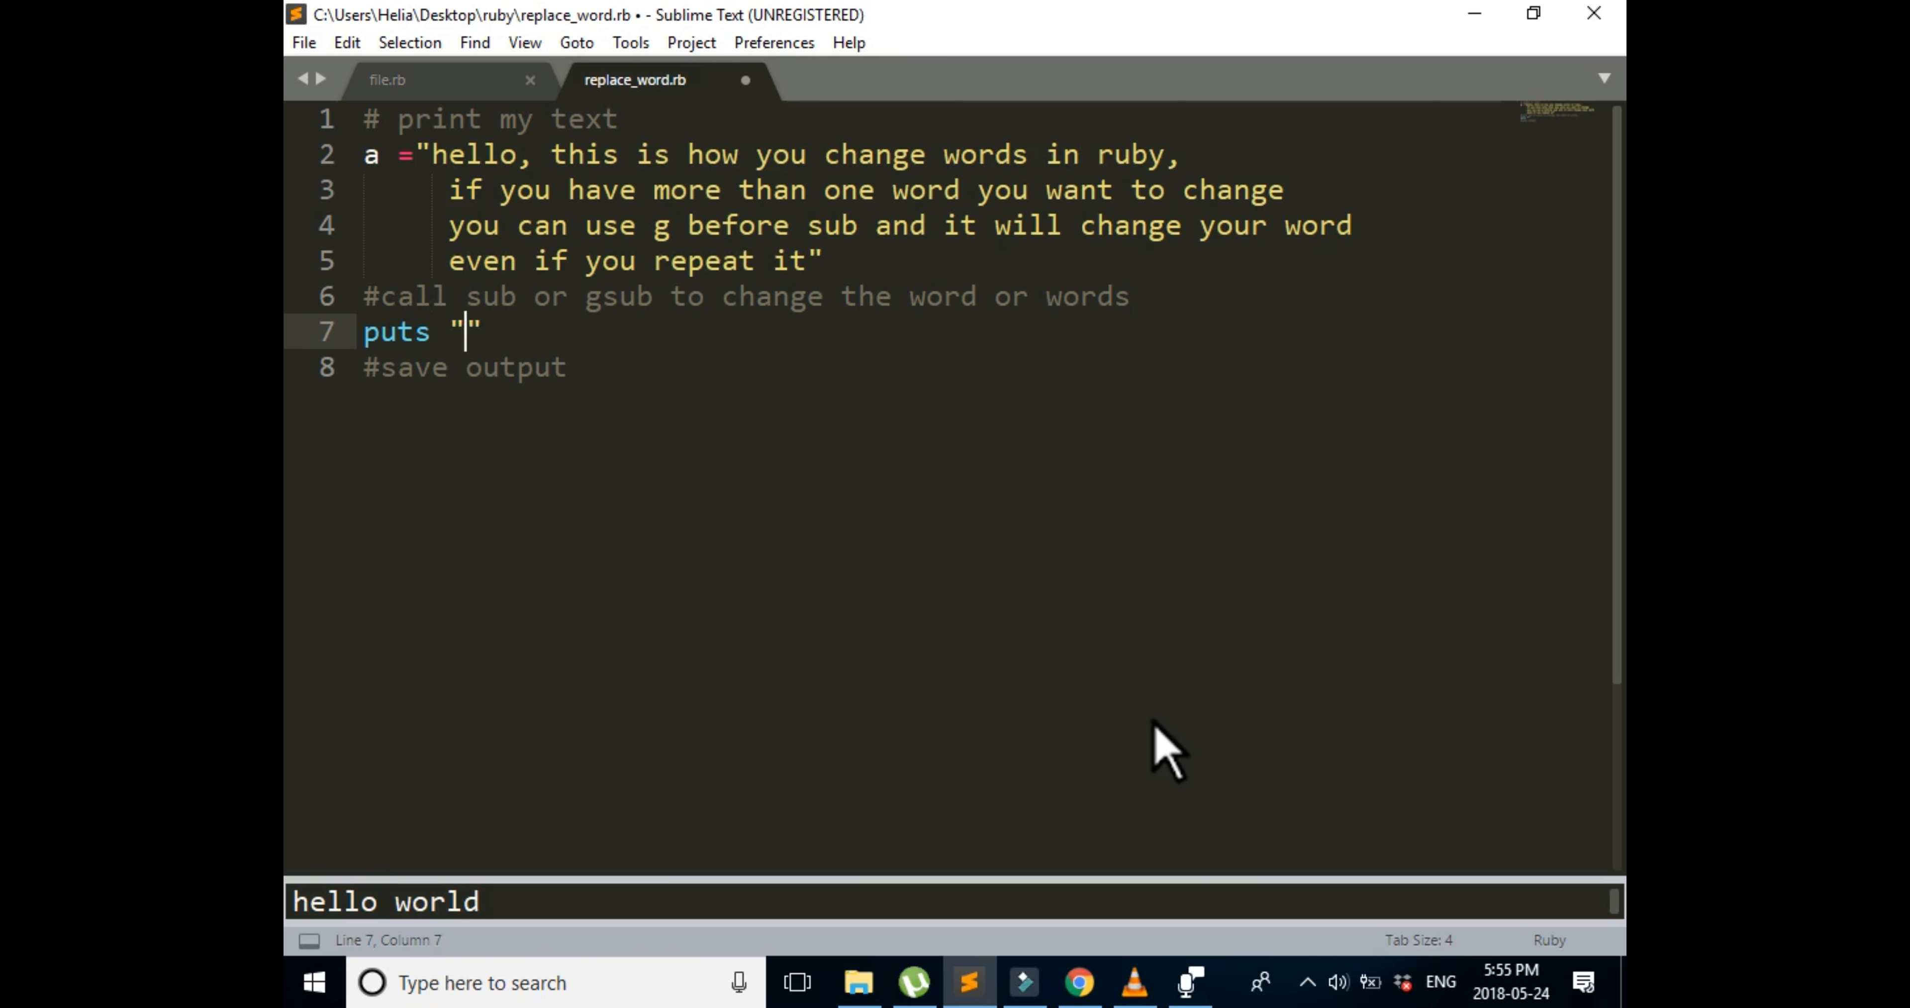
key(backspace)
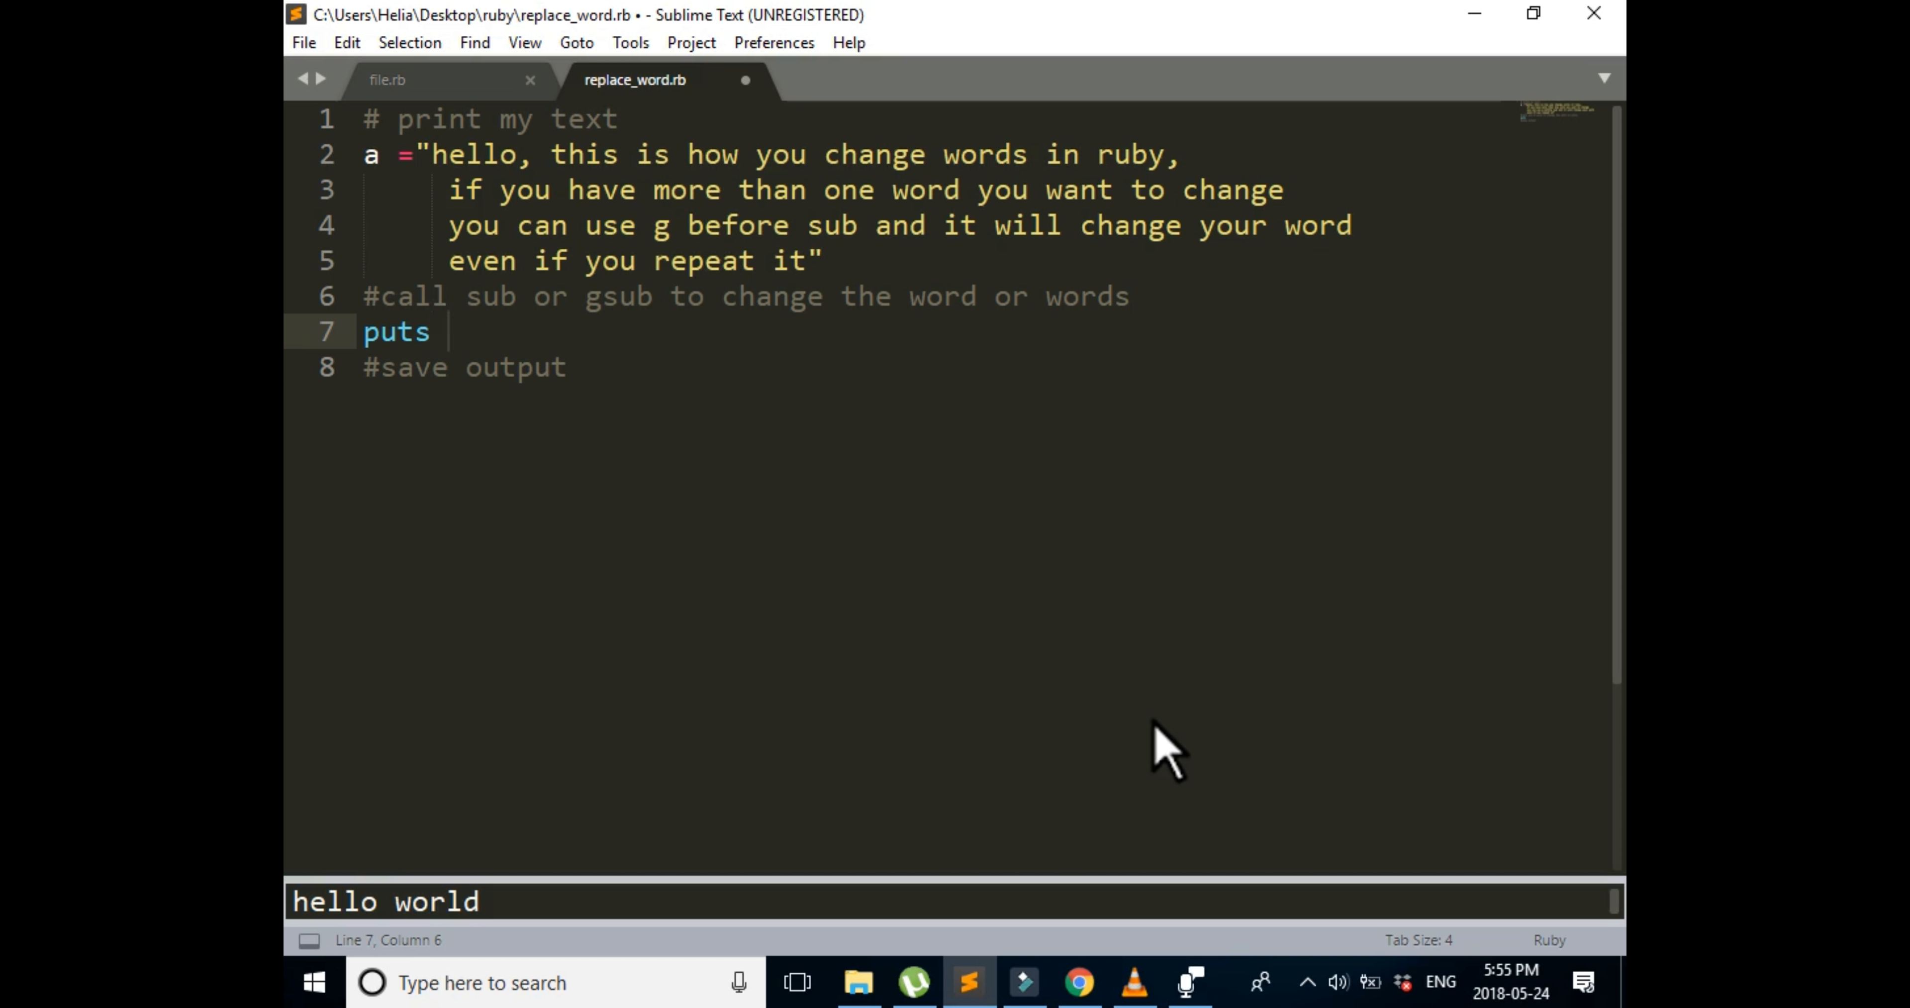
mouse_move(962, 651)
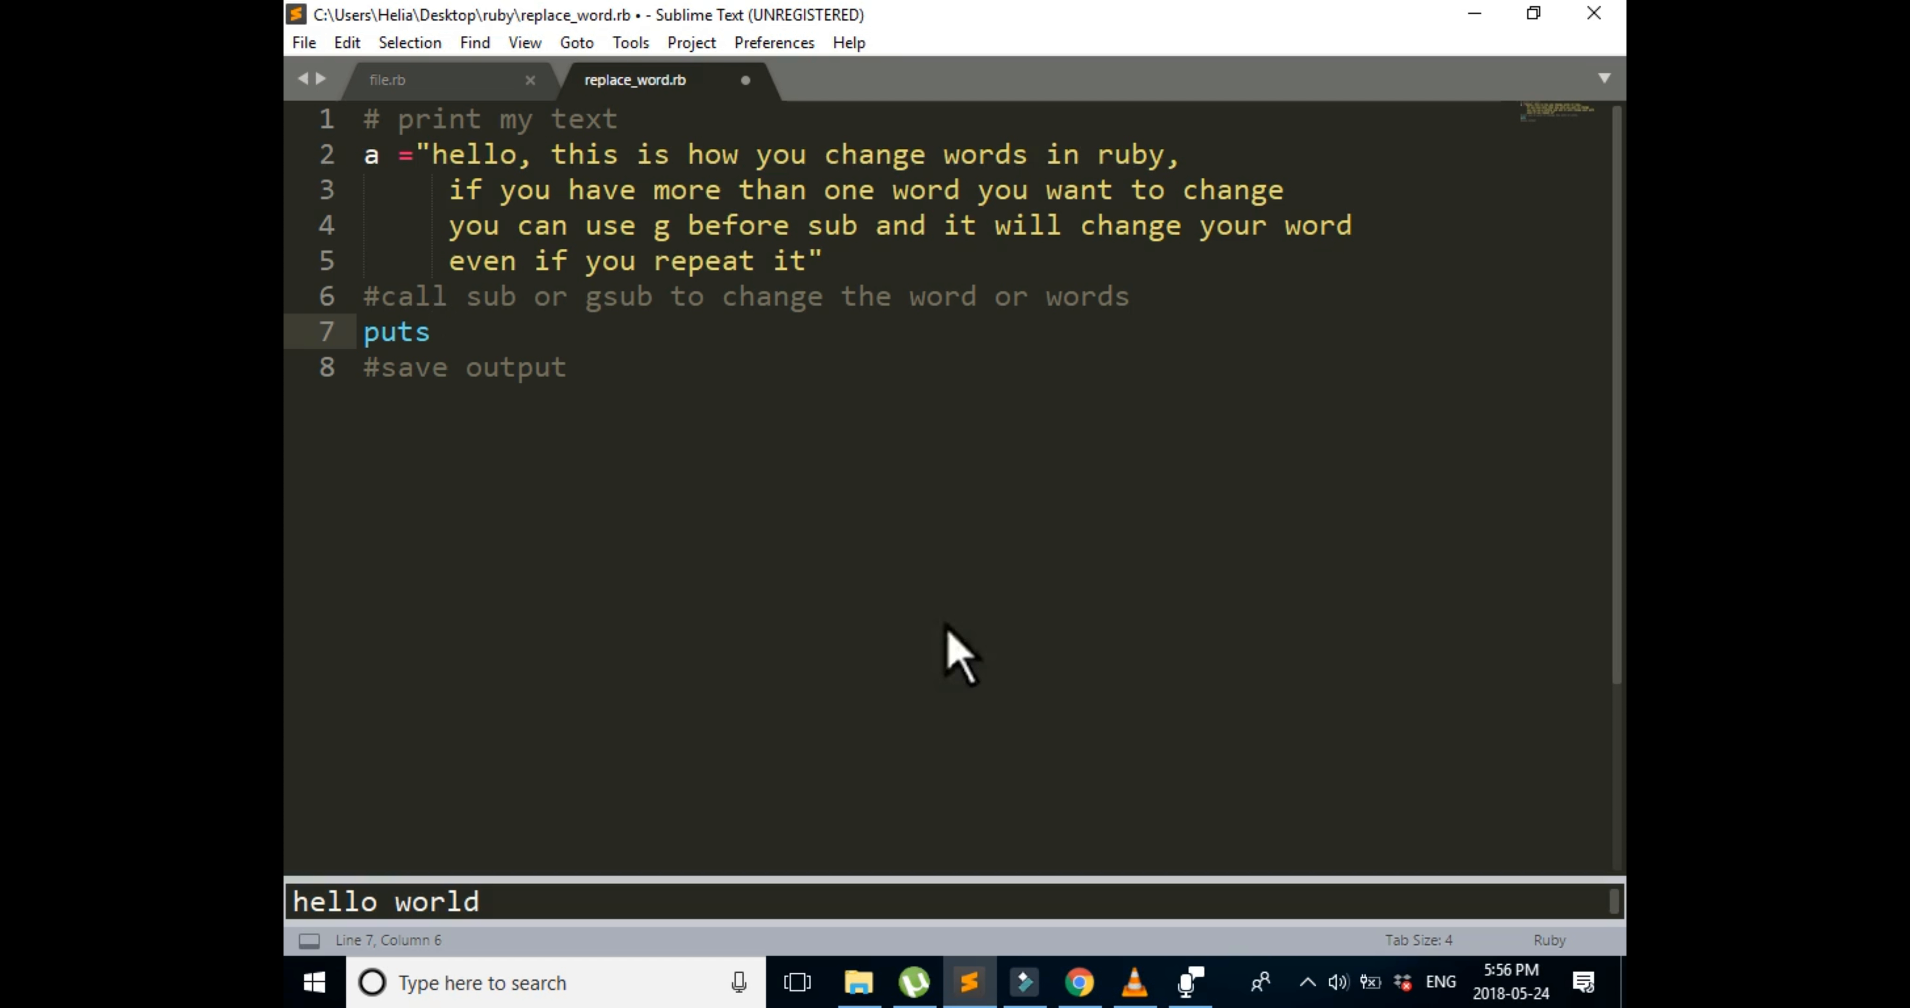
text(a.)
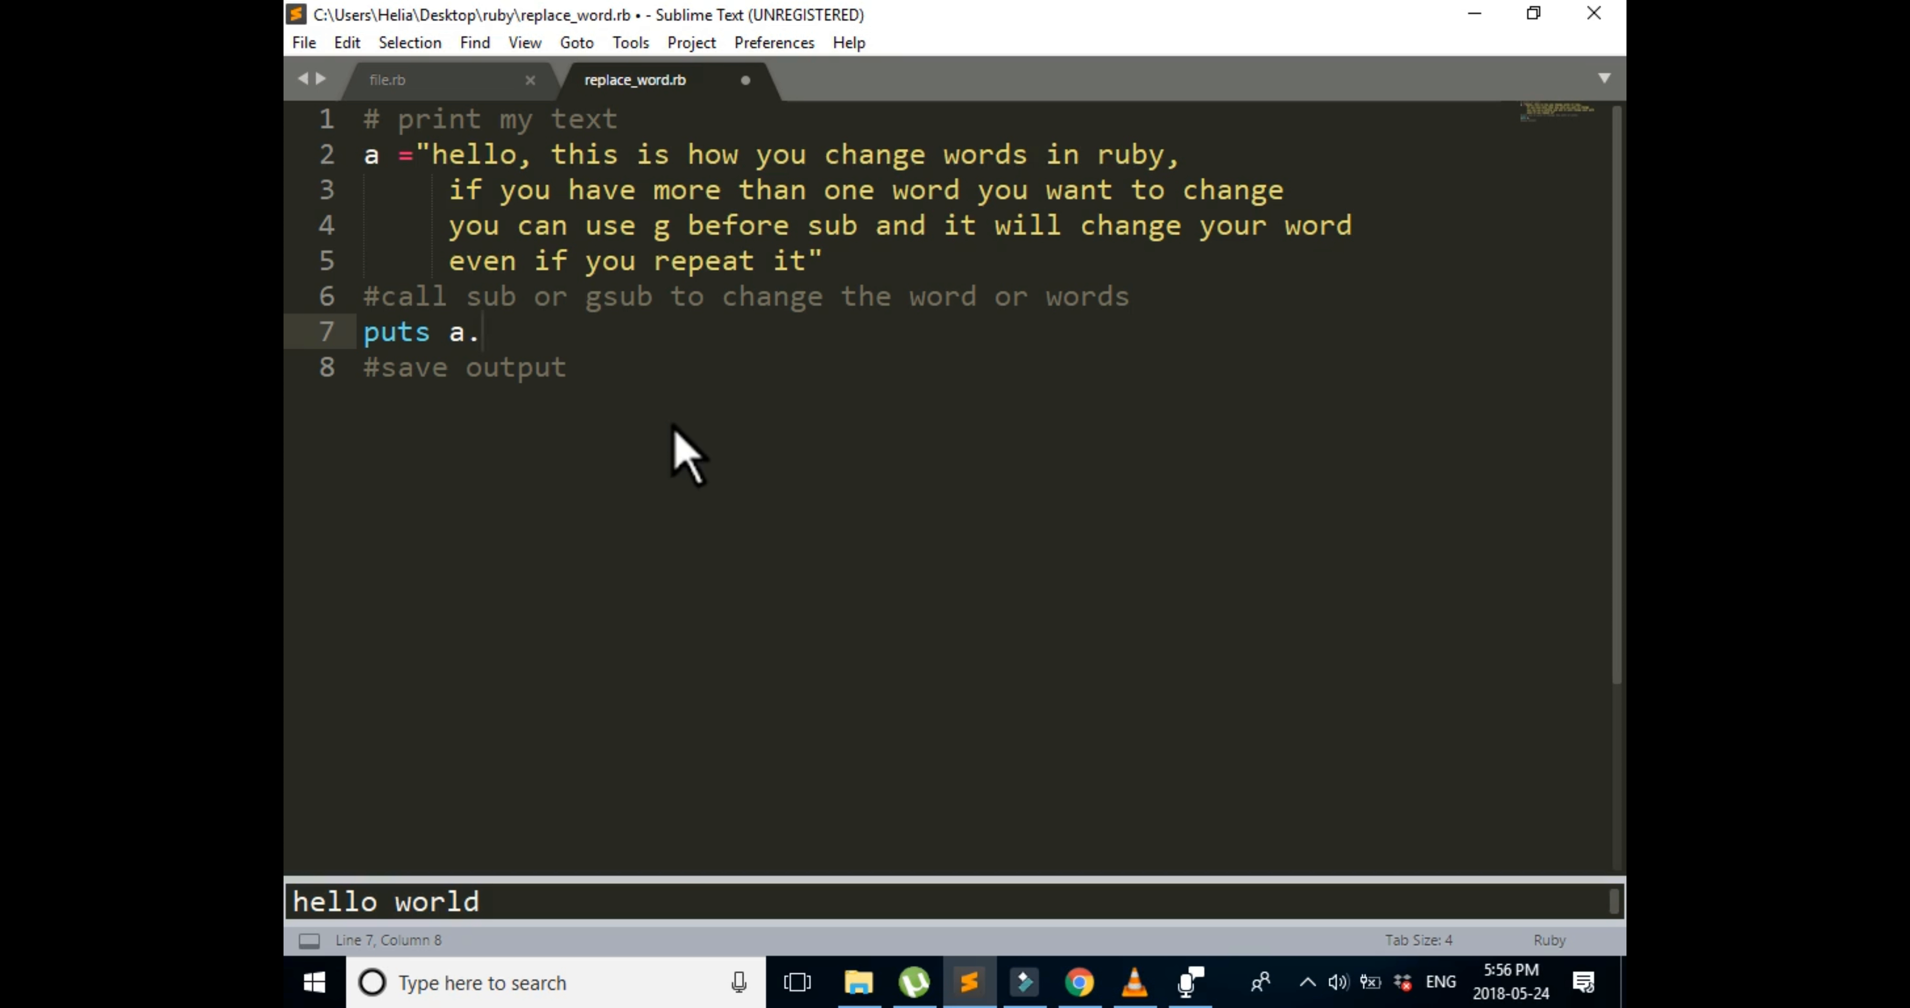
text(sub)
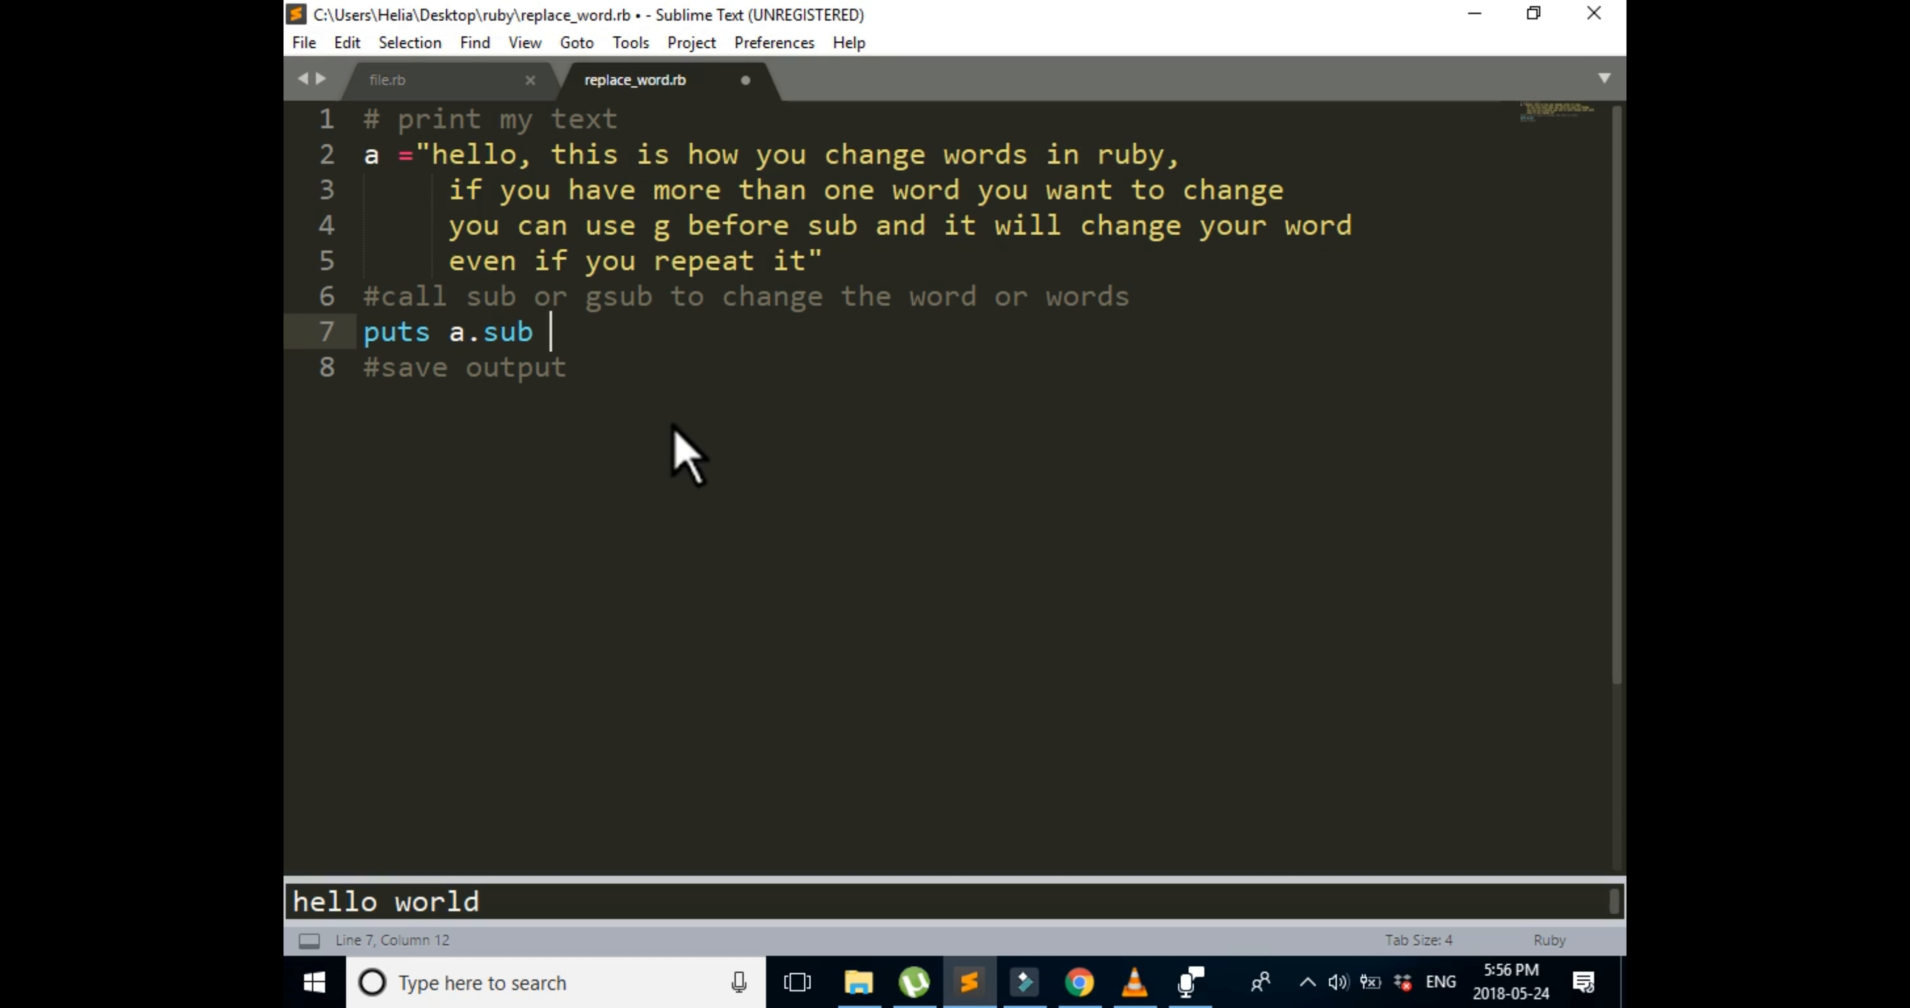
text(wo)
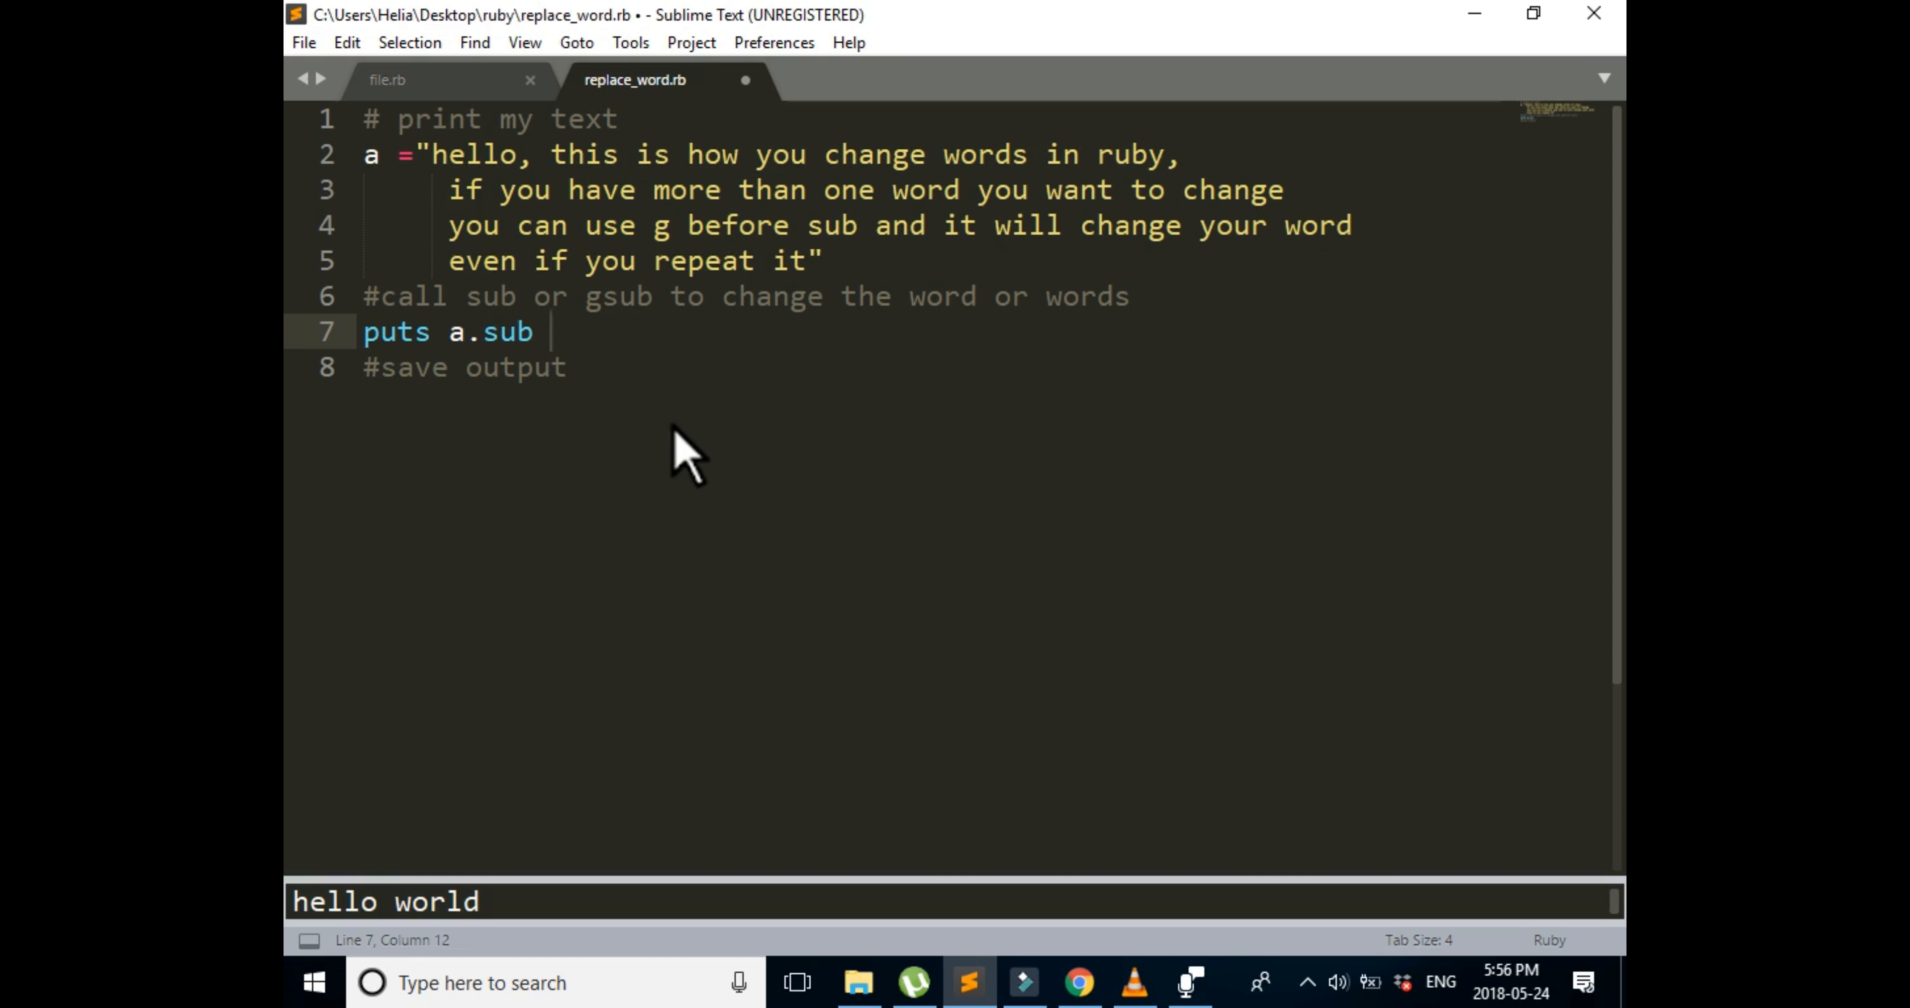
text("word")
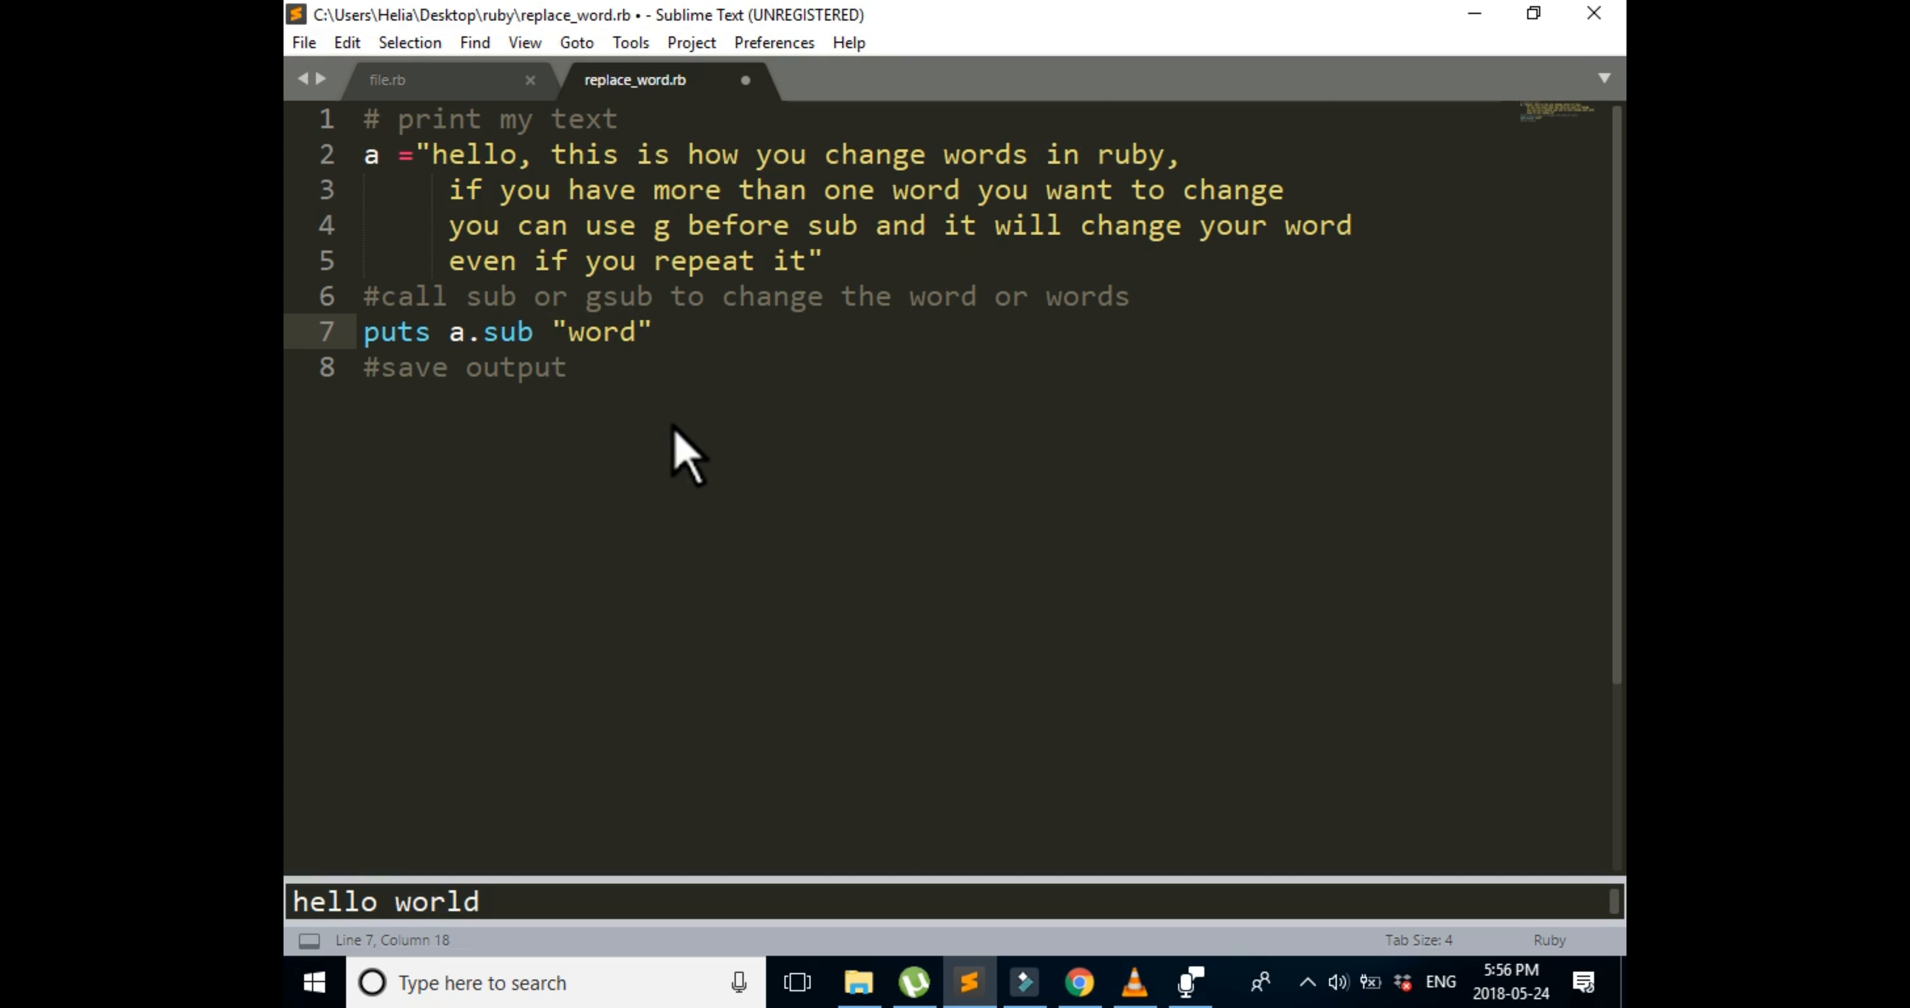
Step: Complete the call with , "number" and run the script to show the first word replaced
text(" ,")
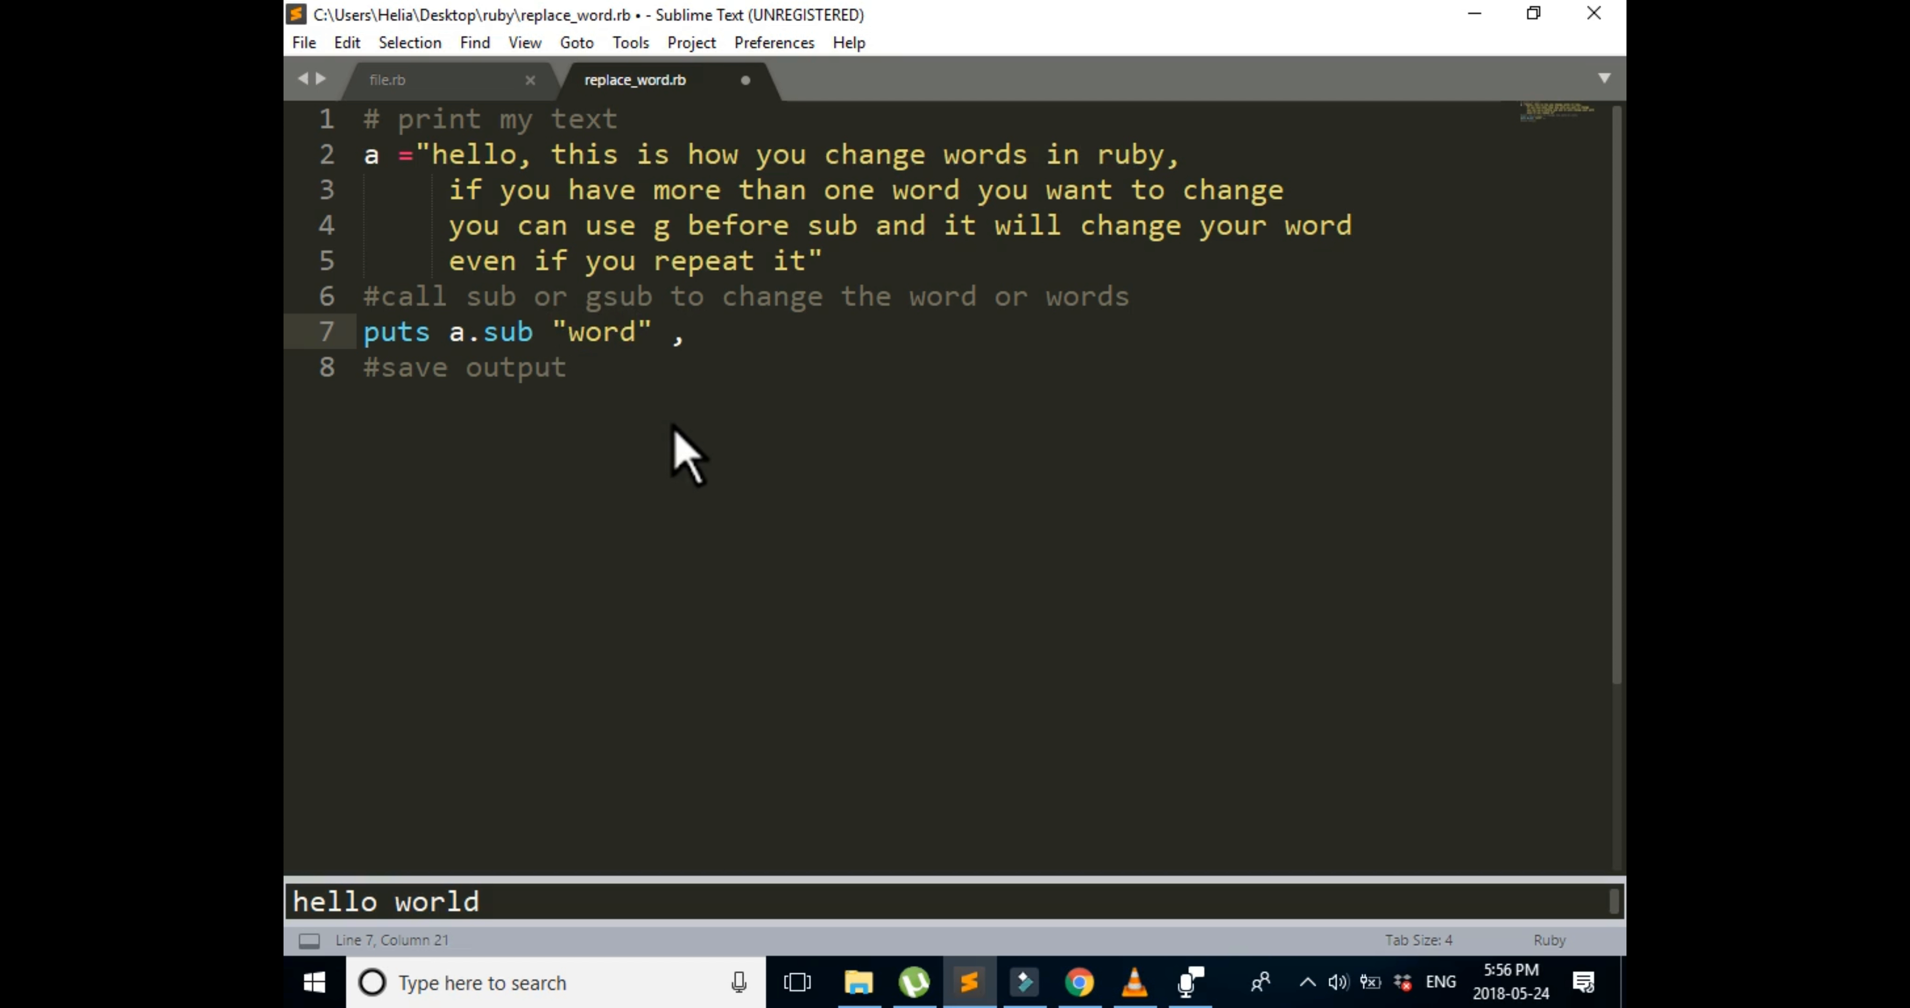
text(n)
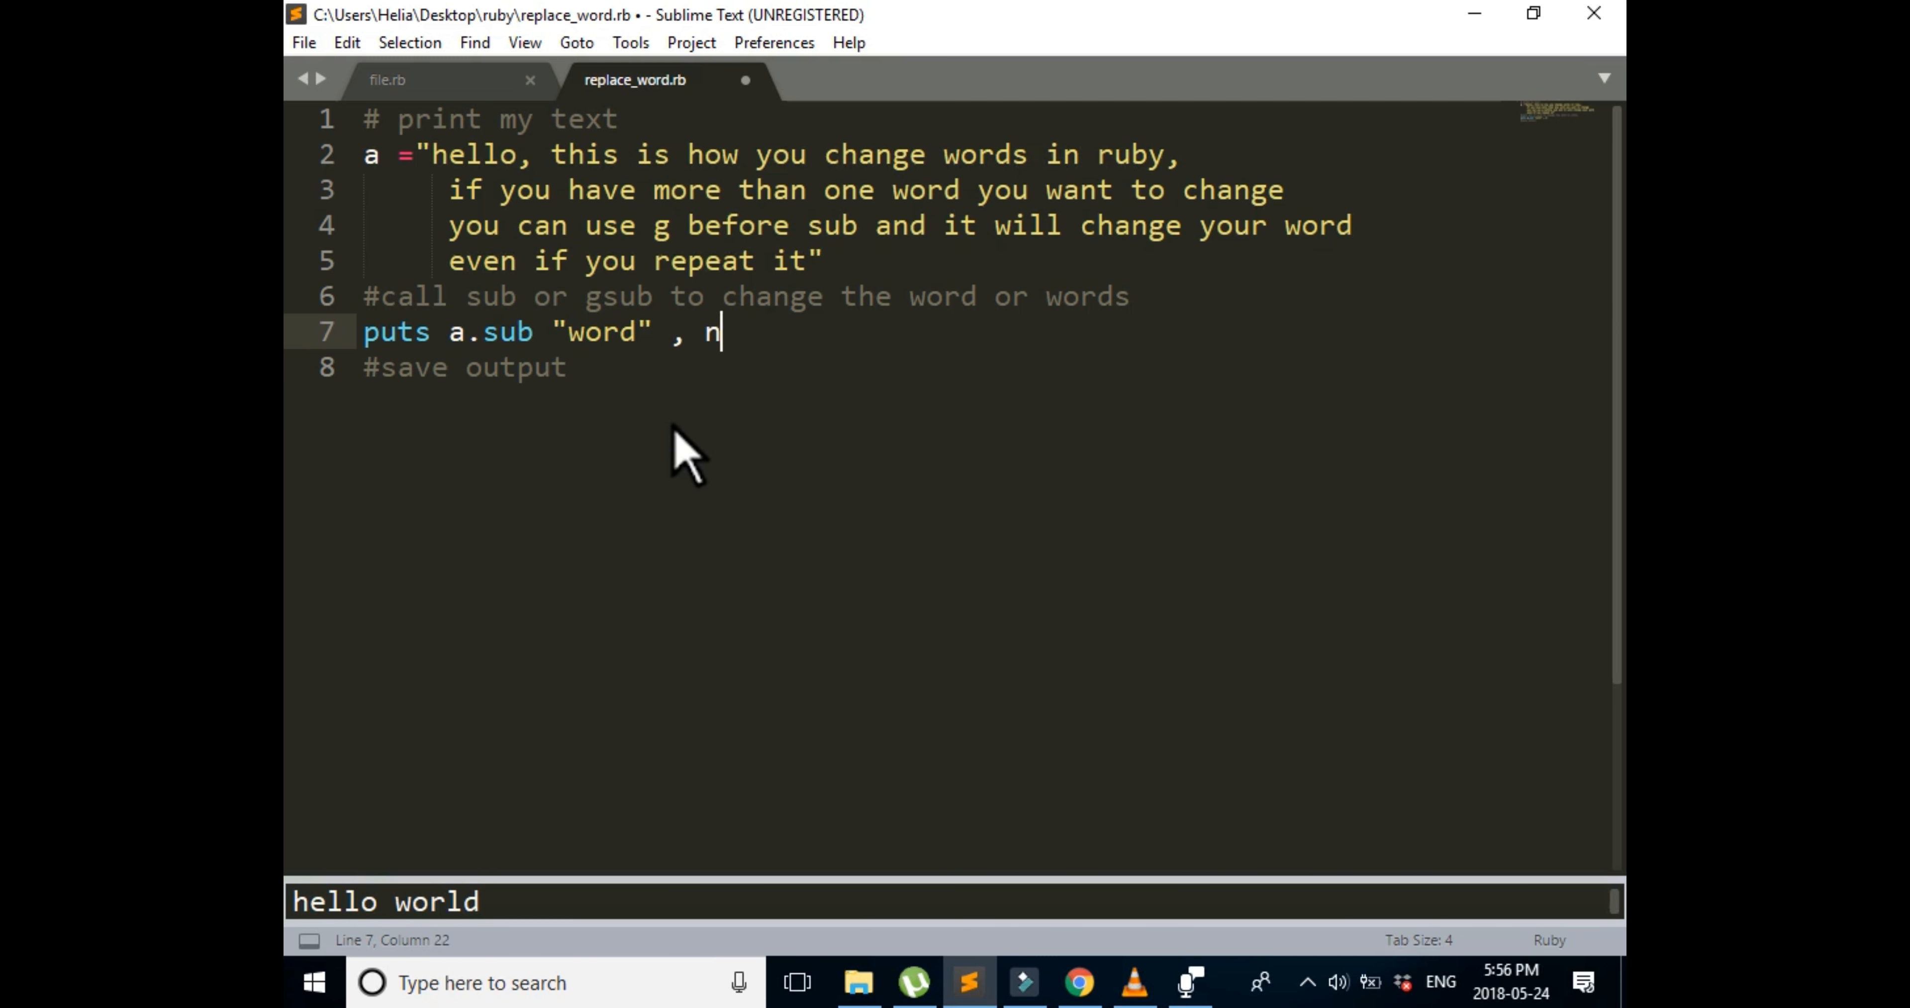
text(umber)
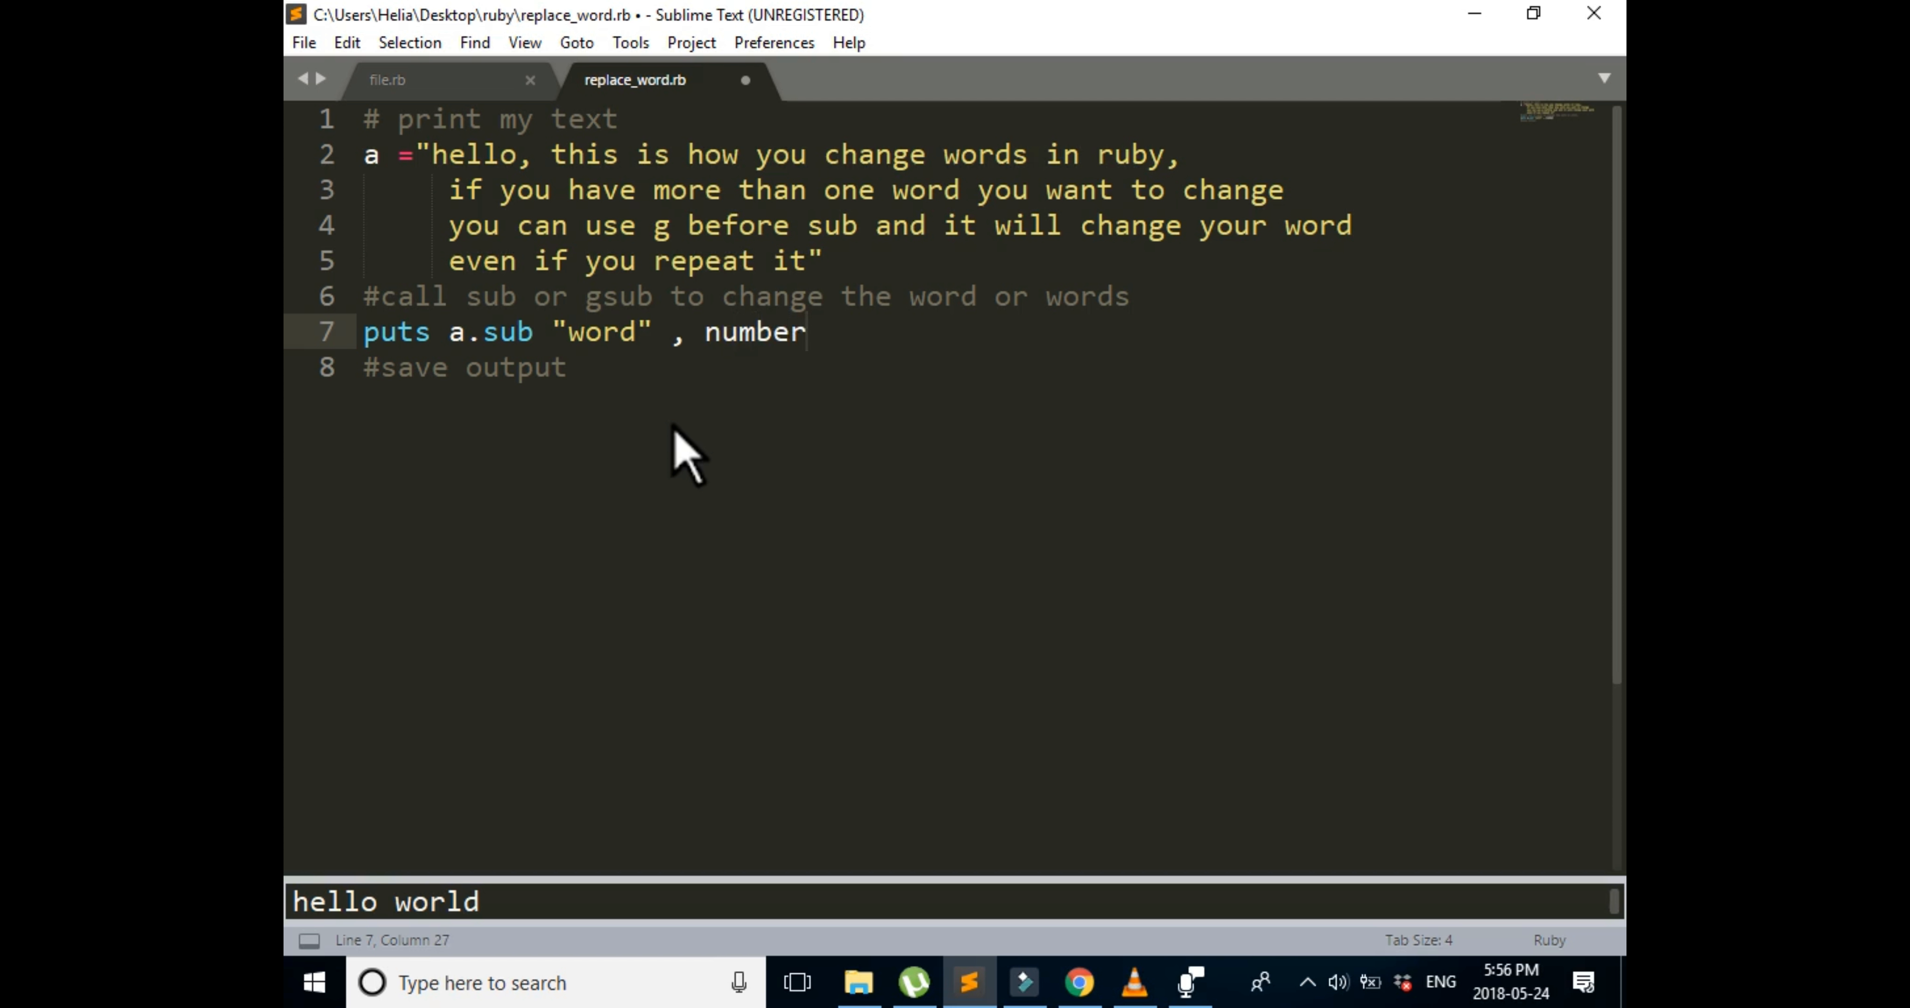
text(")
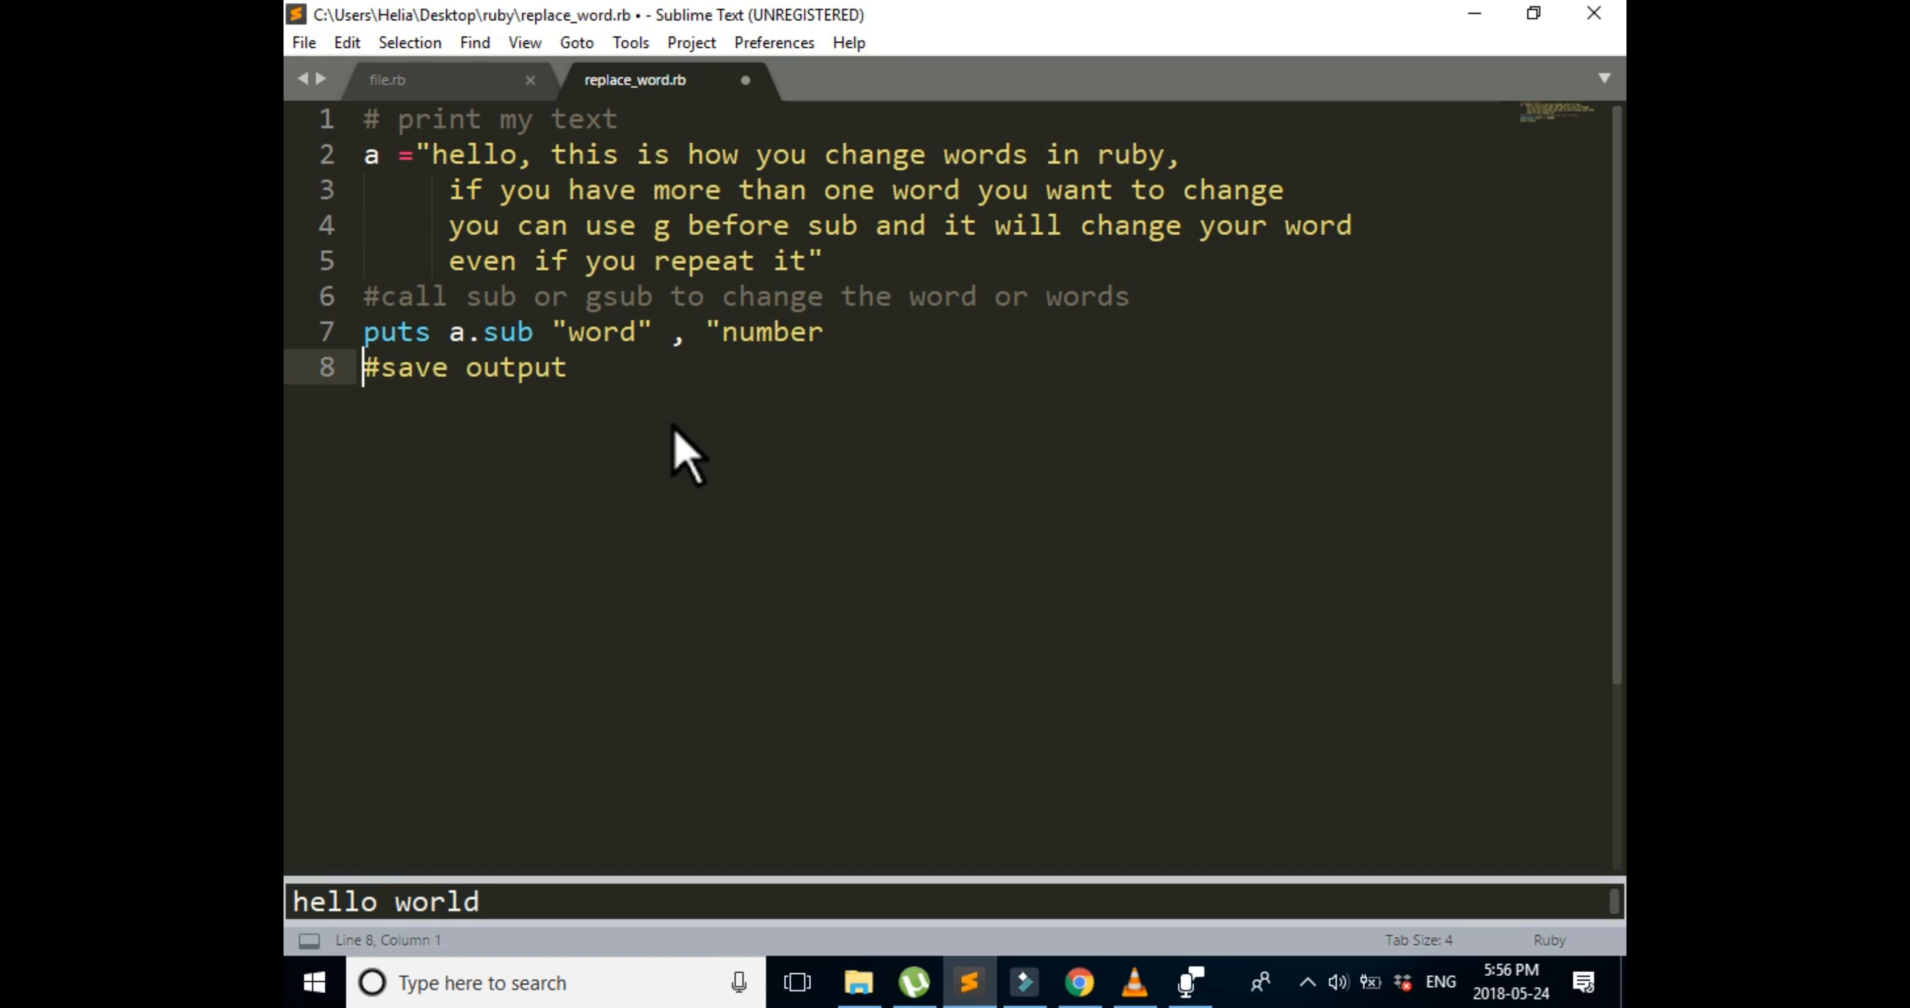
text(")
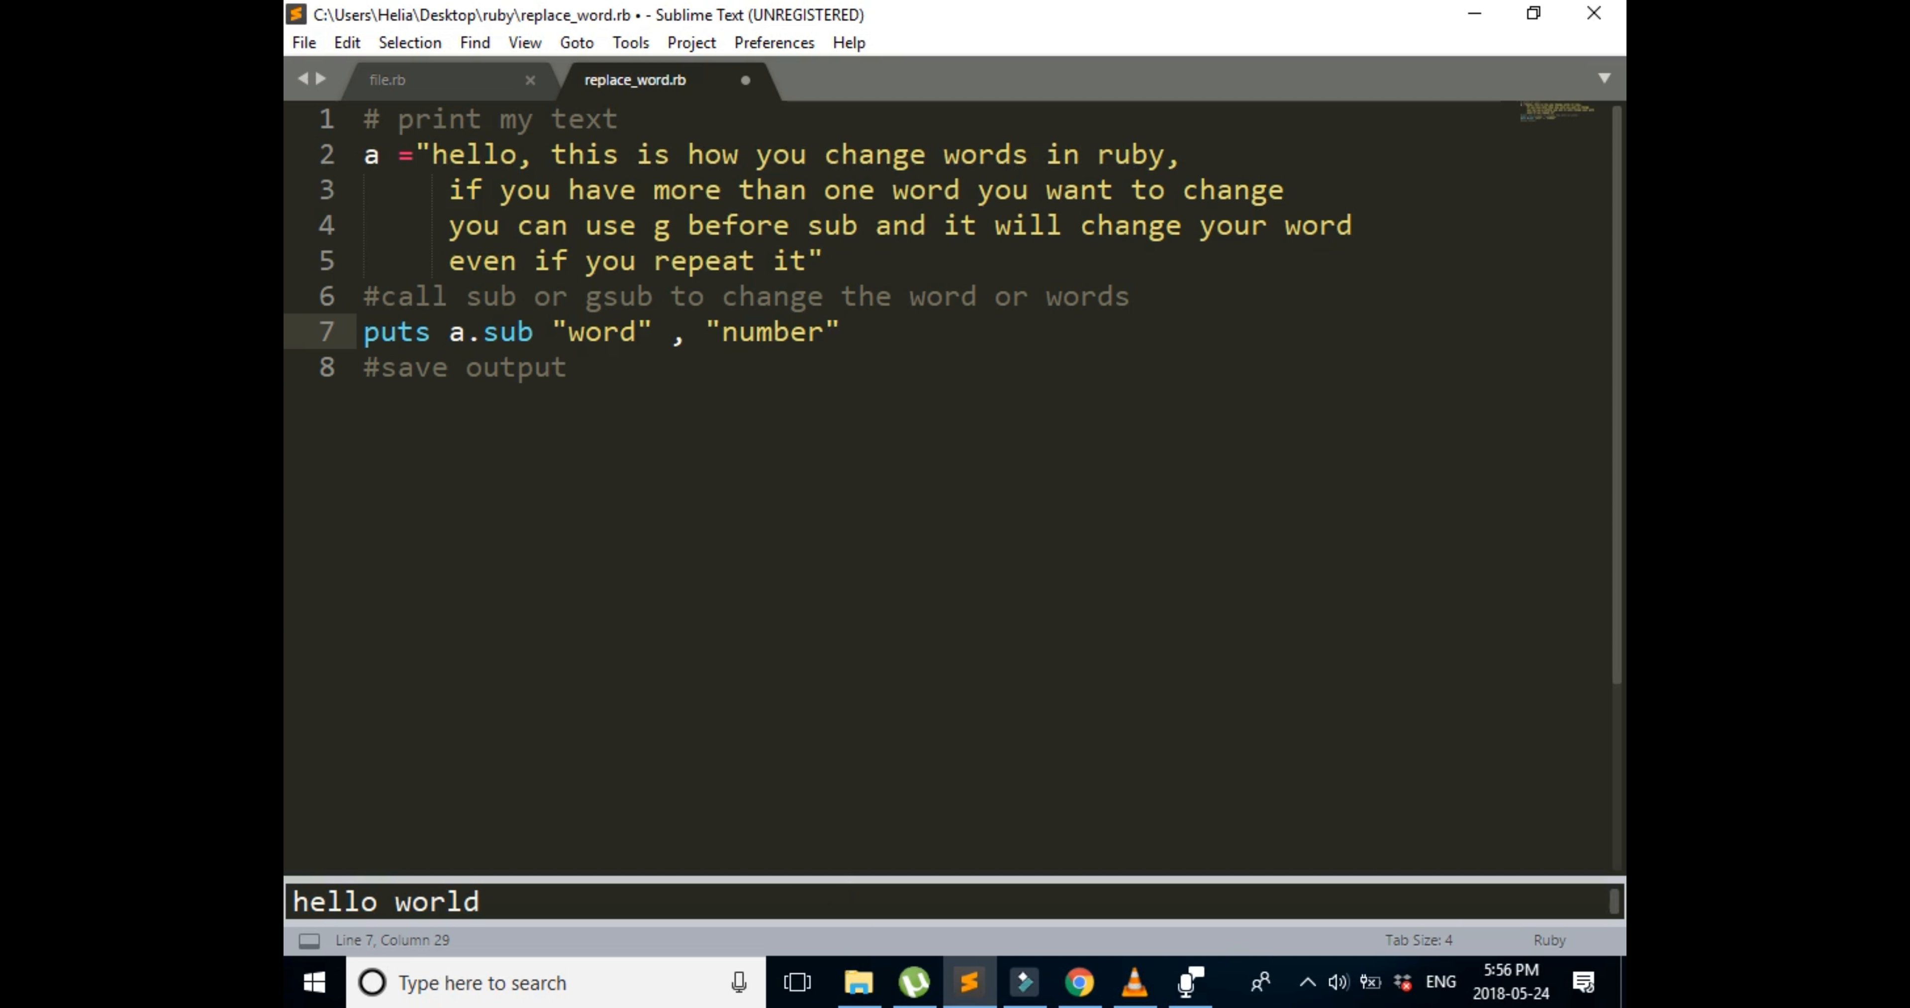
key(ctrl+b)
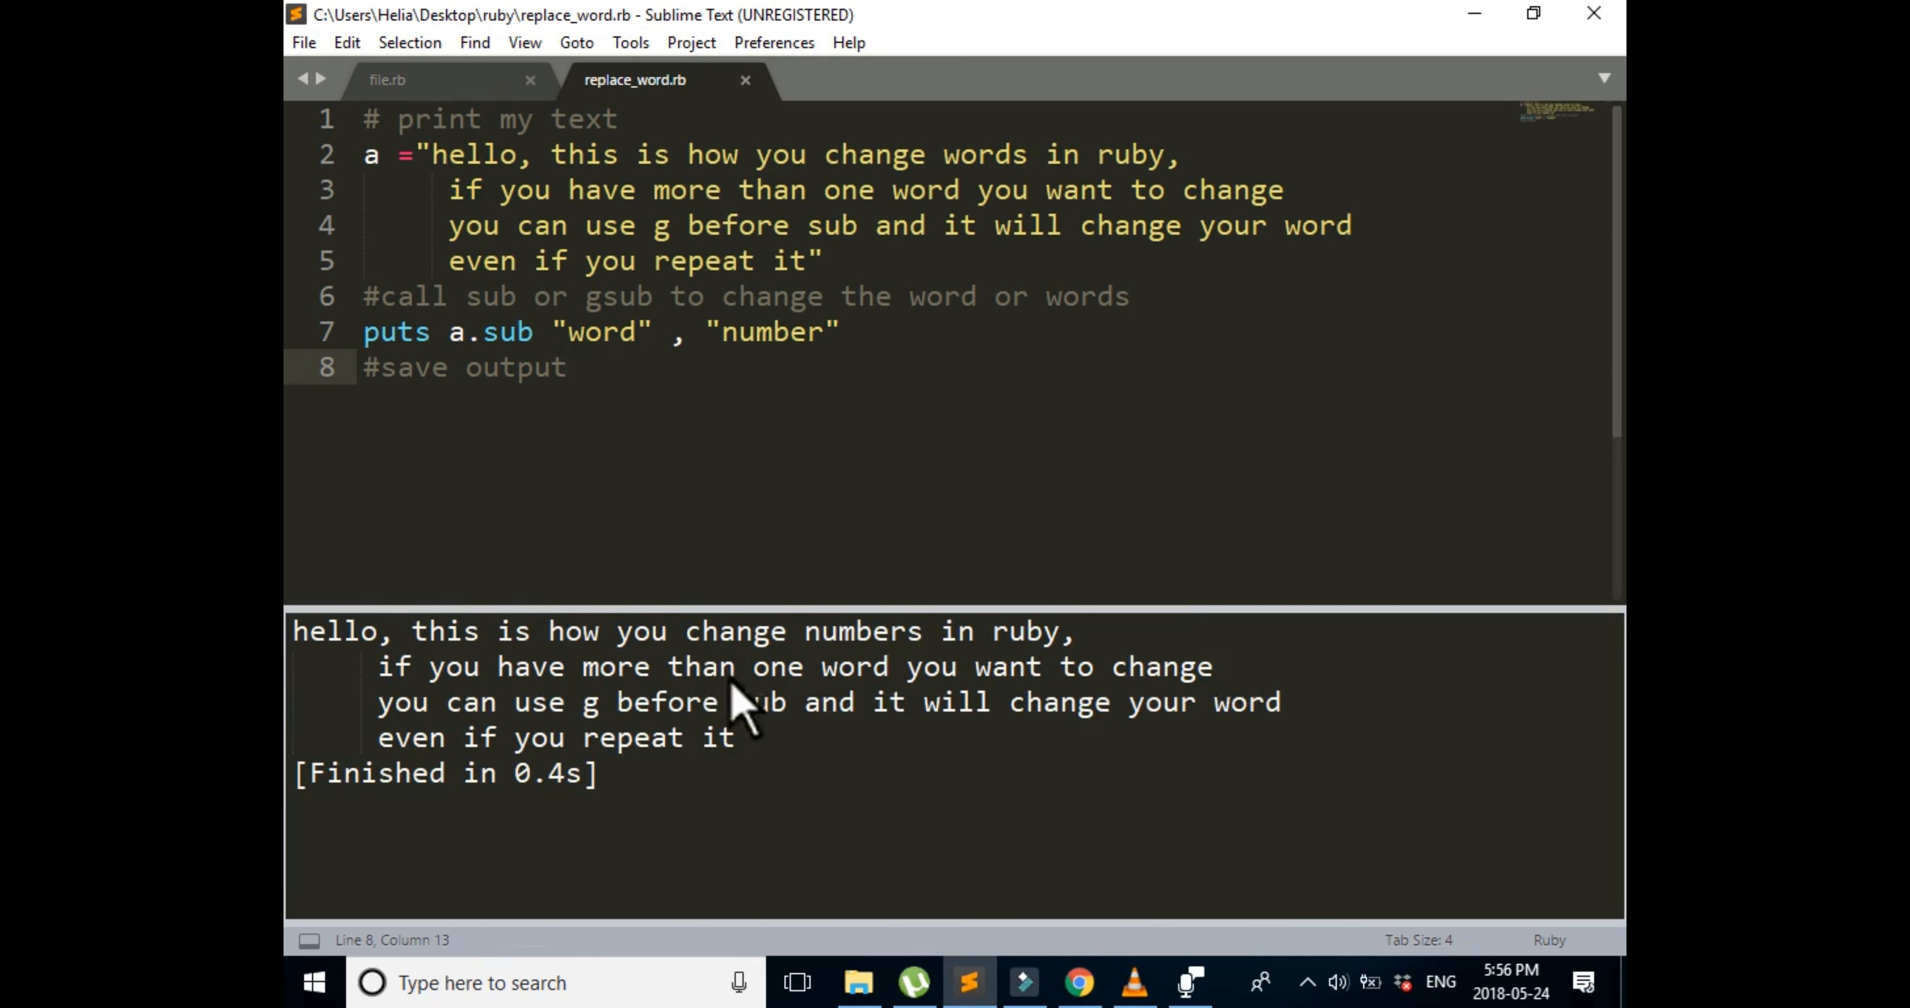
mouse_move(822, 926)
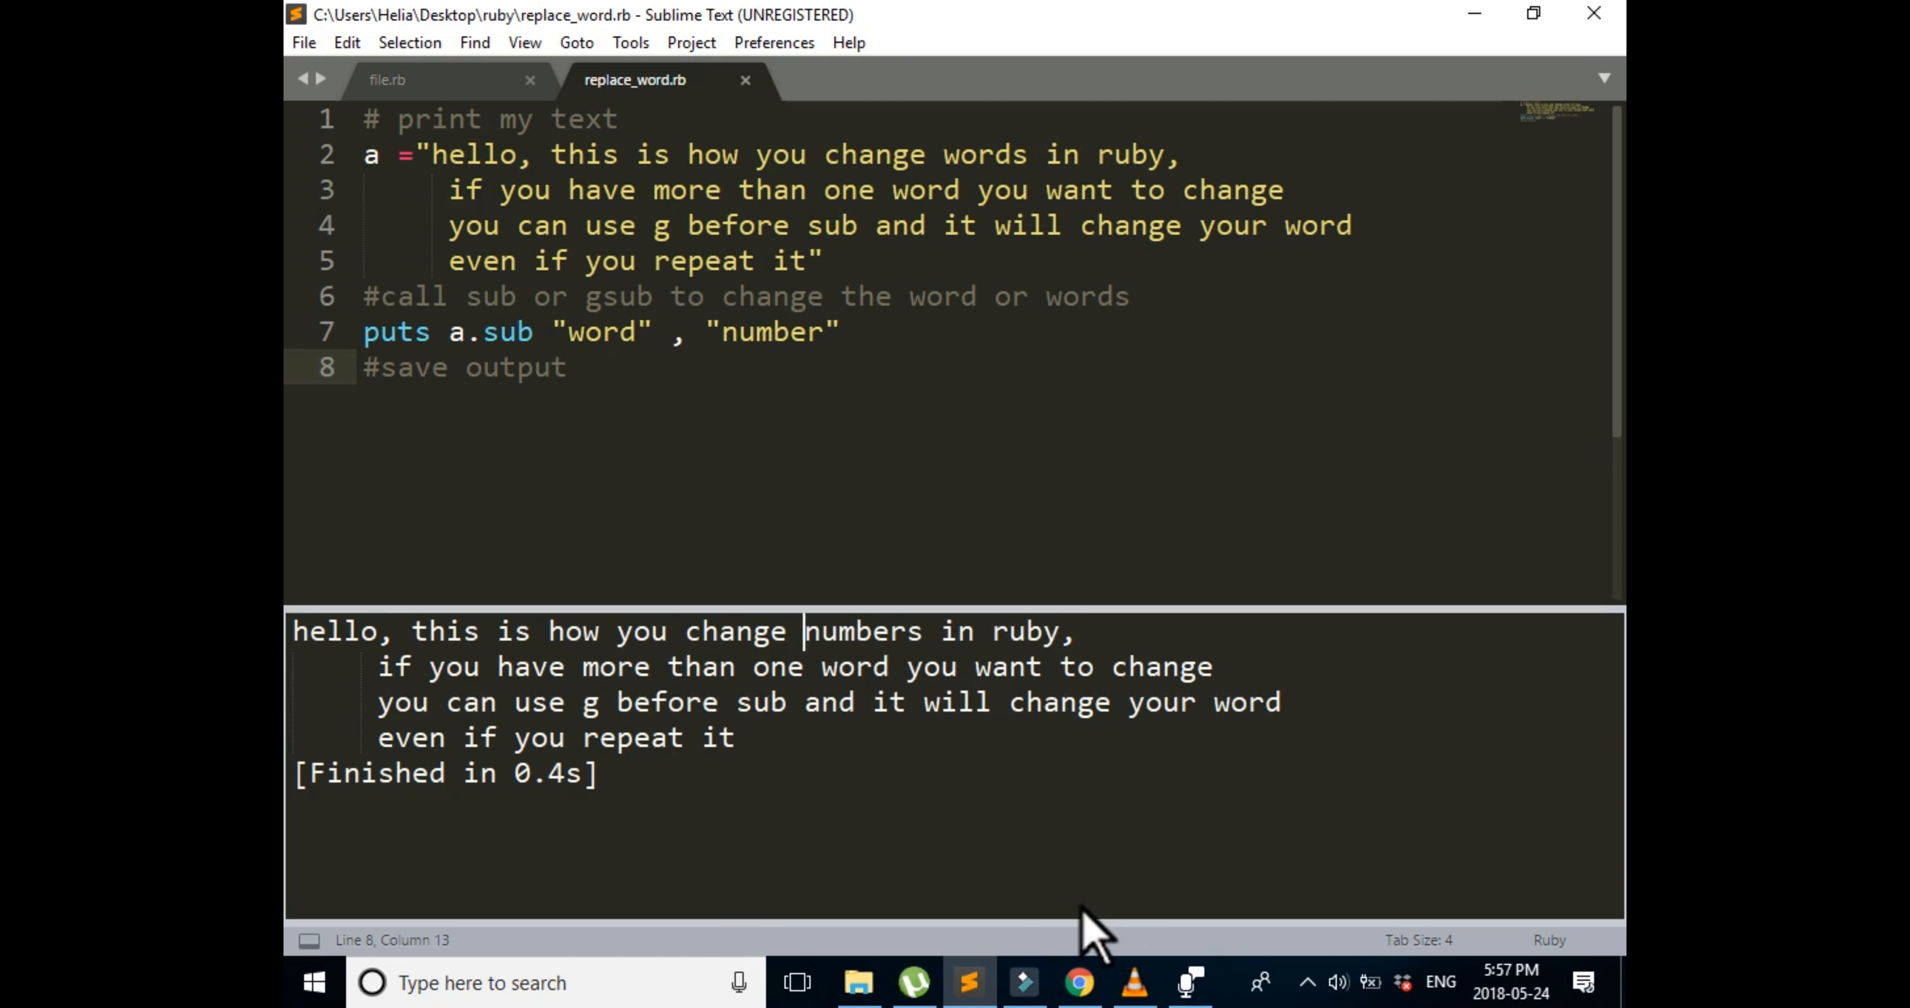
Step: Compare 'numbers' in the build output with 'words' in the original string
double_click(862, 629)
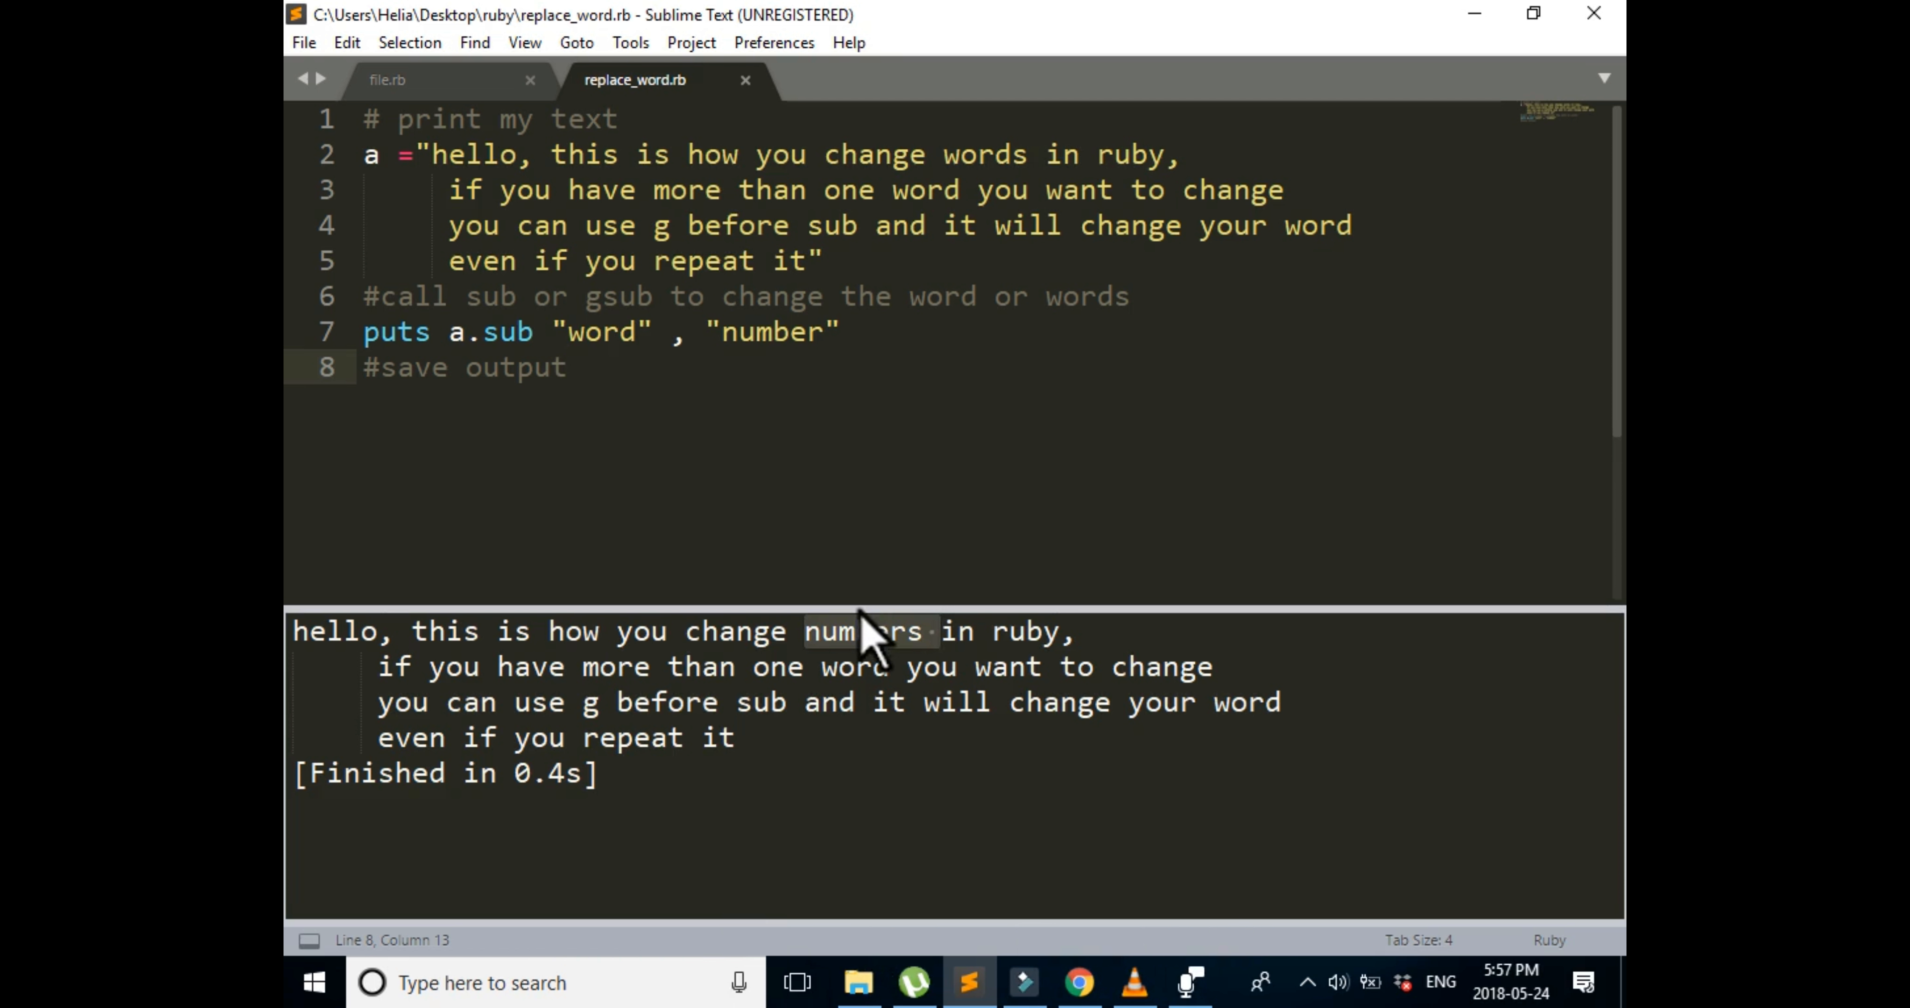
double_click(599, 331)
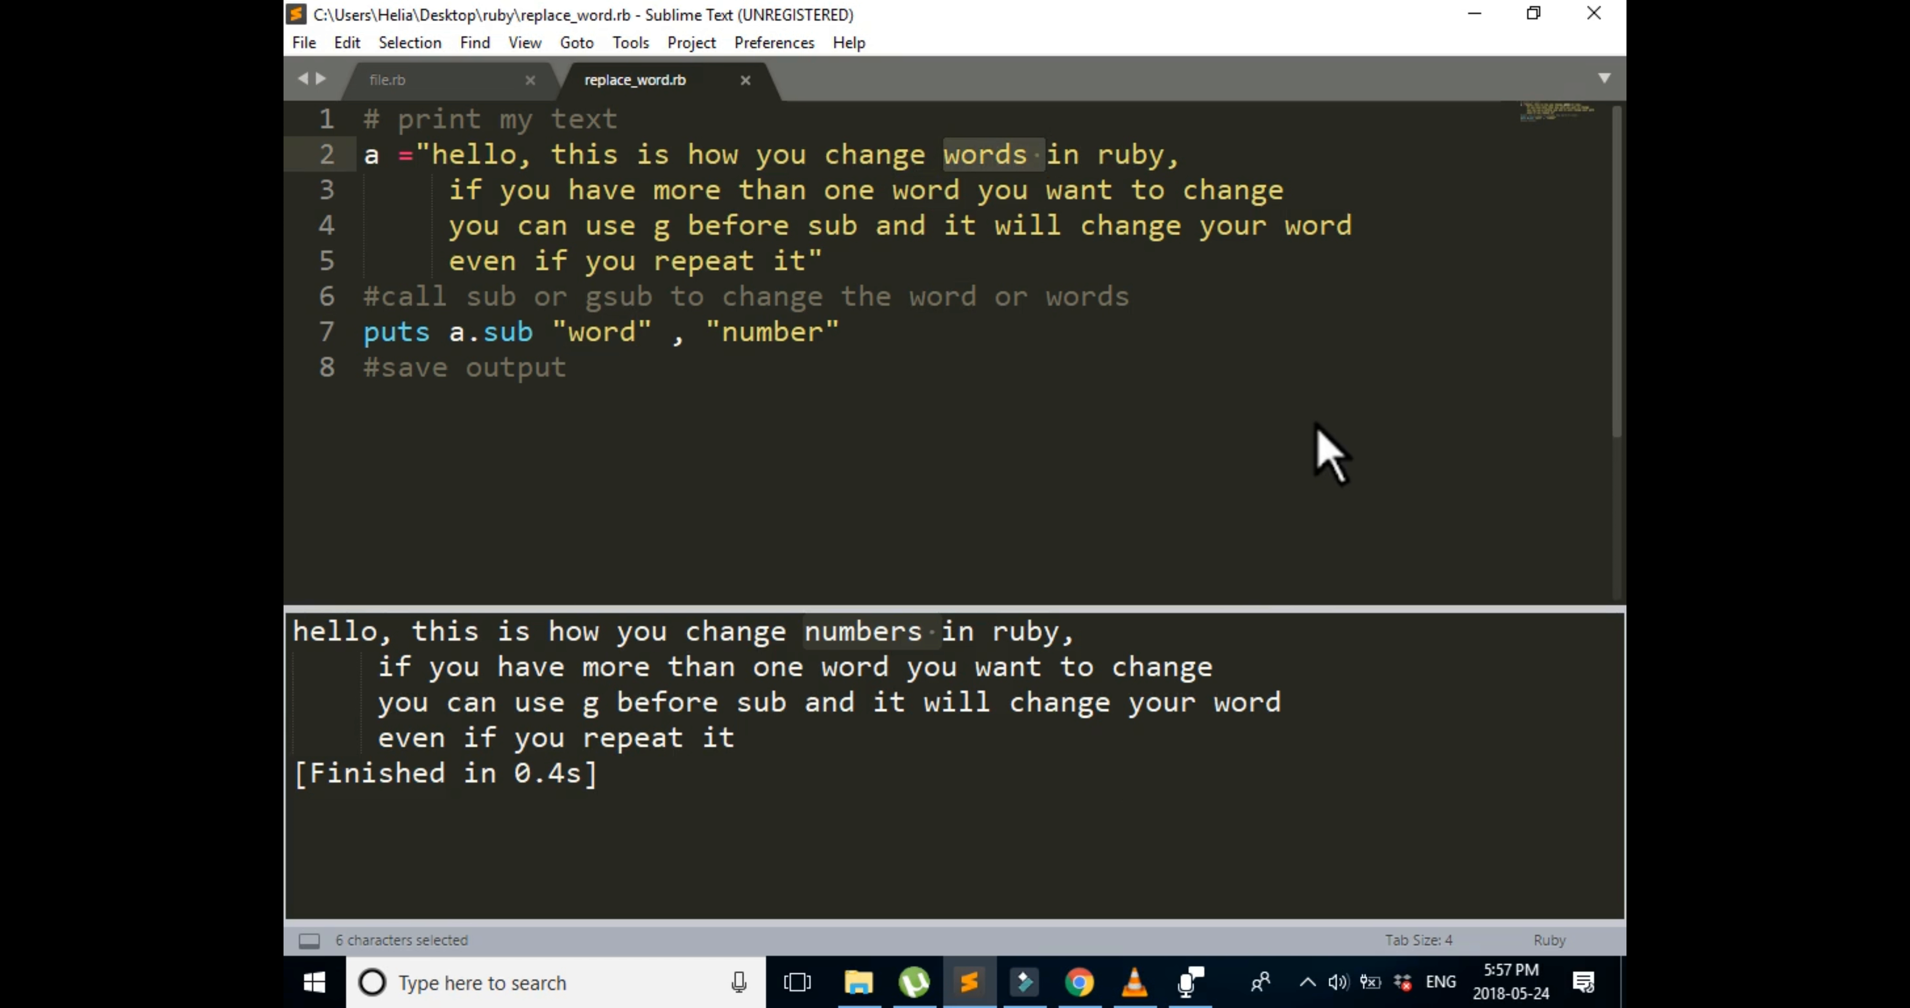
mouse_move(1188, 944)
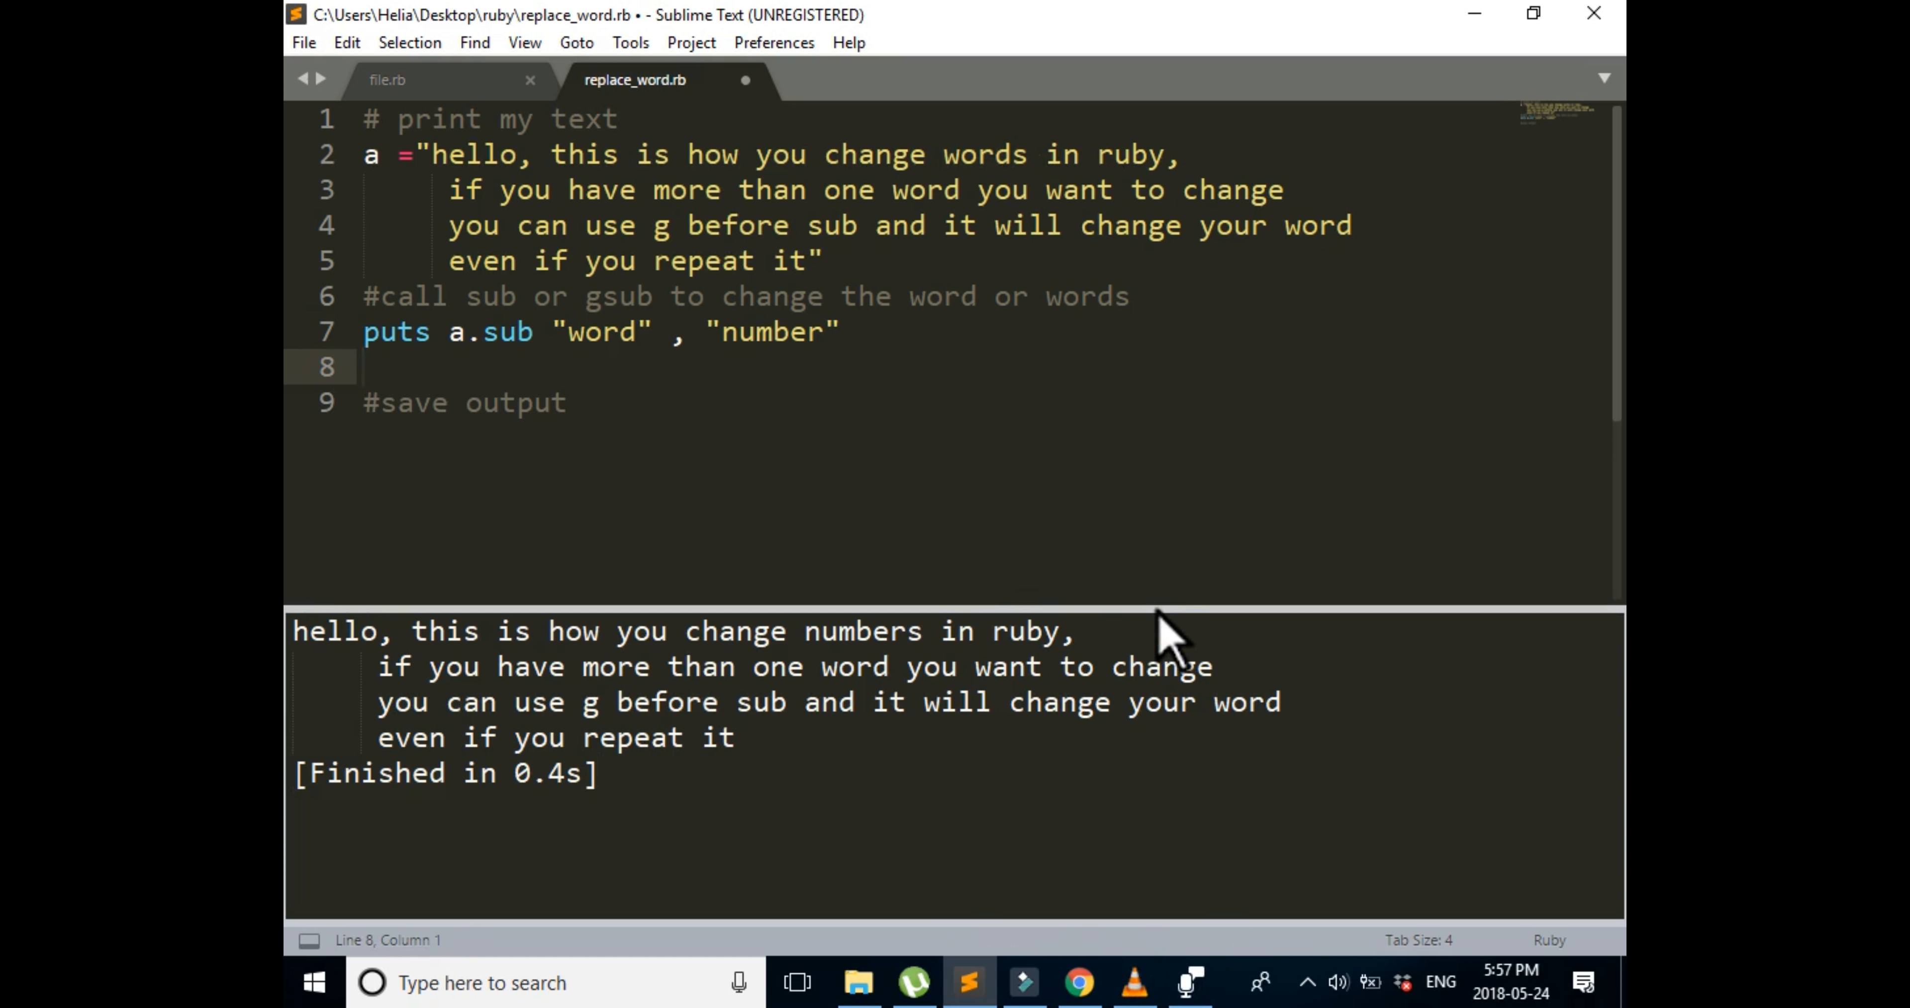
Step: Write puts a.gsub "word" , "number" on line 8 and run it so every word becomes number
click(363, 367)
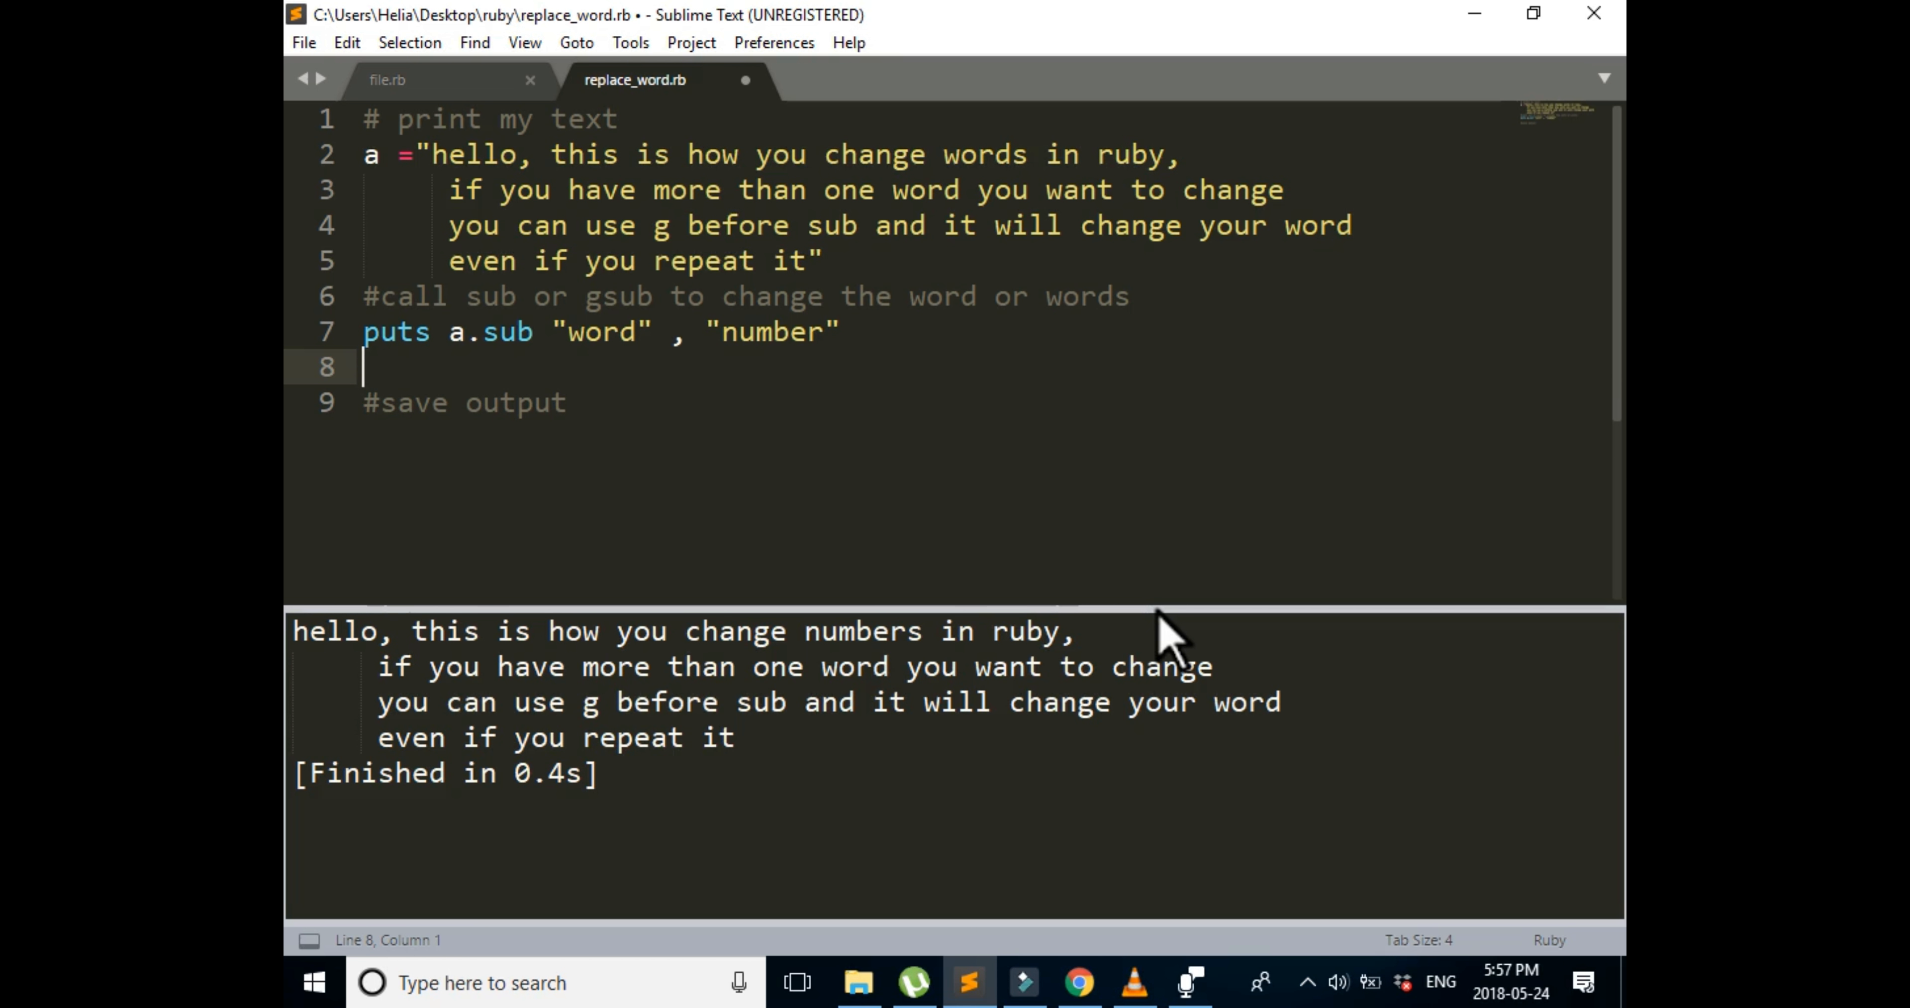
text(puts)
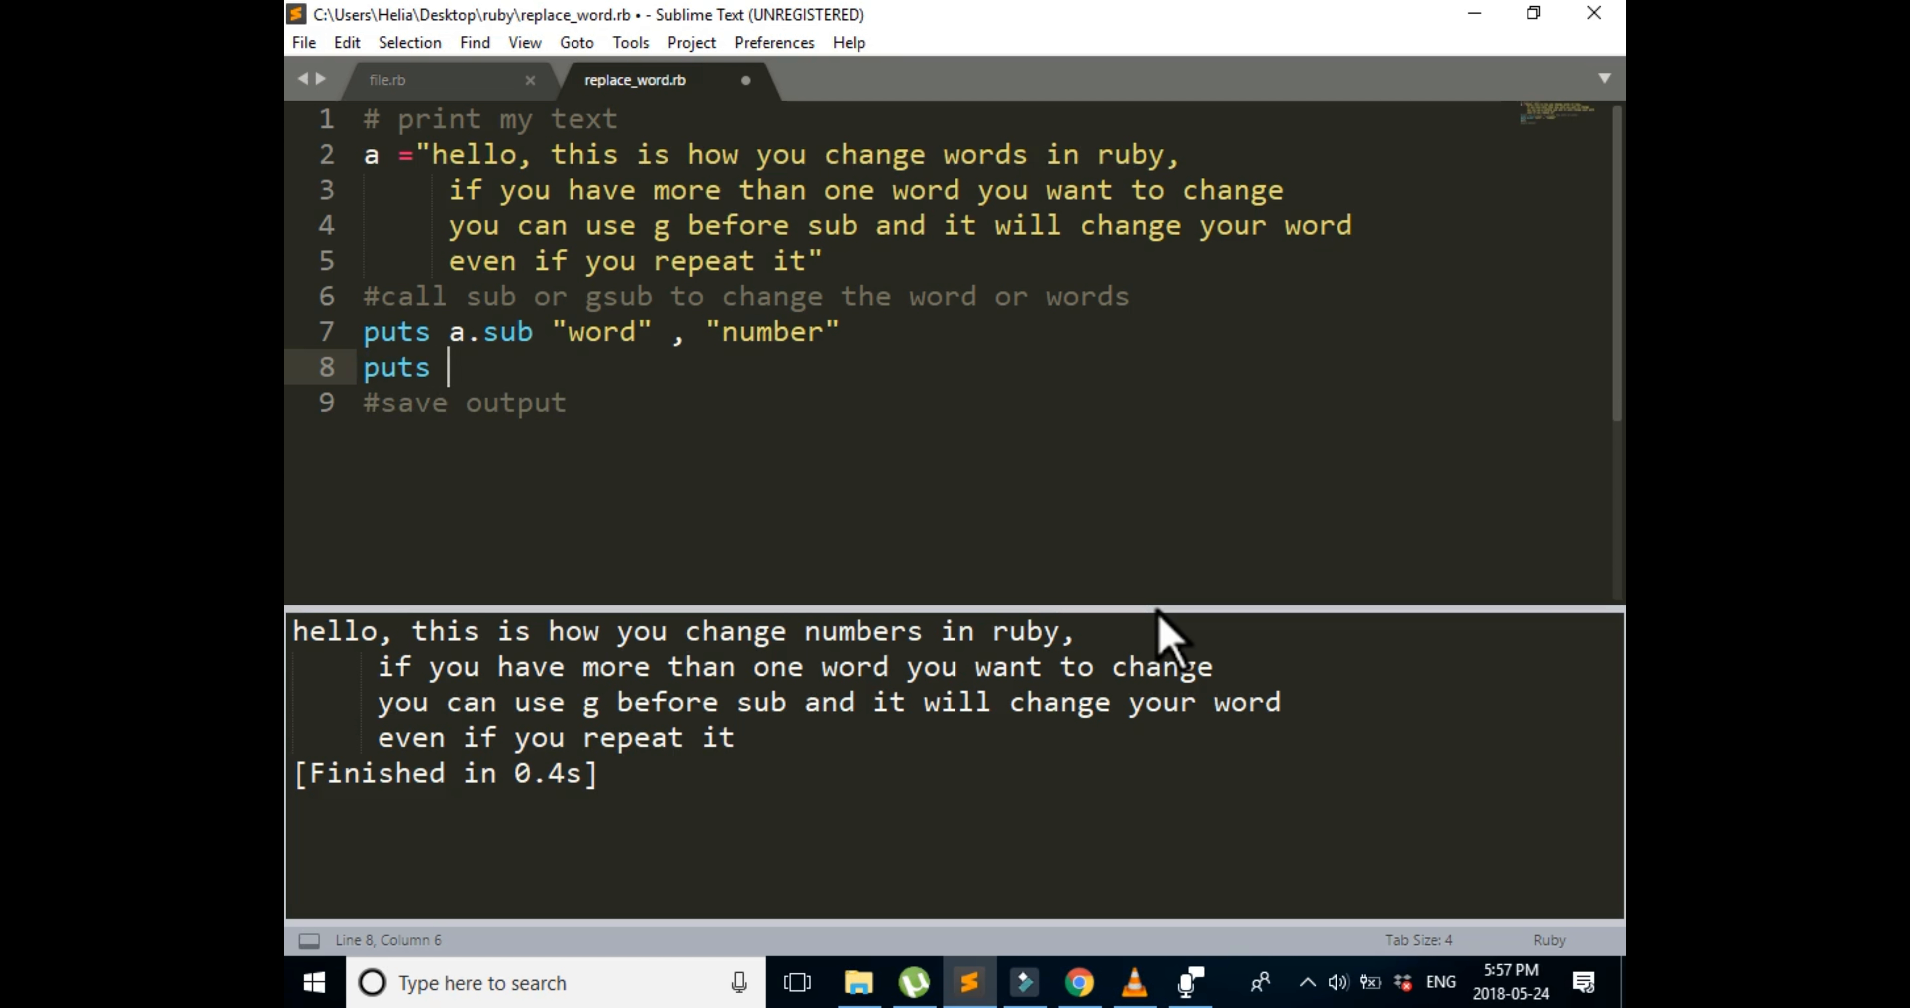
text(a.g)
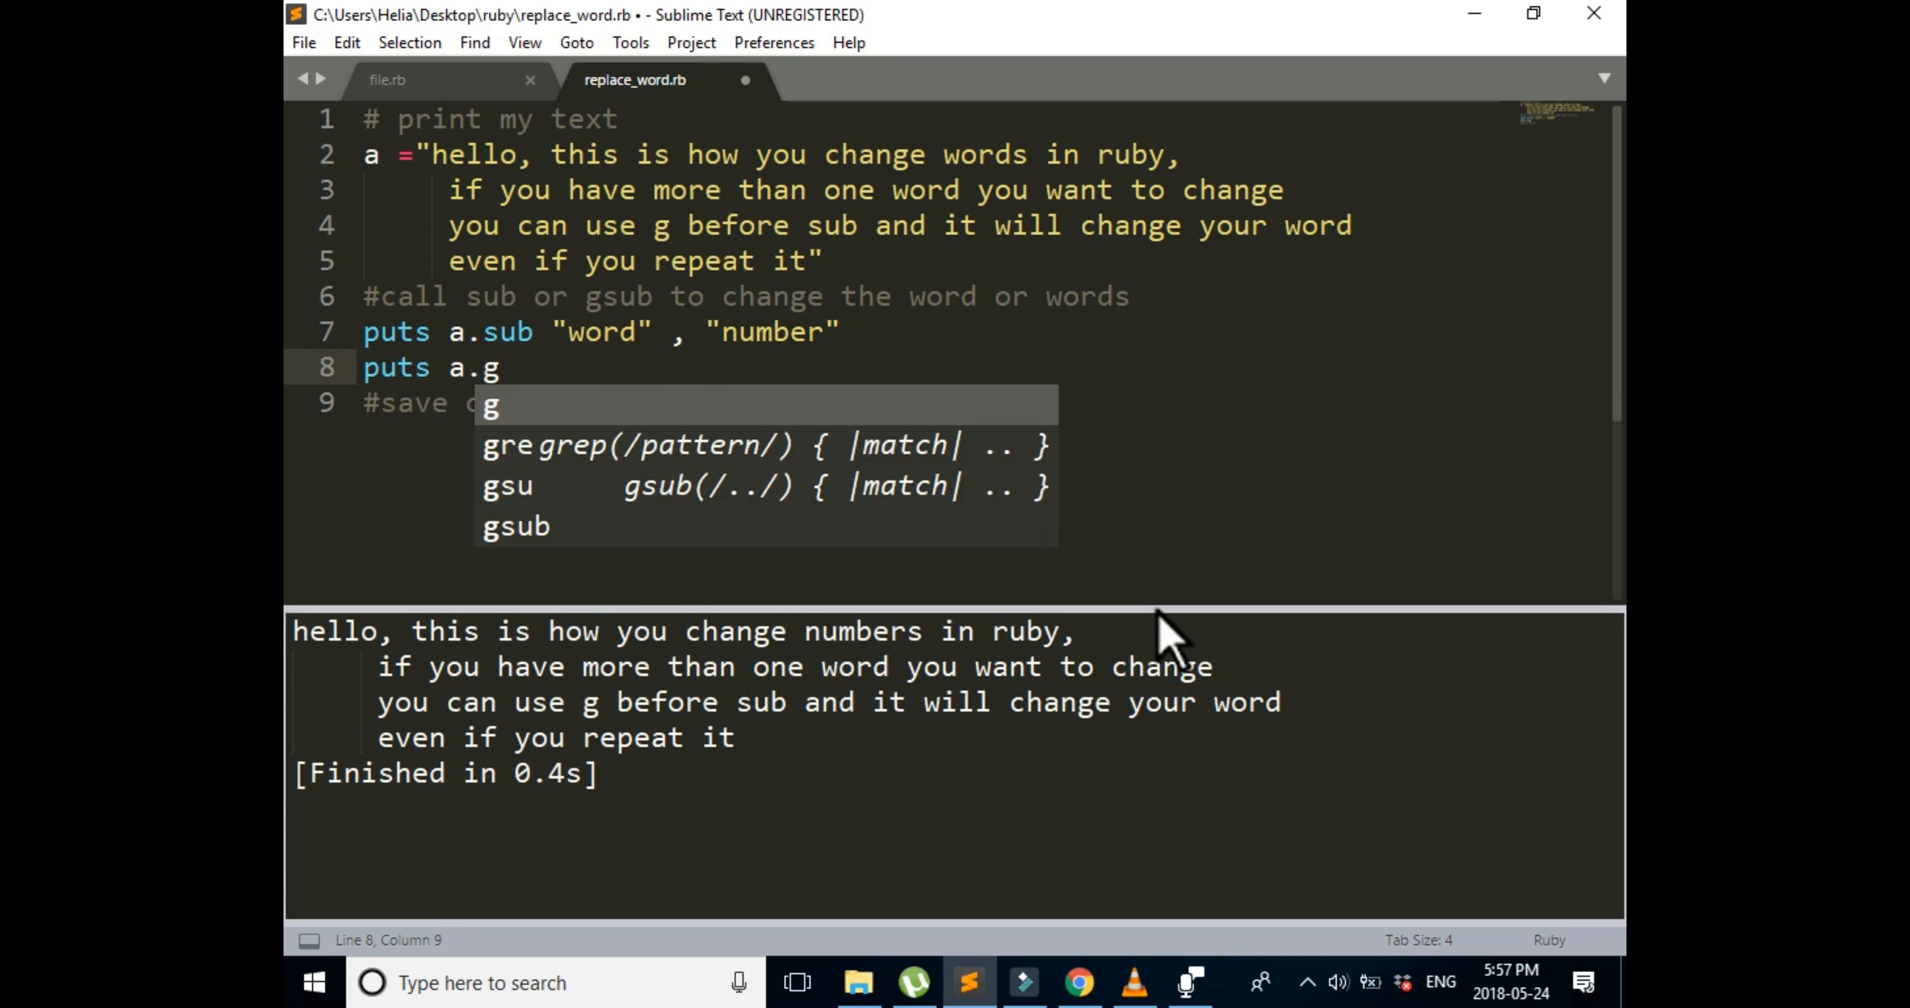
text(sub)
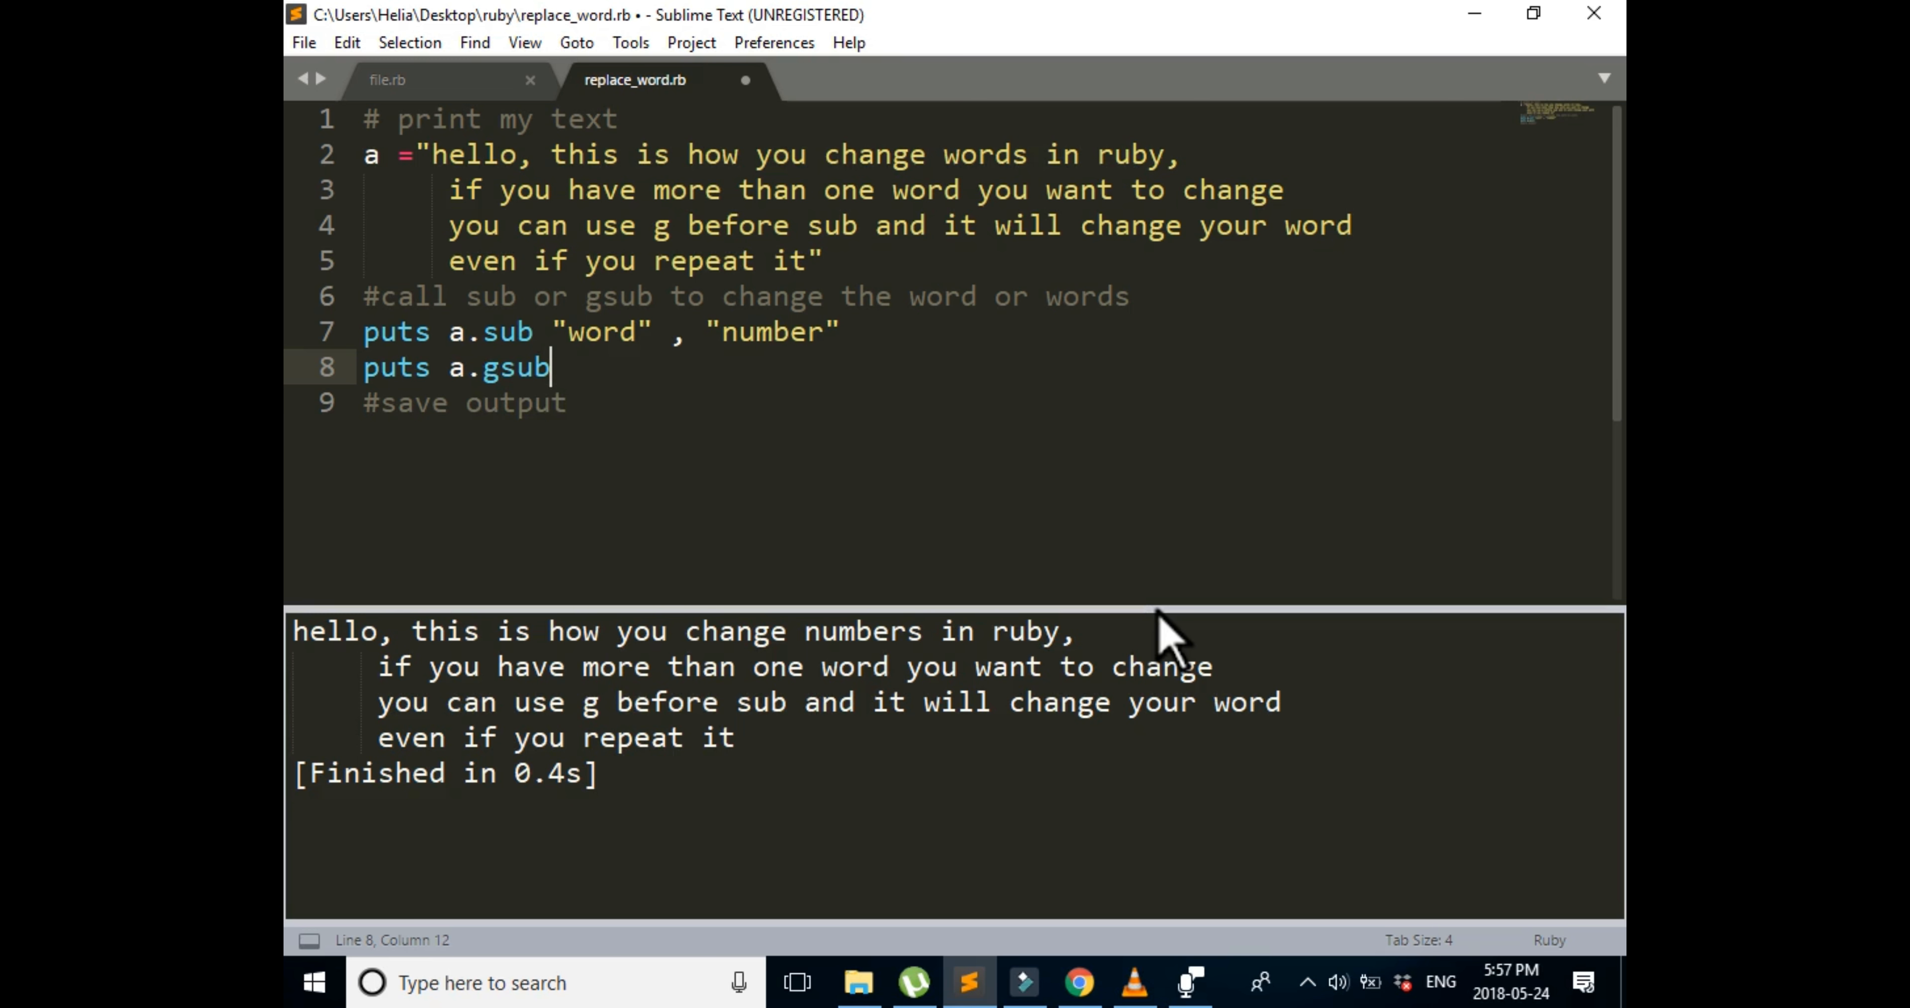
text("word)
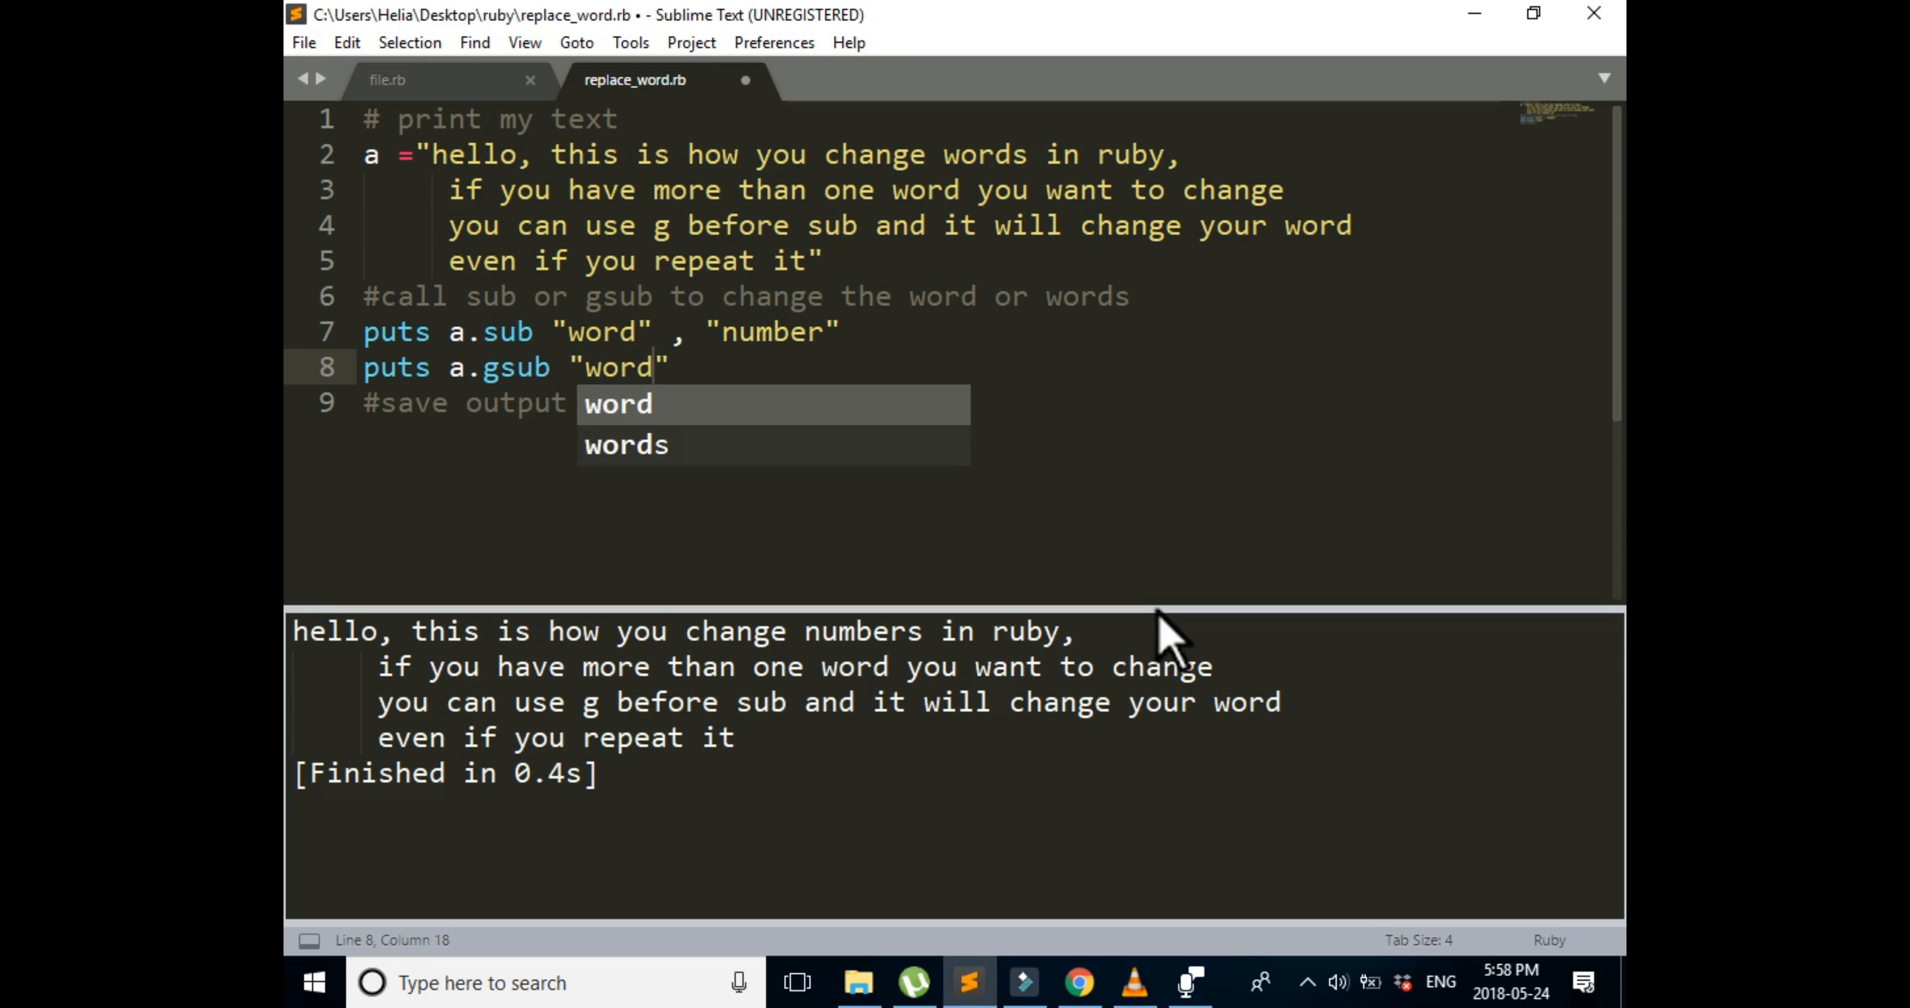
text(, "nu")
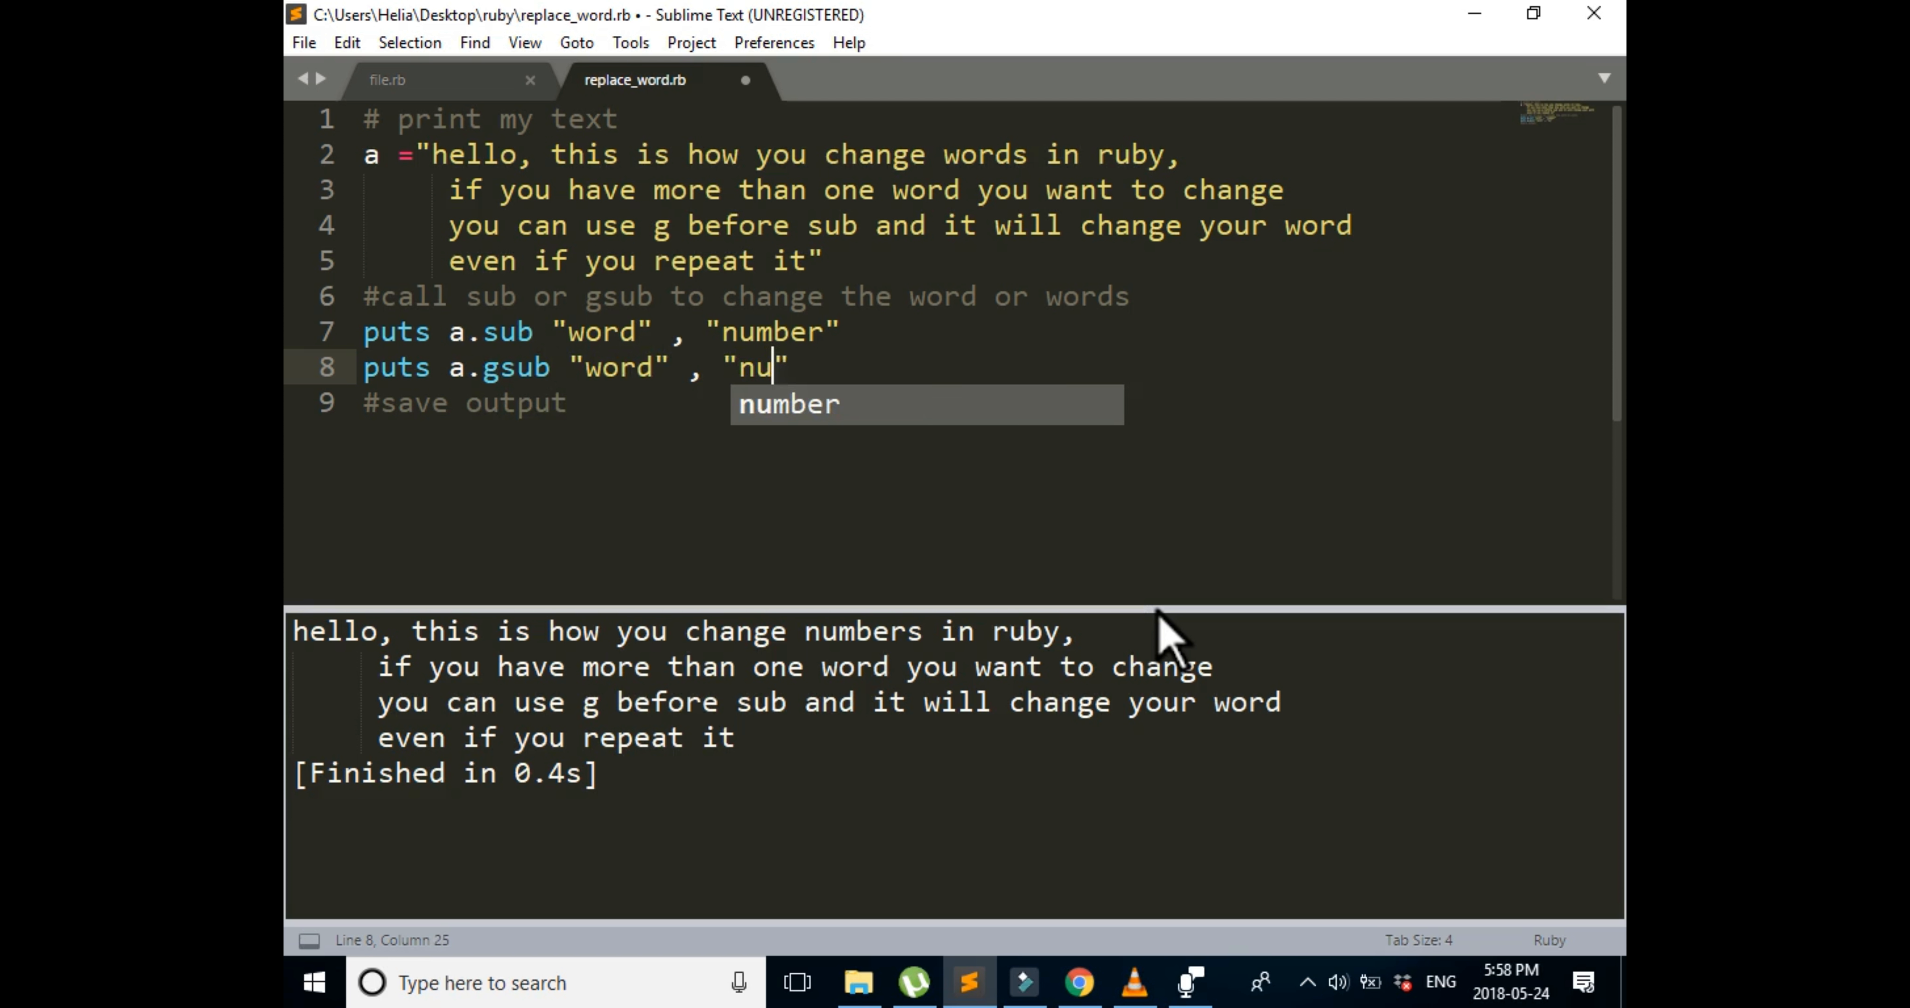
text(mber)
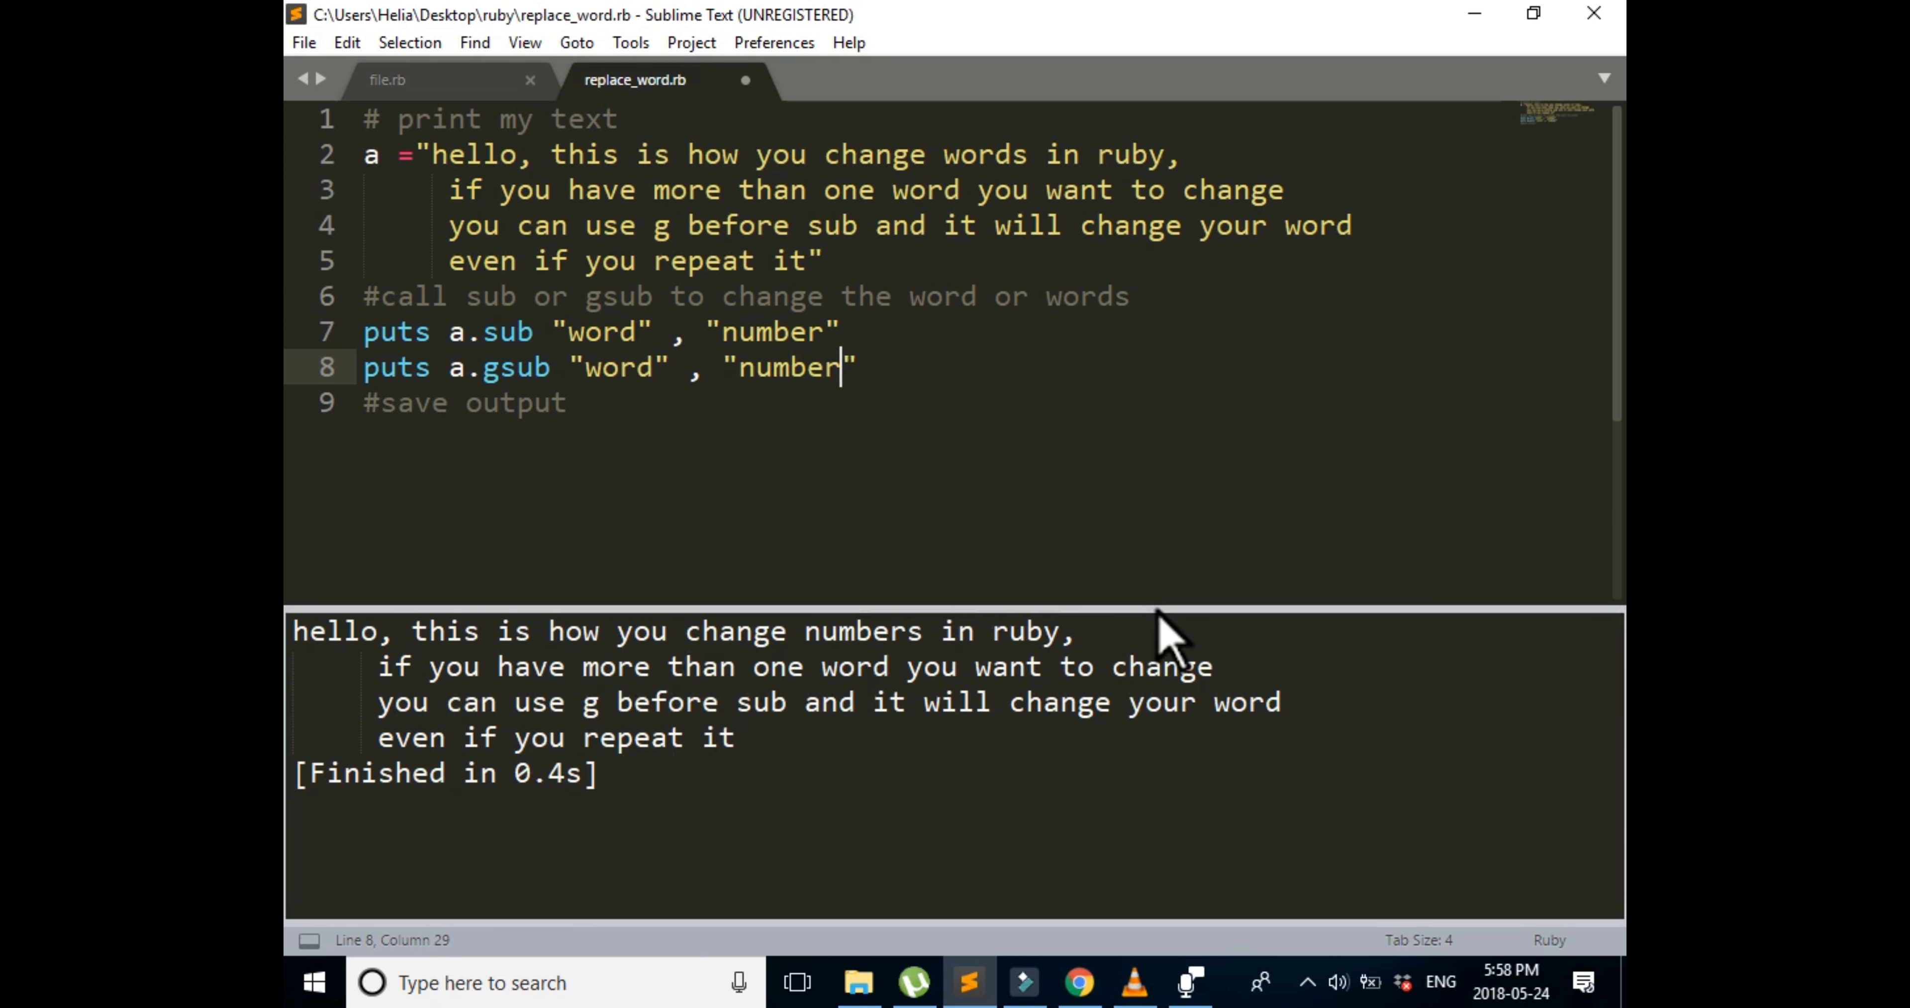
key(ctrl+b)
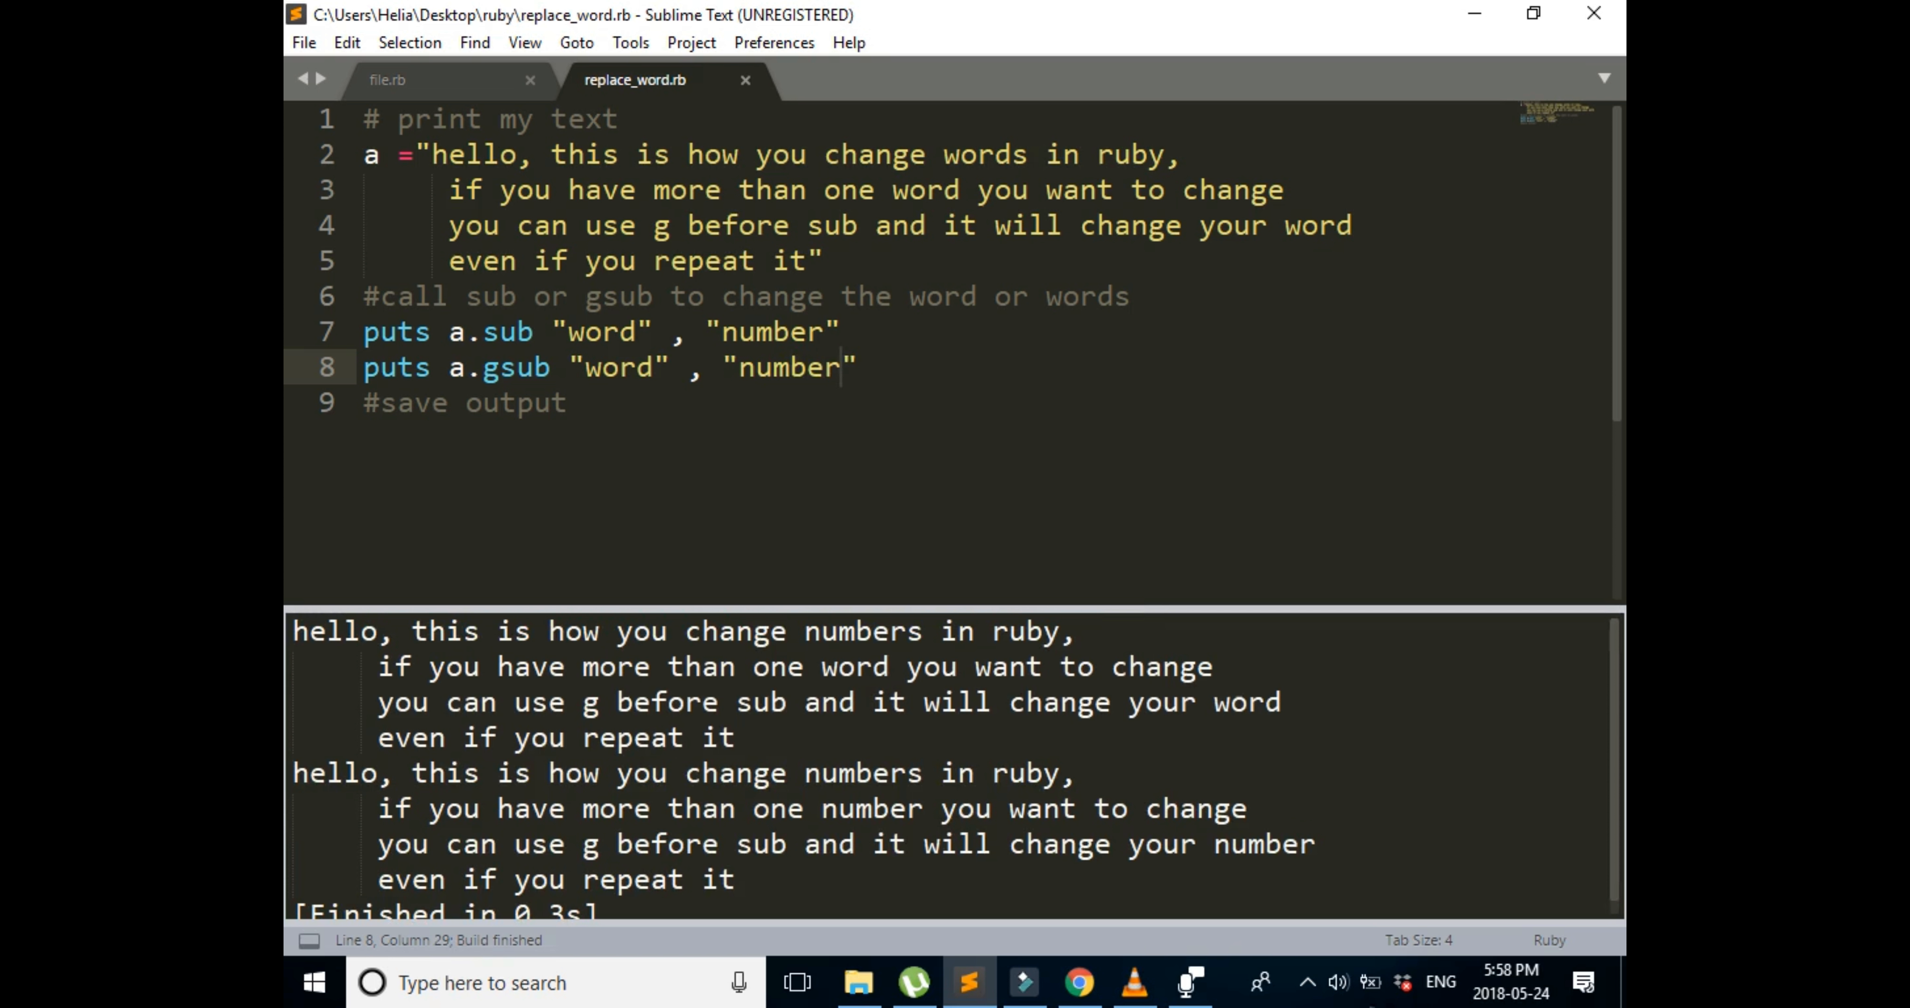
mouse_move(1127, 984)
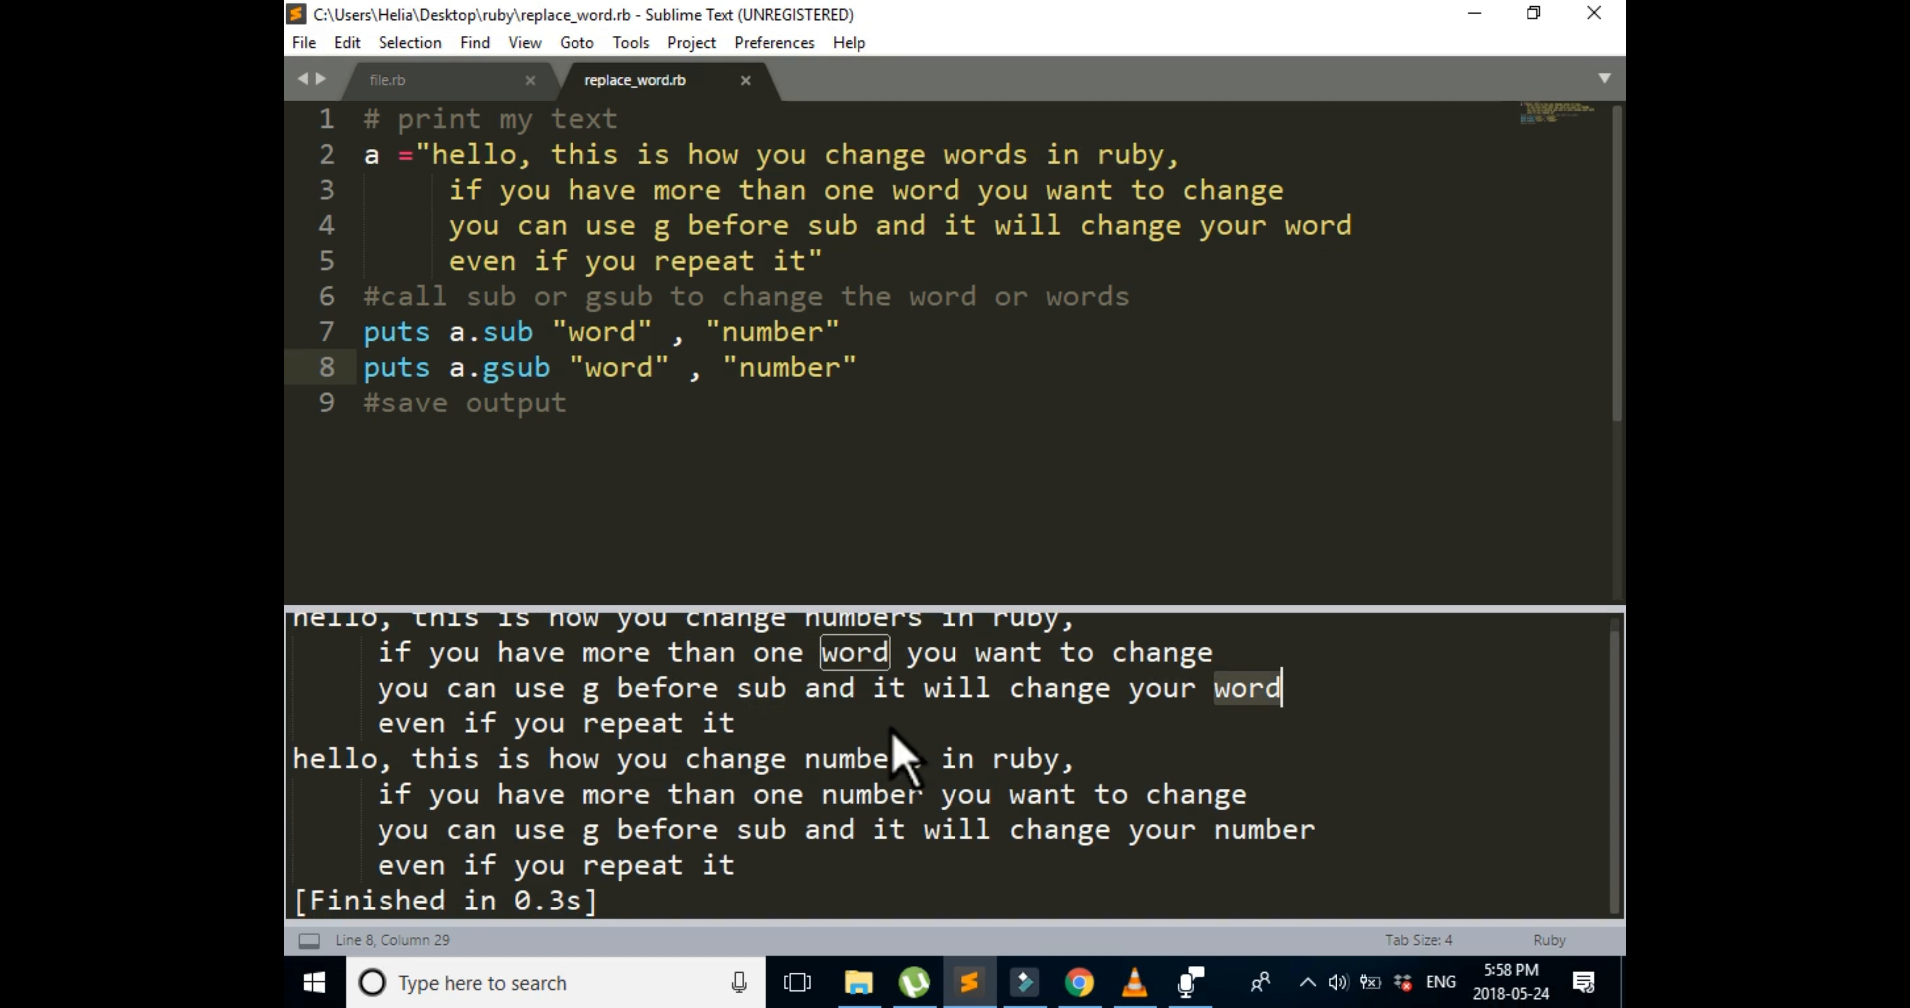
double_click(856, 758)
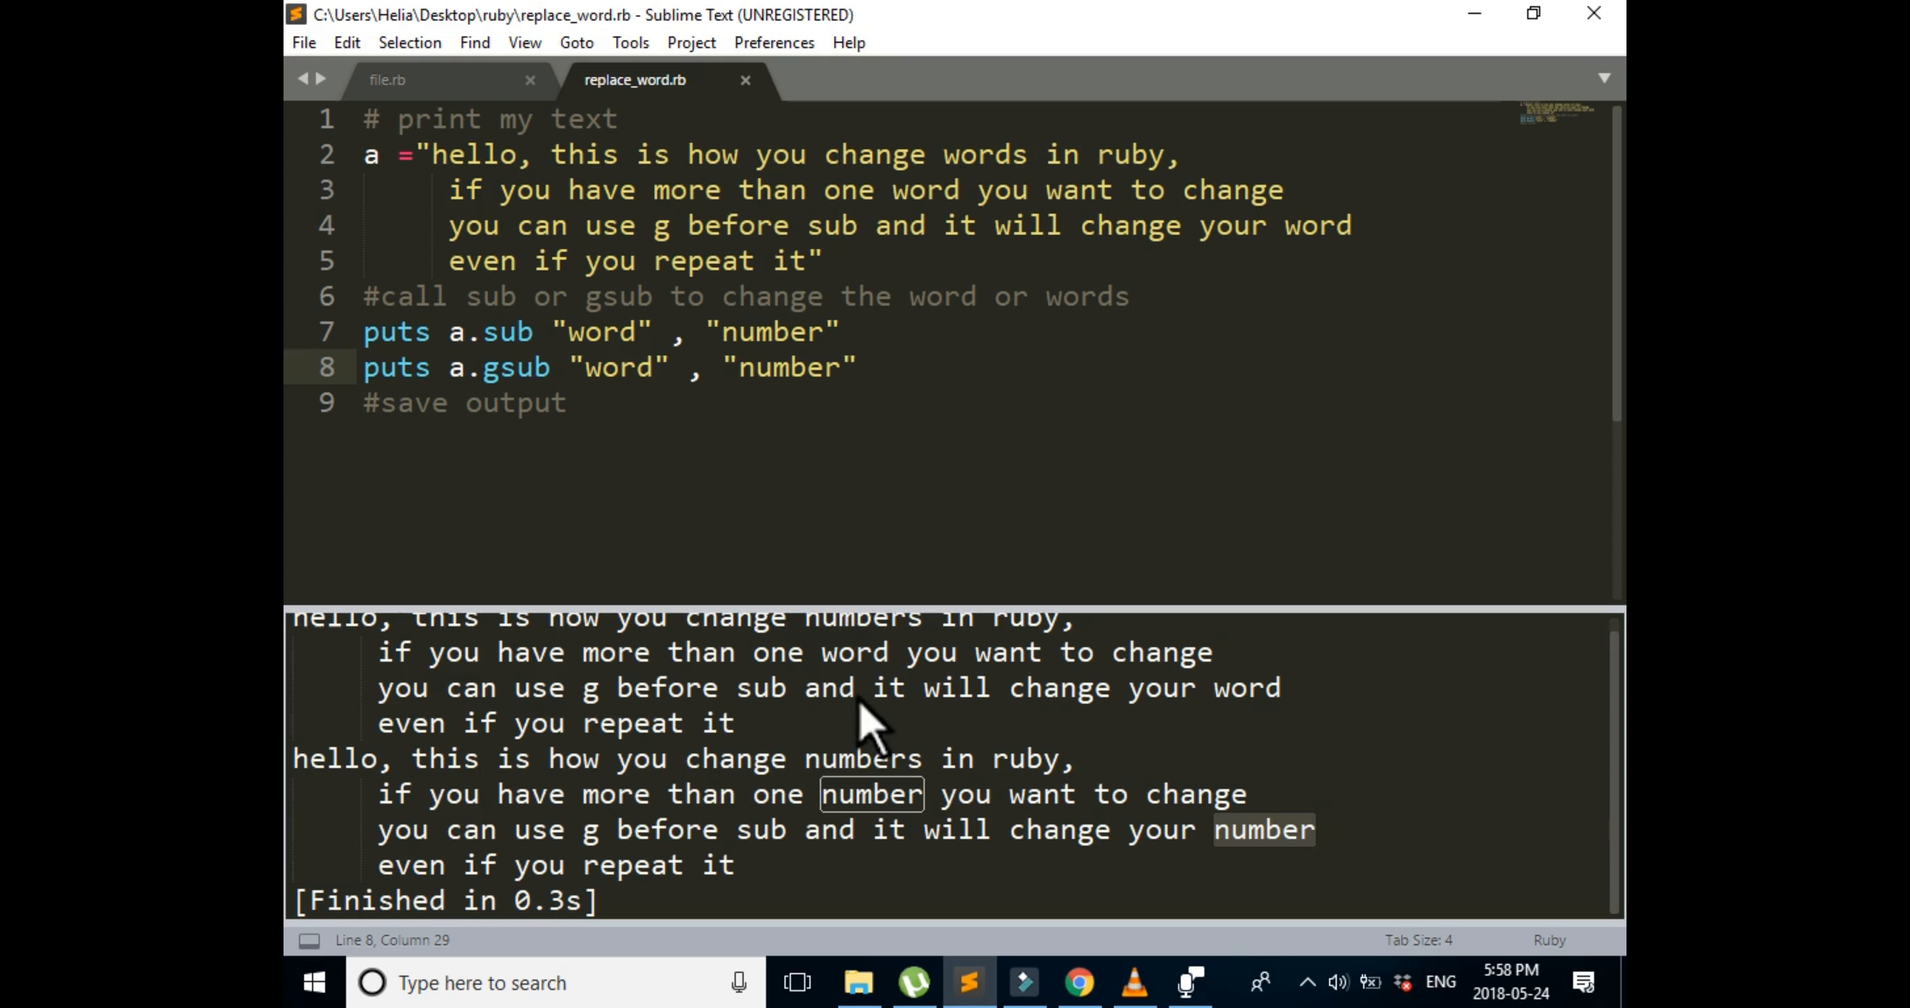
mouse_move(810, 639)
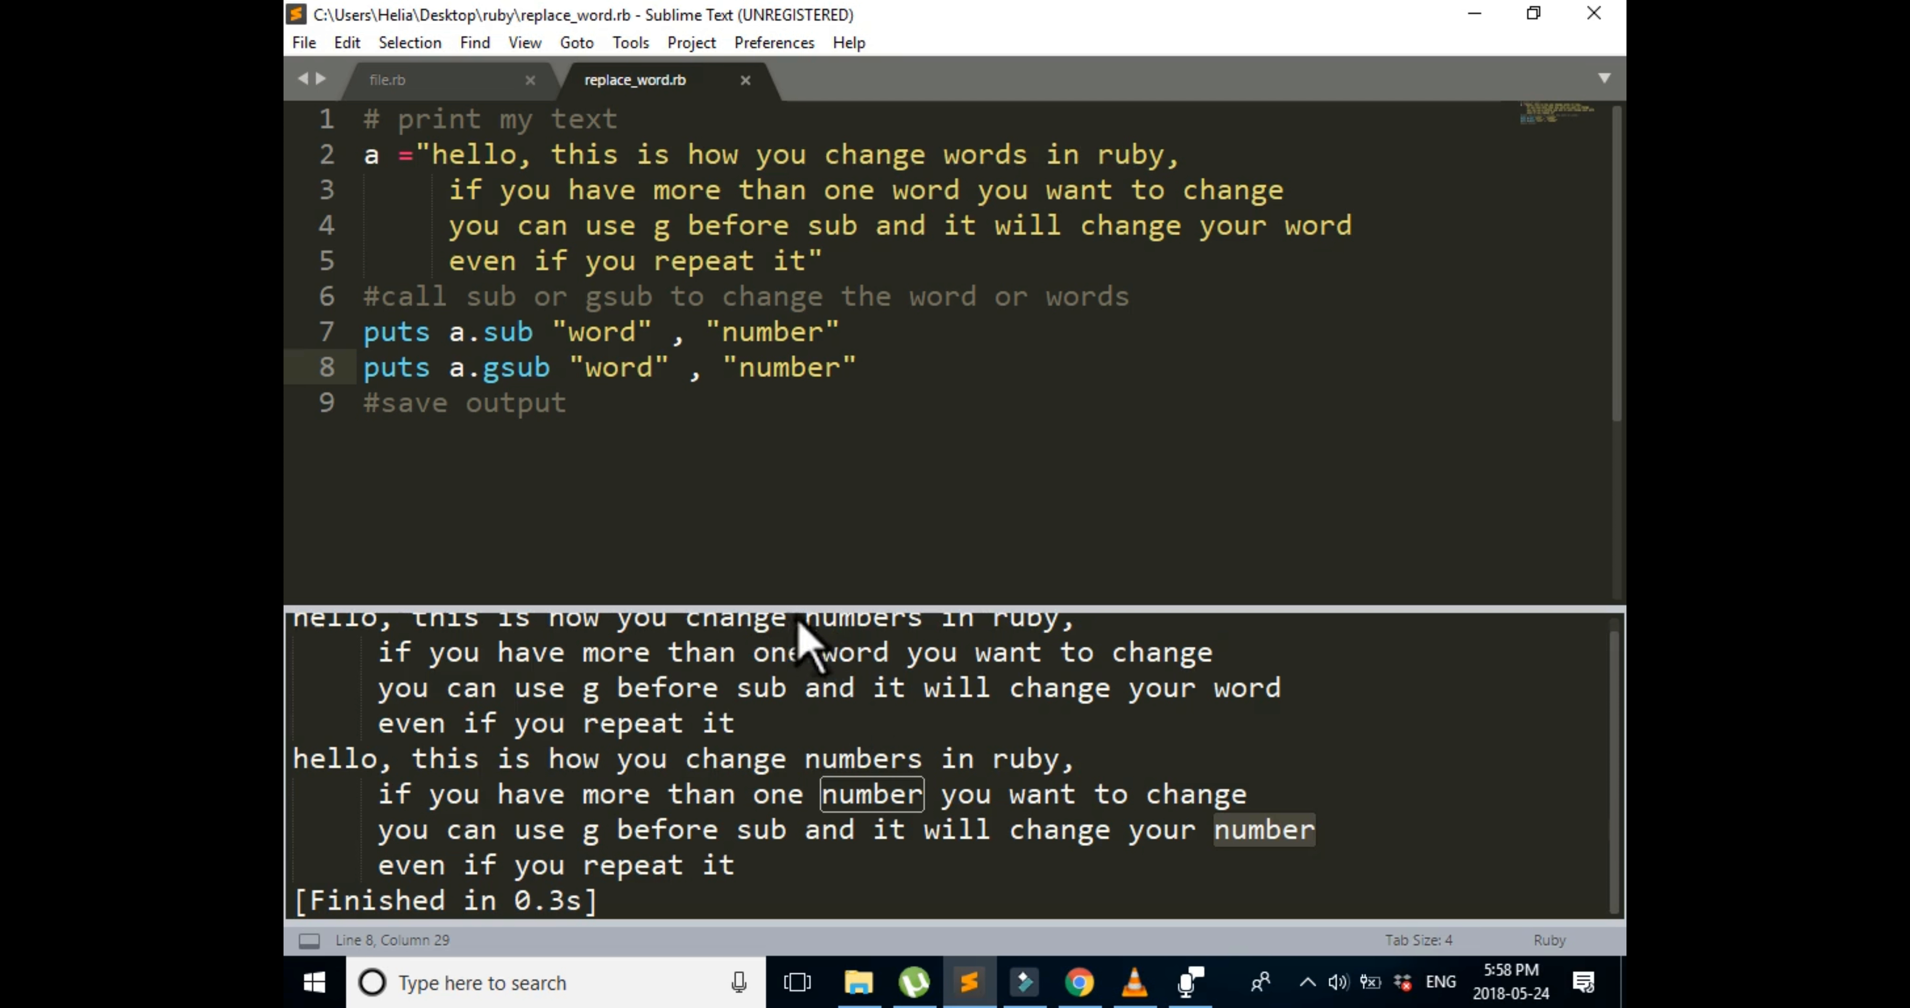
mouse_move(832, 731)
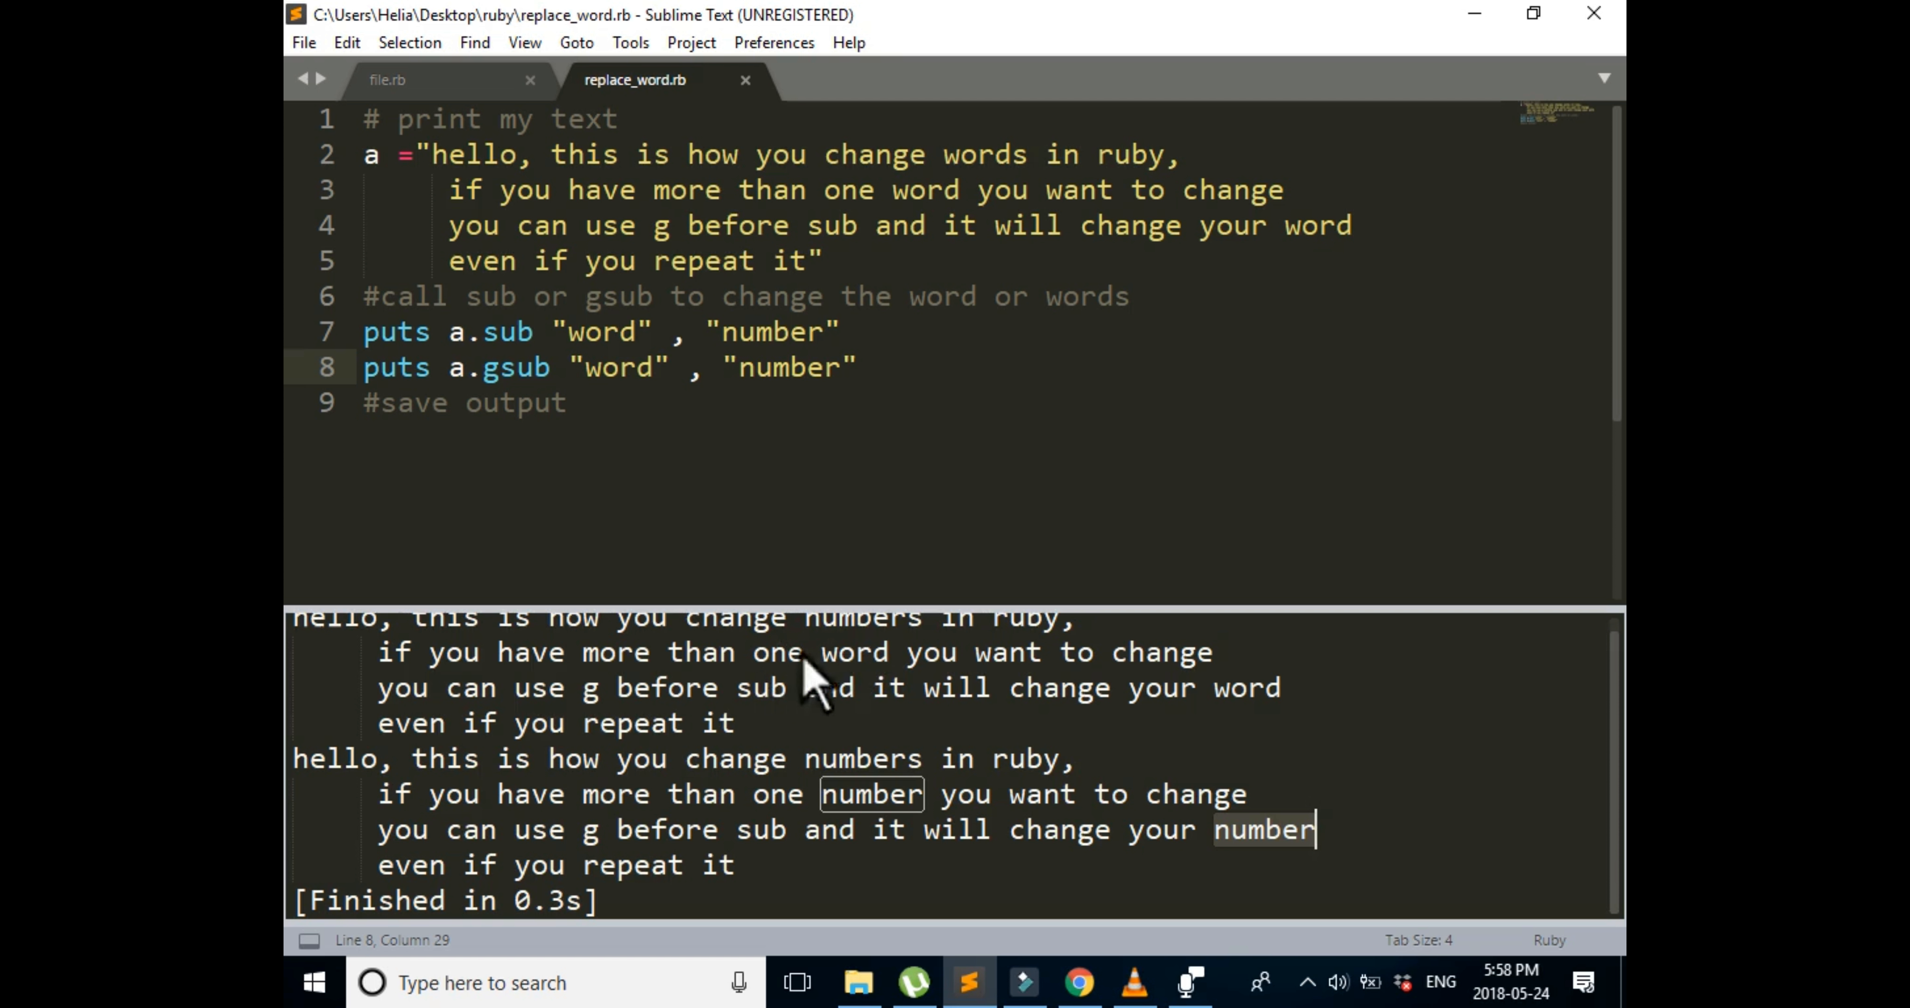
mouse_move(1176, 670)
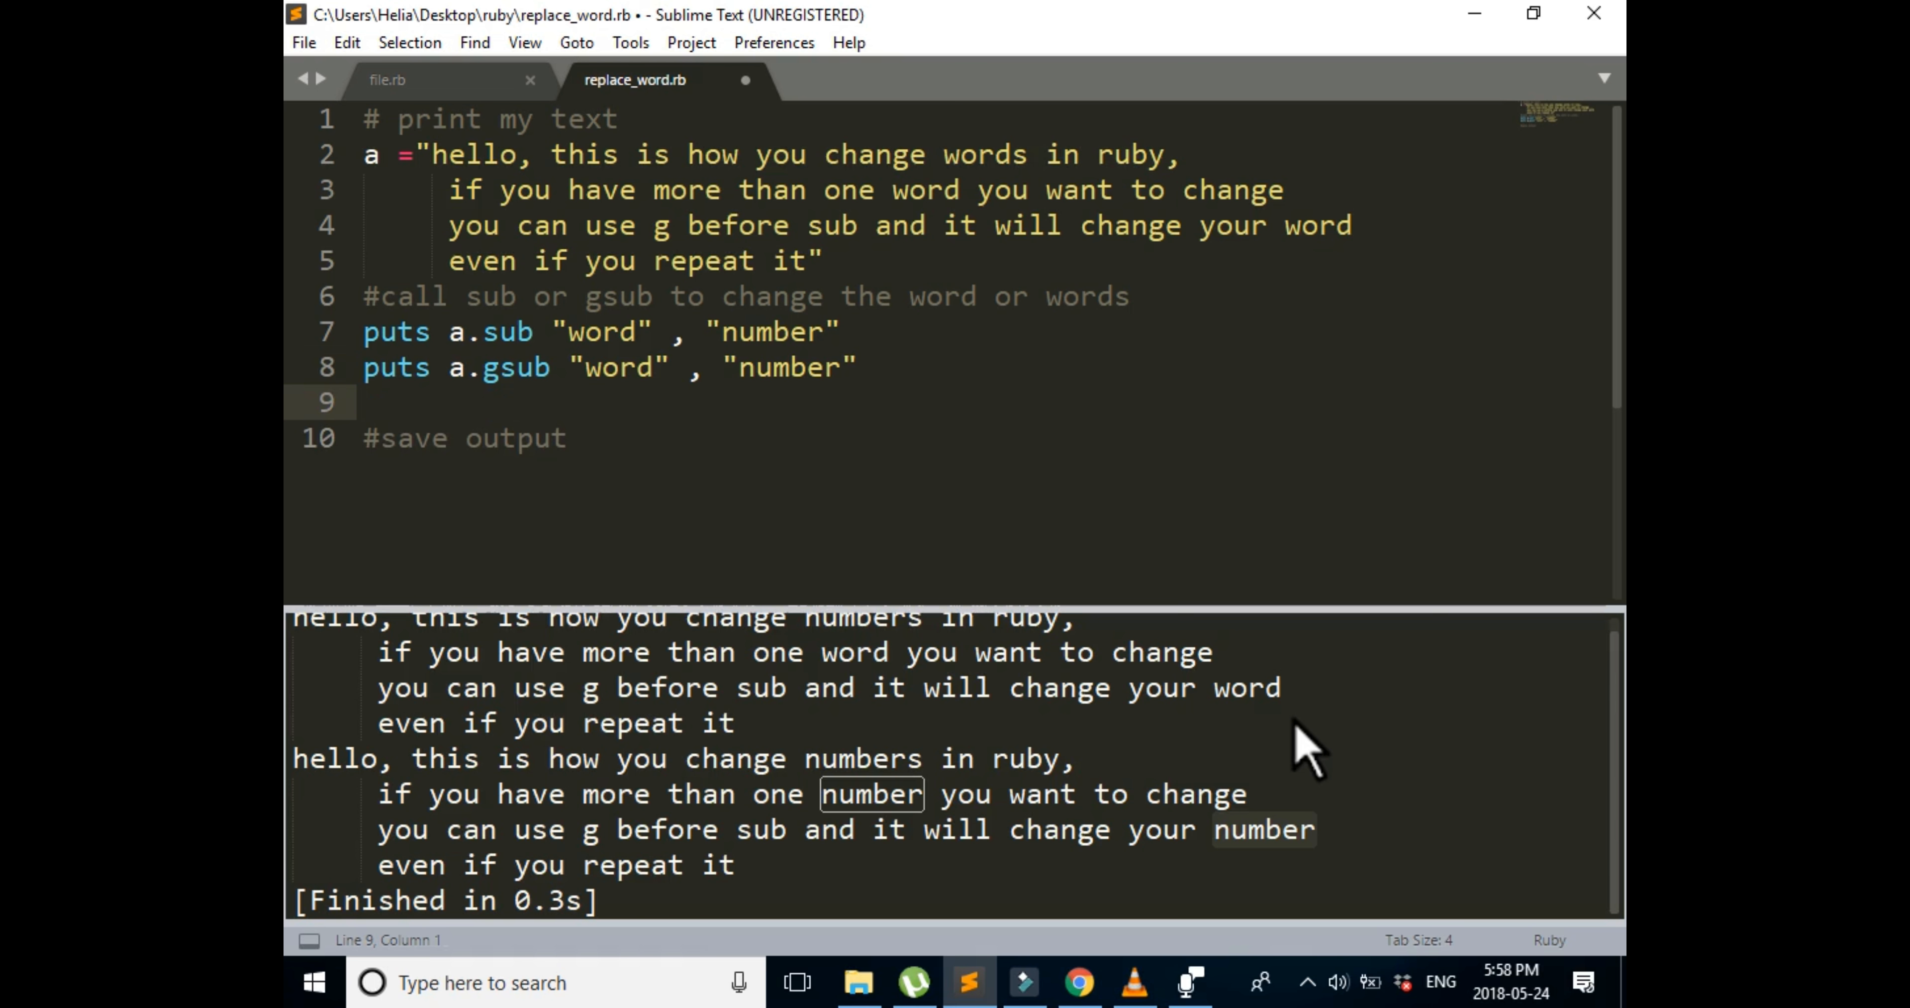
Step: Print a again on line 9 and rerun, confirming the original text still says word
text(puts ")
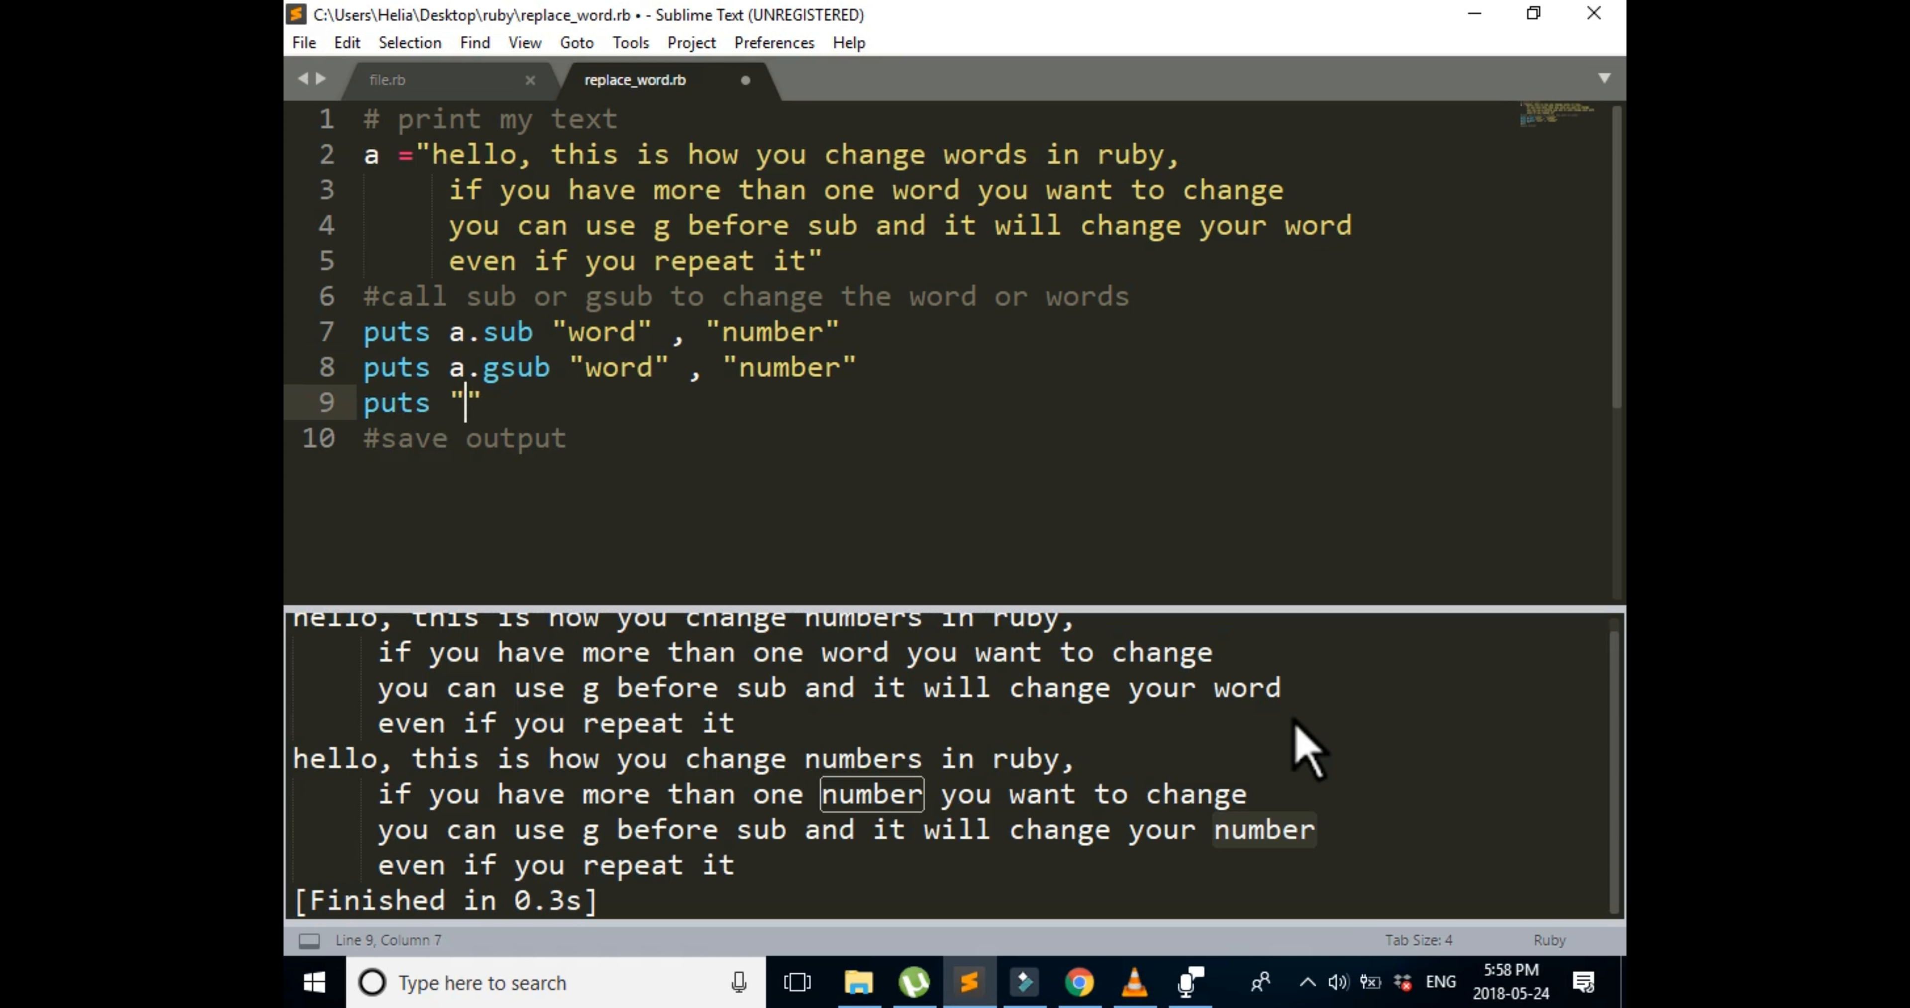
text(a)
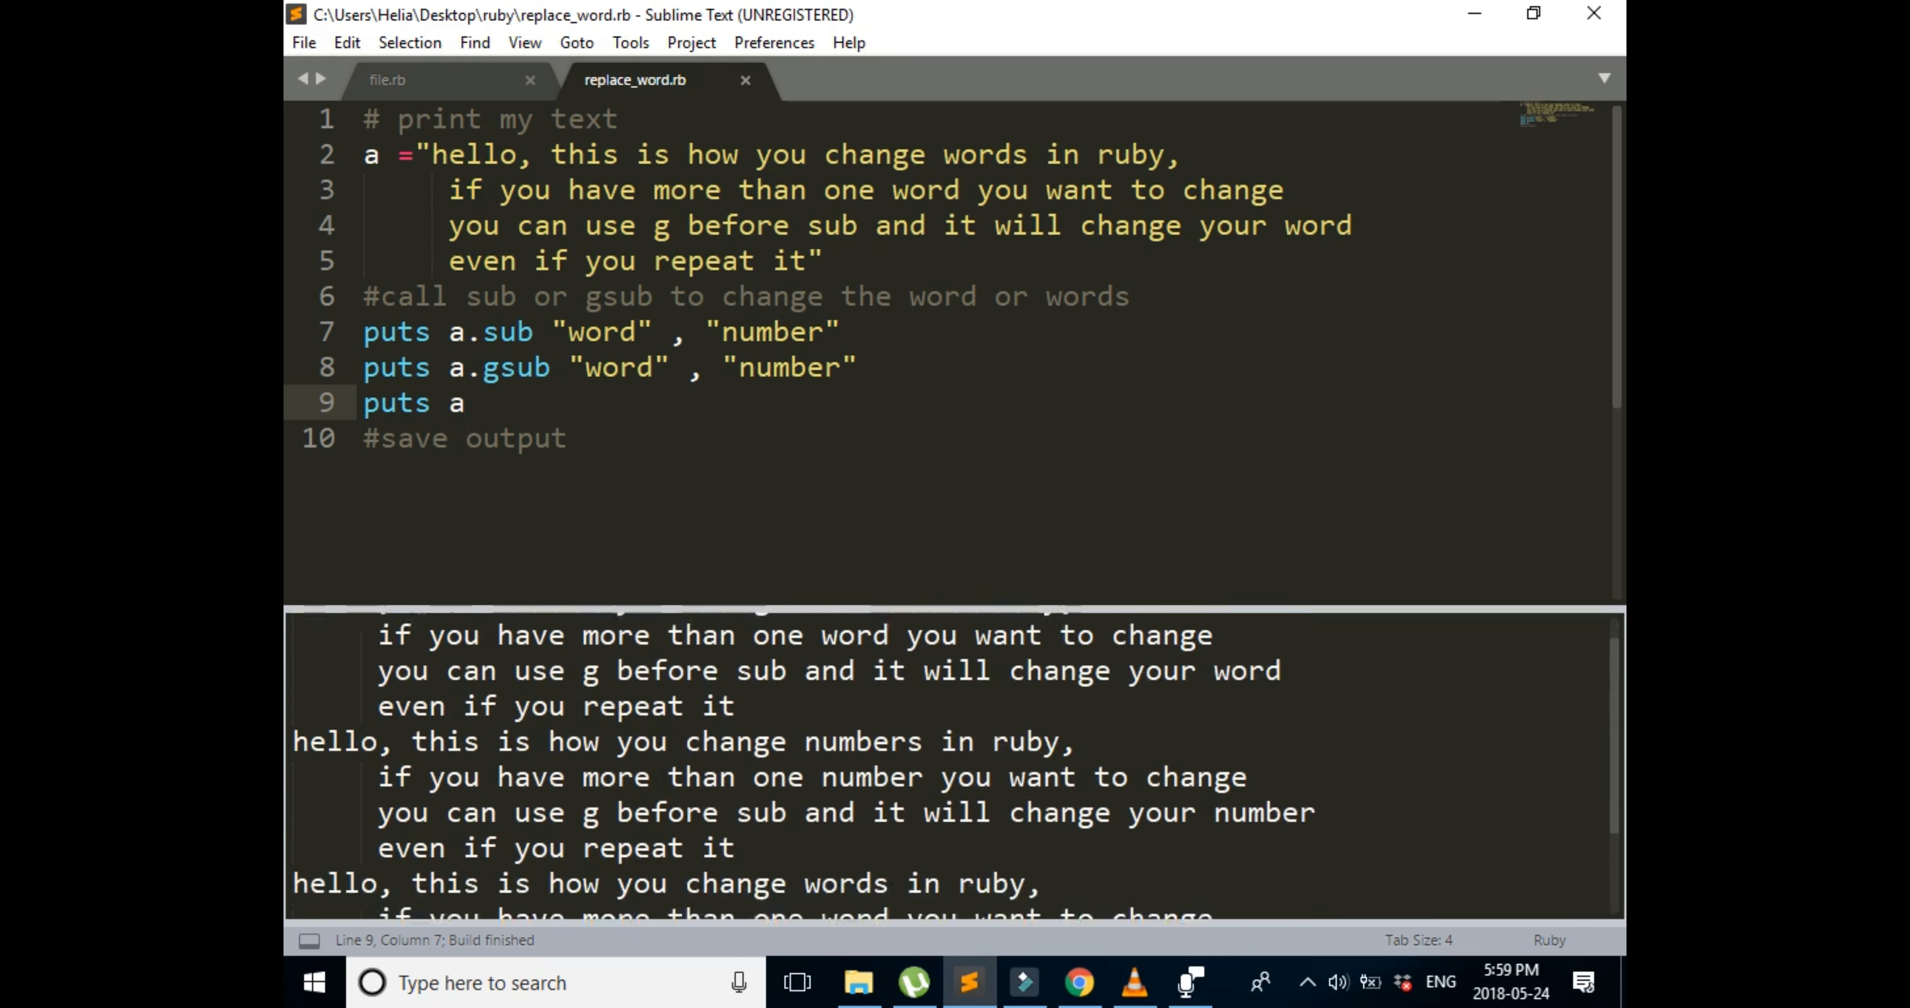
scroll(down, 3)
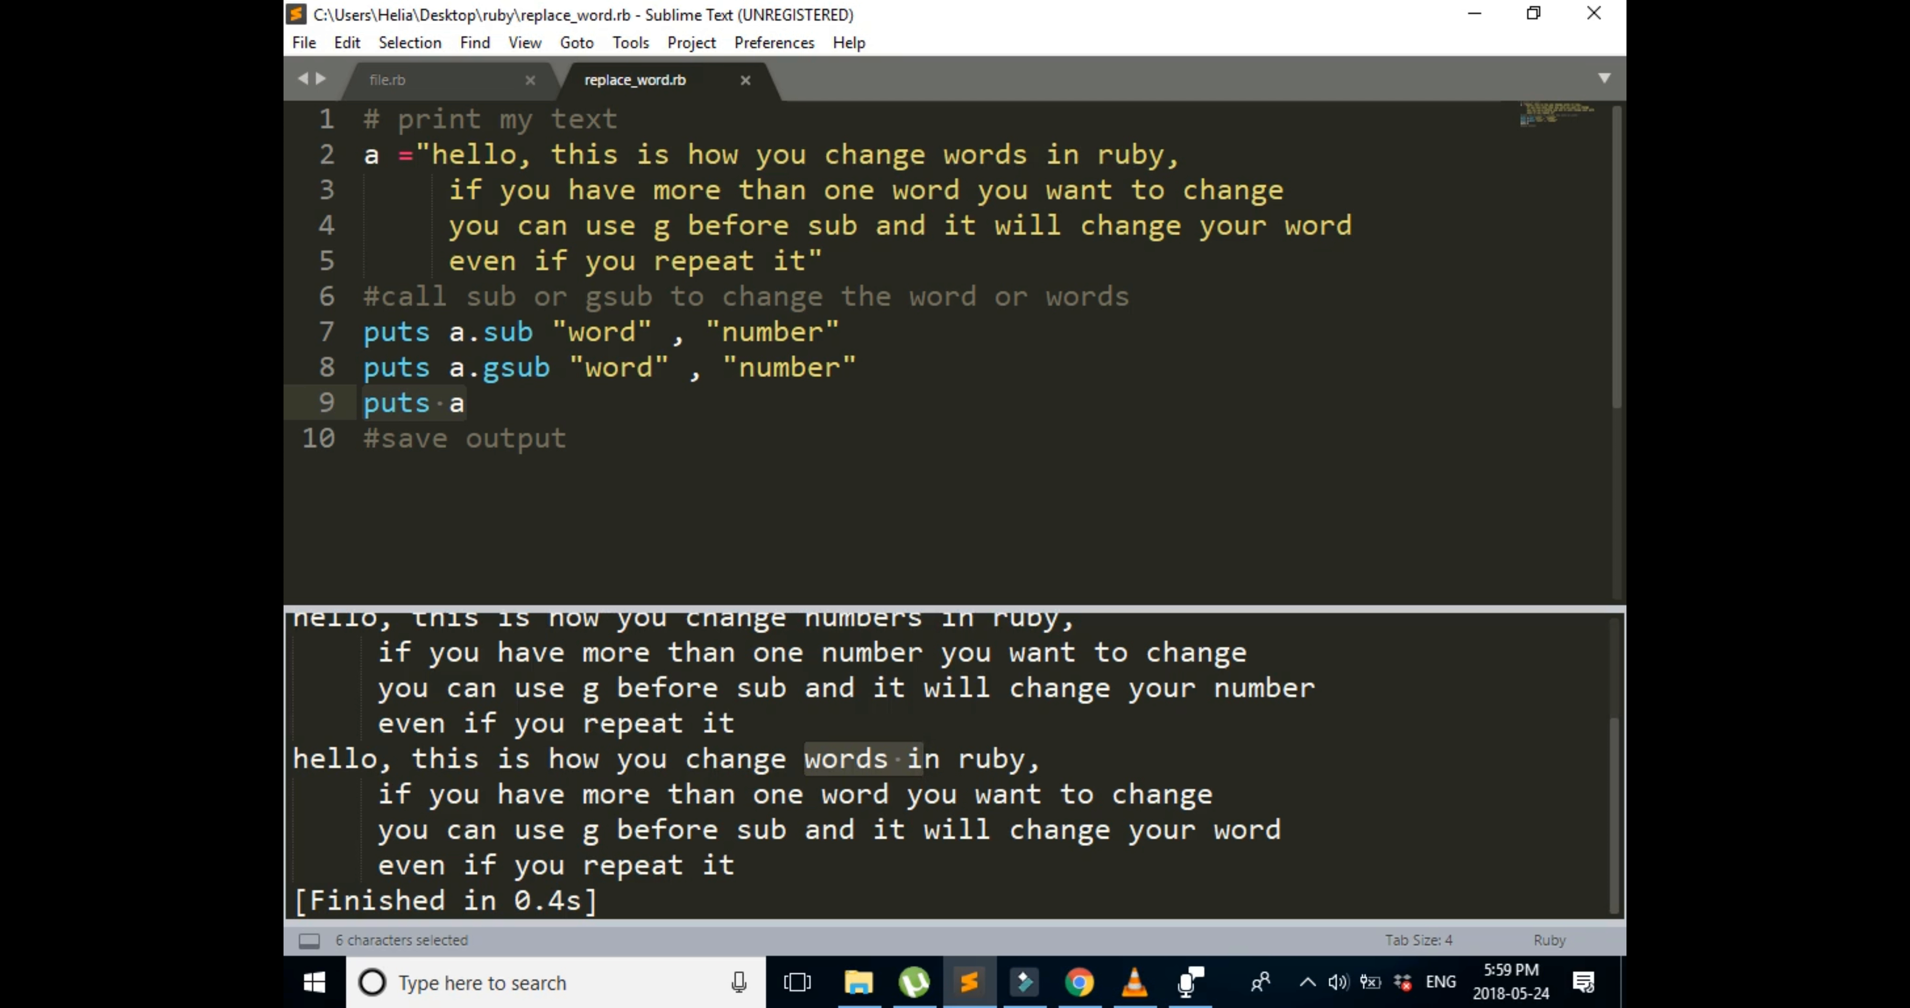
double_click(1247, 829)
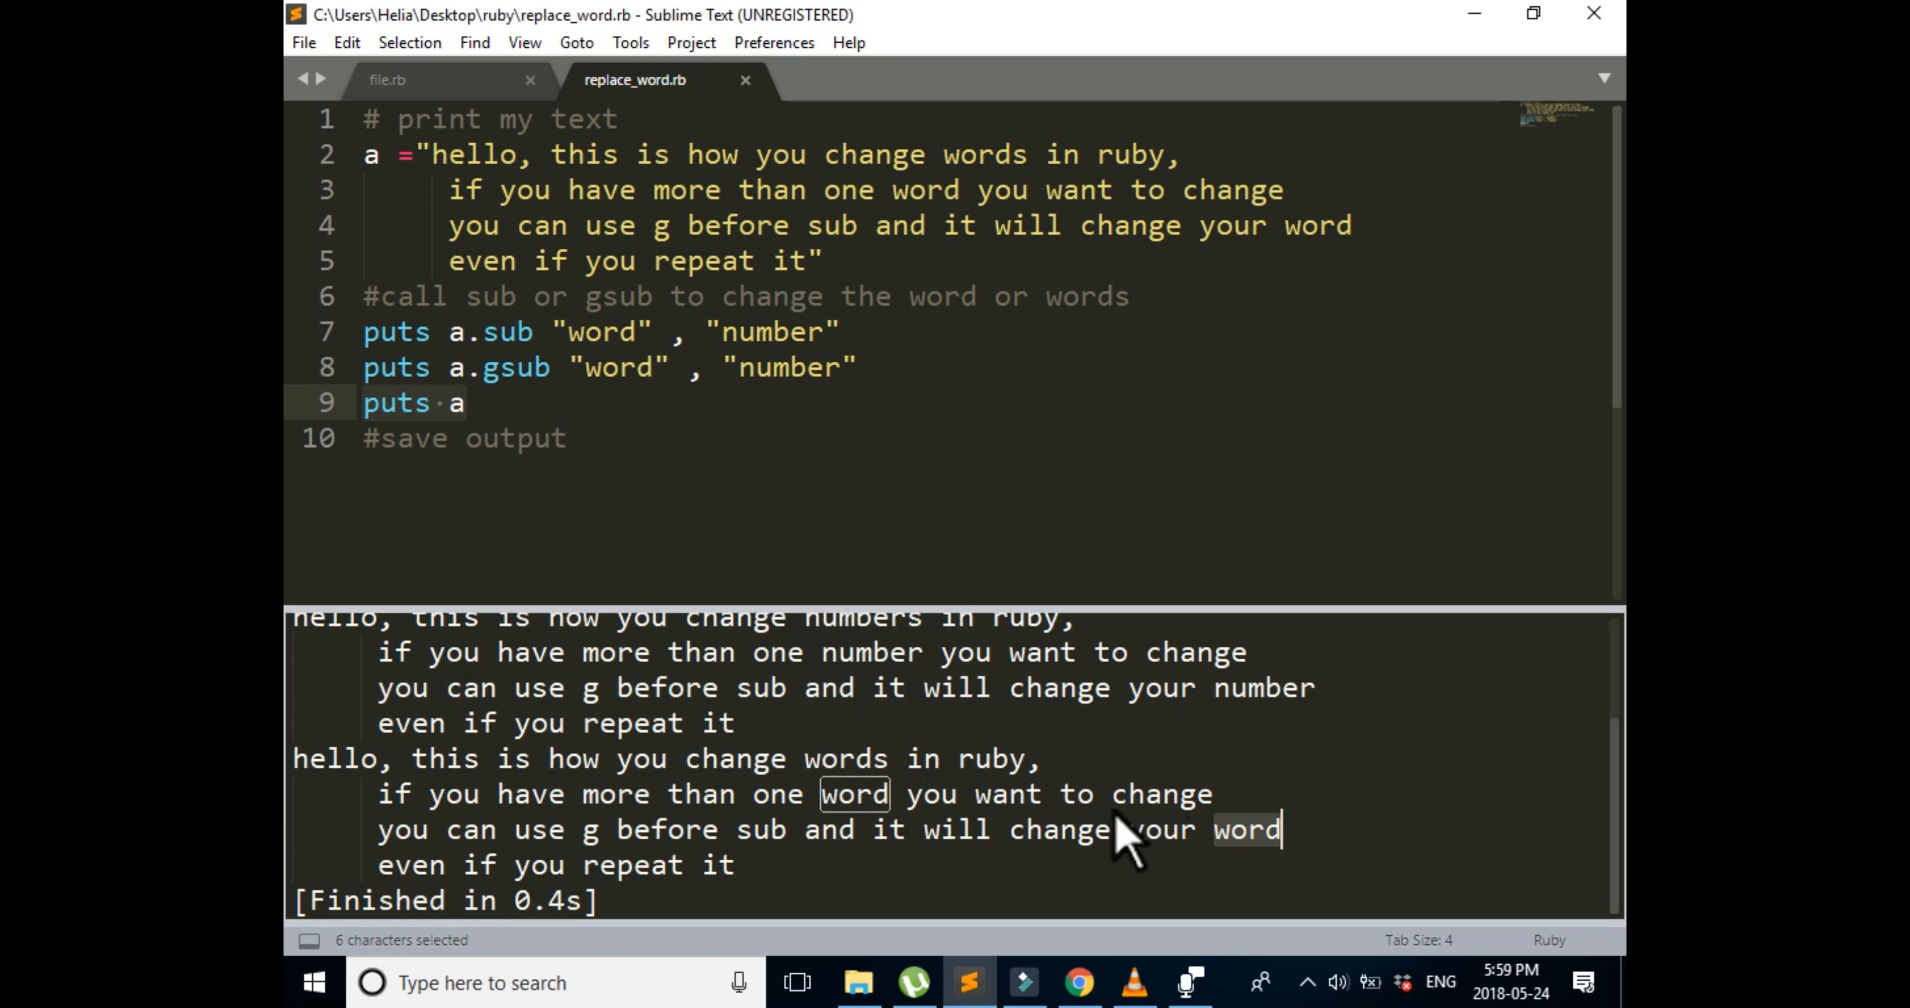
click(550, 437)
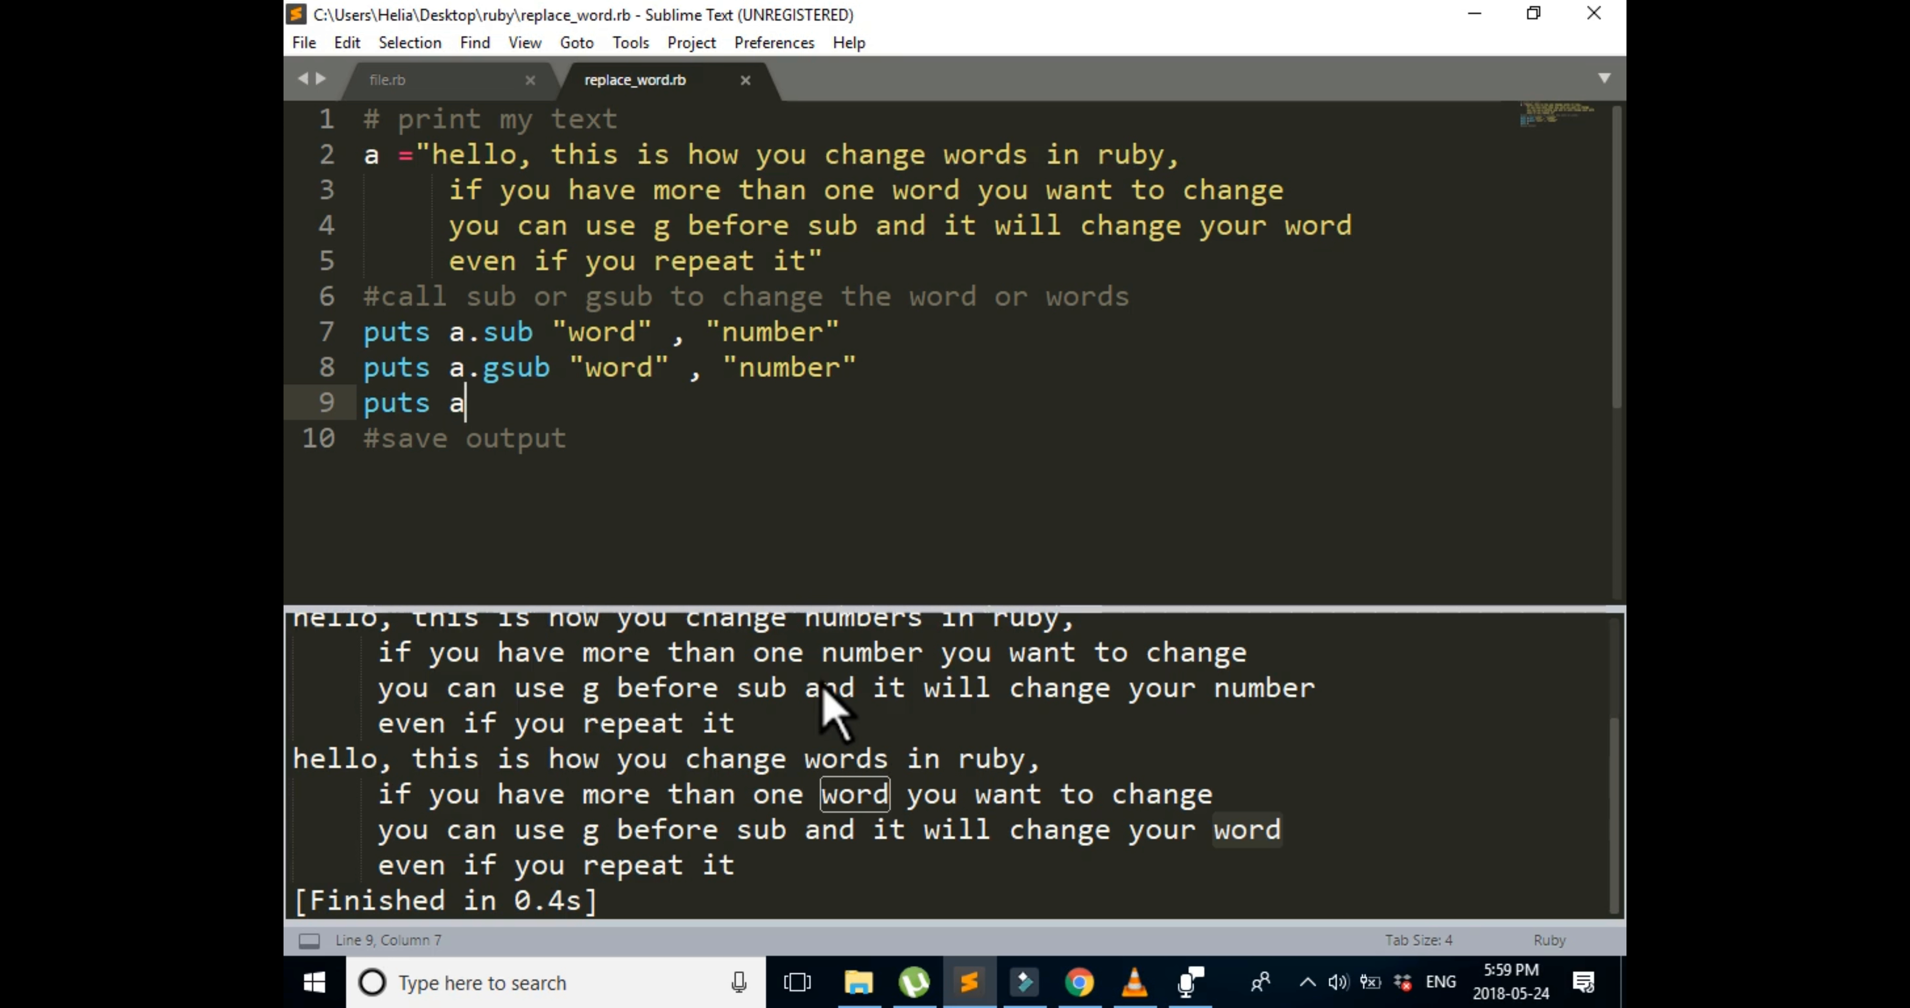
Step: Store the result in b = a.gsub "word" , "number" so it can be printed before a
key(enter)
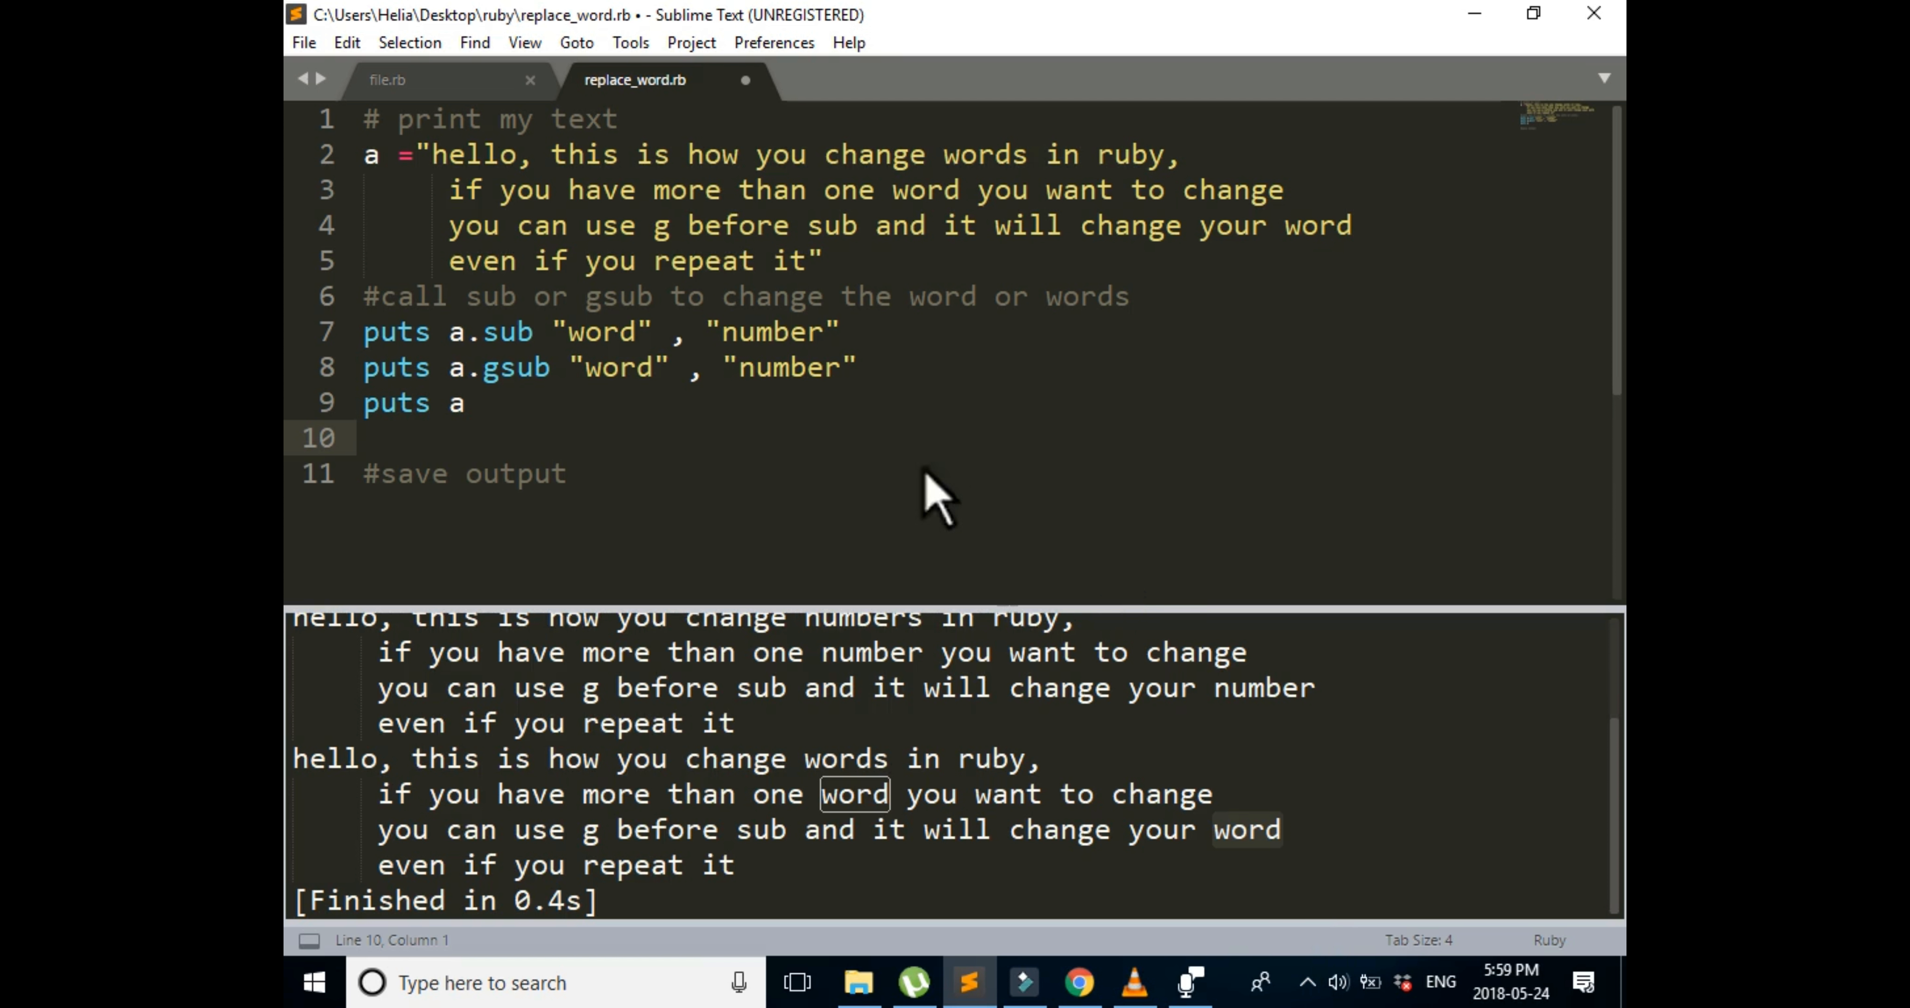
mouse_move(1076, 475)
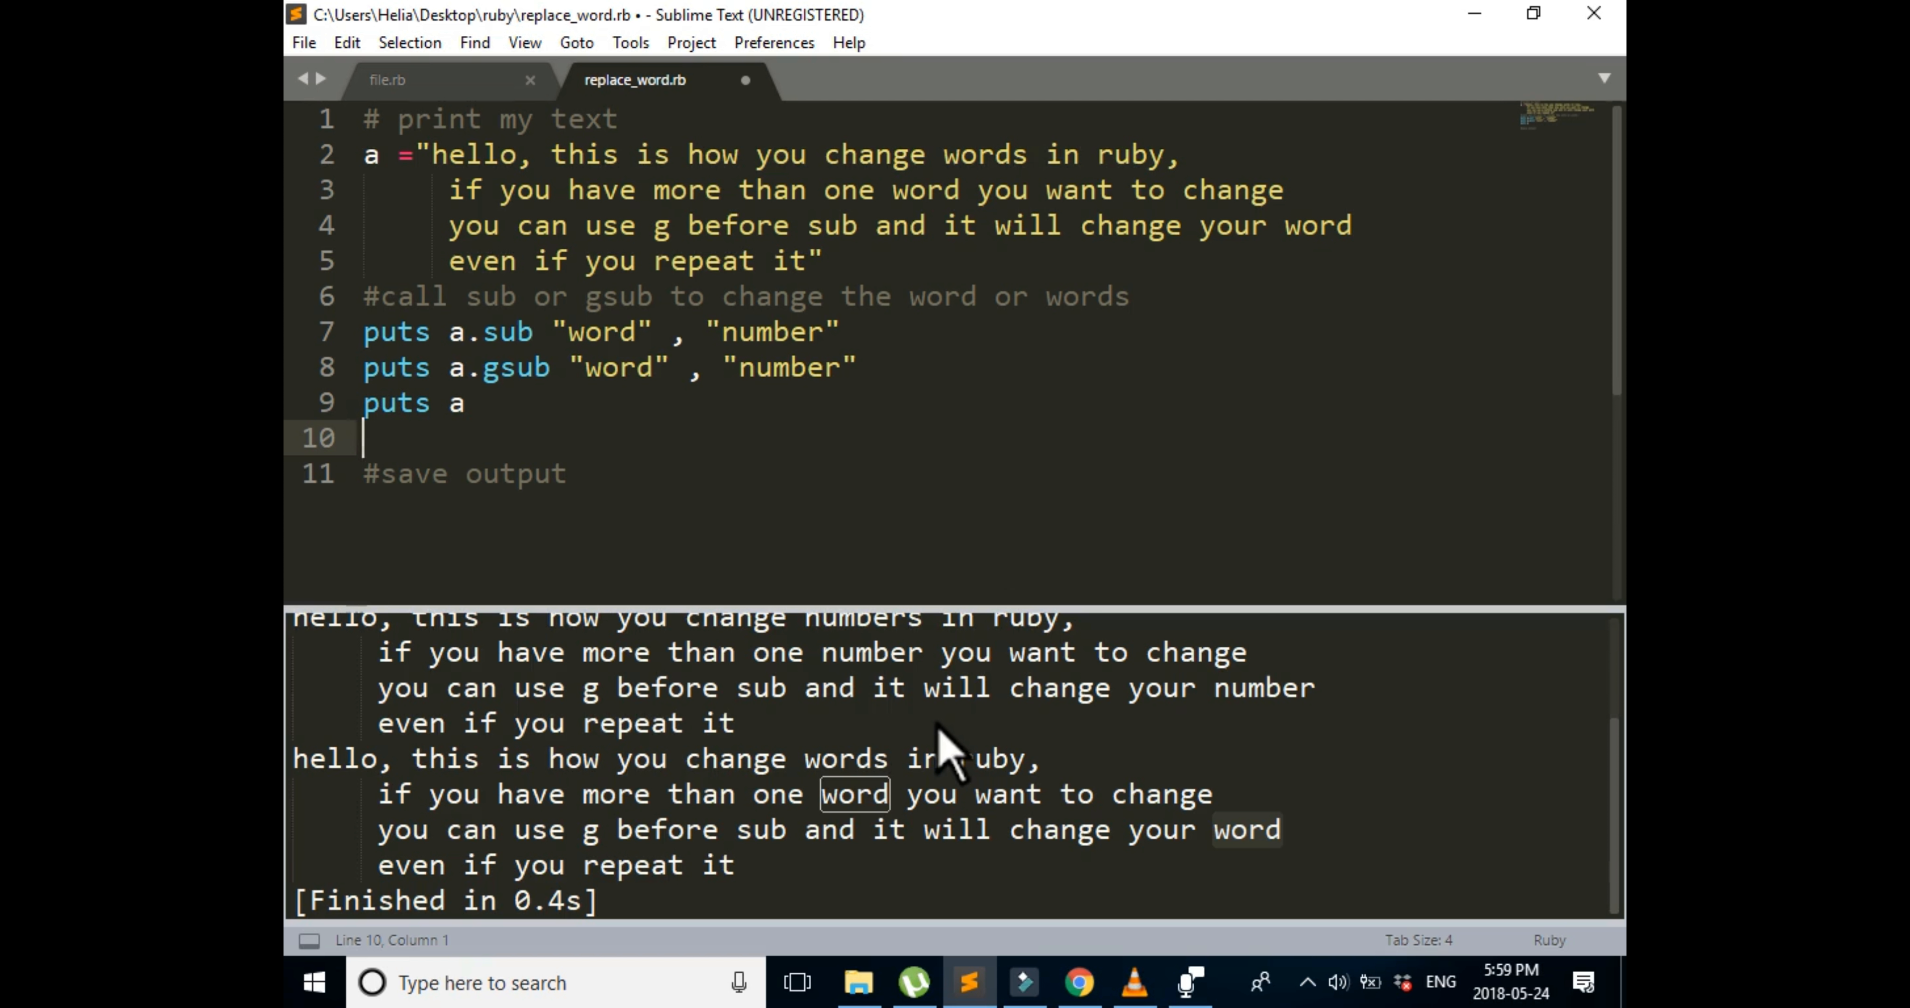
mouse_move(864, 548)
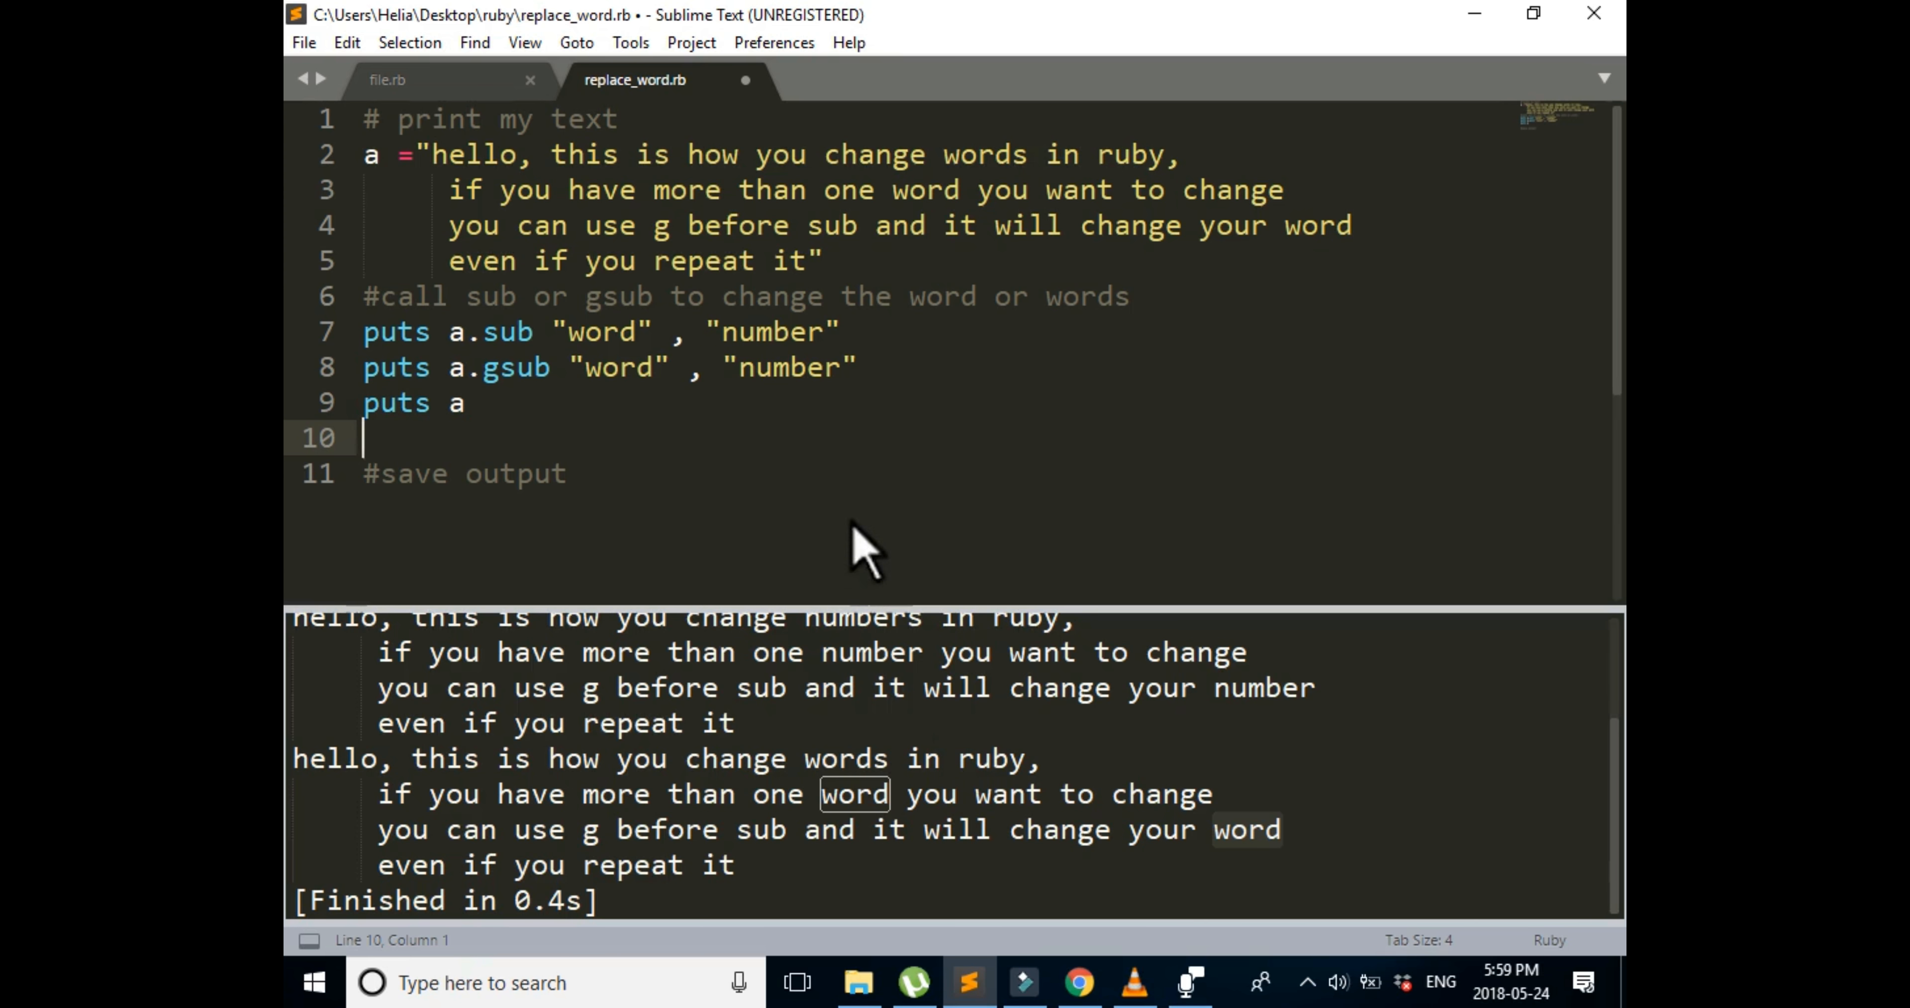
mouse_move(984, 518)
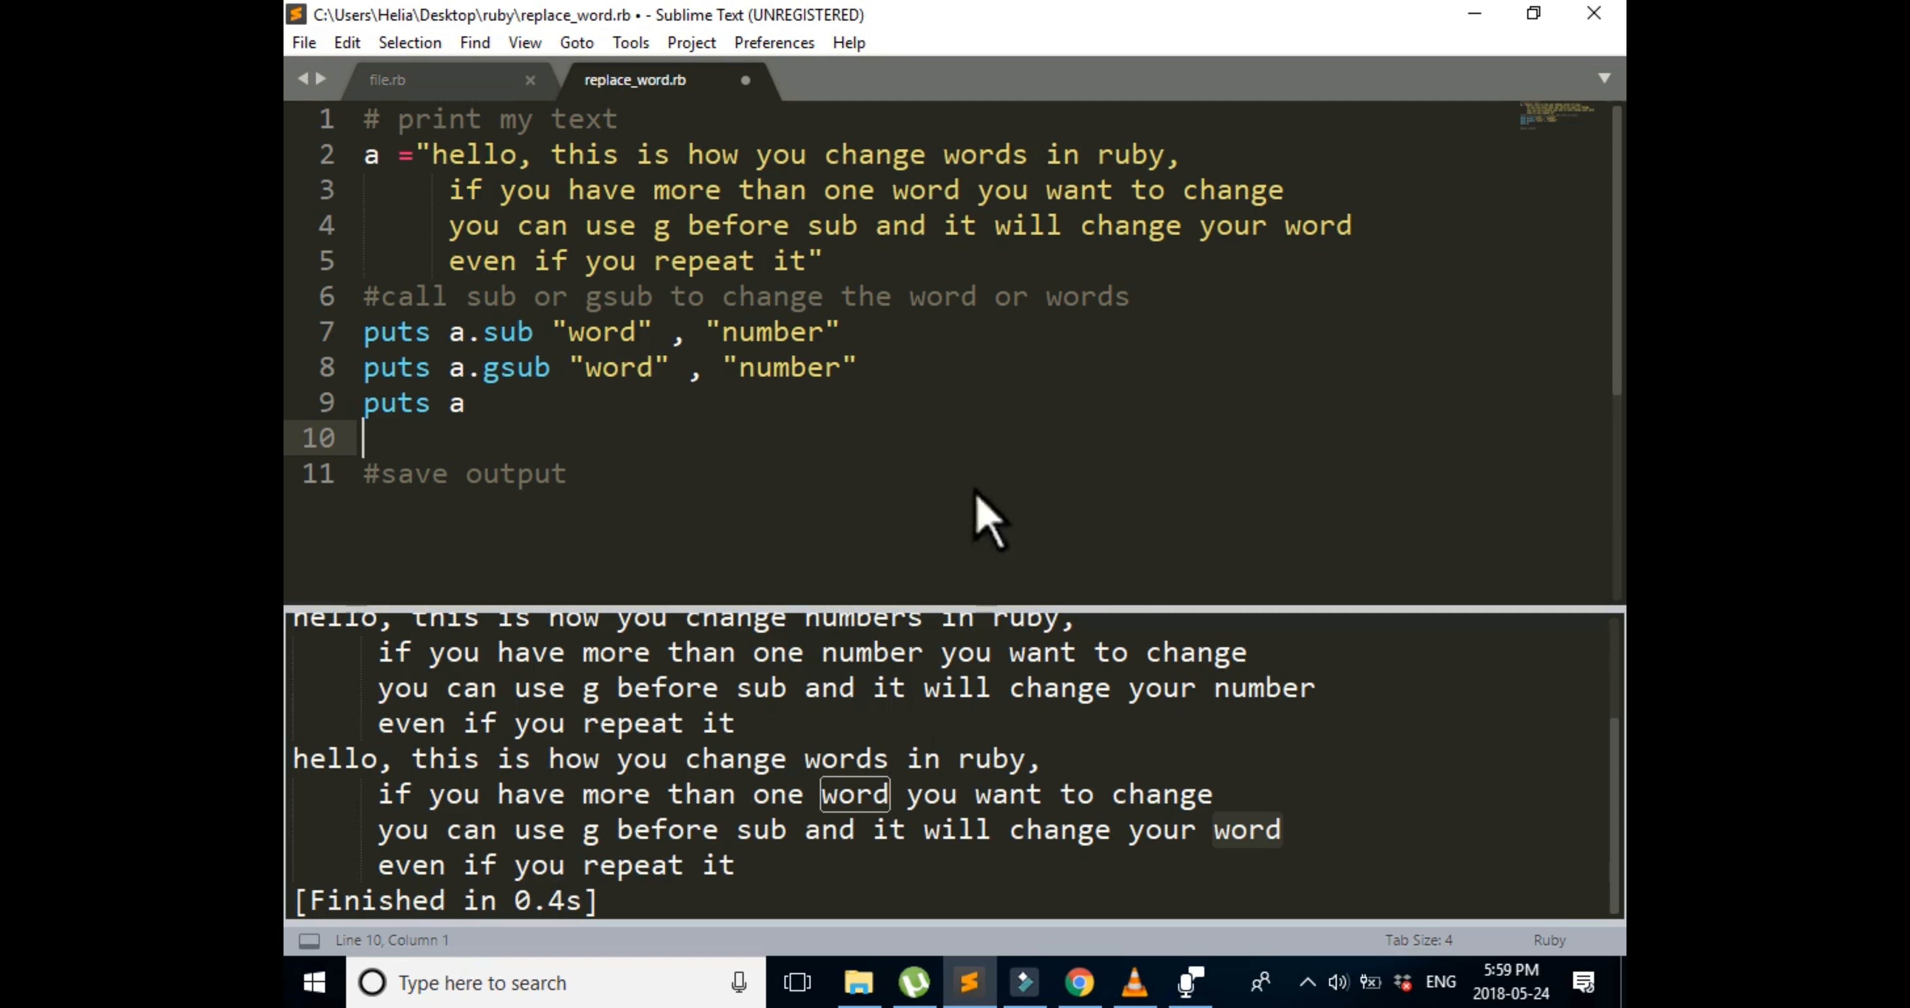
mouse_move(1090, 585)
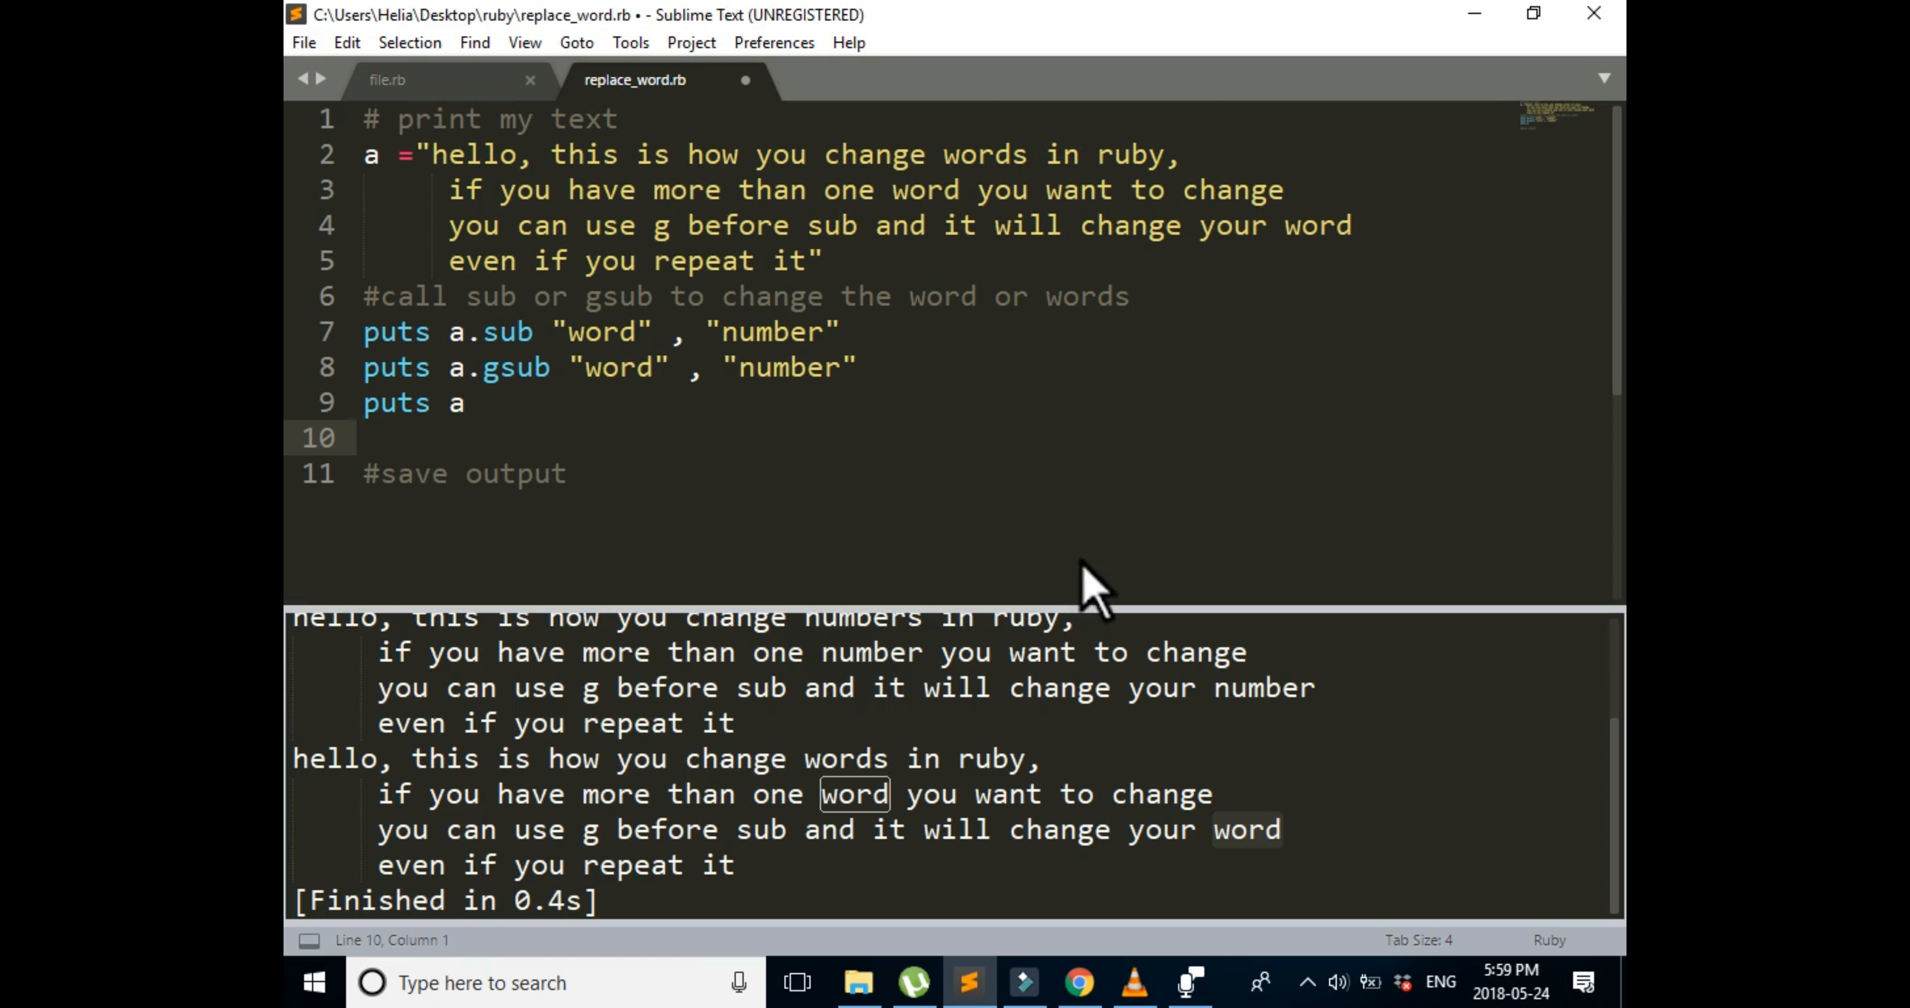
click(856, 367)
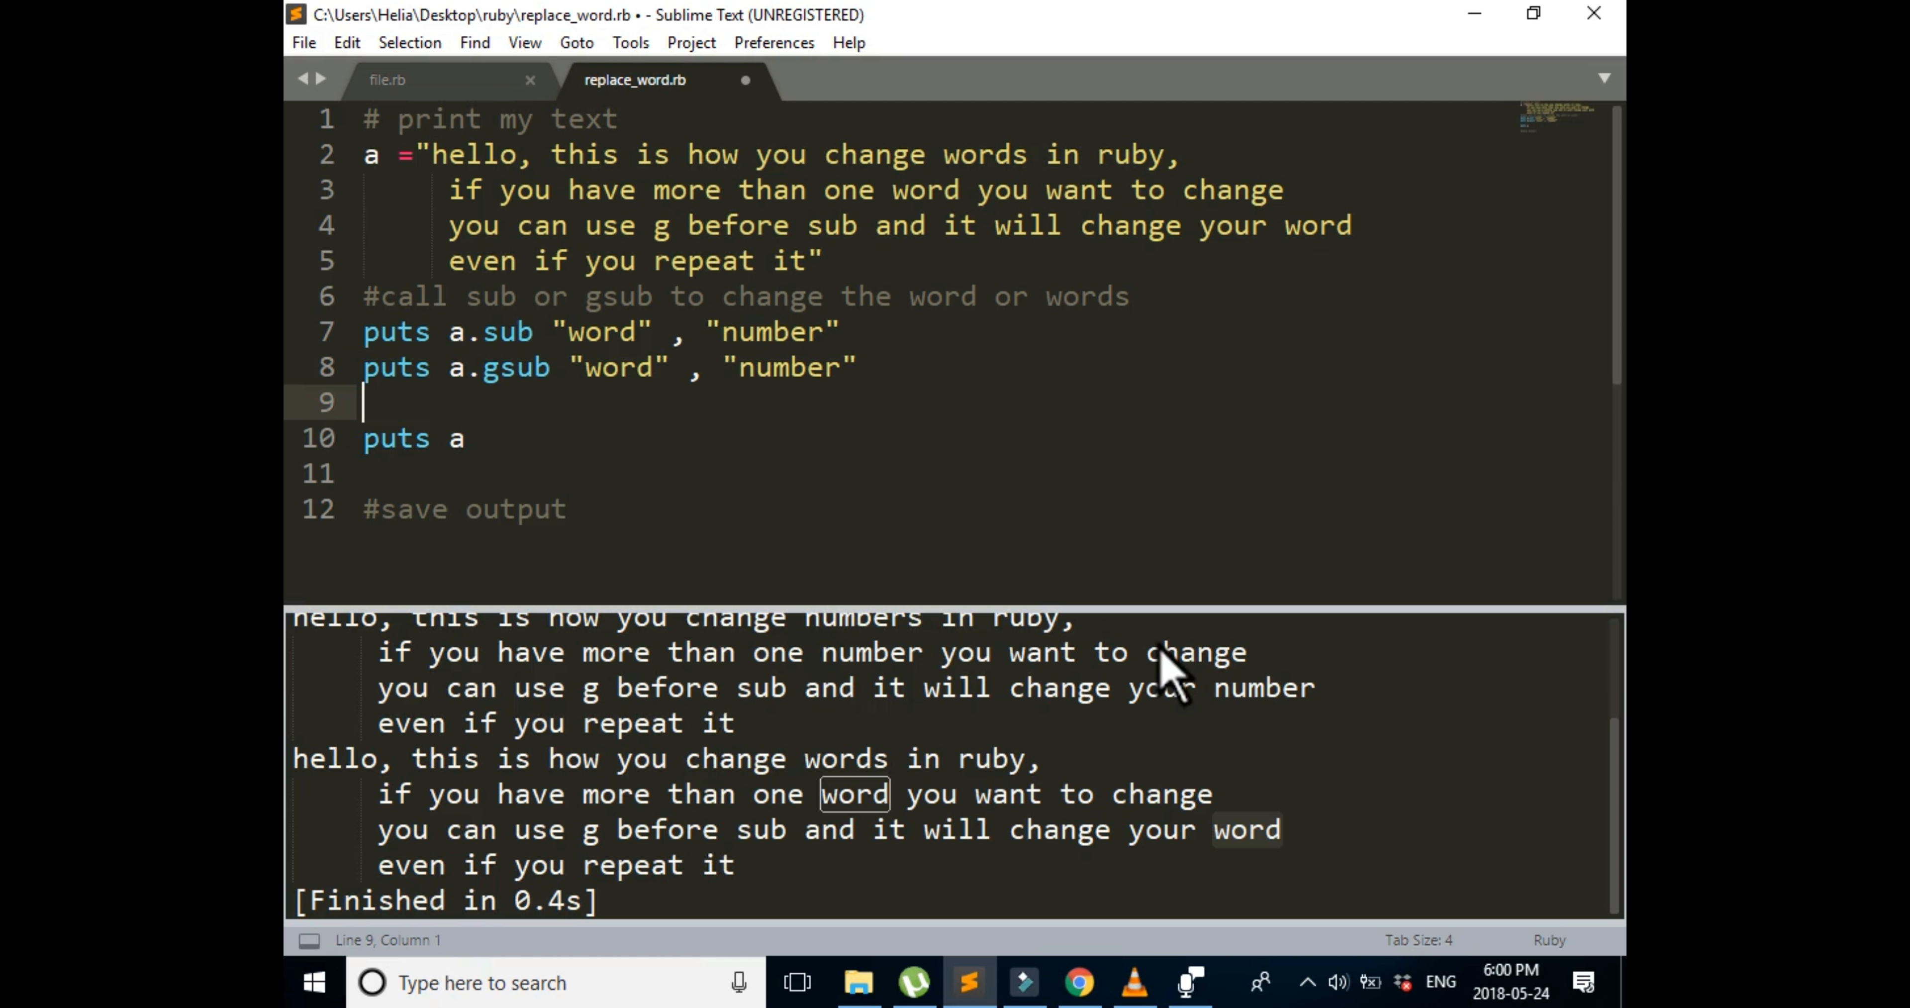
text(b =)
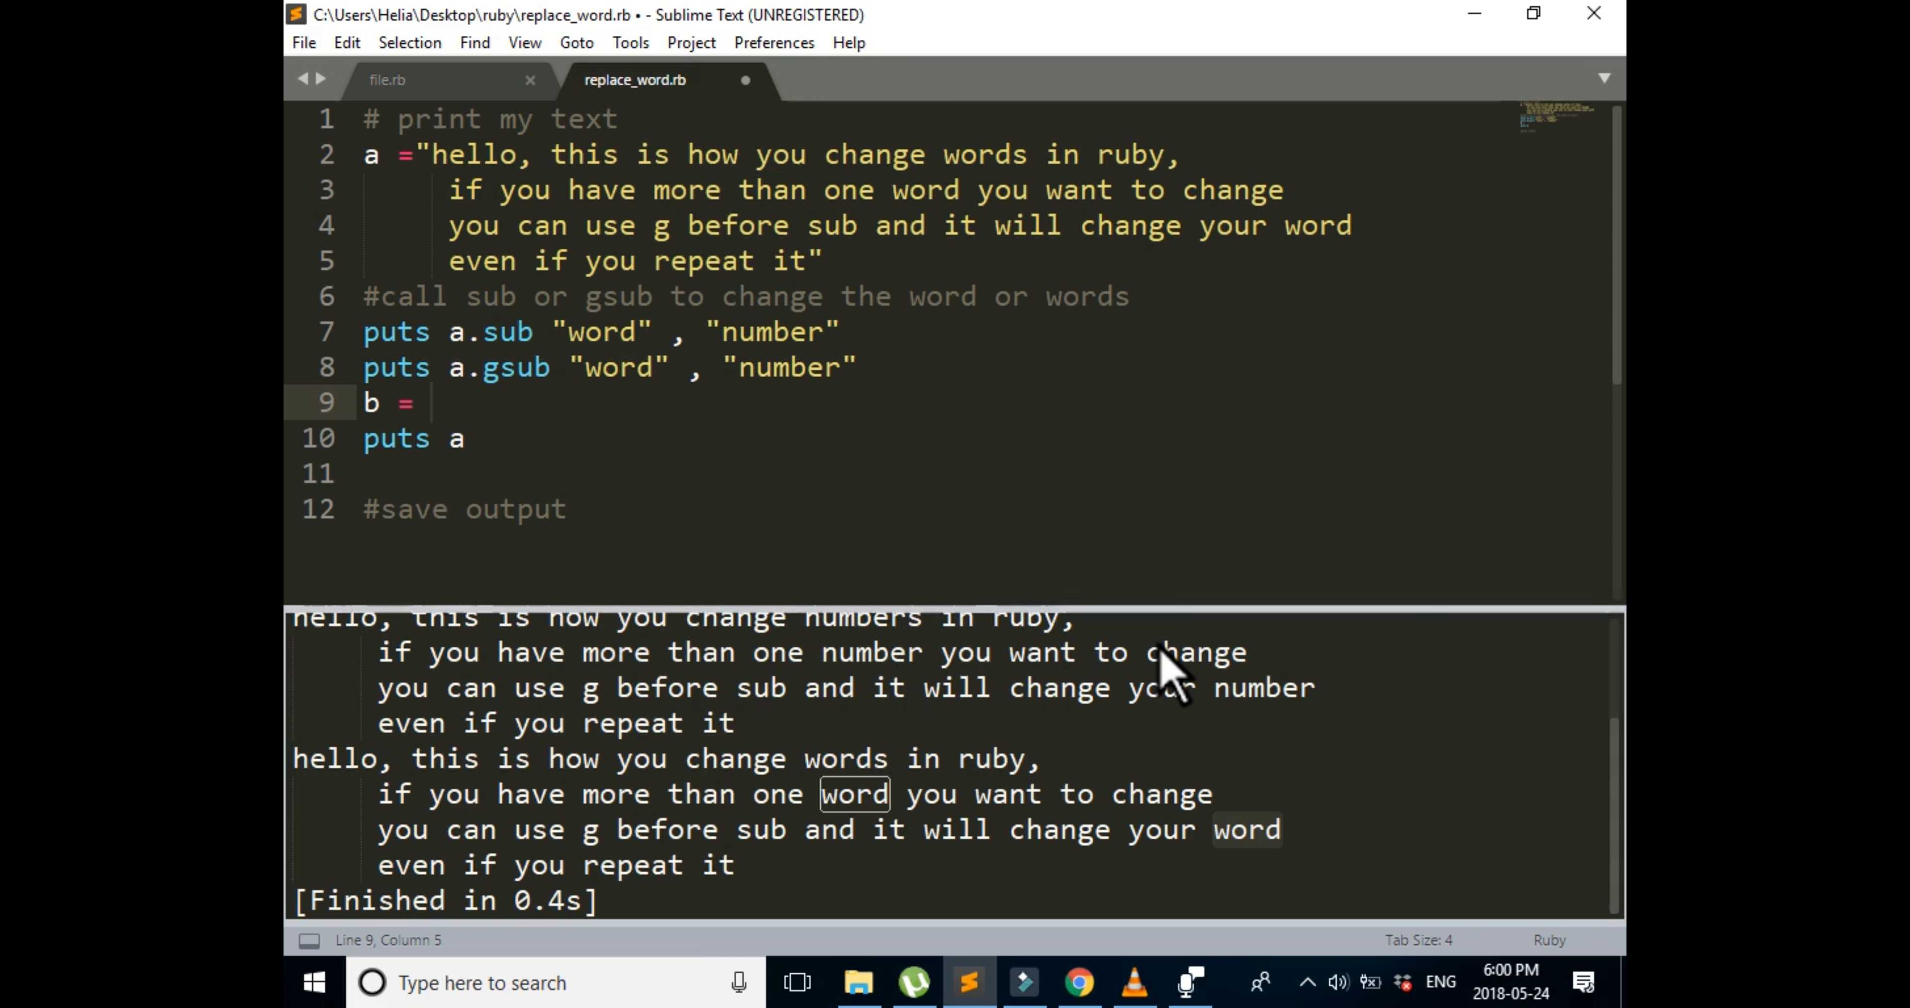
text(a.)
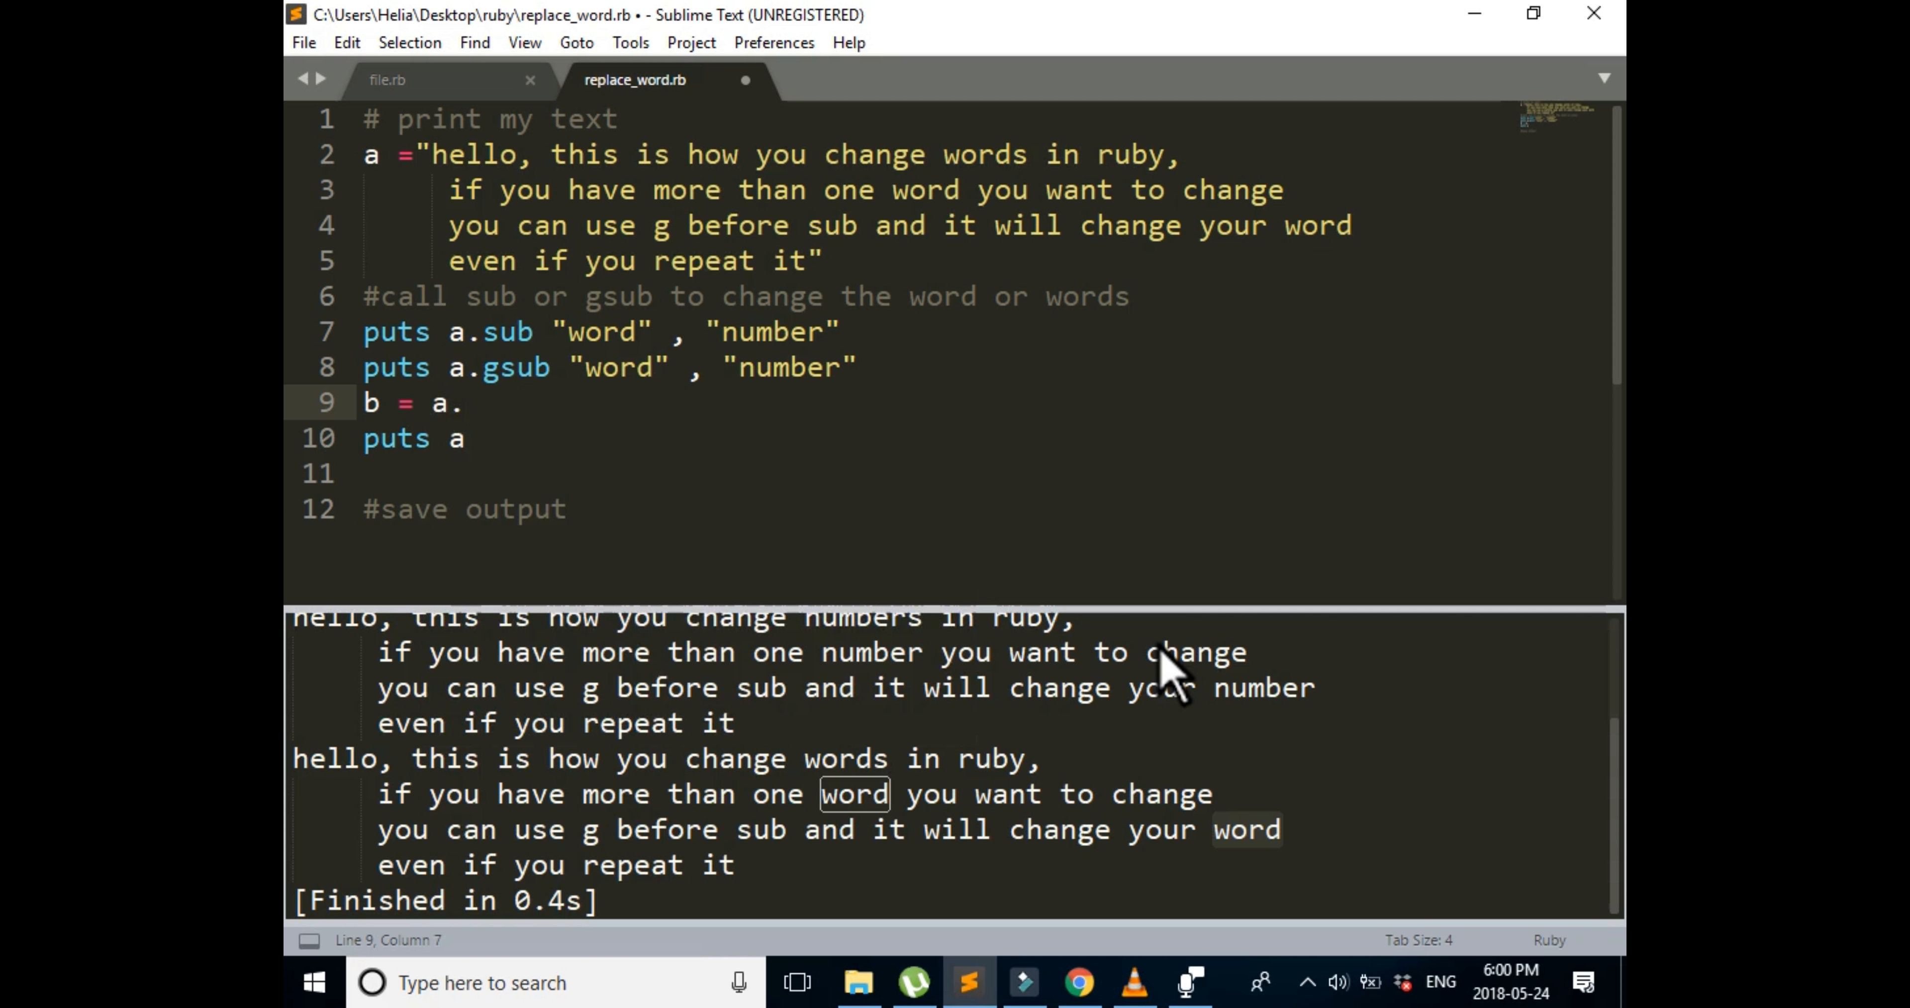
text(gsub ")
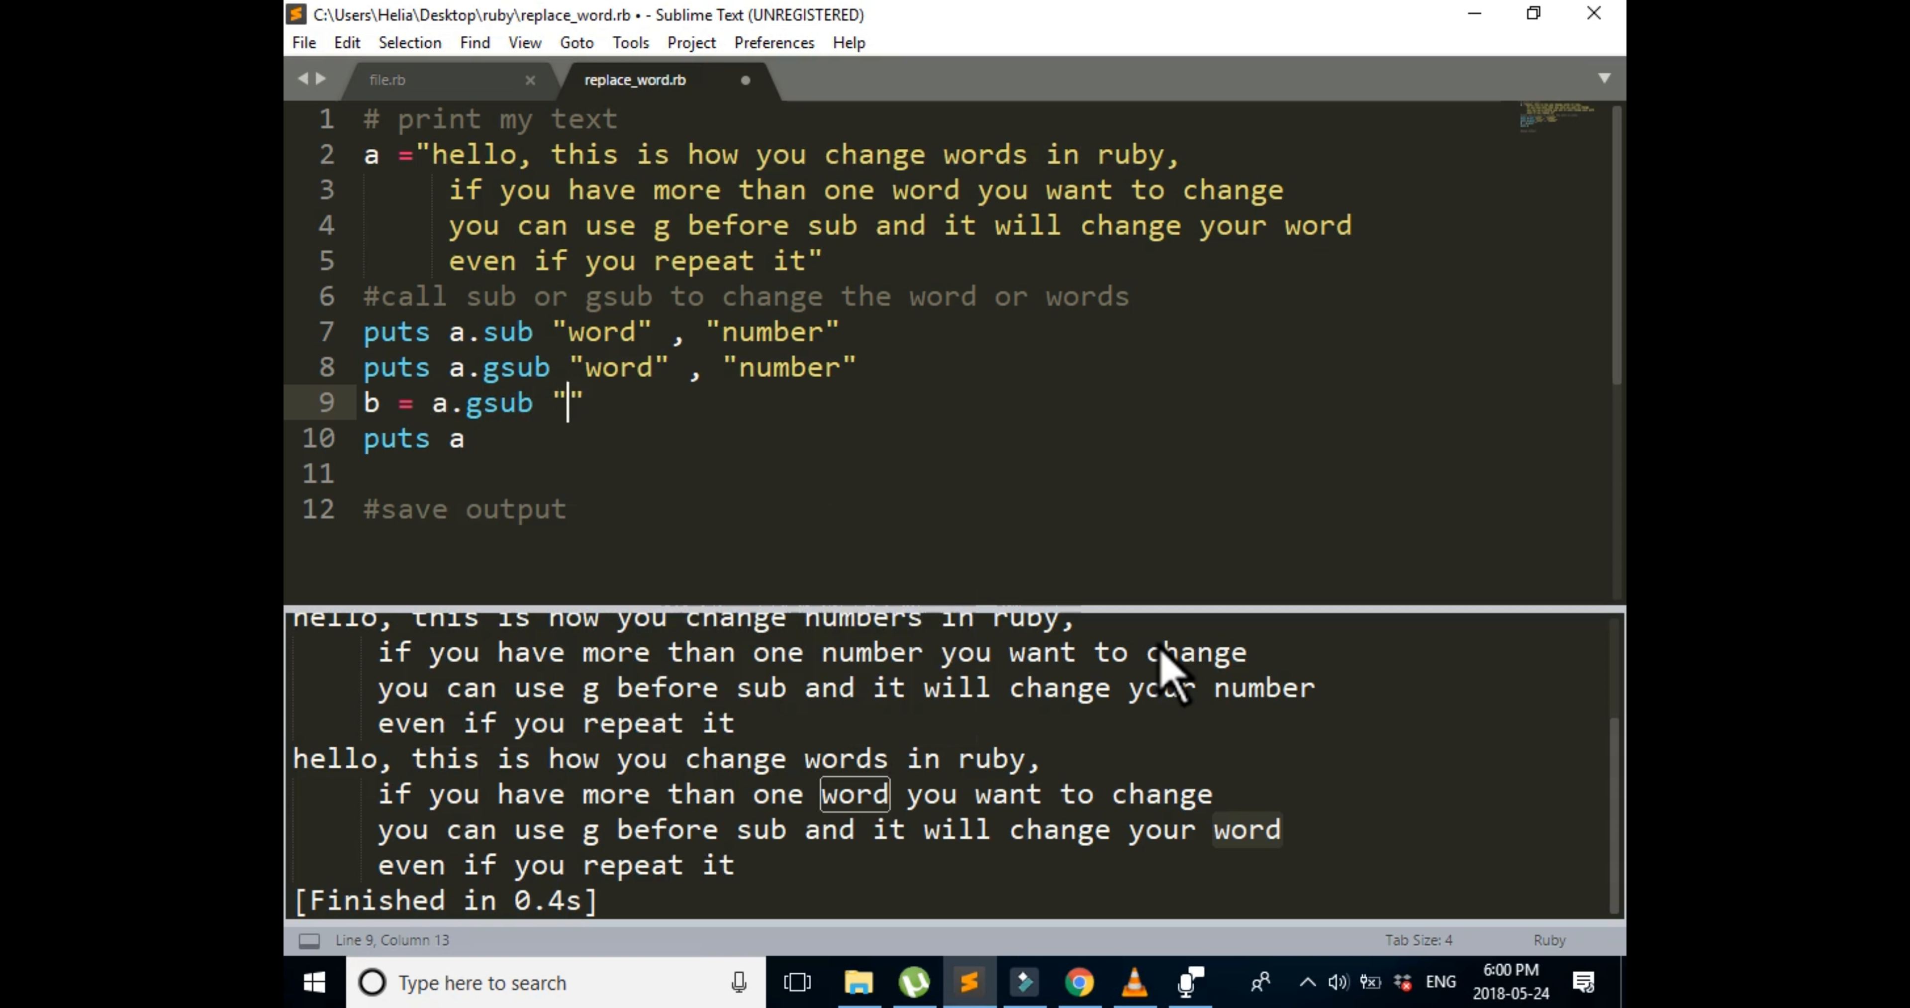
text(wo)
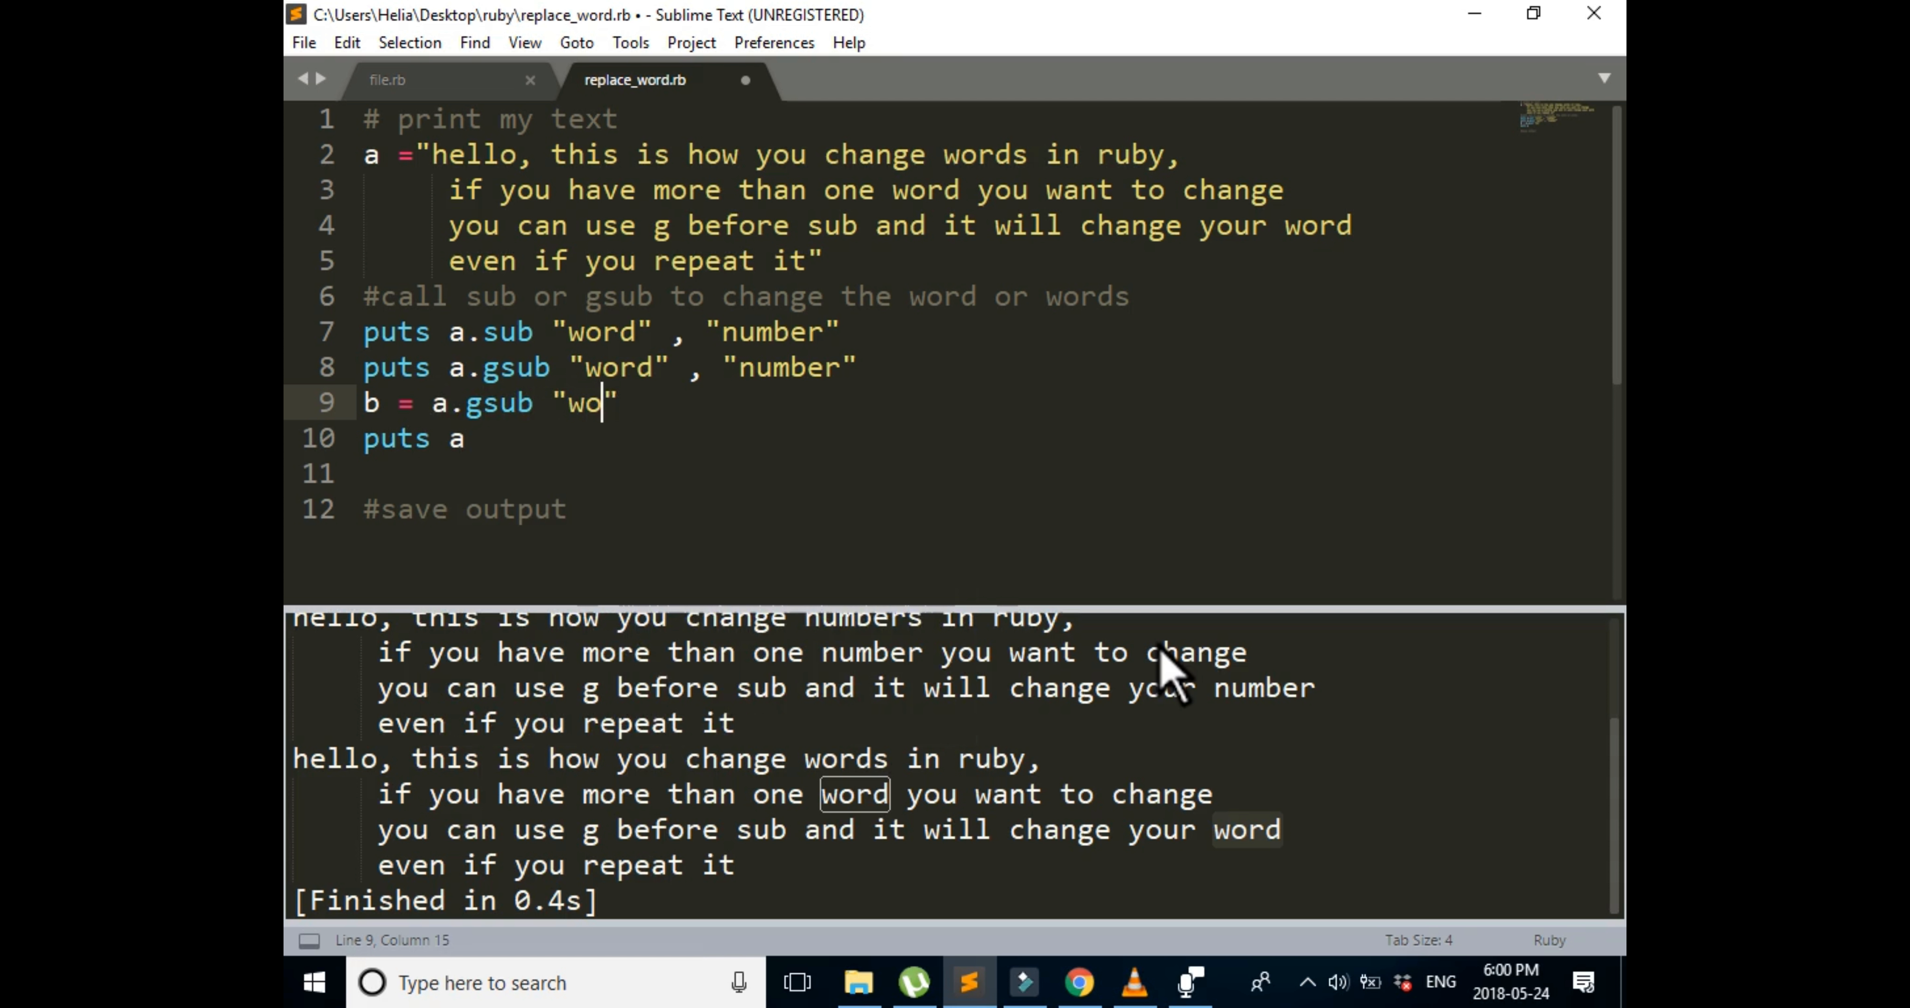
text(rd)
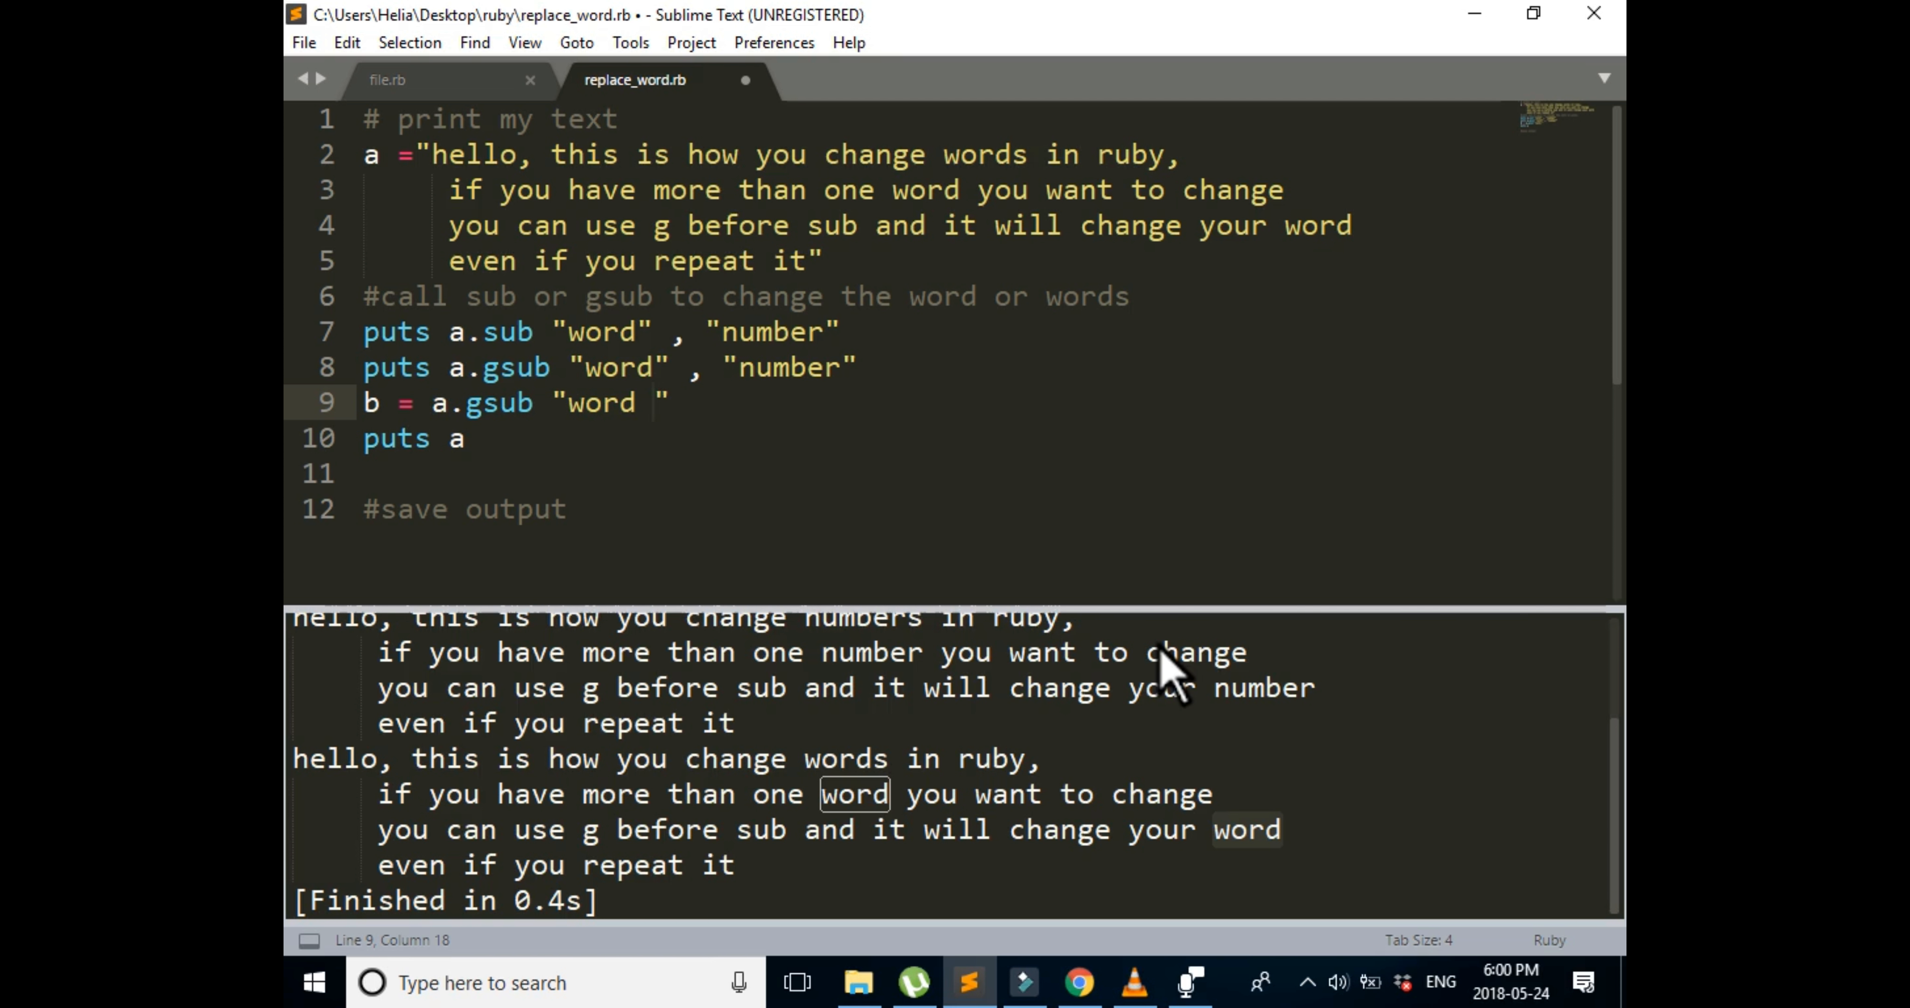
text(,)
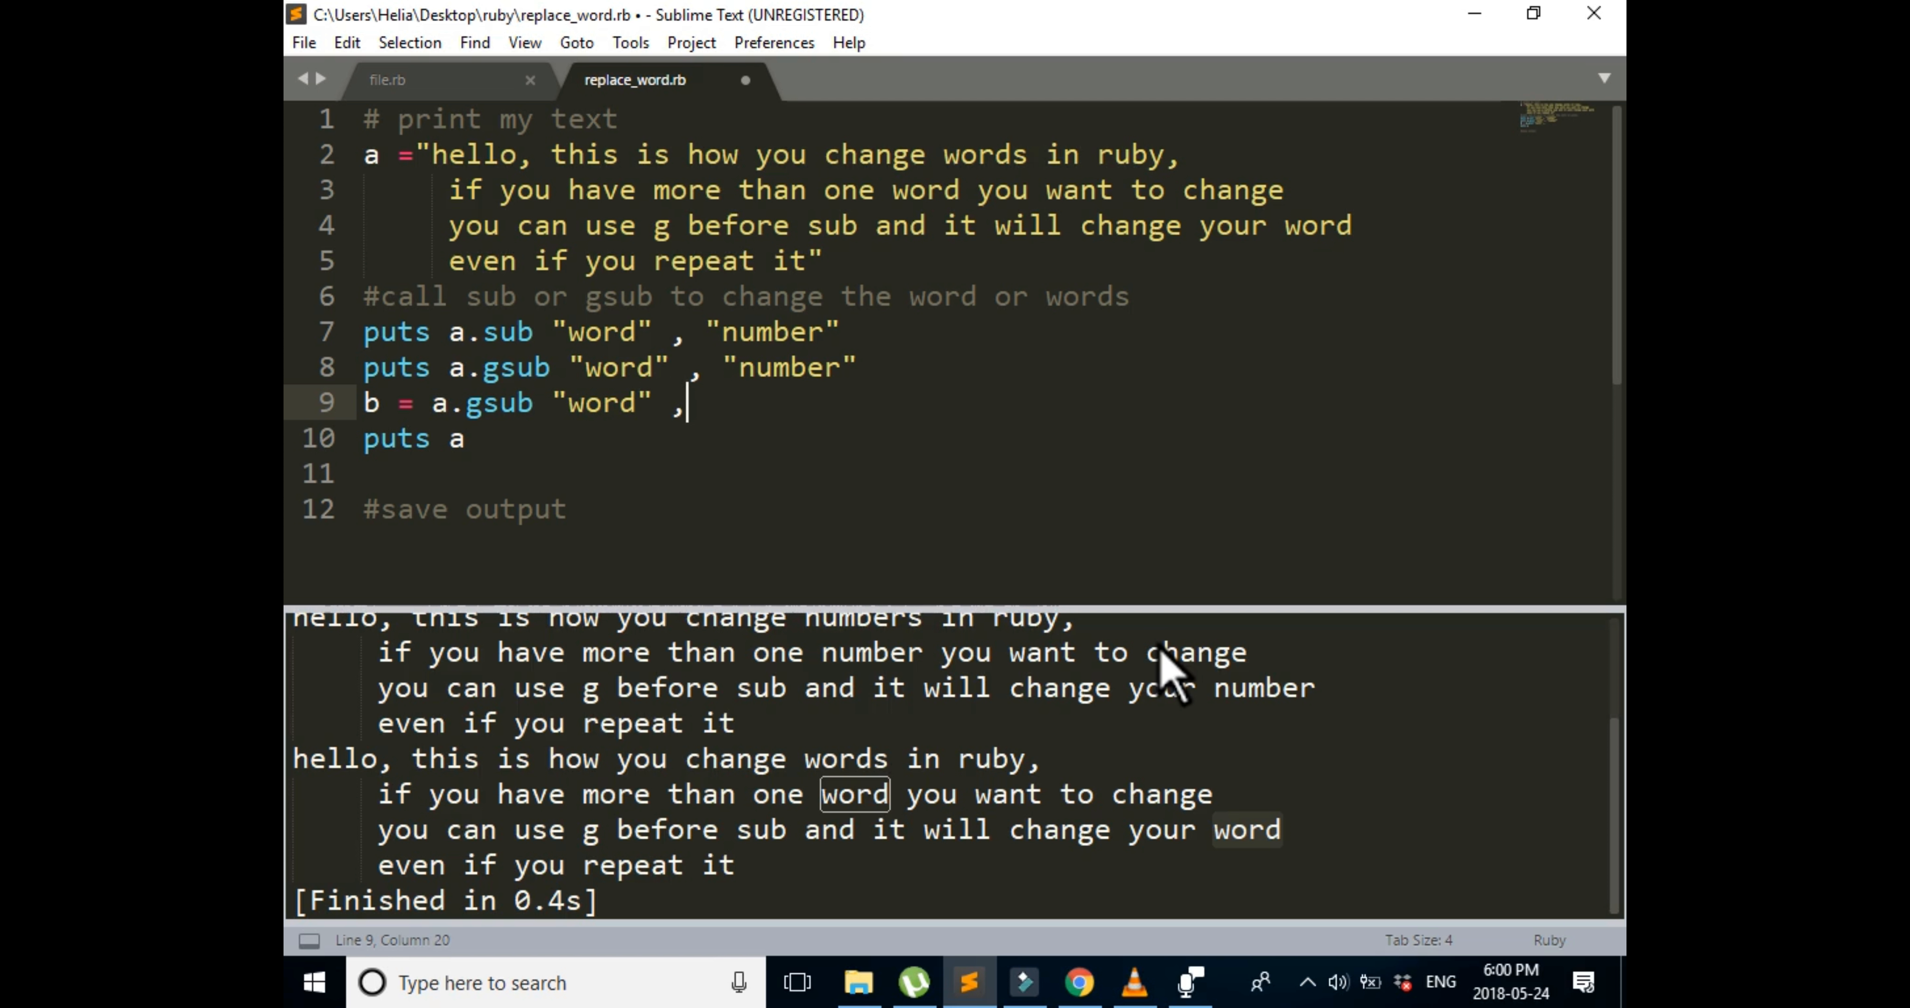
text(")
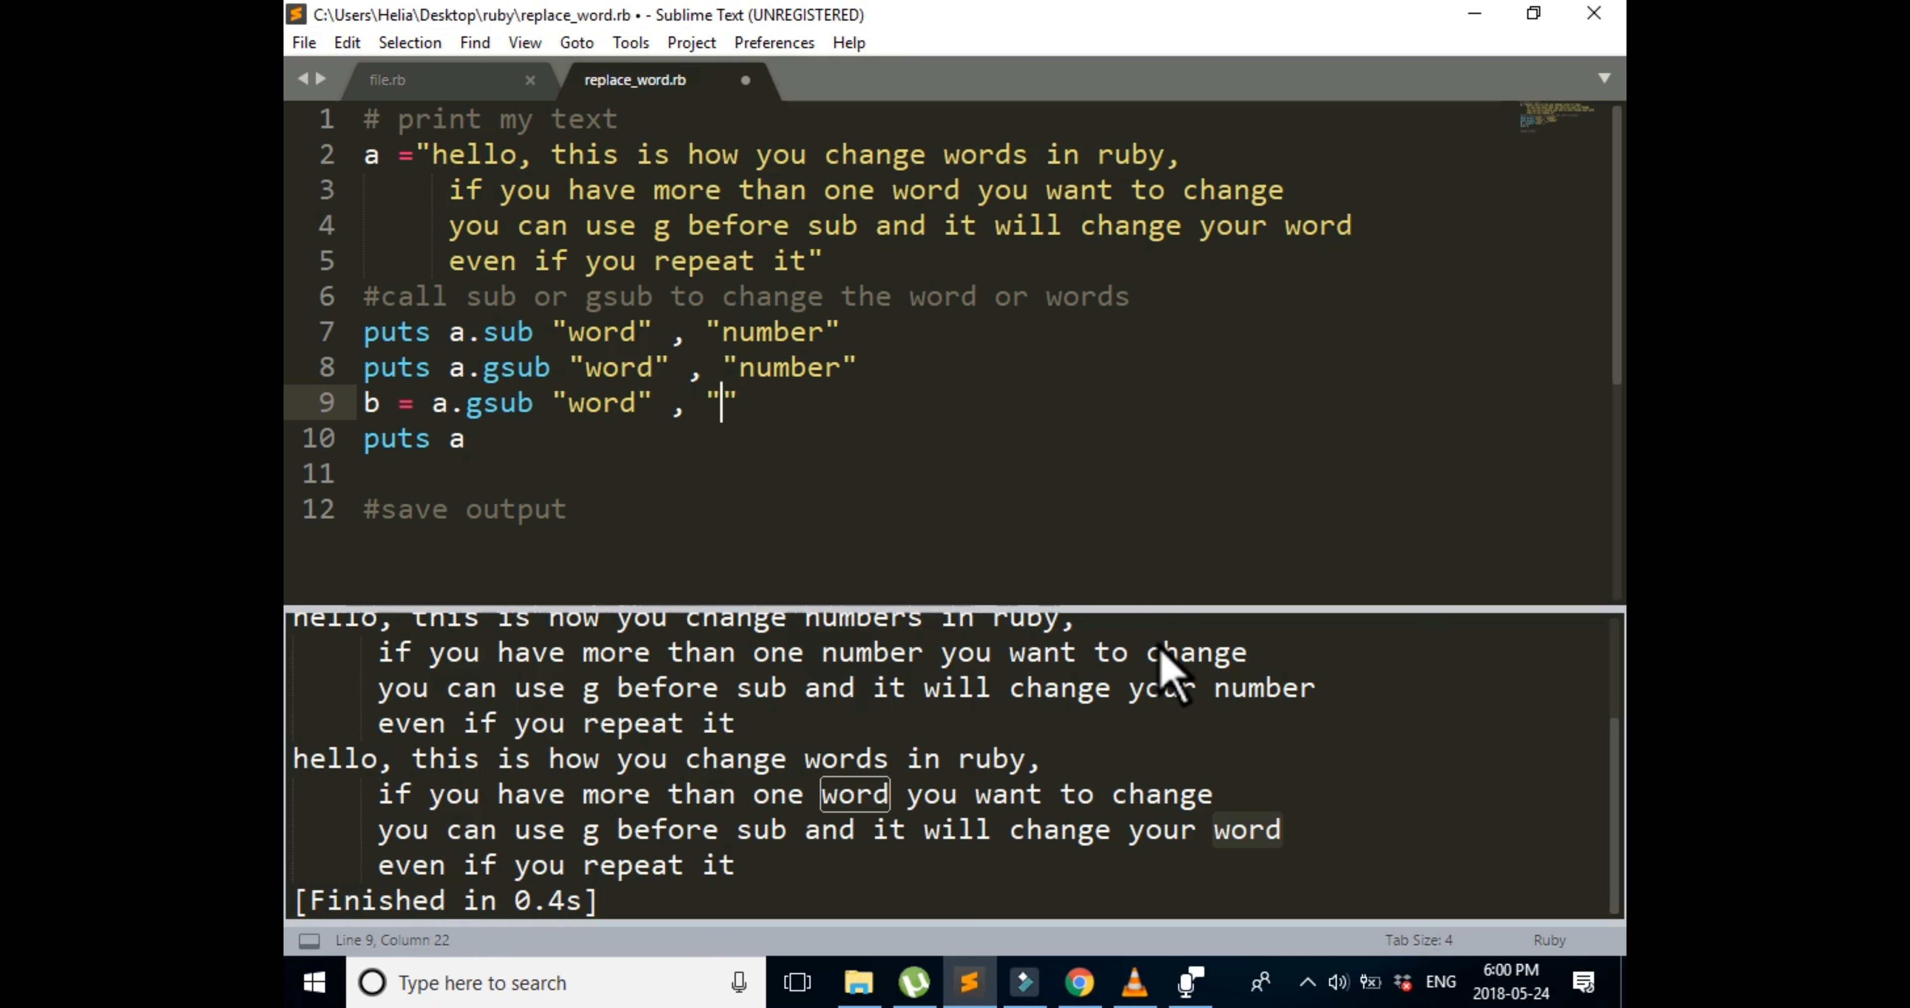
text(number)
text(puts b)
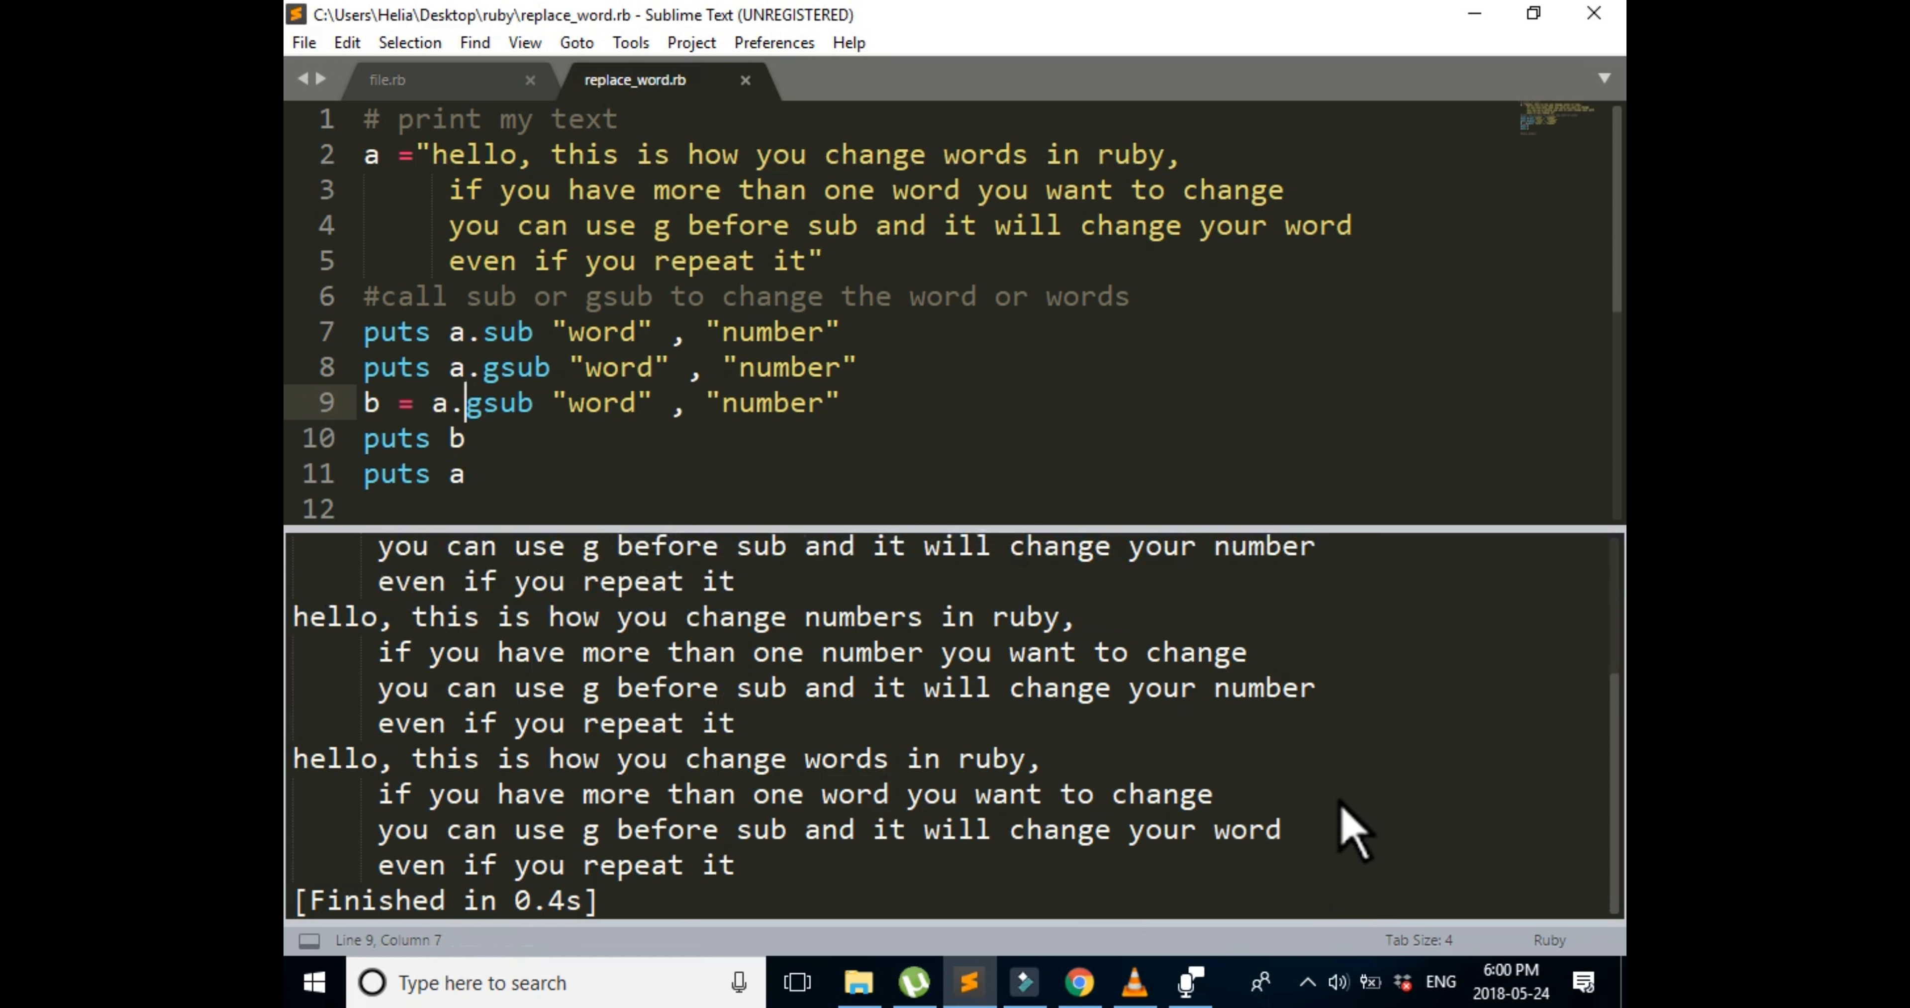
Step: Move puts b below the #save output comment so the numbers version prints last
text(#save output)
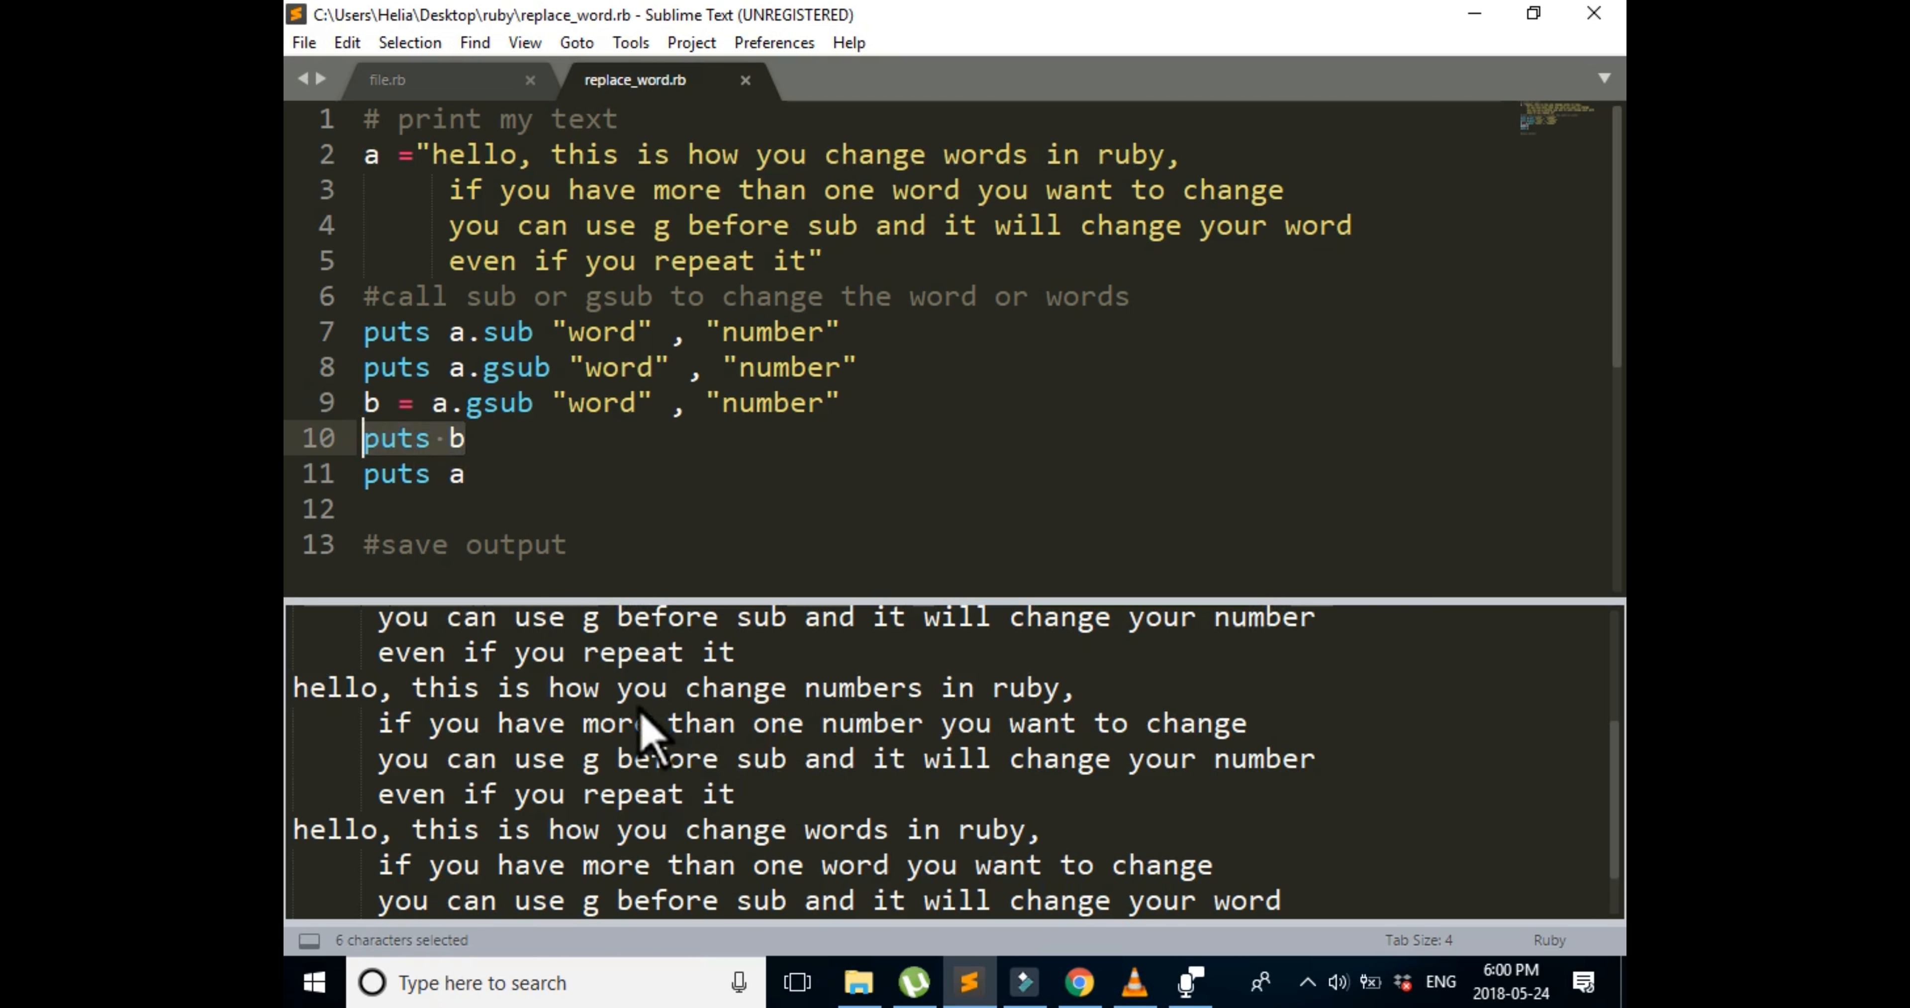
key(Ctrl+x)
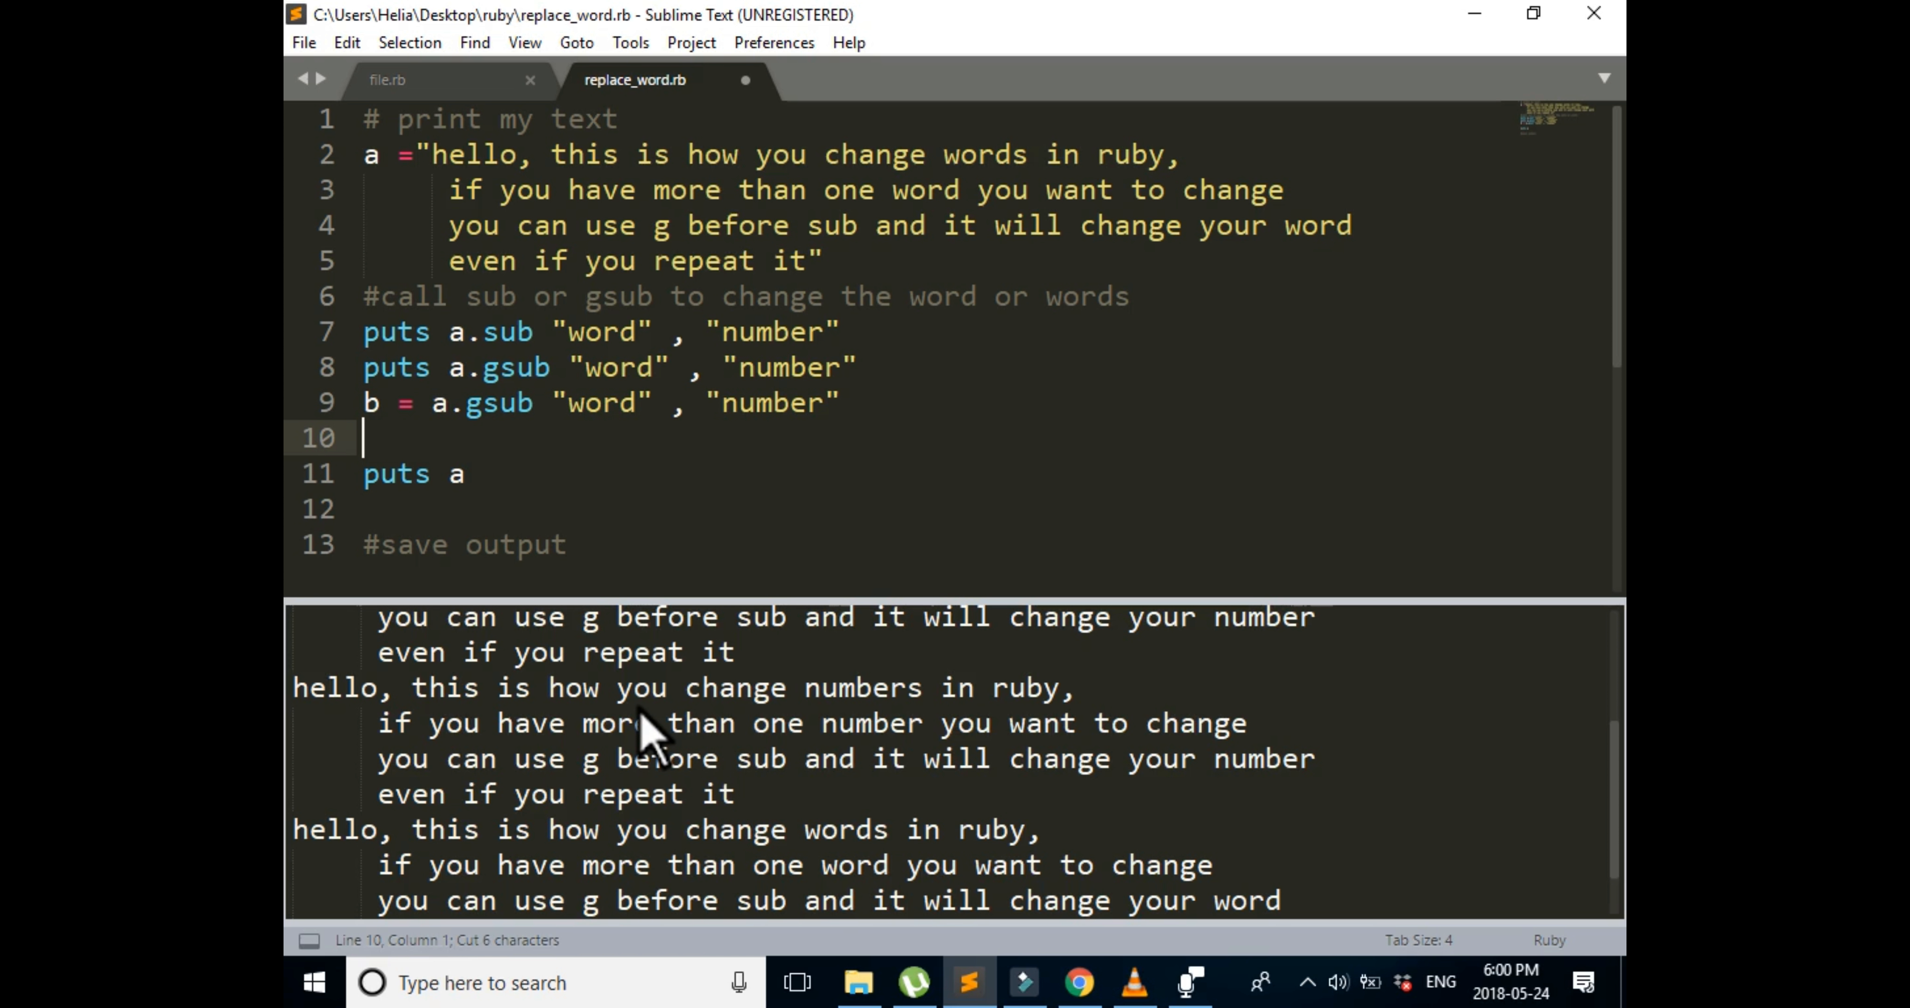
click(564, 545)
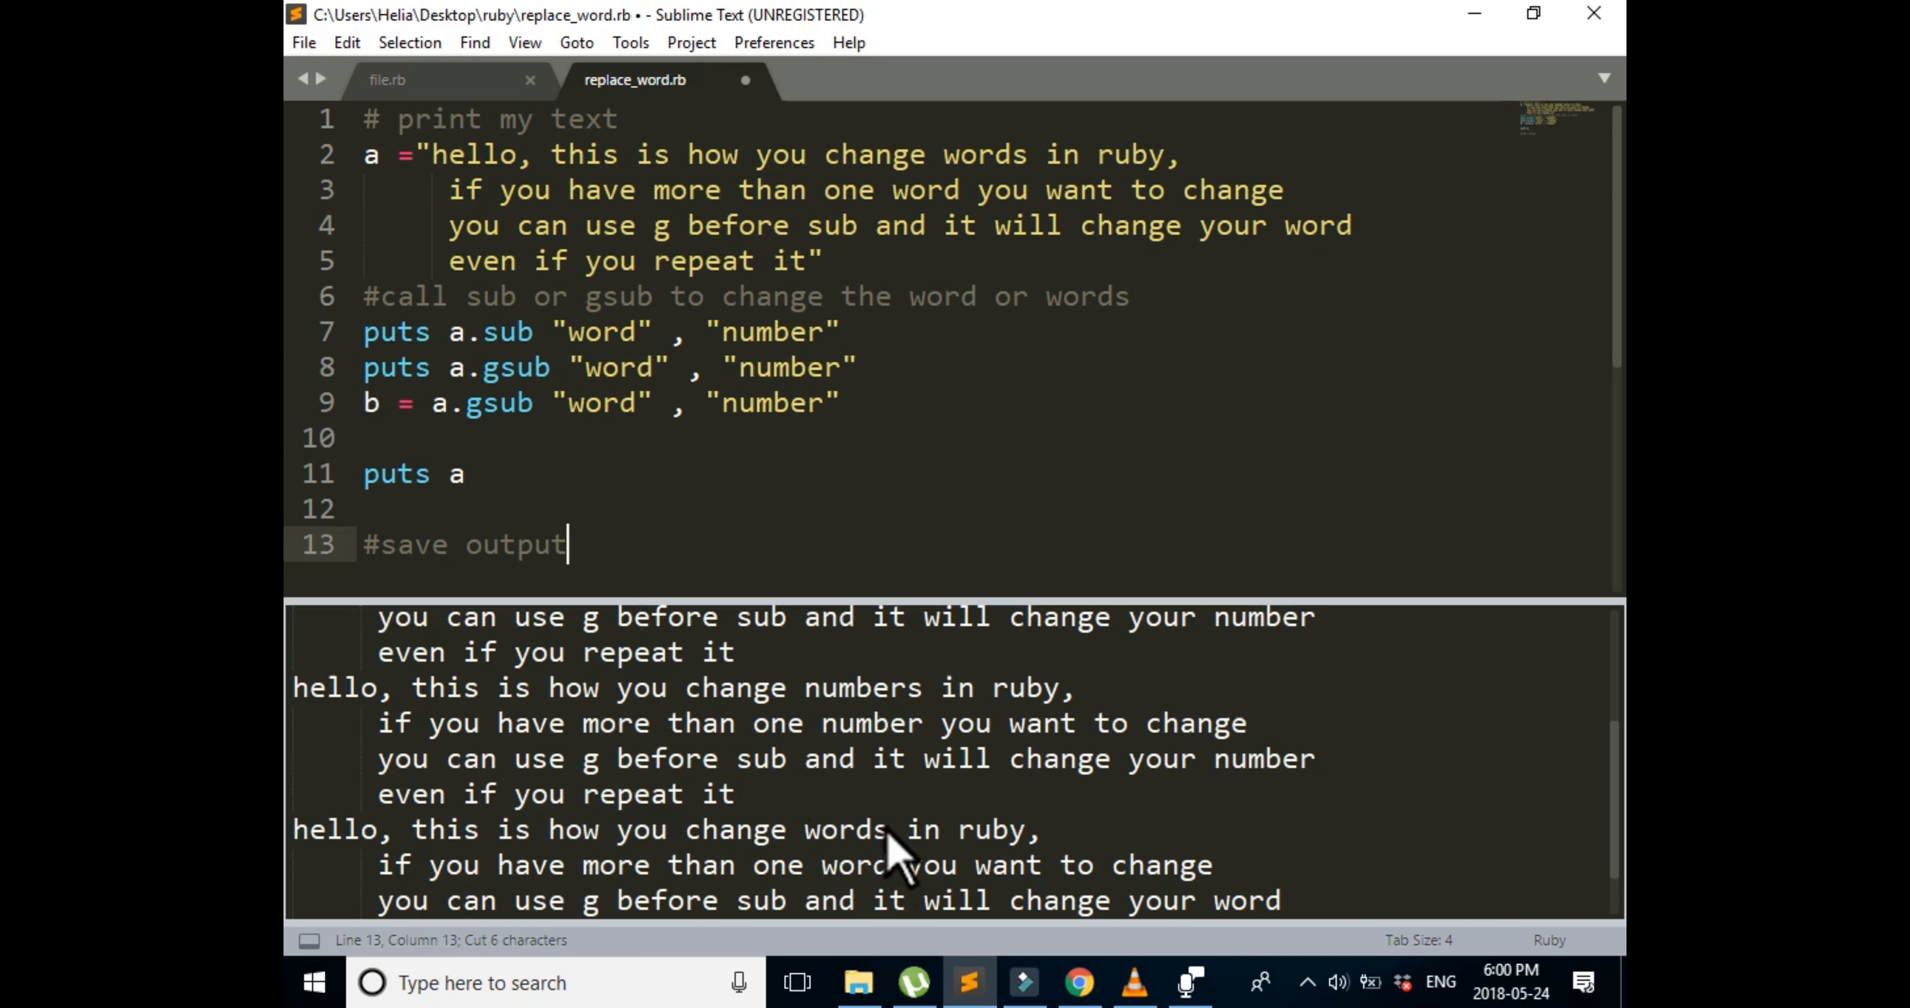
text(puts b)
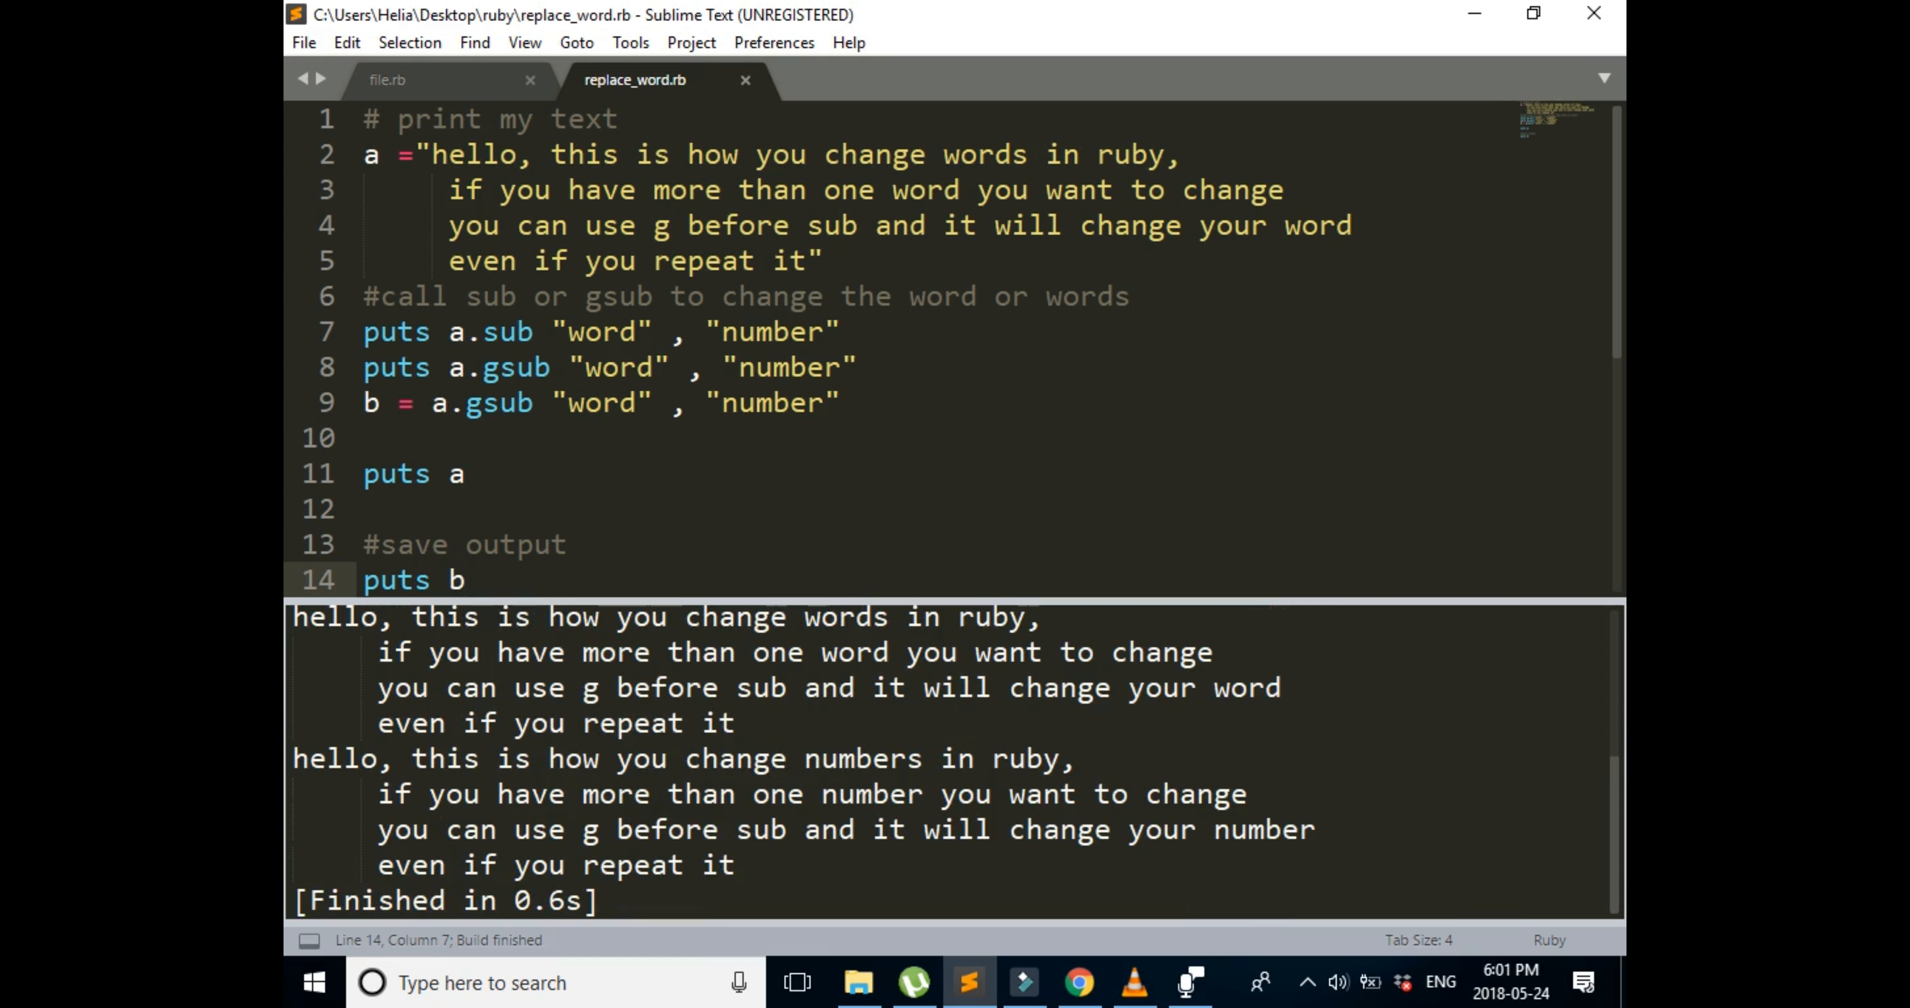
scroll(down, 3)
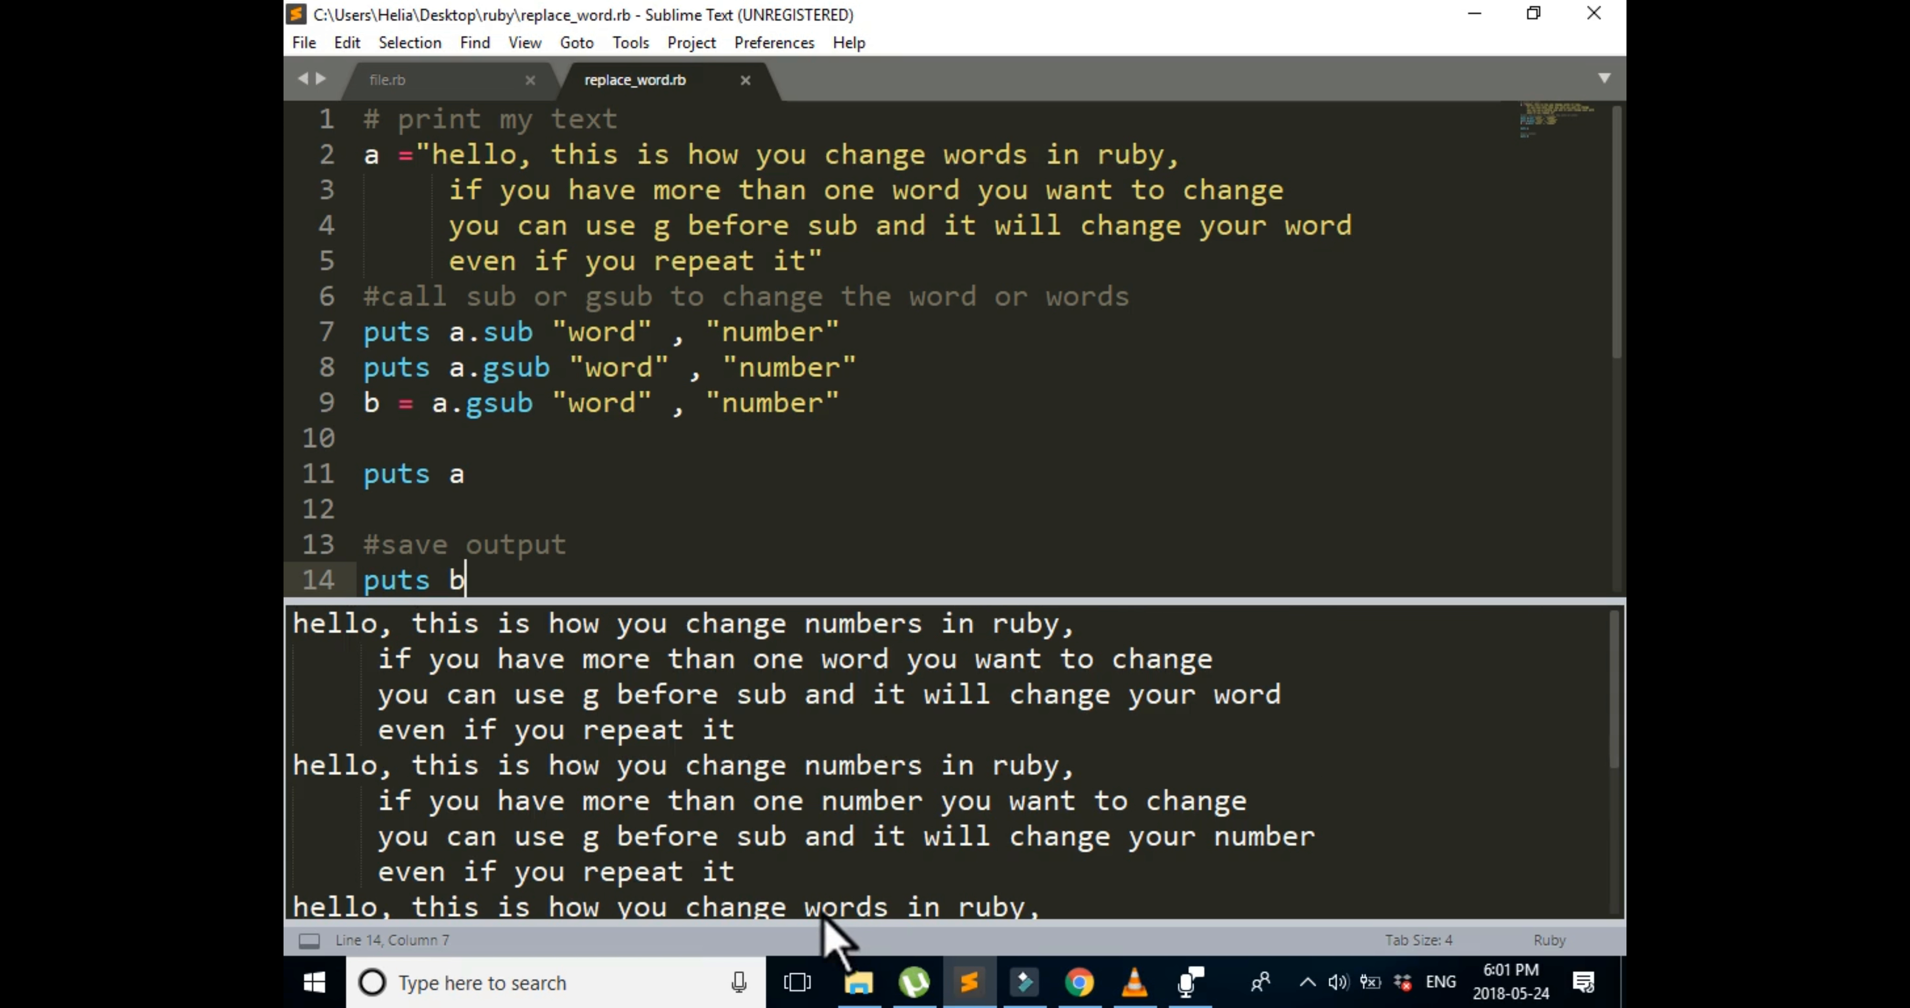
click(454, 331)
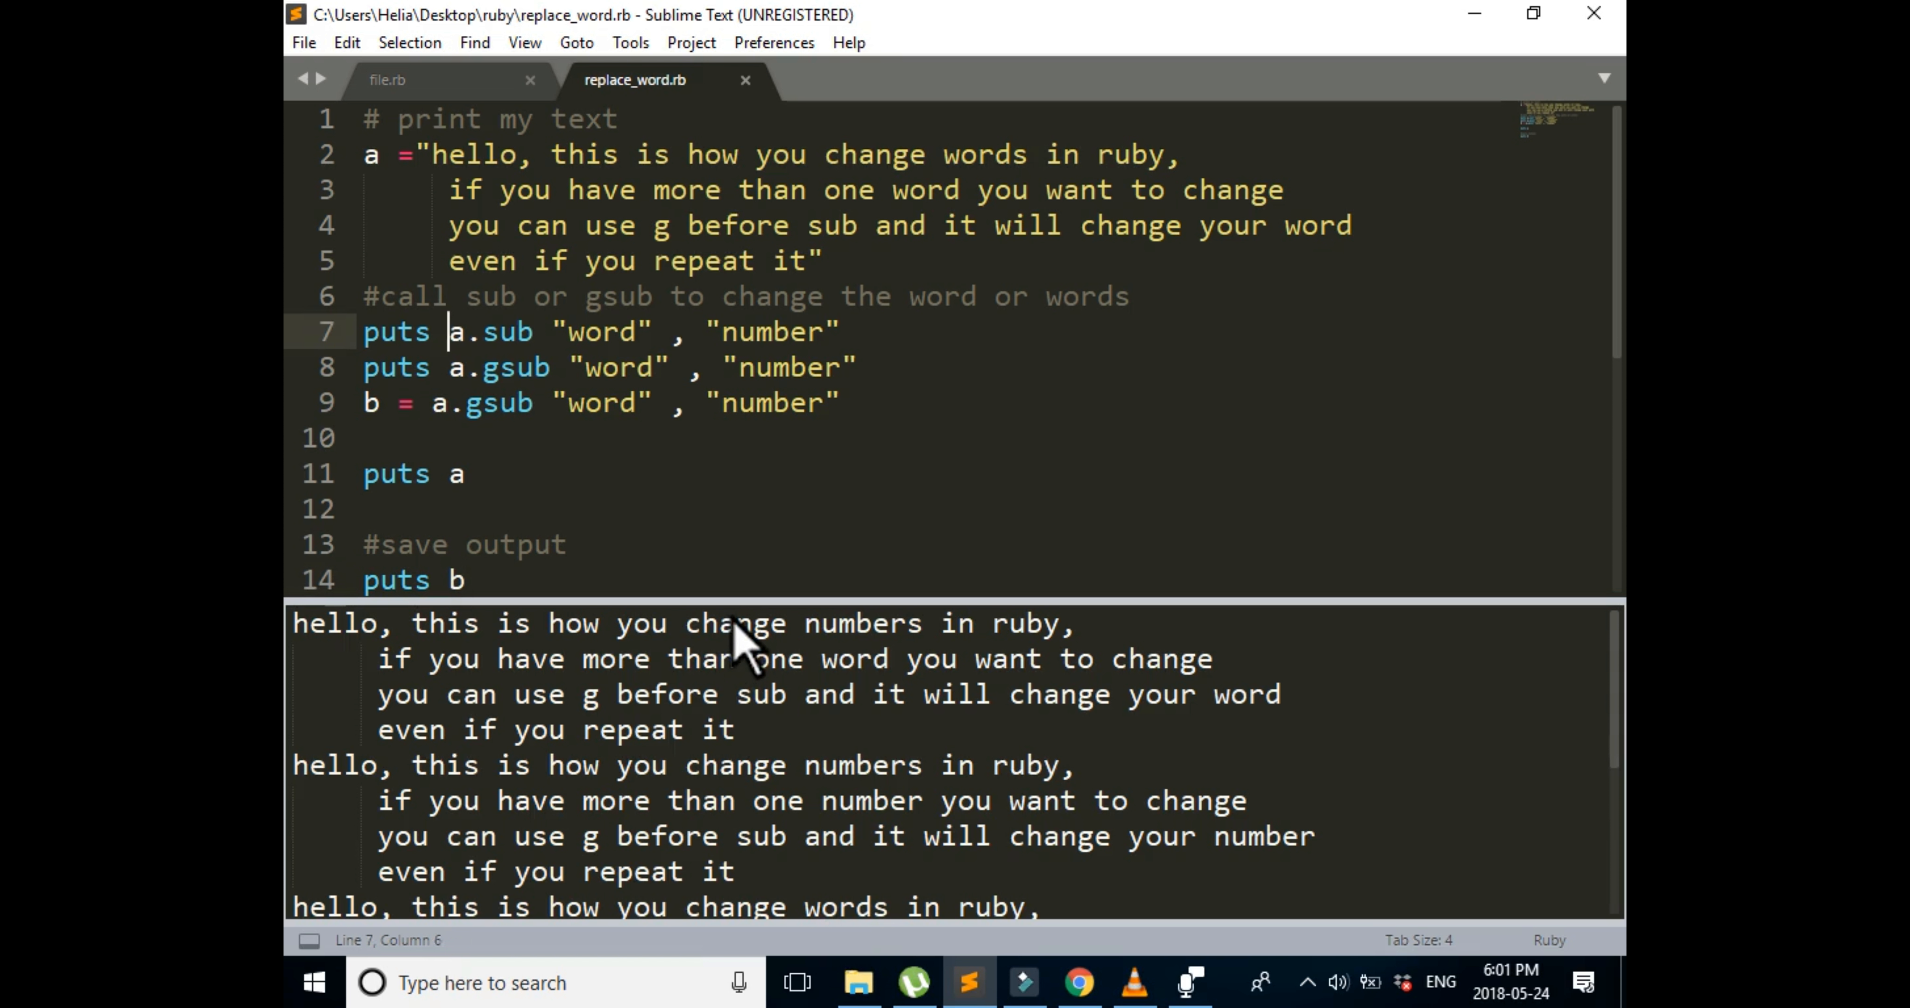
drag(450, 331, 837, 331)
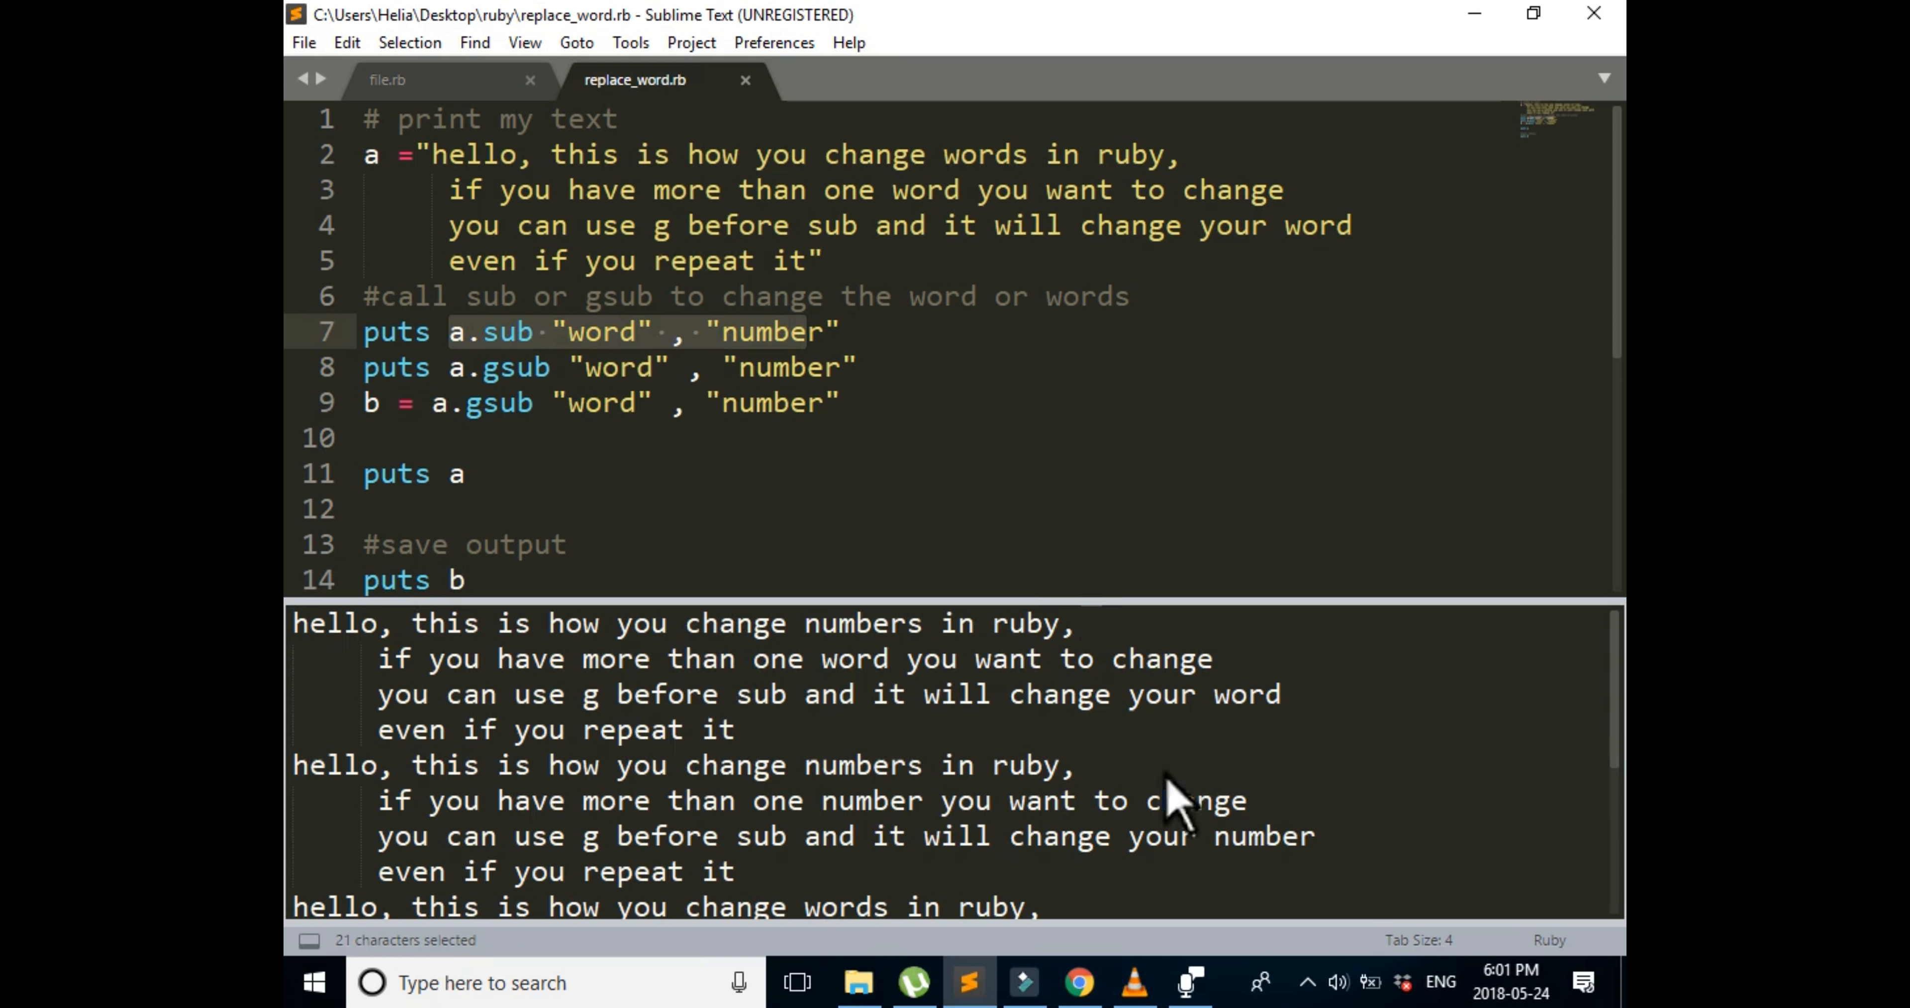
mouse_move(804, 652)
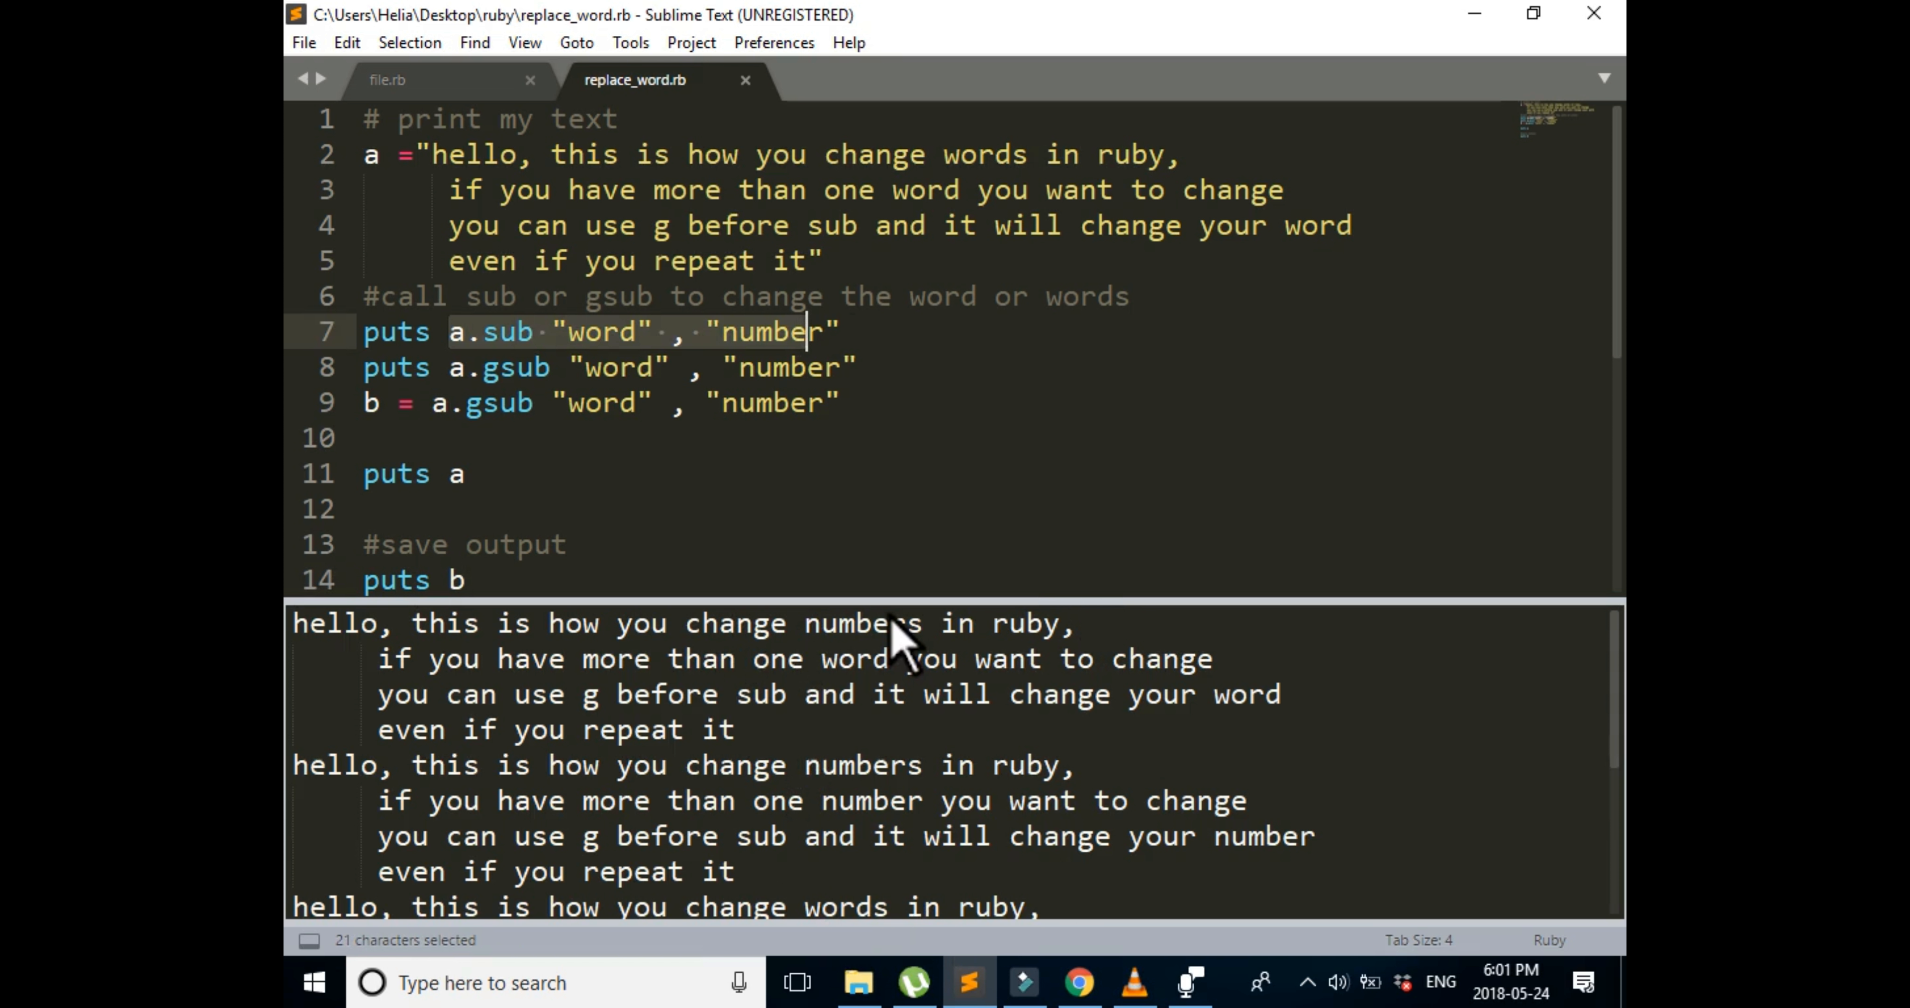
mouse_move(961, 938)
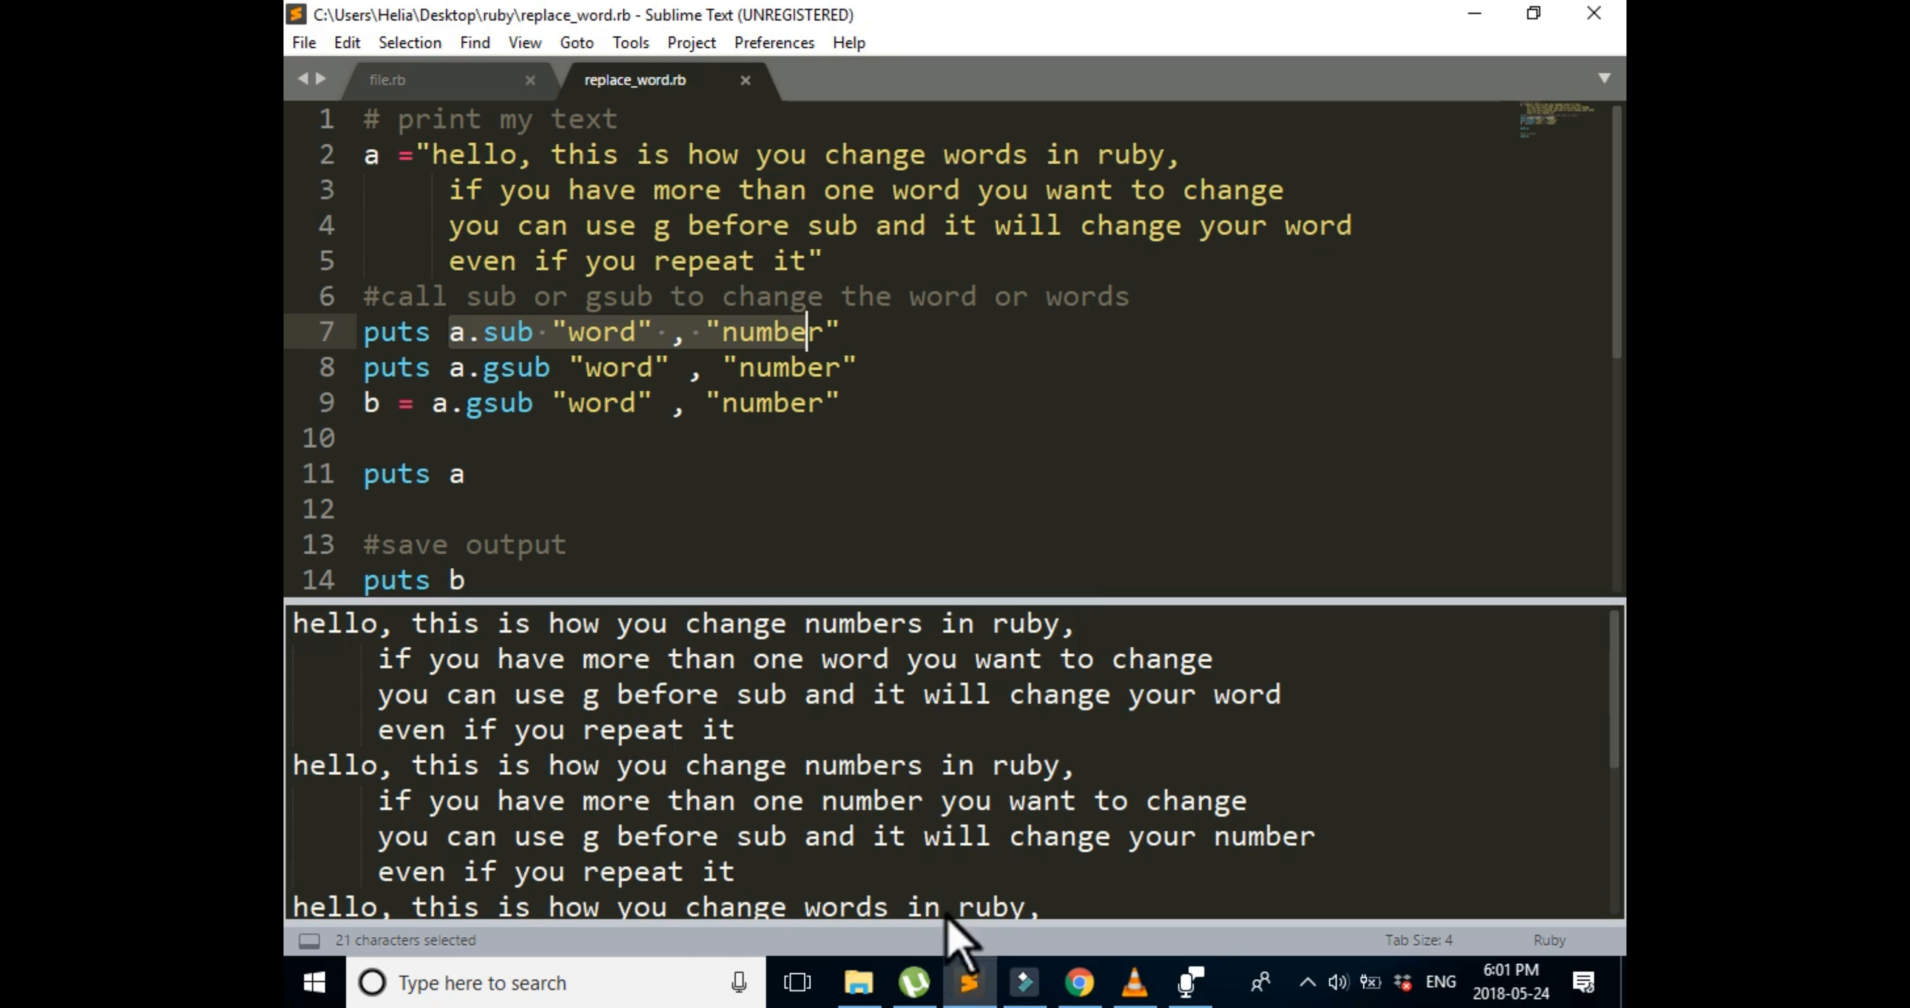
mouse_move(1151, 932)
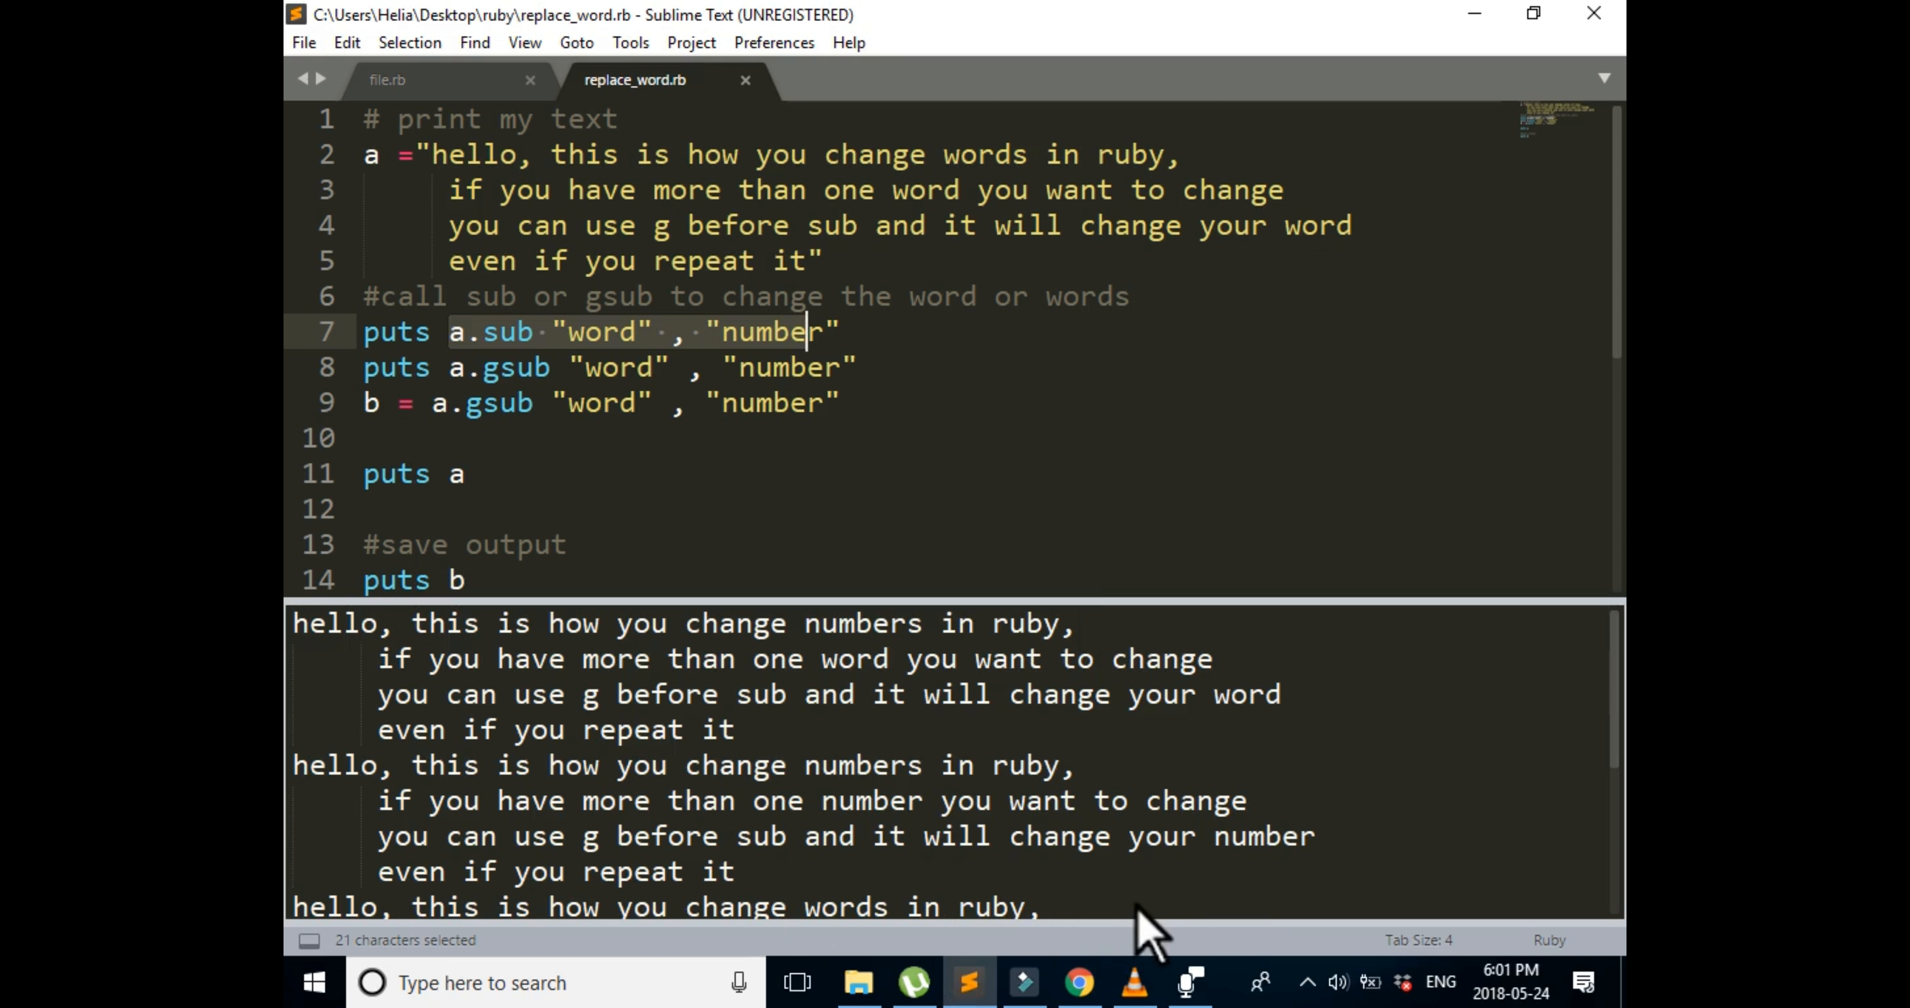
mouse_move(1200, 926)
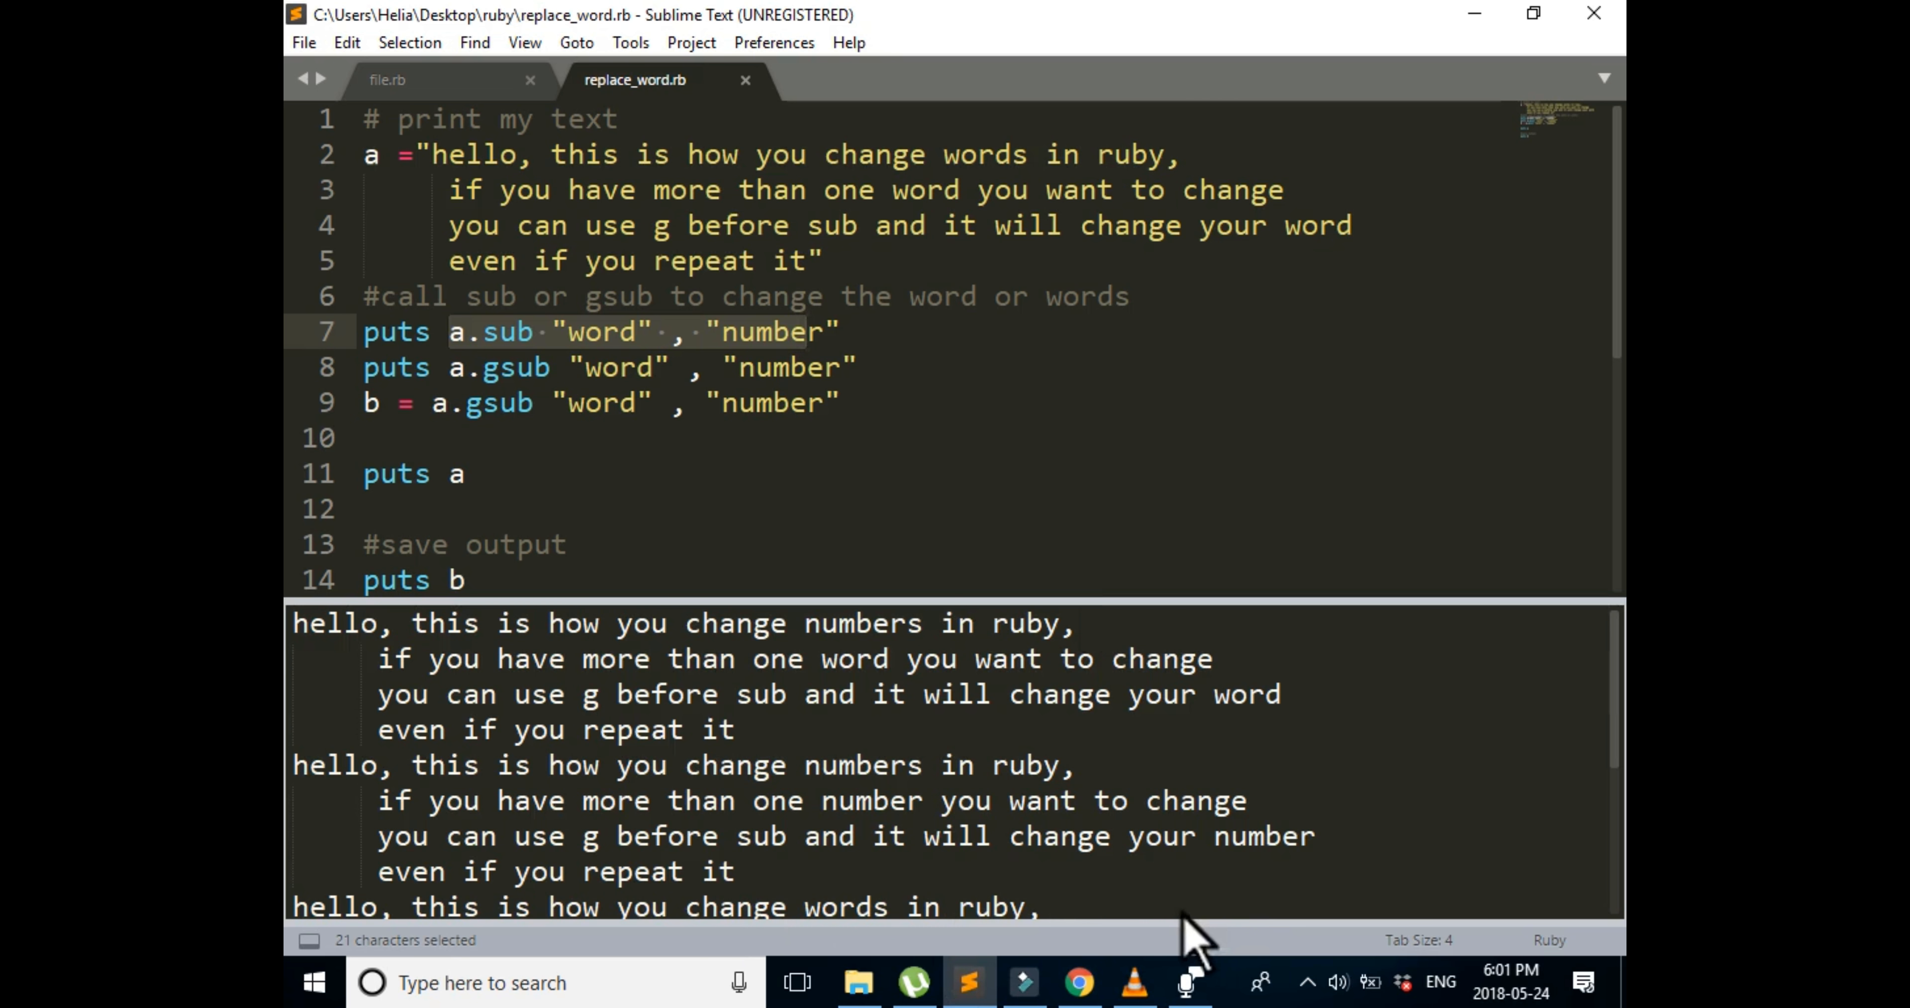
mouse_move(1170, 987)
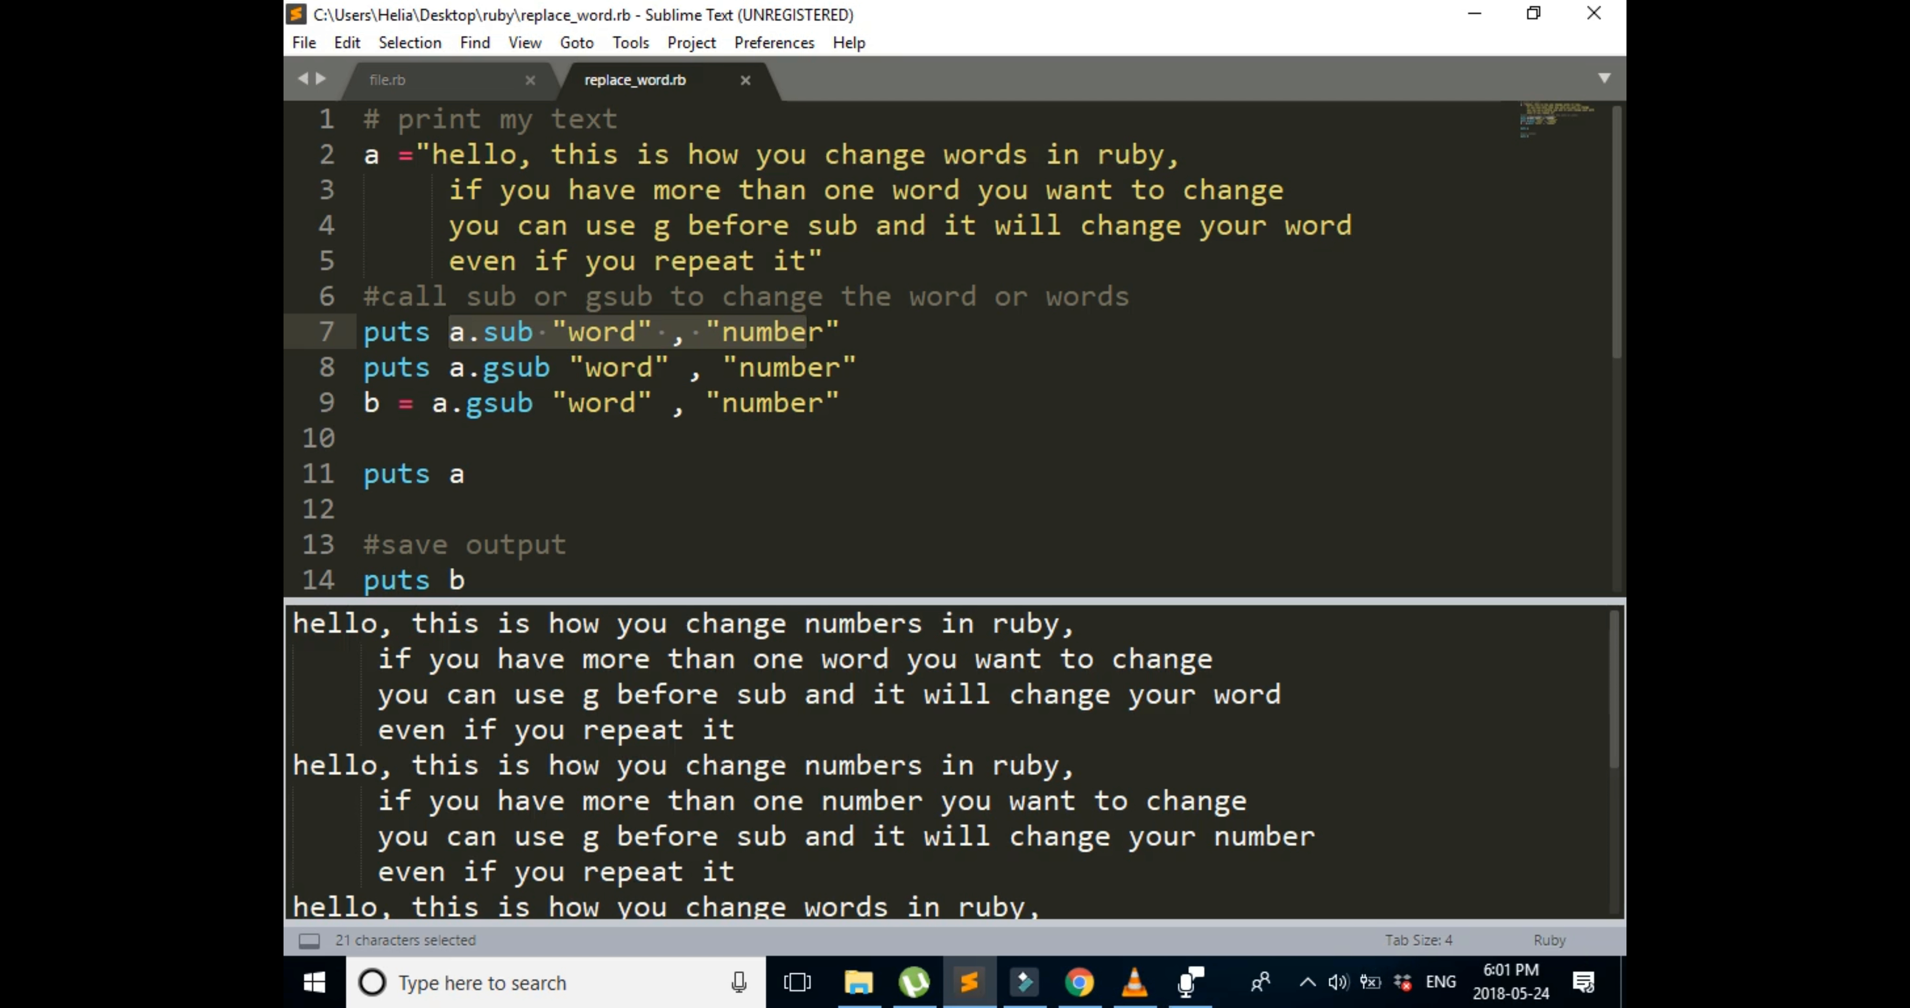
scroll(down, 3)
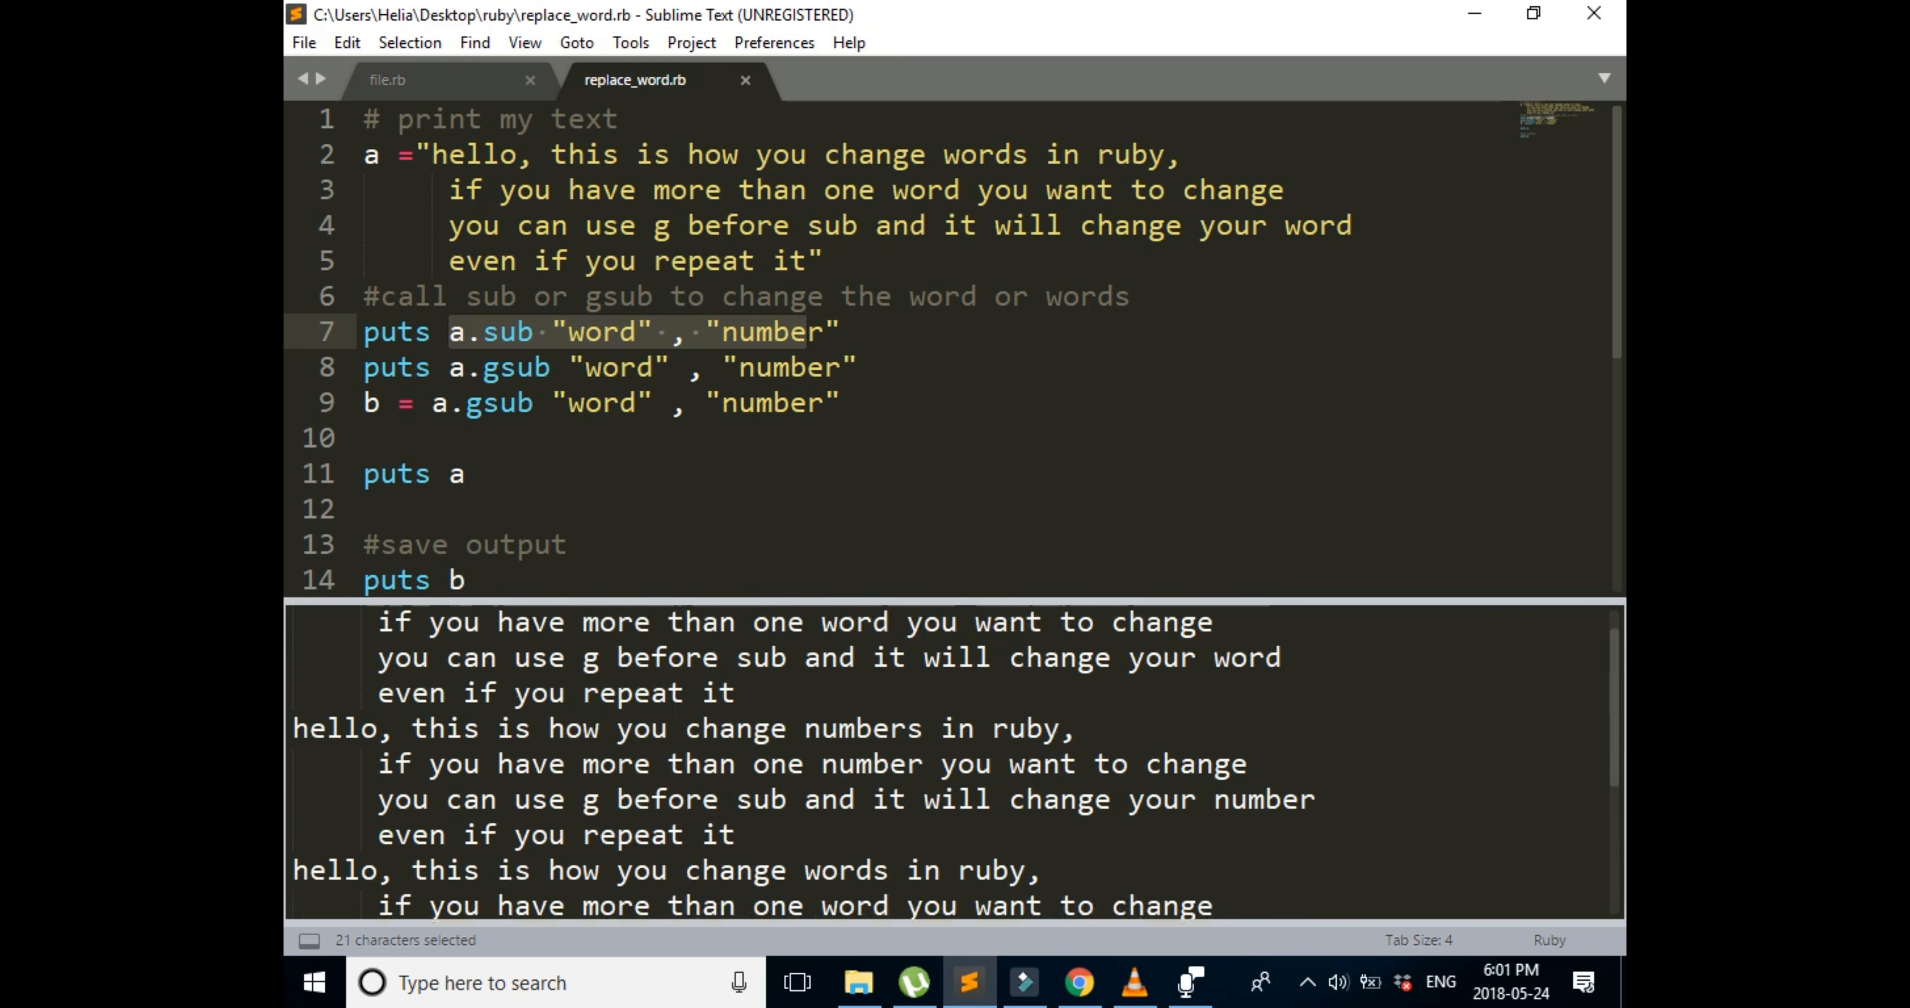
scroll(down, 3)
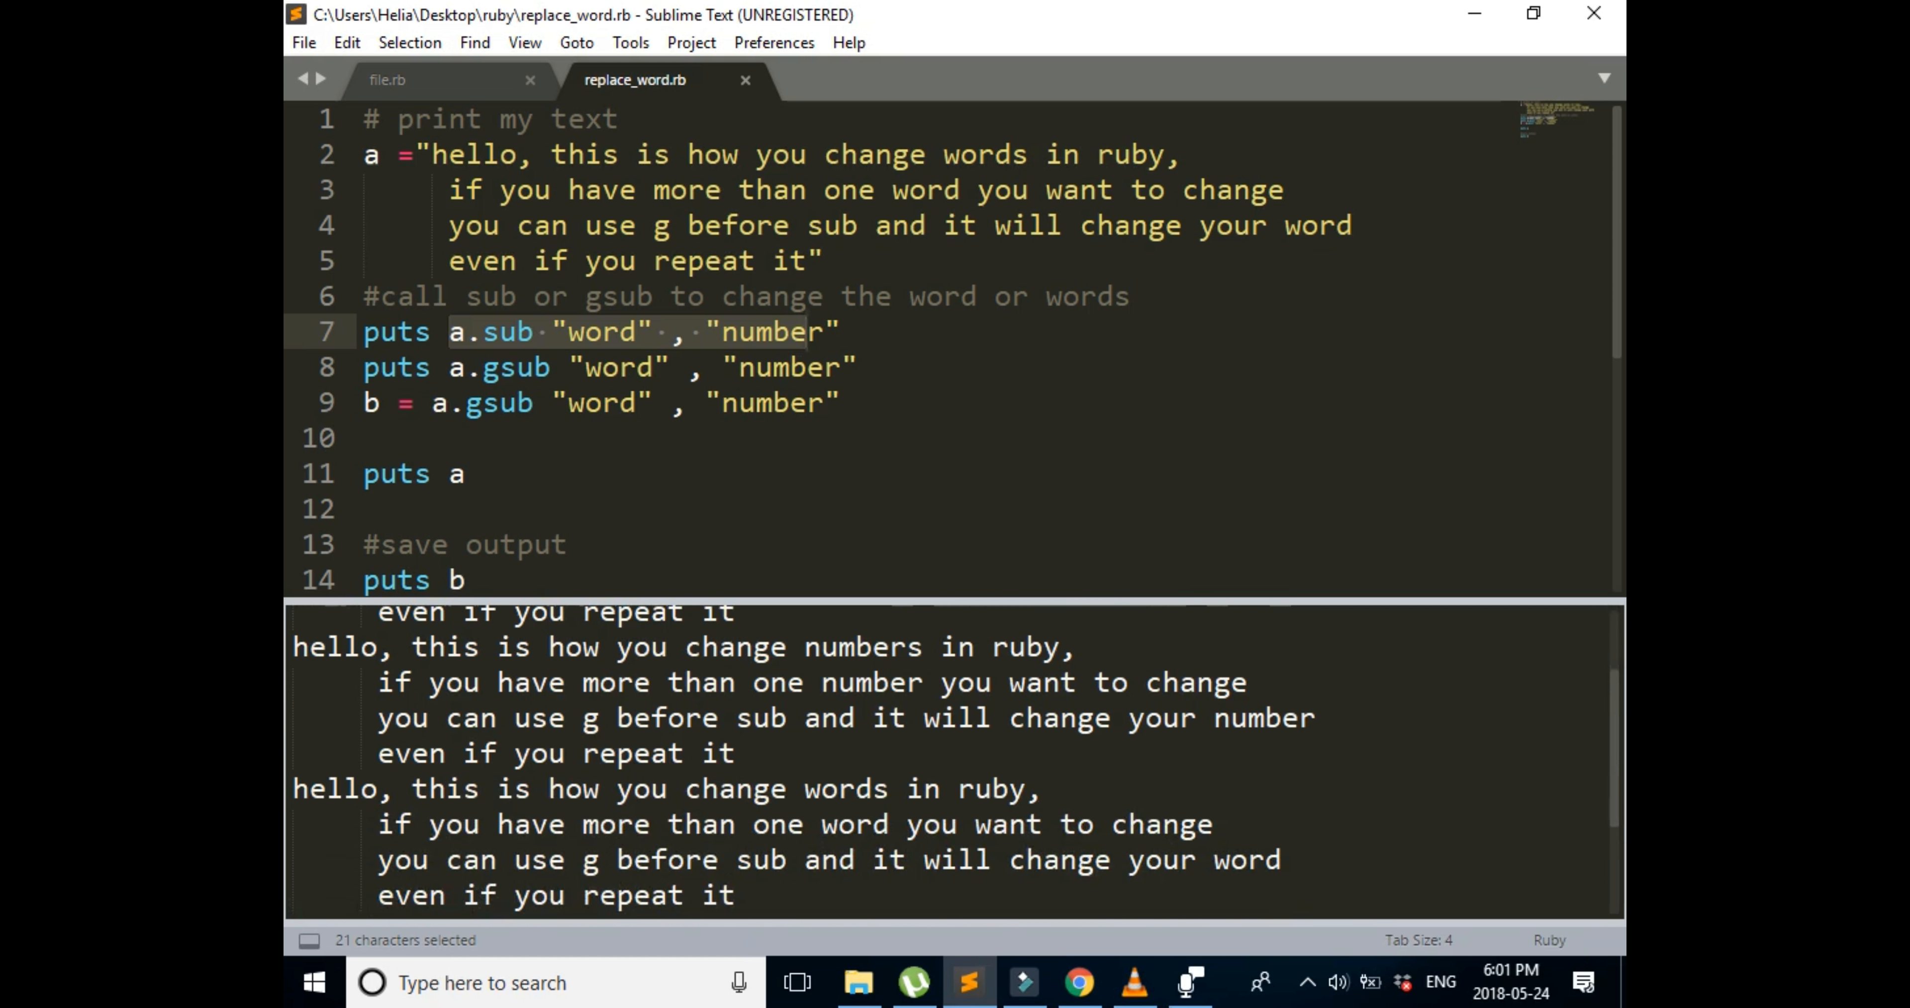
click(807, 331)
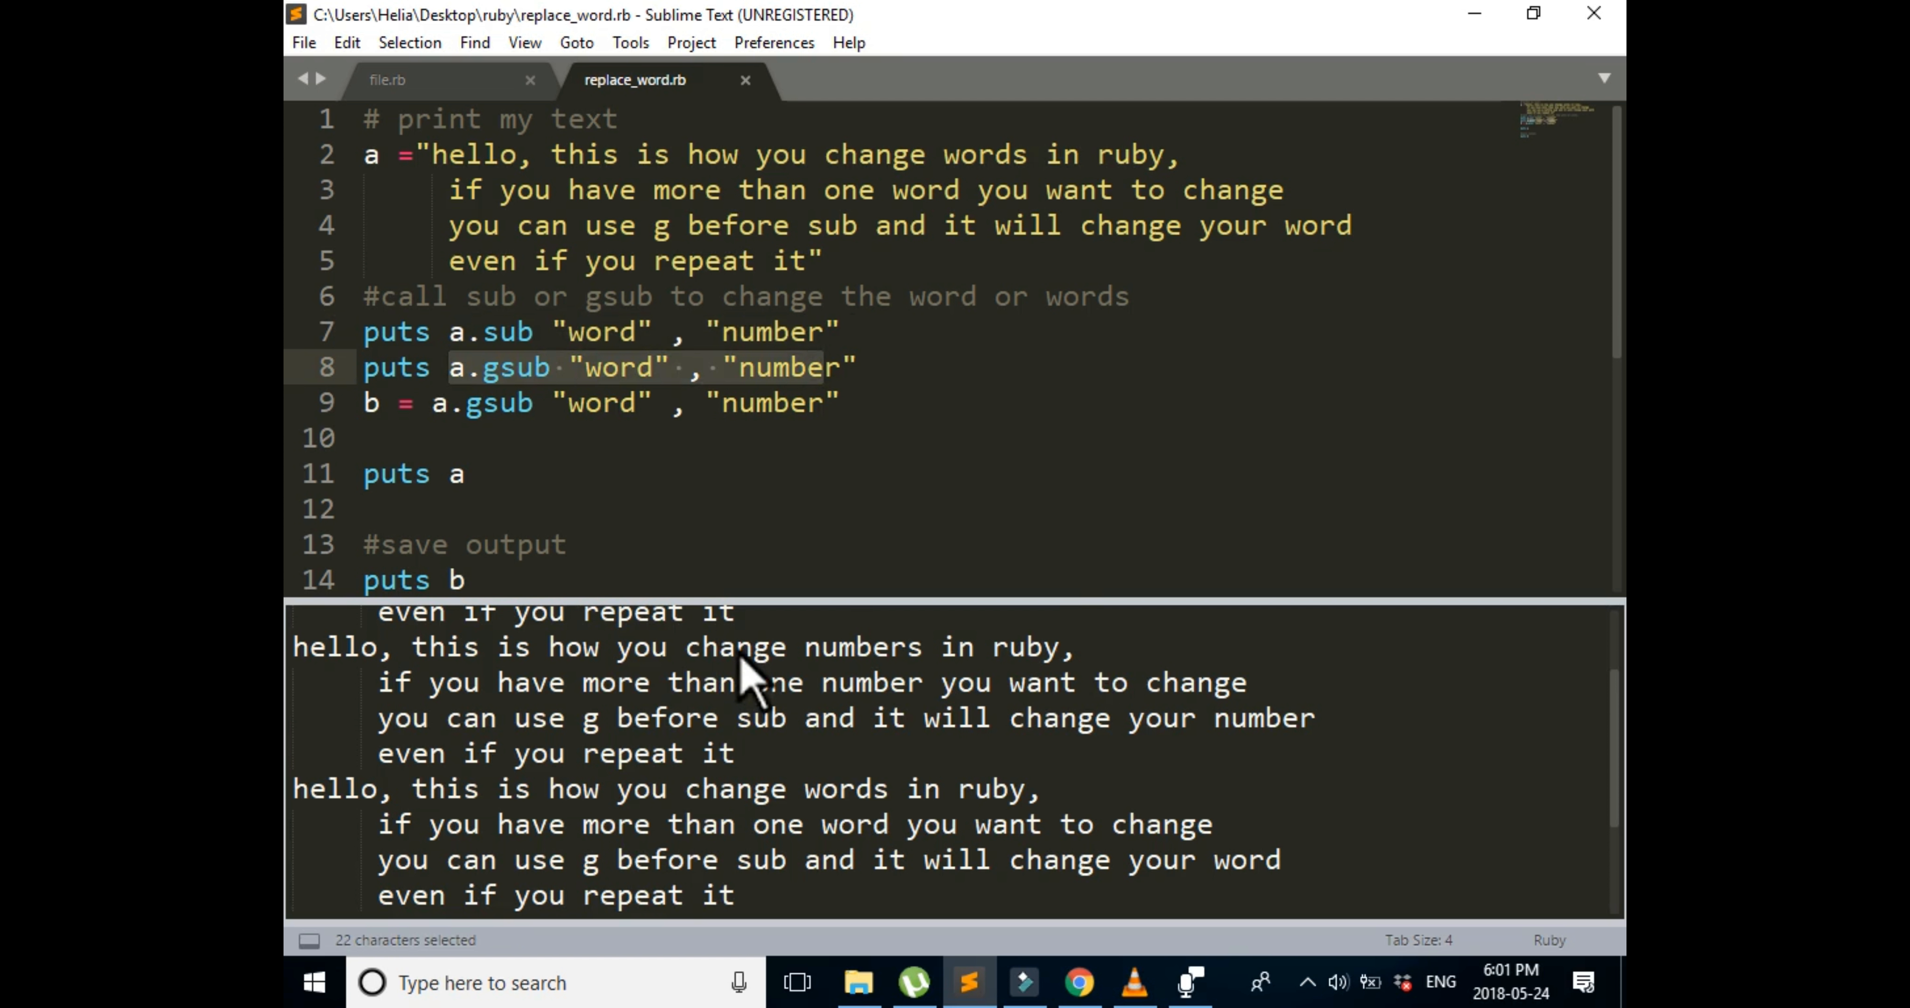
mouse_move(911, 899)
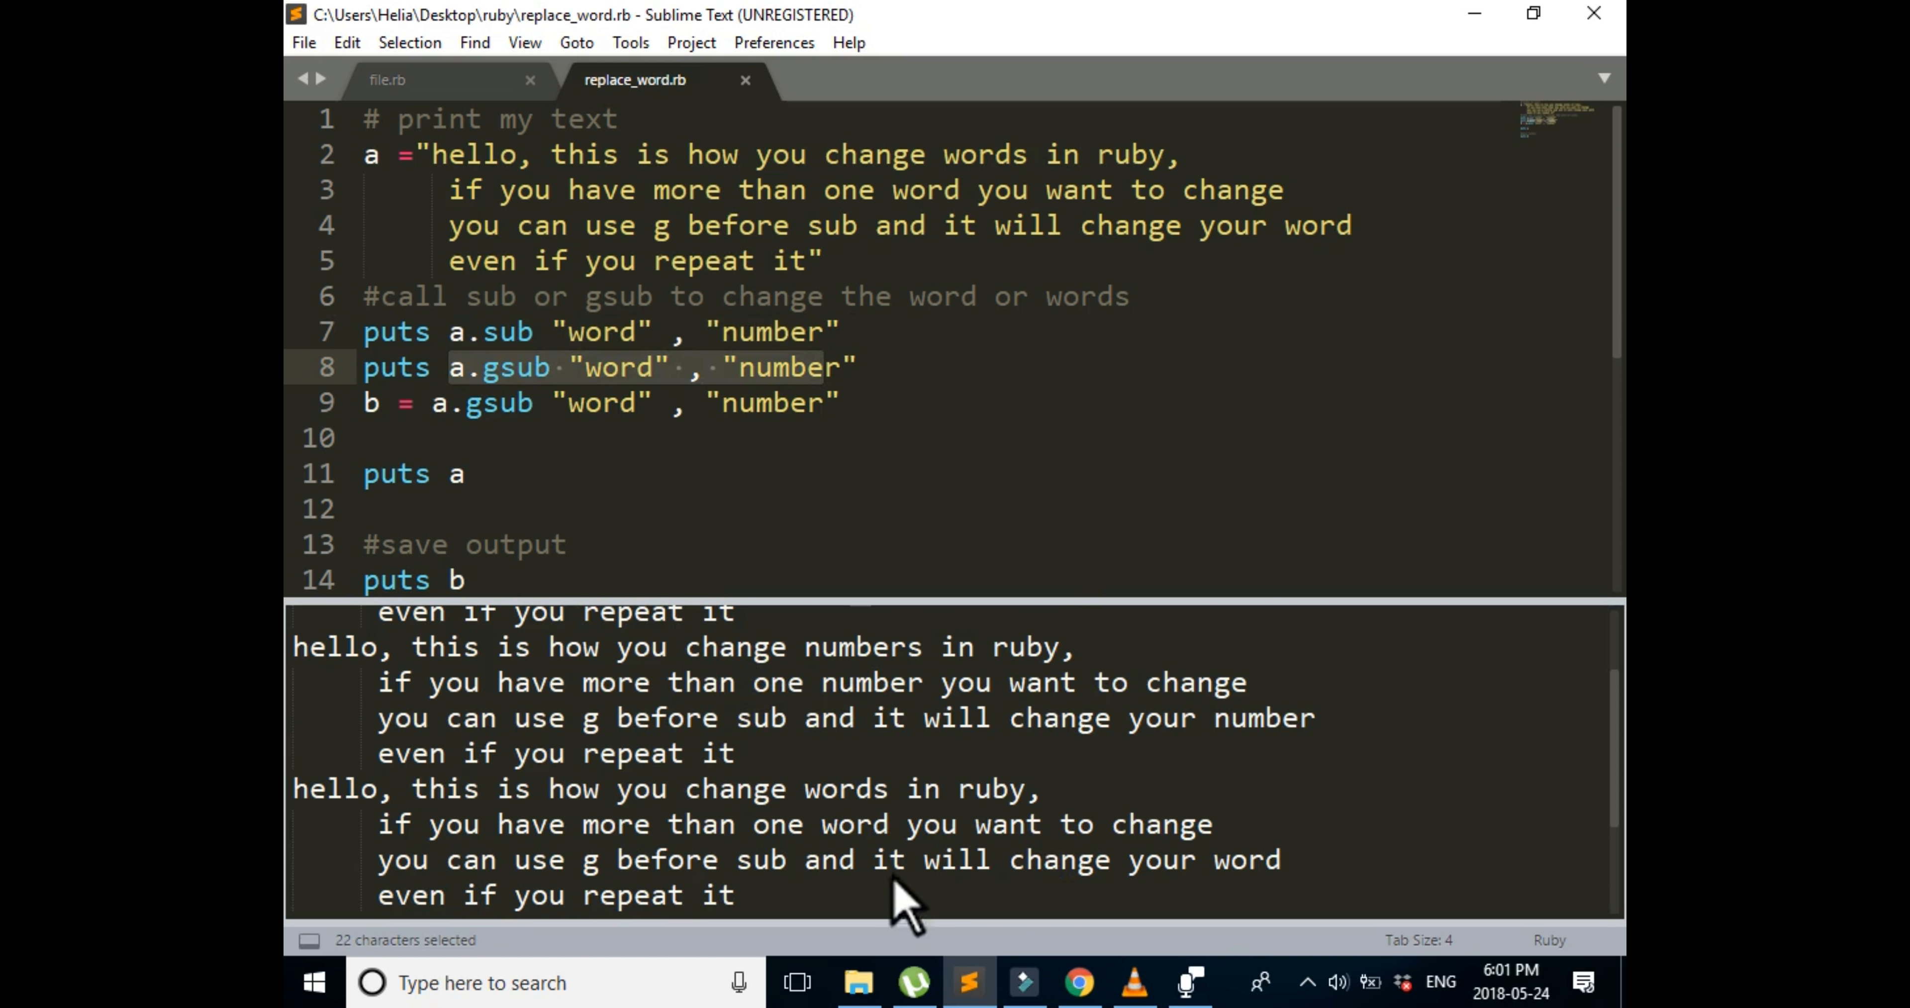
mouse_move(1217, 980)
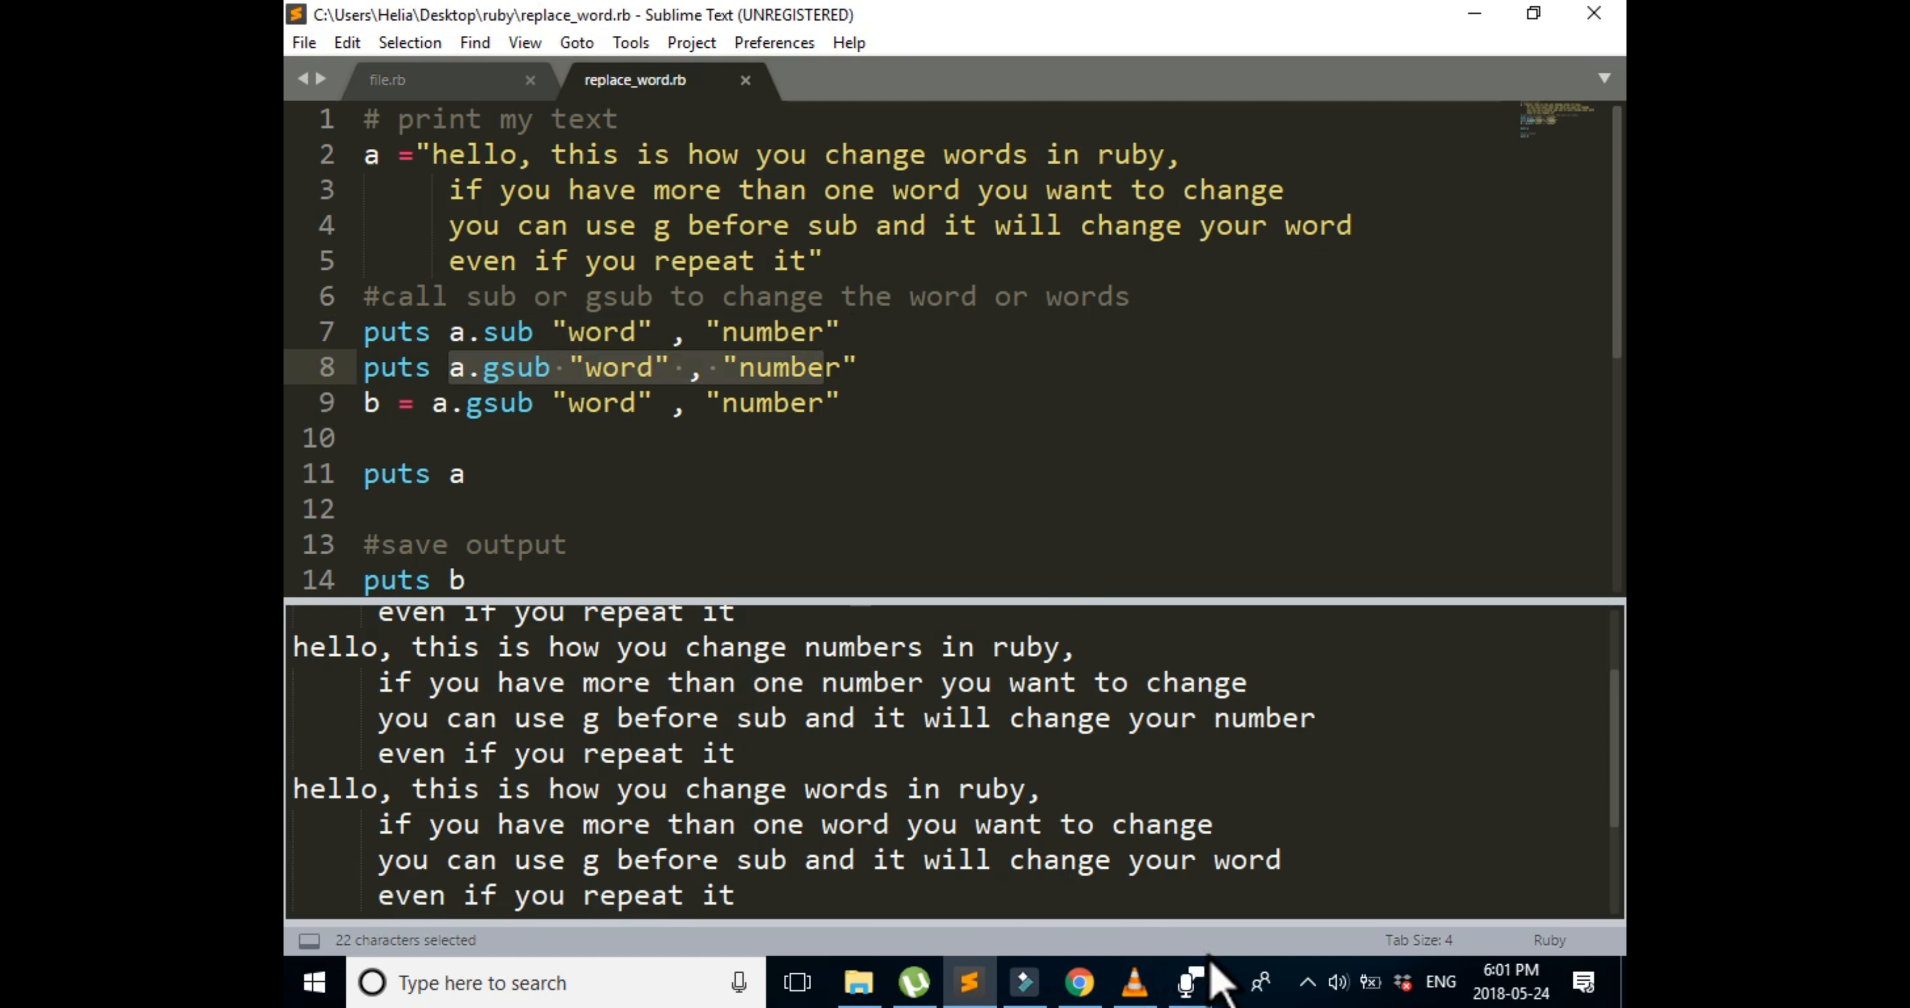
mouse_move(1225, 944)
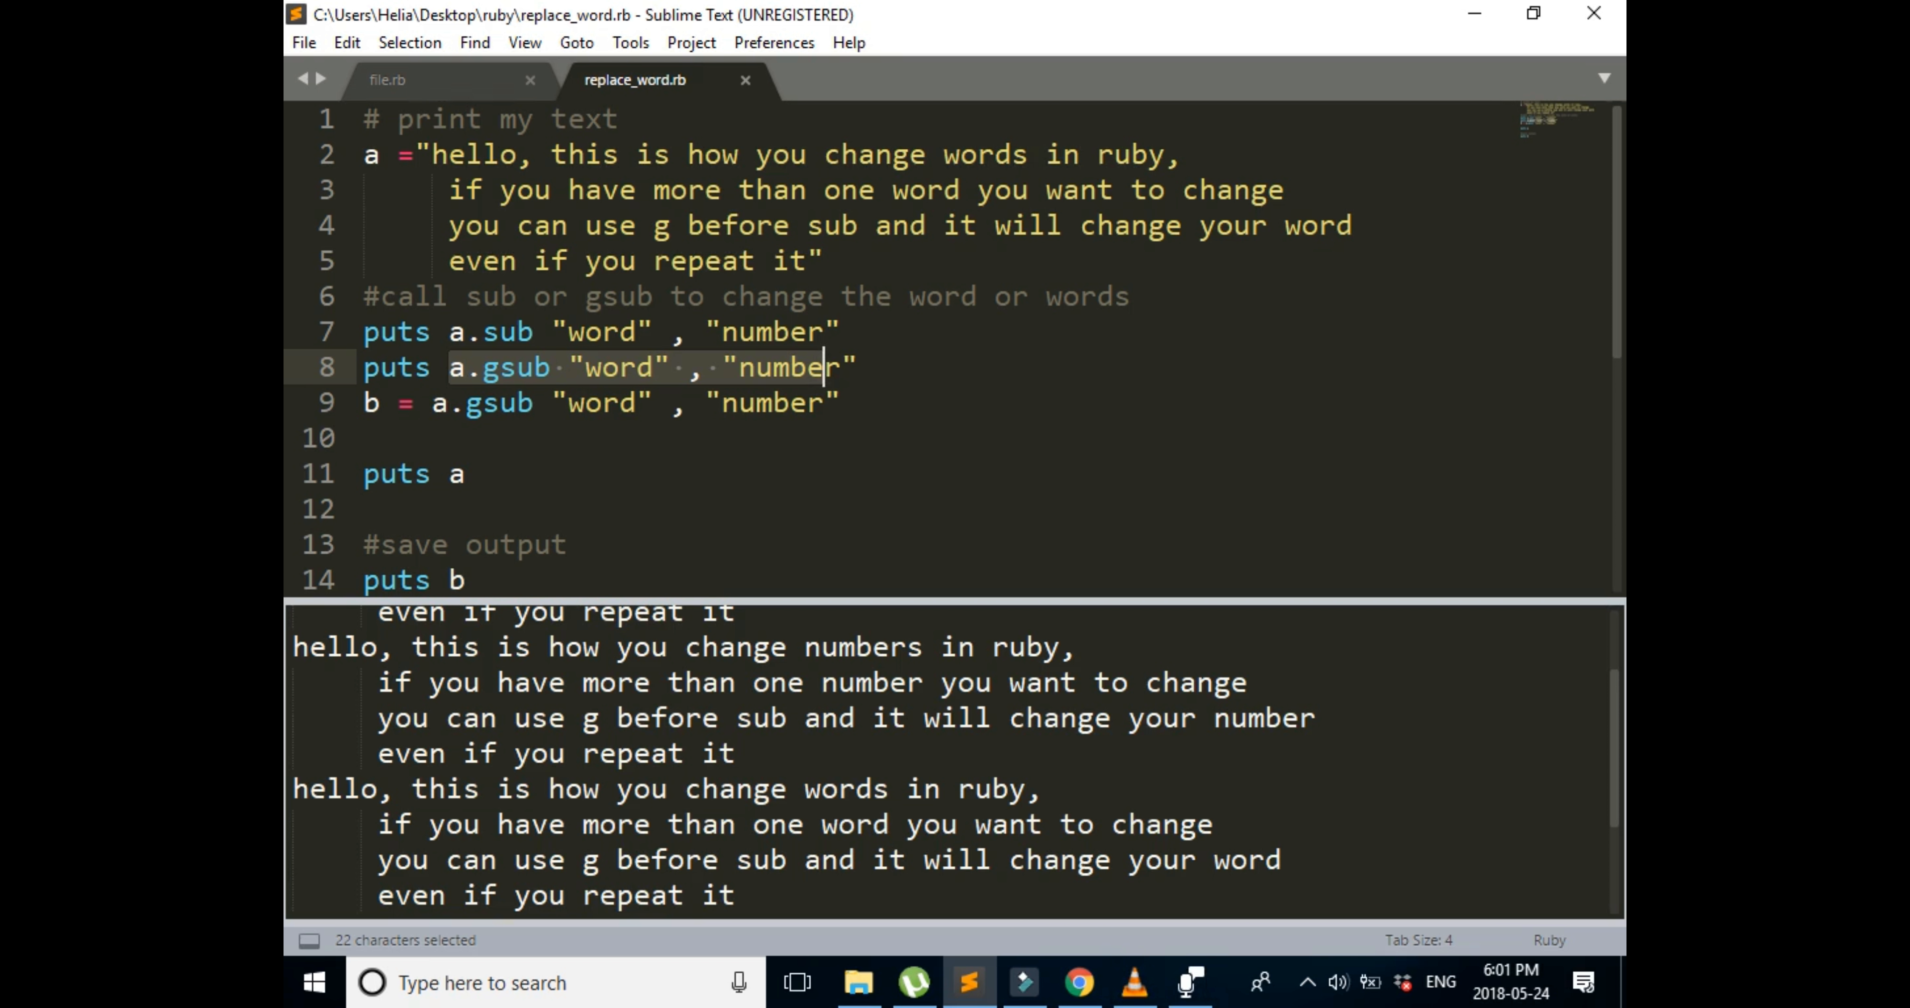
scroll(down, 3)
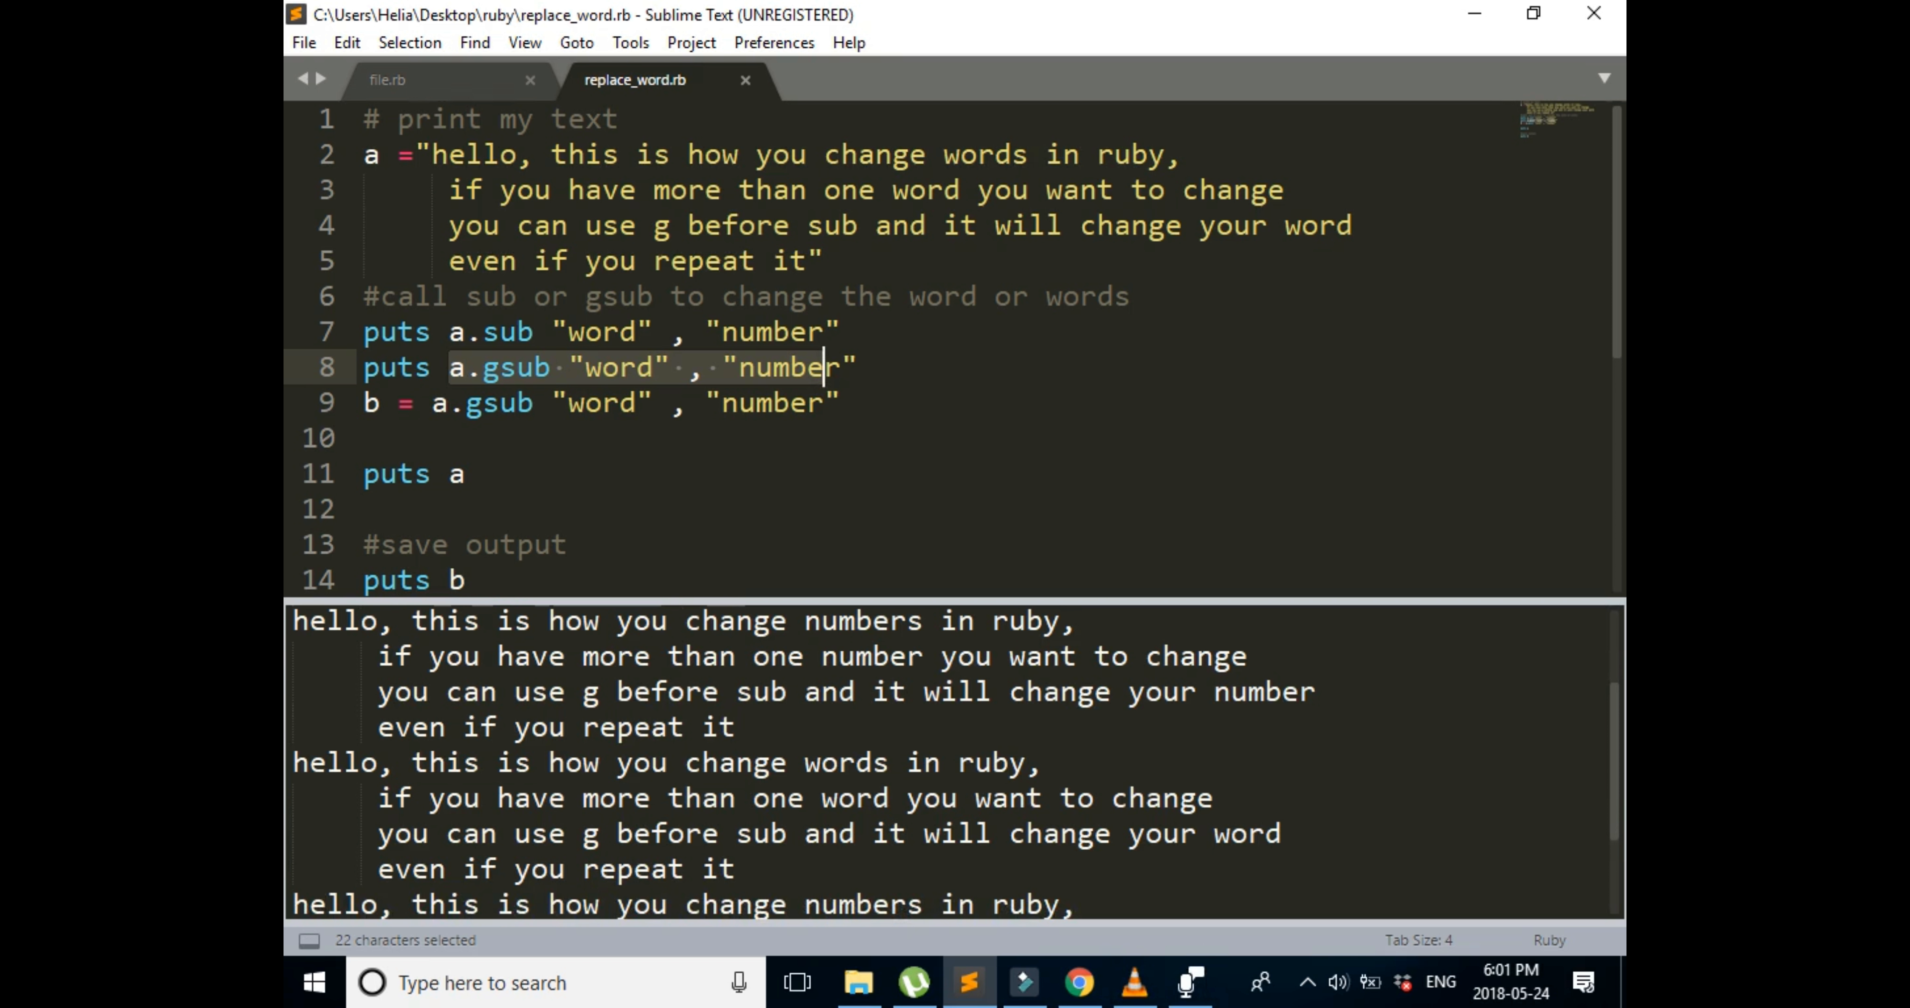
mouse_move(744, 706)
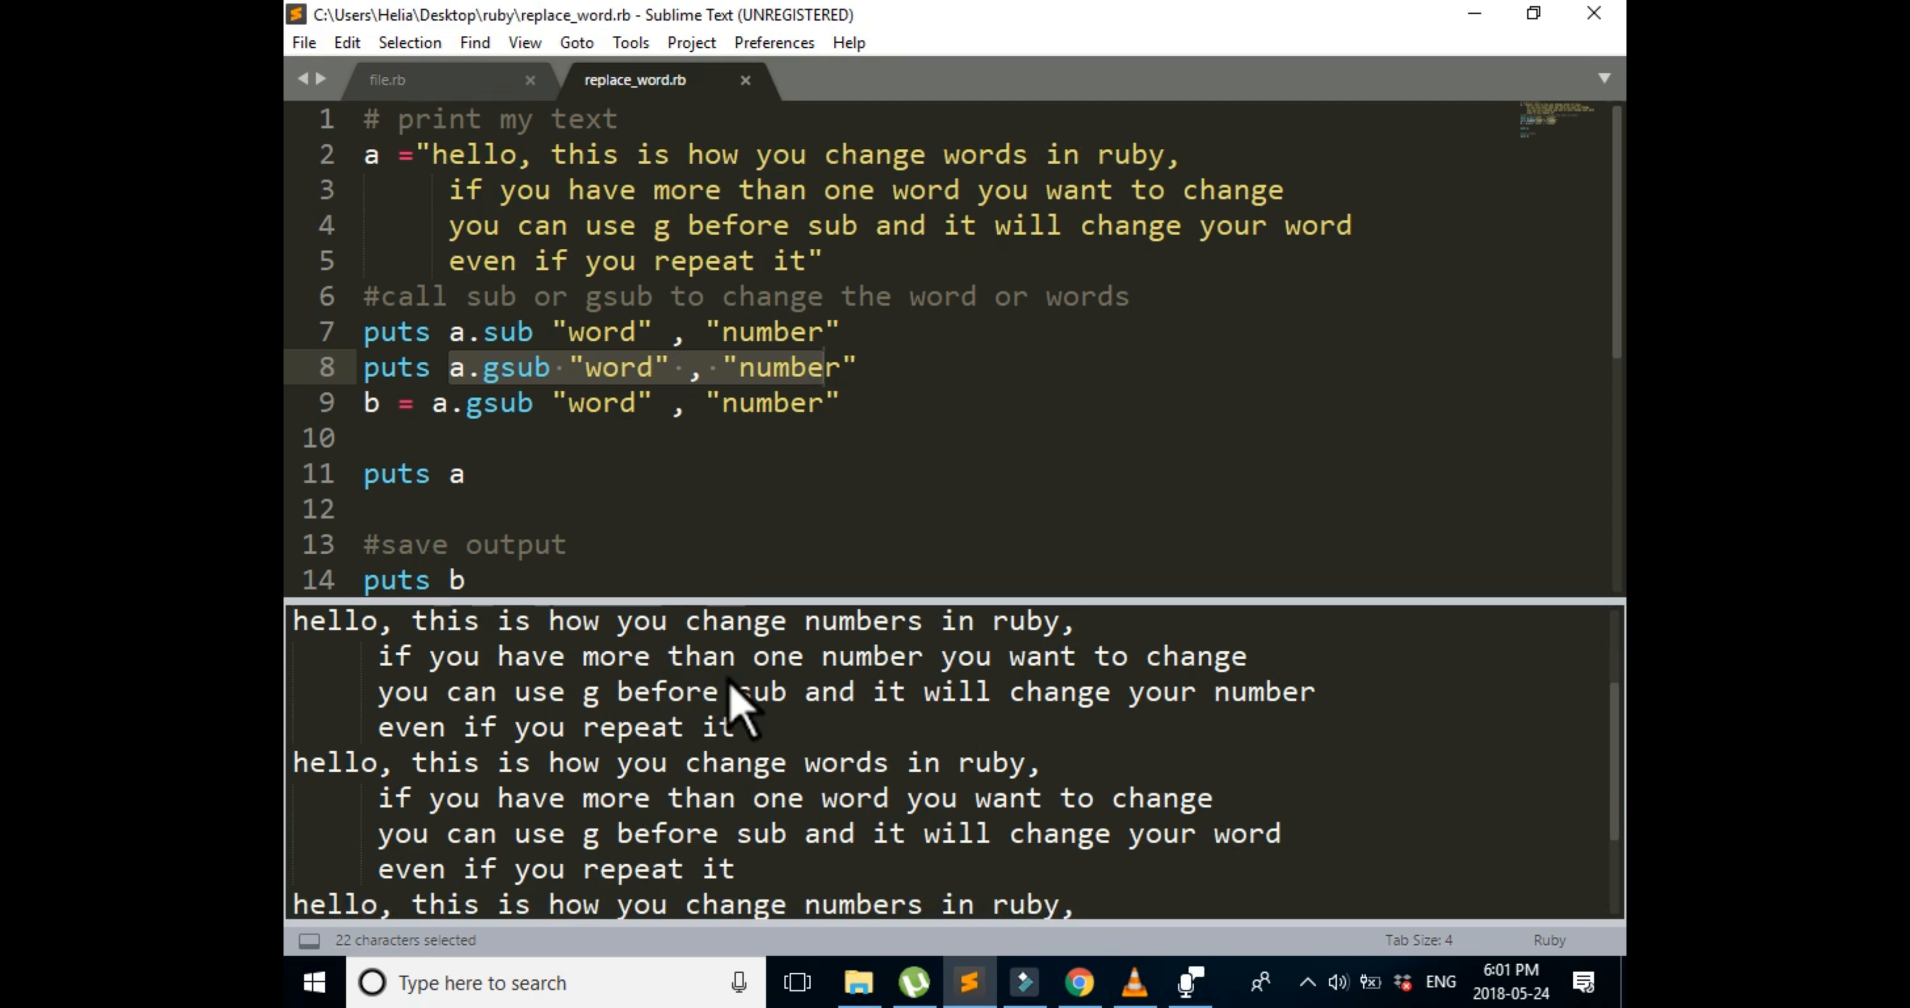
mouse_move(1143, 716)
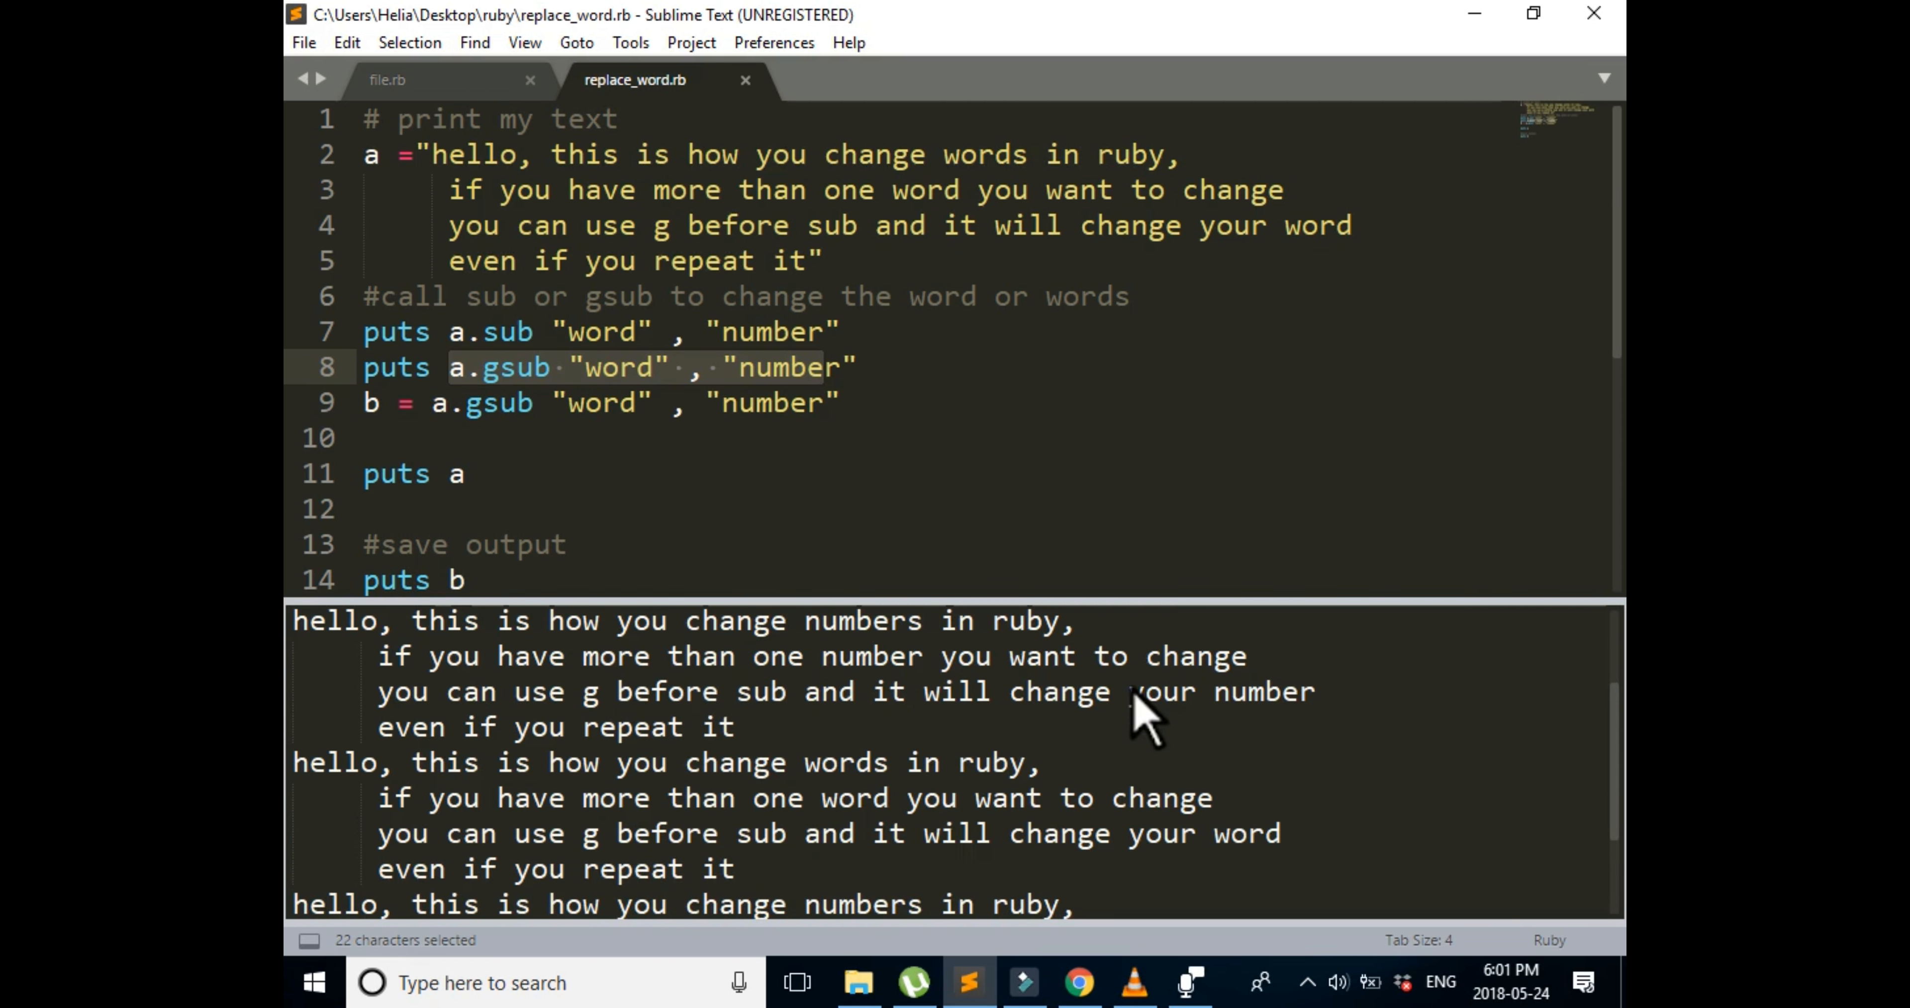
click(825, 403)
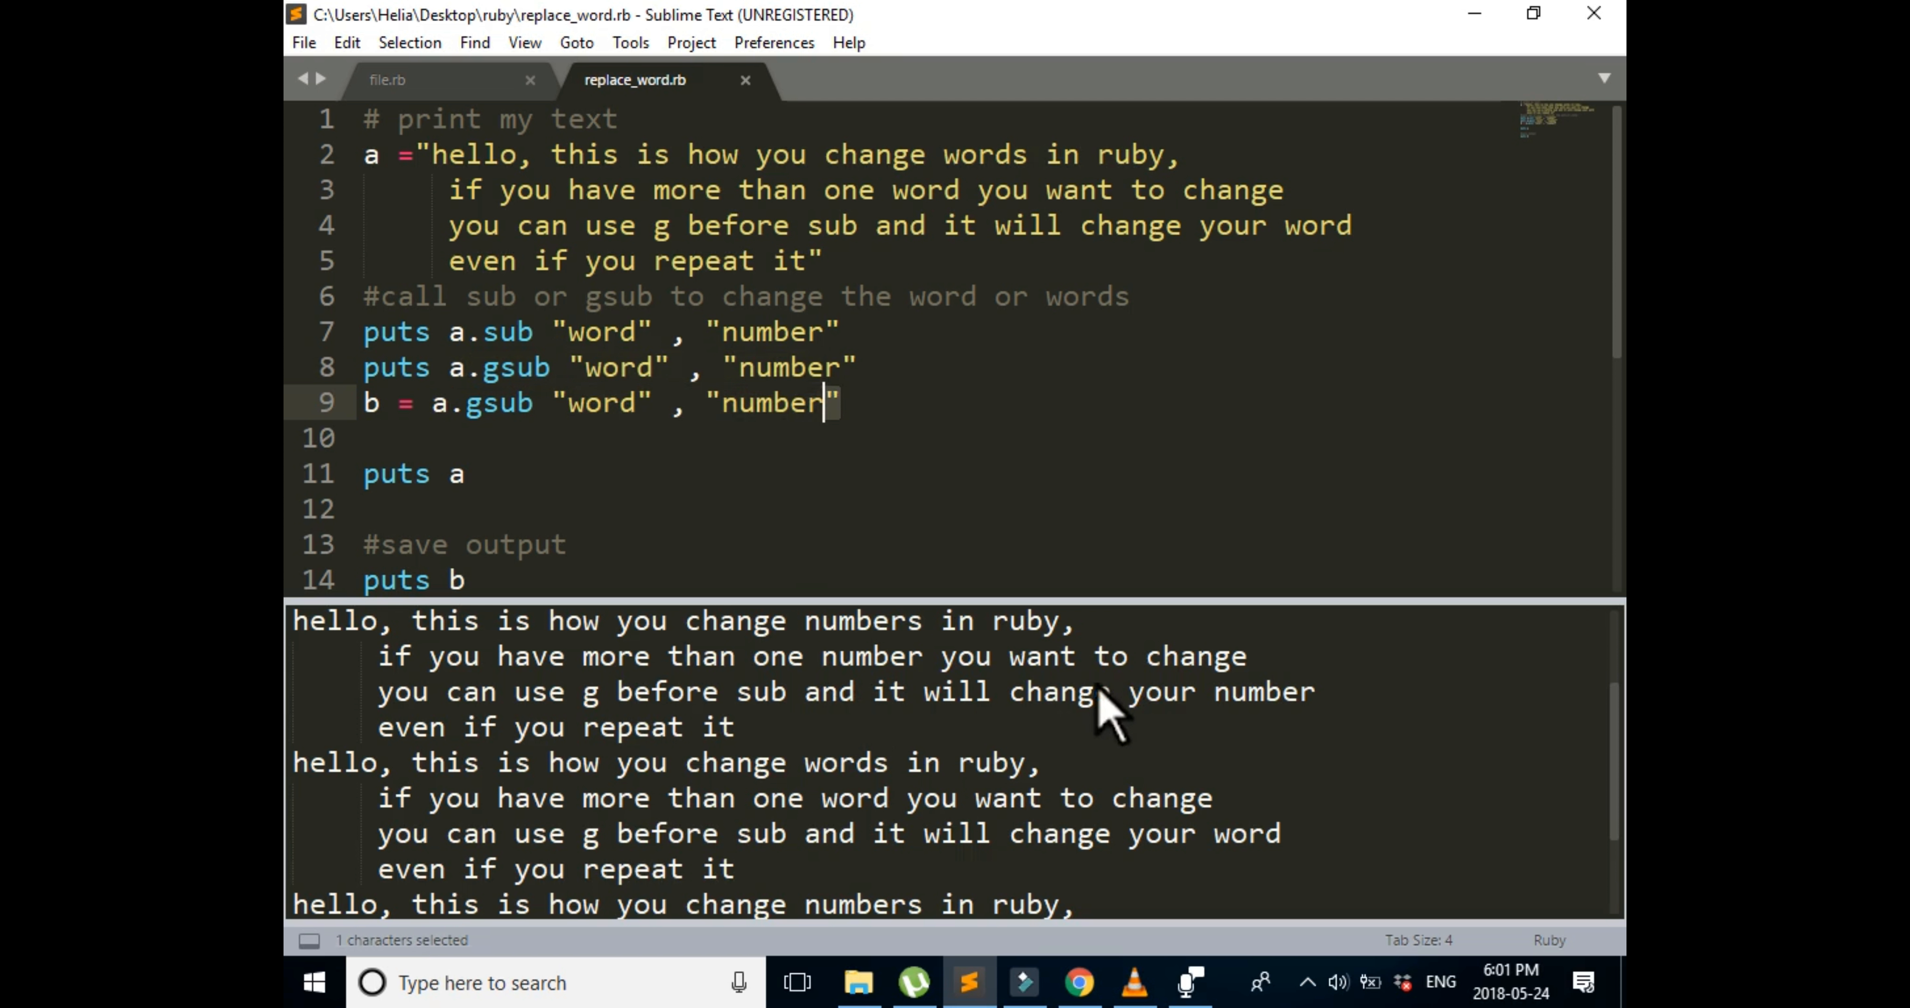
drag(837, 403, 498, 402)
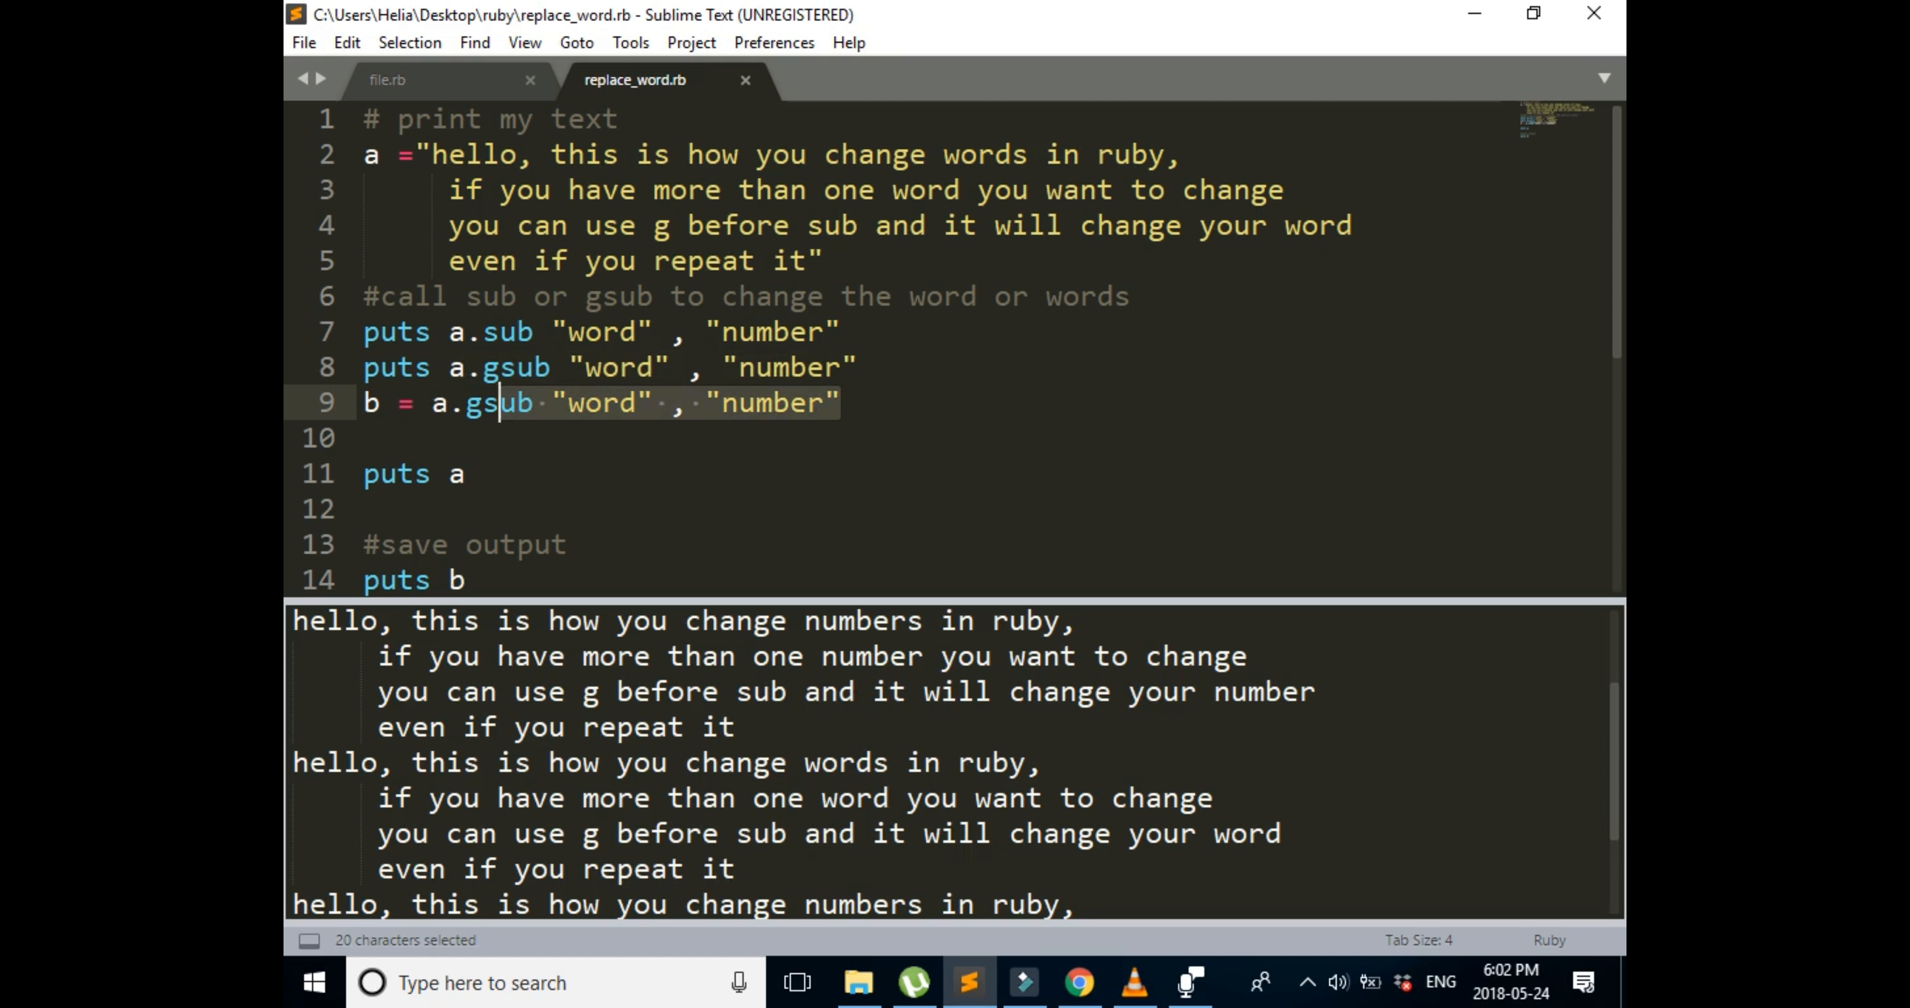
click(414, 579)
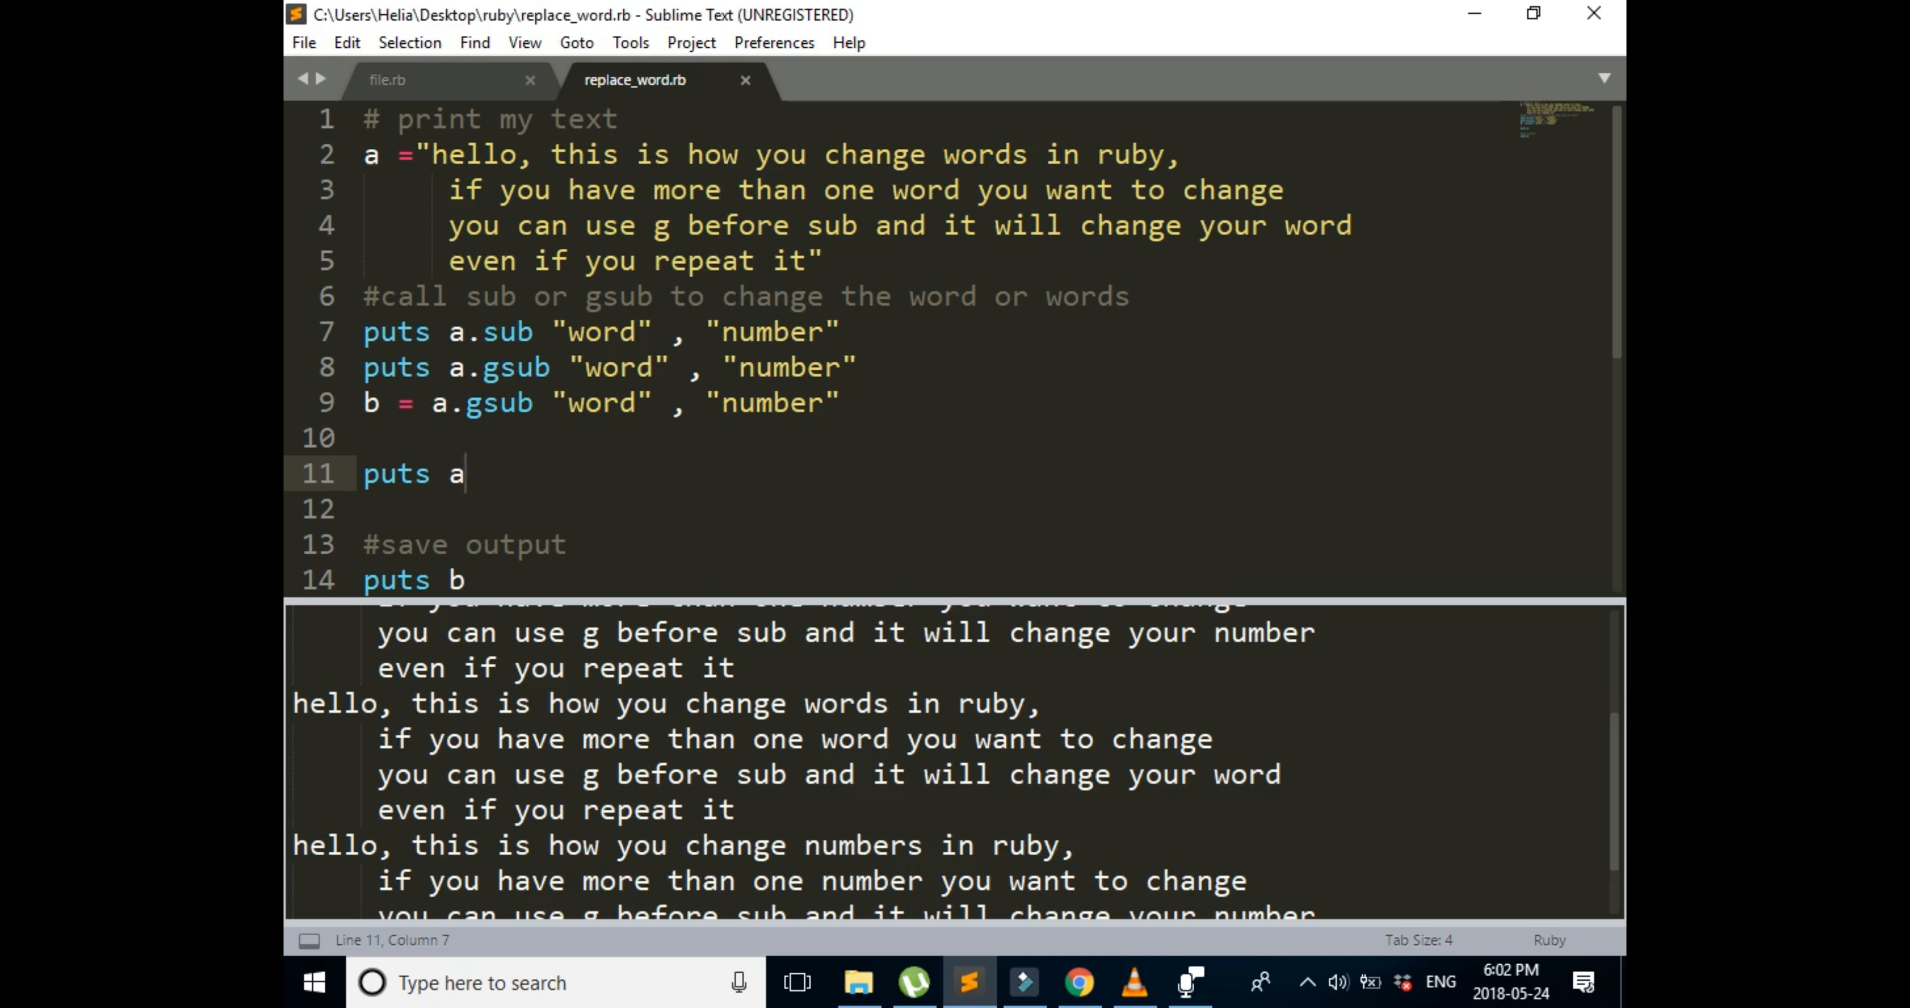
scroll(down, 3)
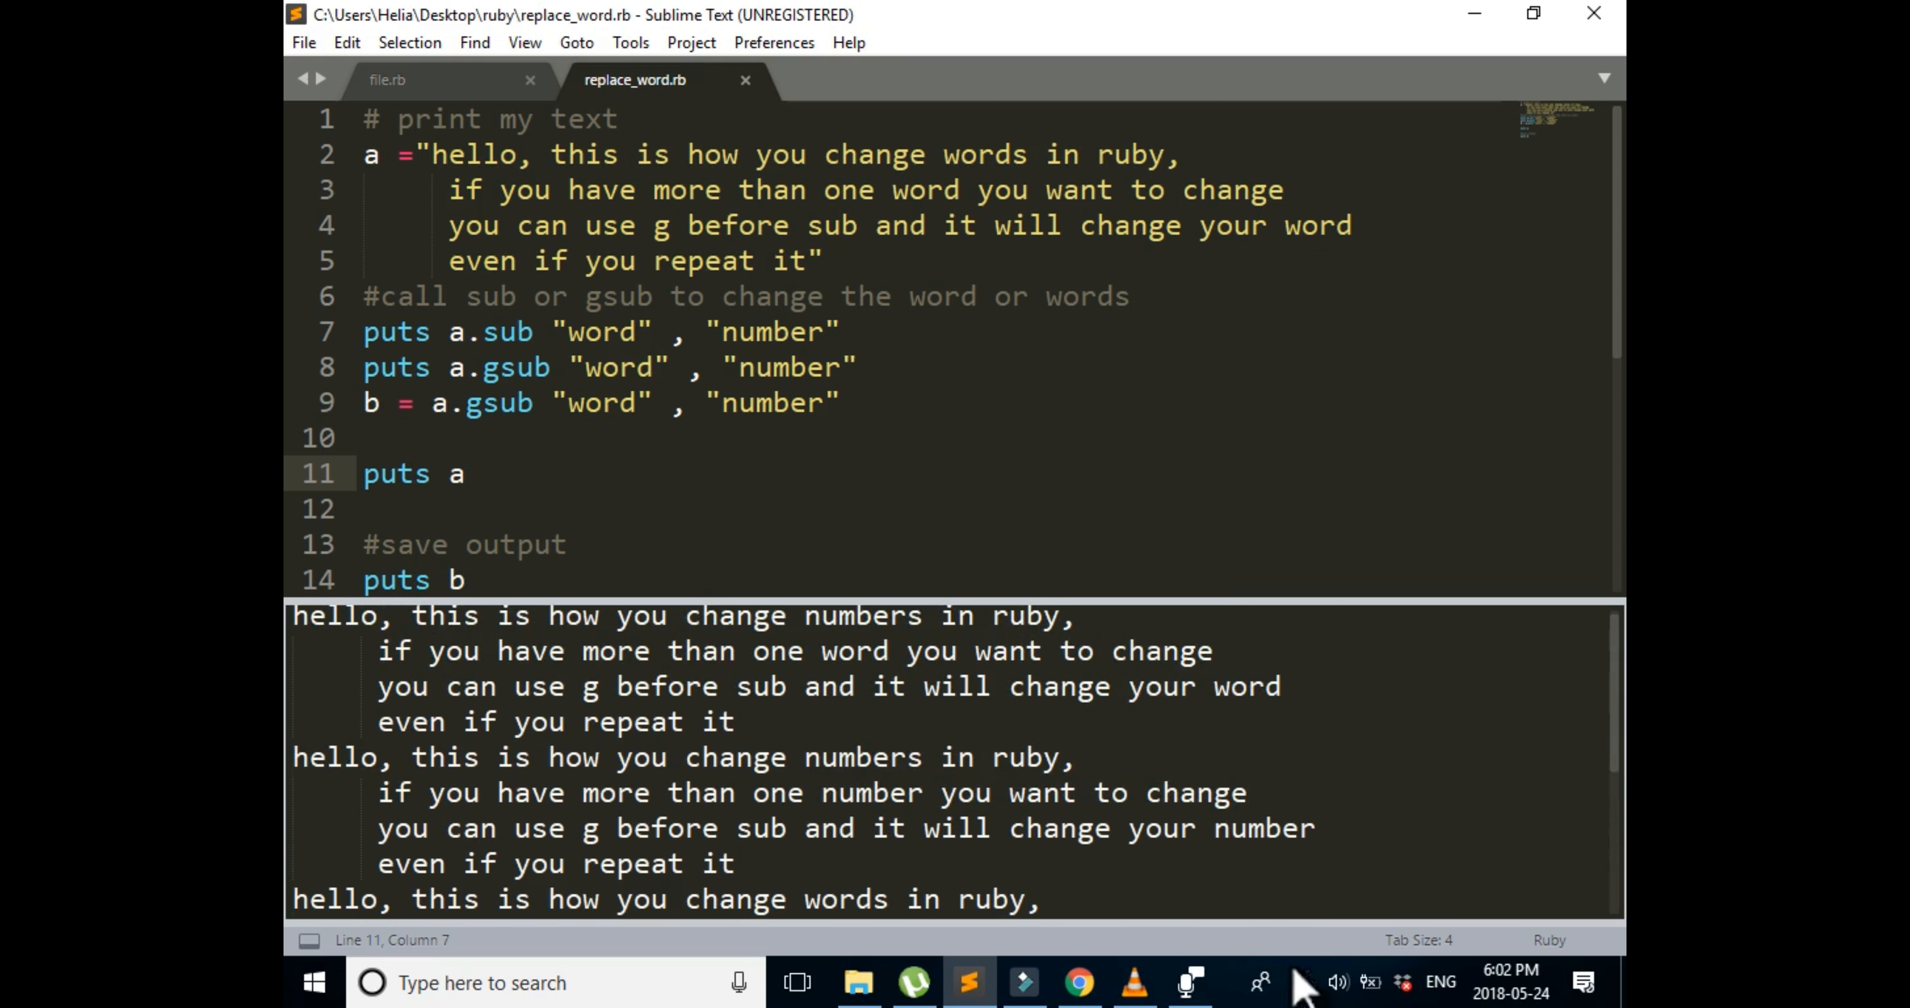
mouse_move(1074, 920)
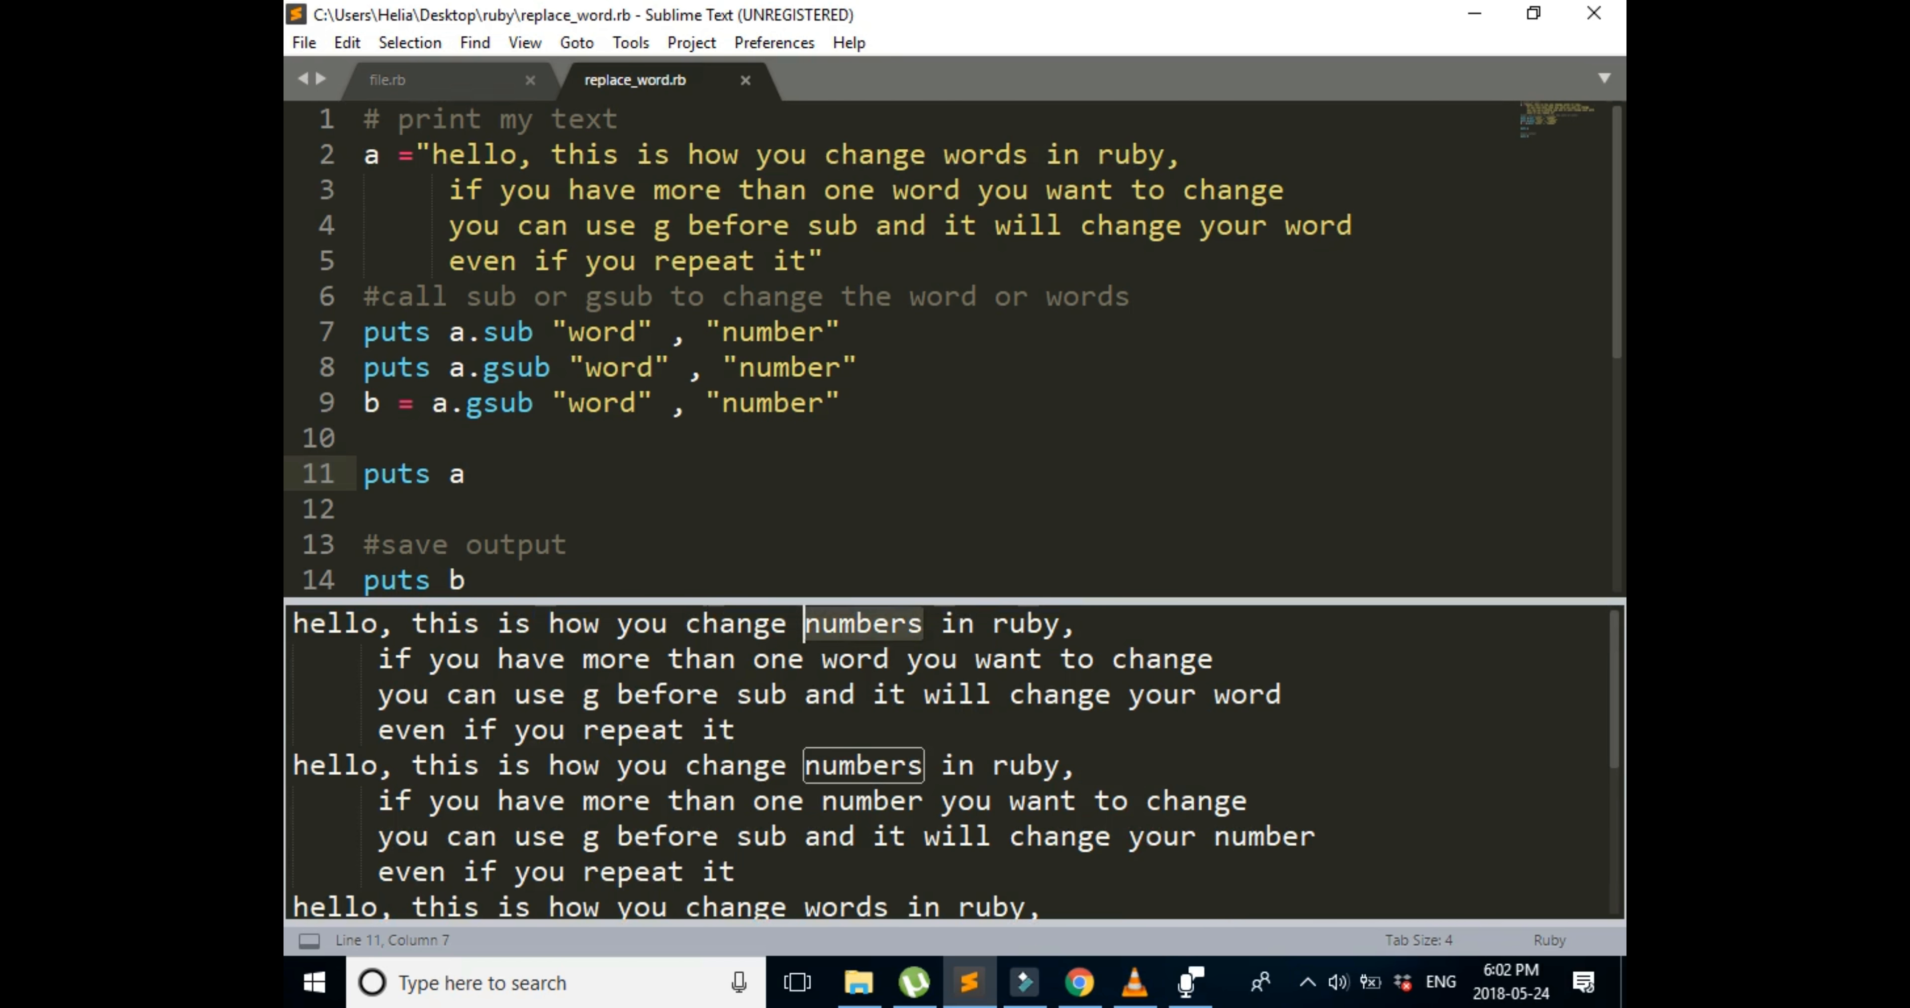
scroll(down, 3)
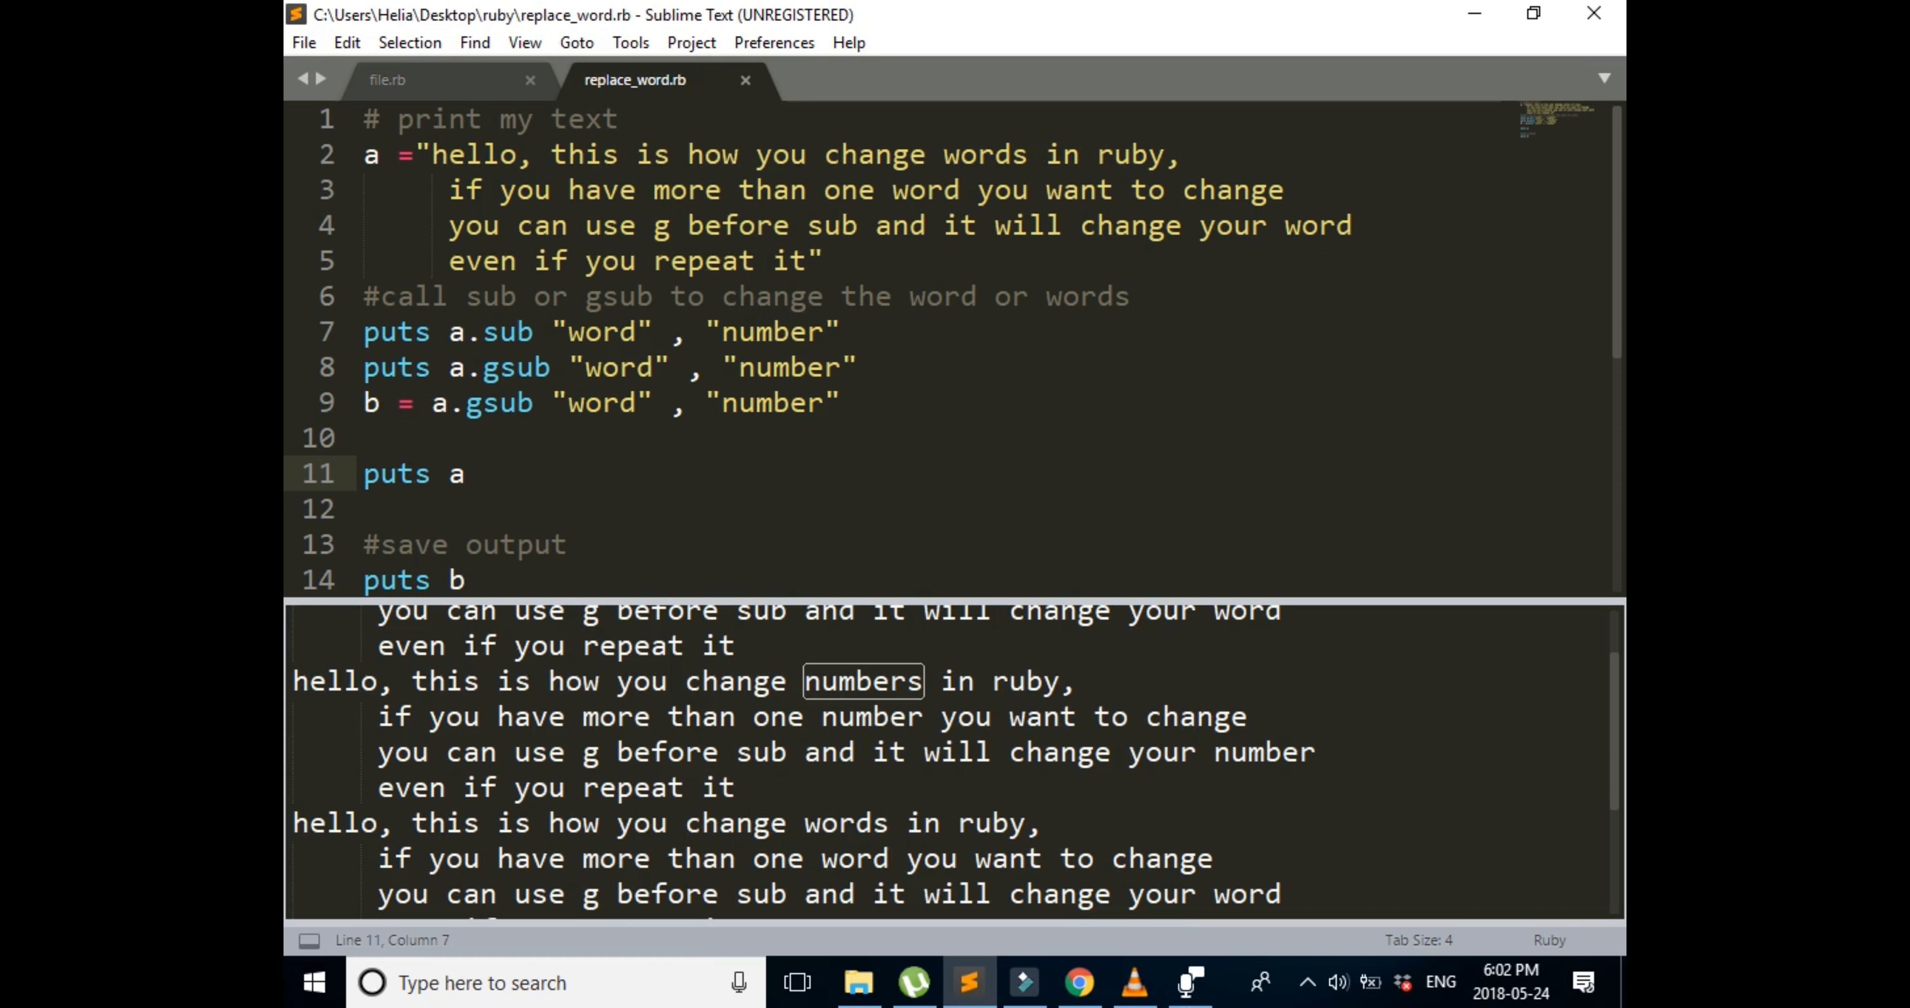
mouse_move(1024, 975)
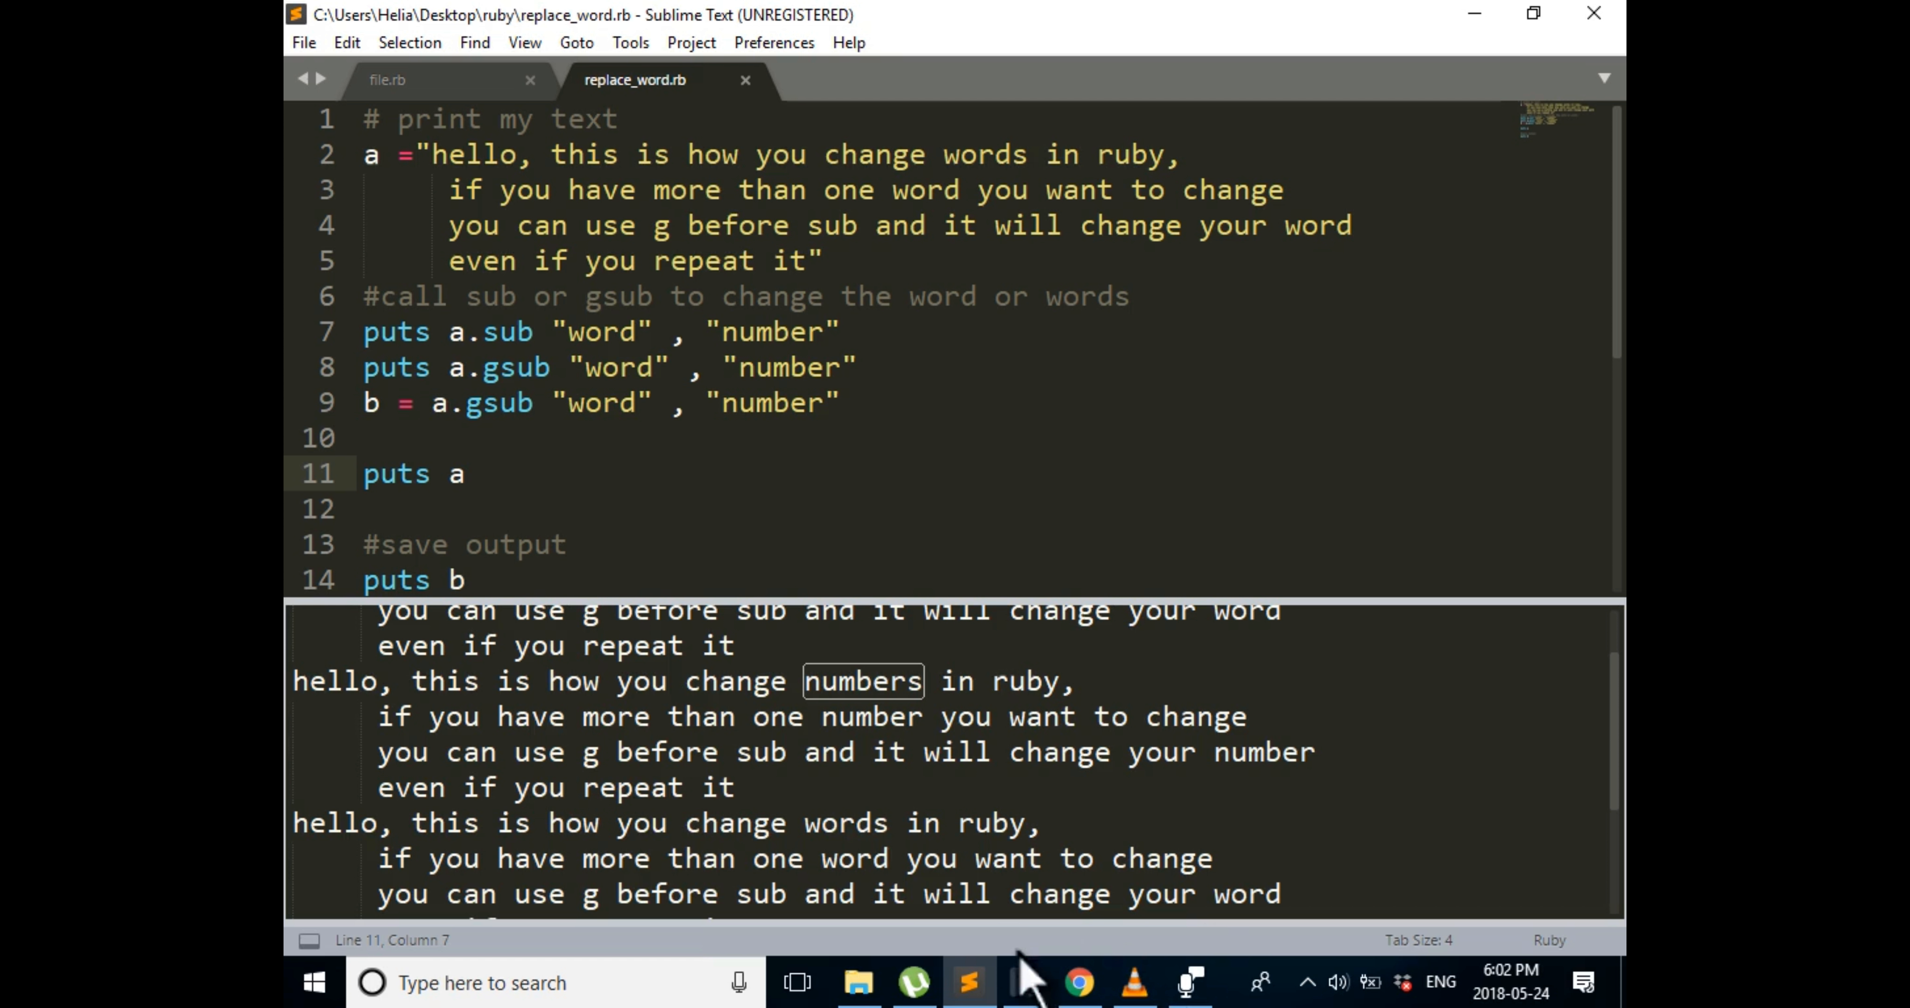